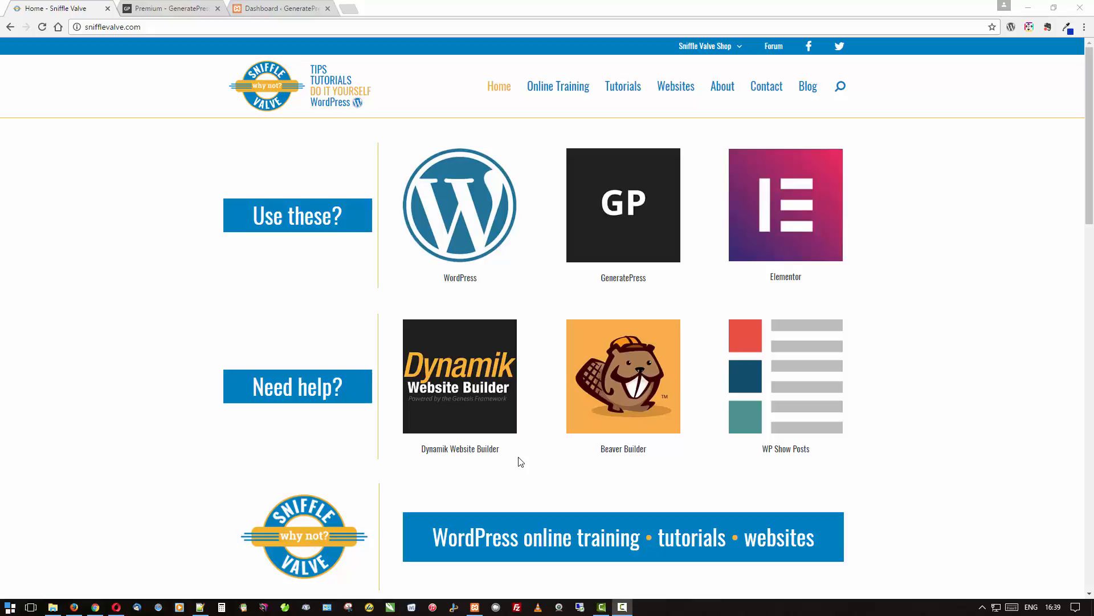
mouse_move(535, 483)
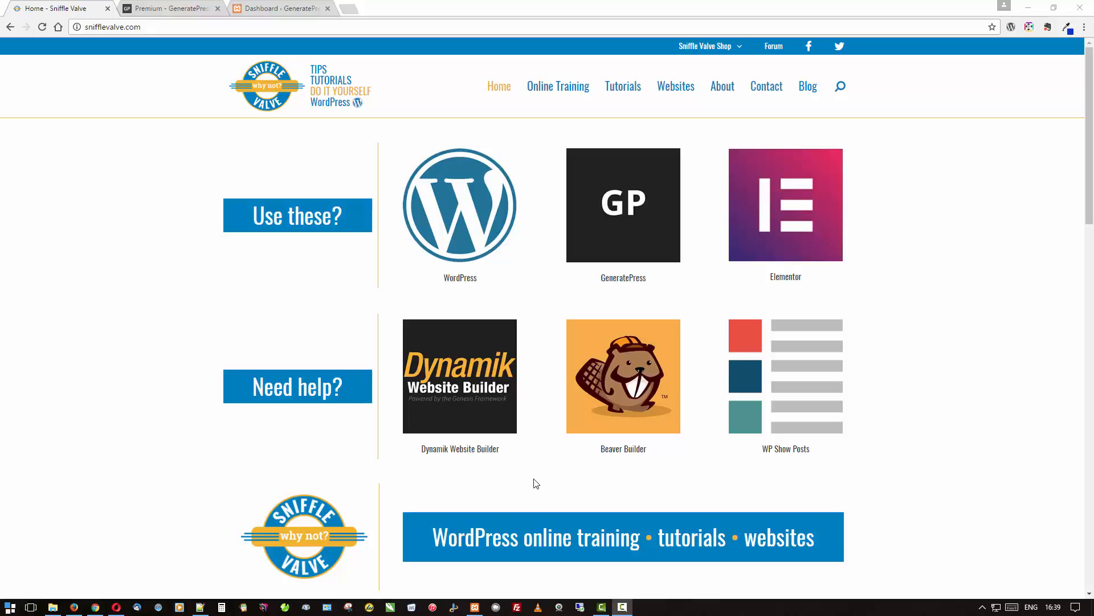
mouse_move(668, 174)
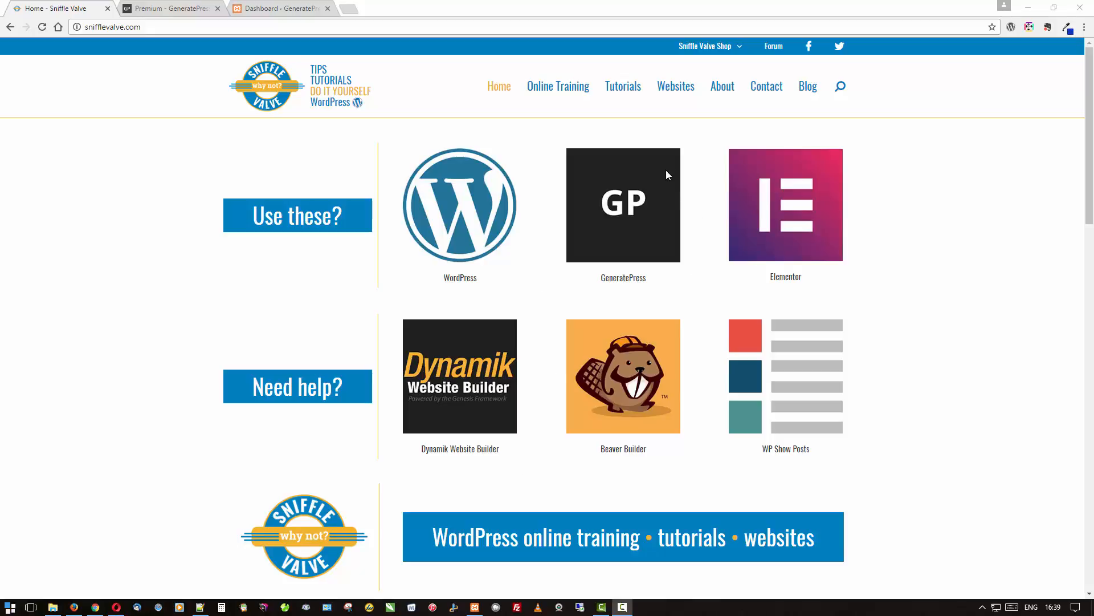
mouse_move(624, 301)
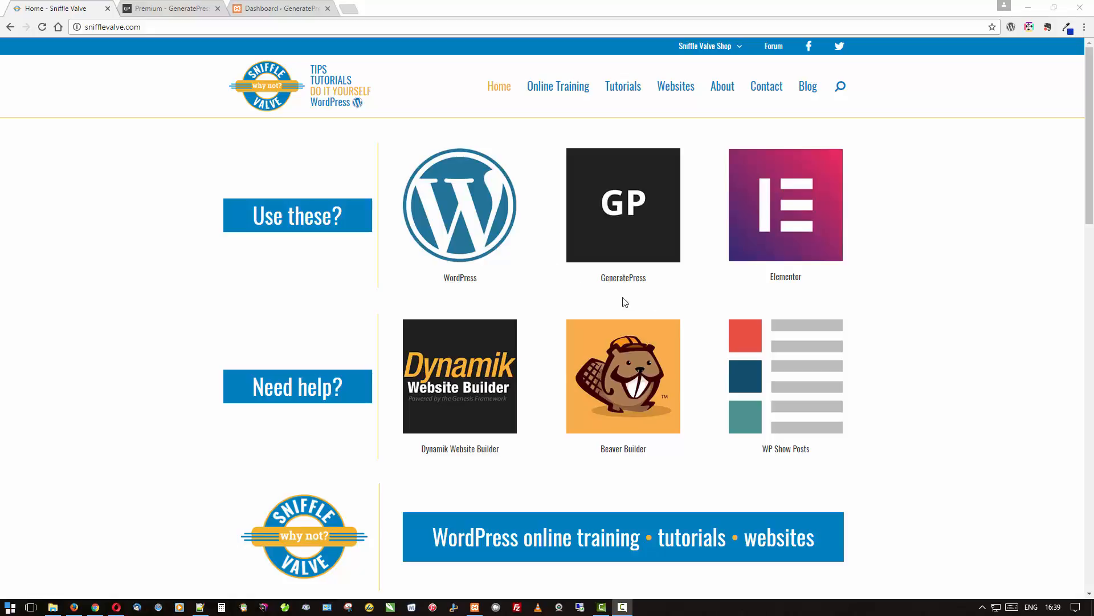
mouse_move(554, 302)
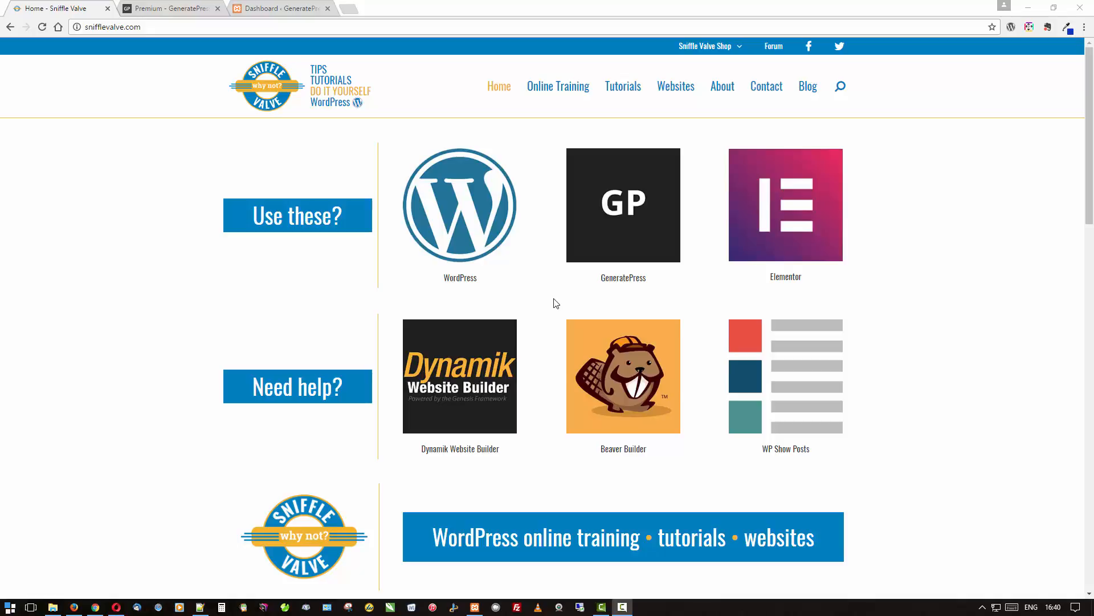
mouse_move(566, 299)
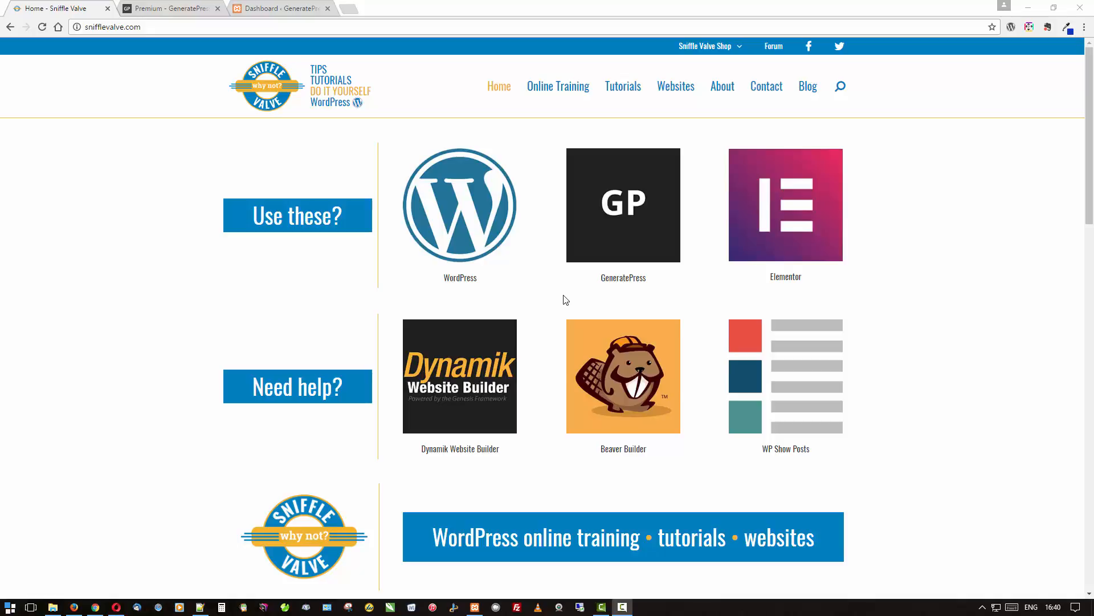
mouse_move(575, 302)
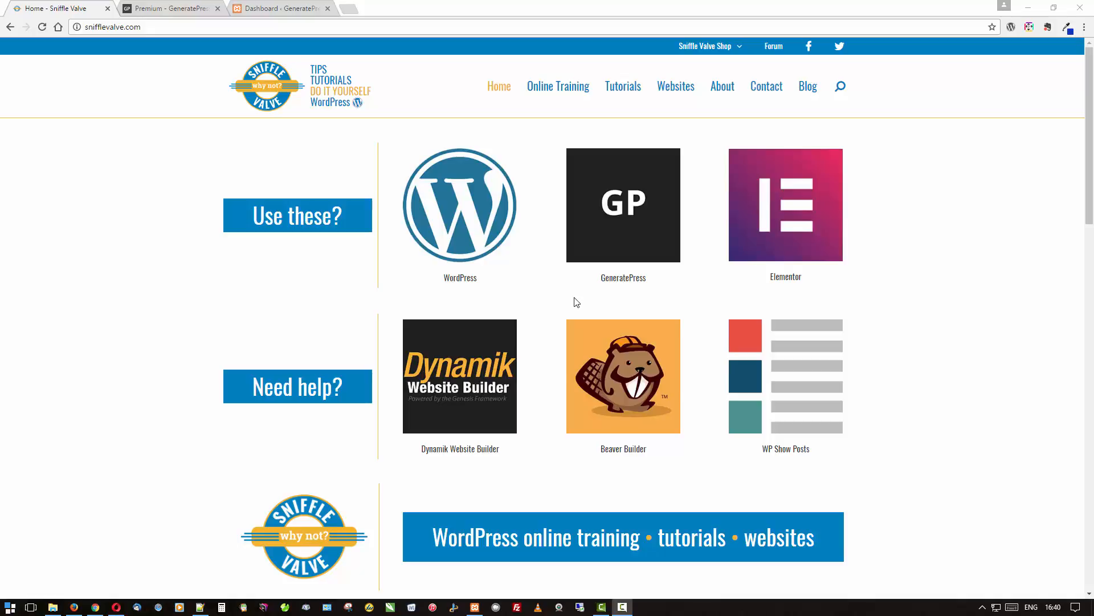
mouse_move(612, 301)
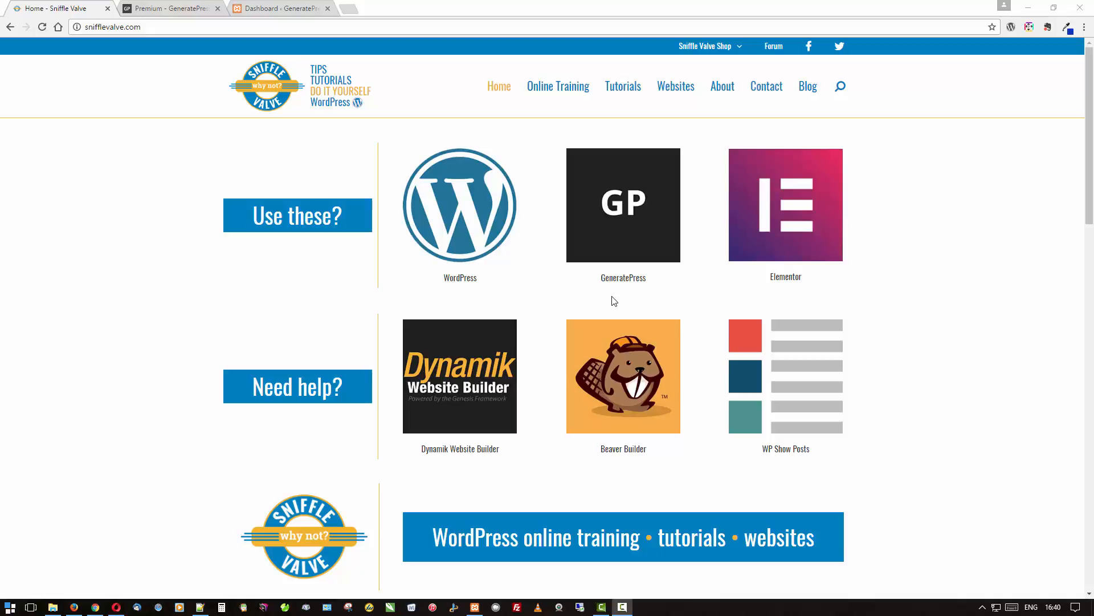
Review the GP Premium page down to the $39.95 pricing section listing 12 add-ons
left_click(167, 7)
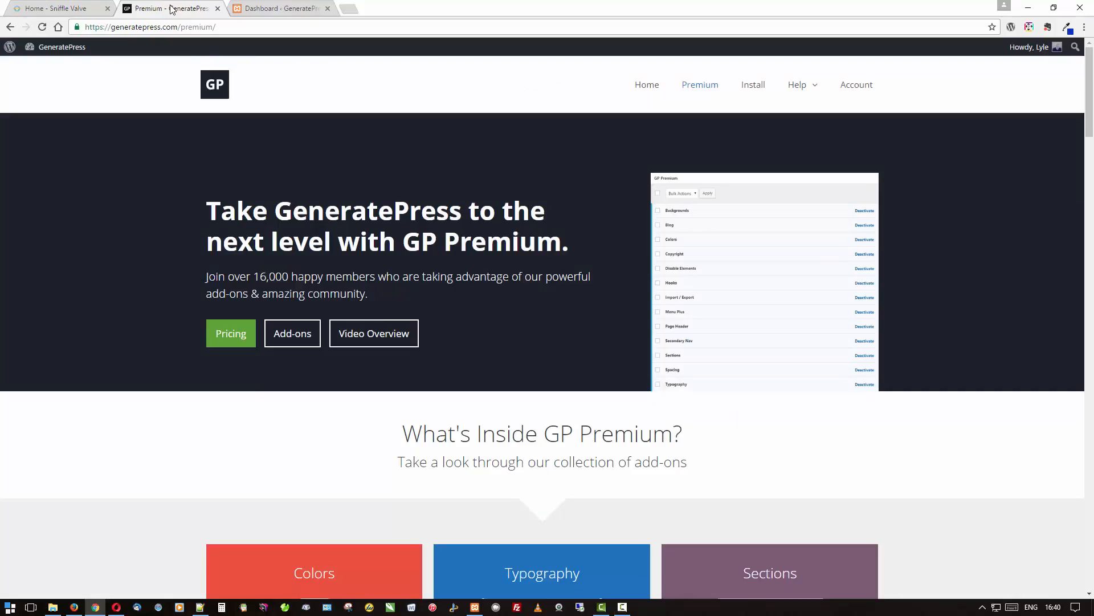
mouse_move(166, 214)
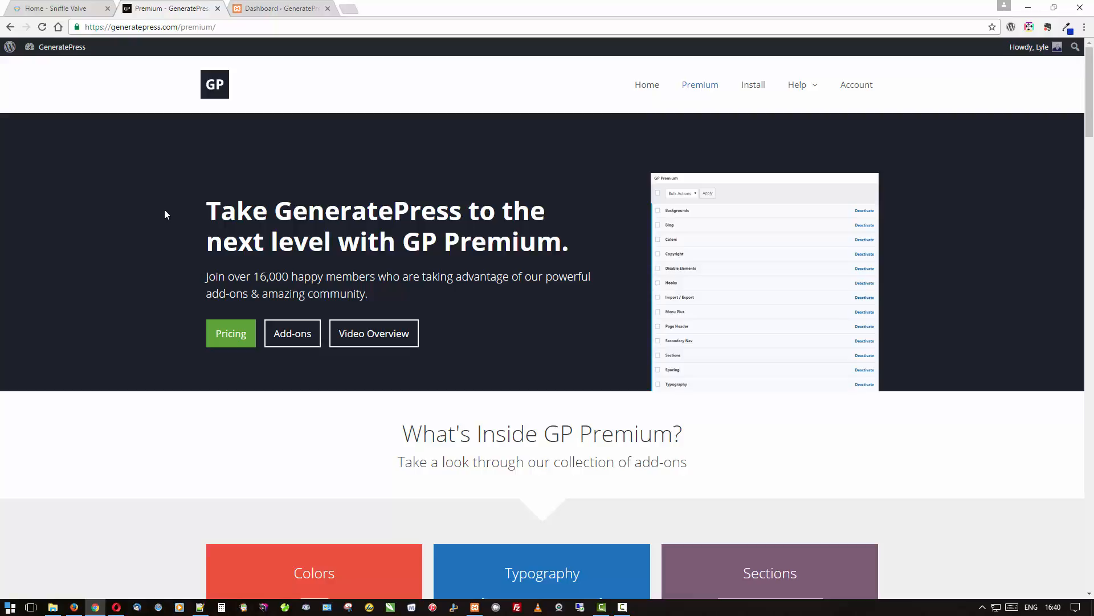
scroll("down", 3)
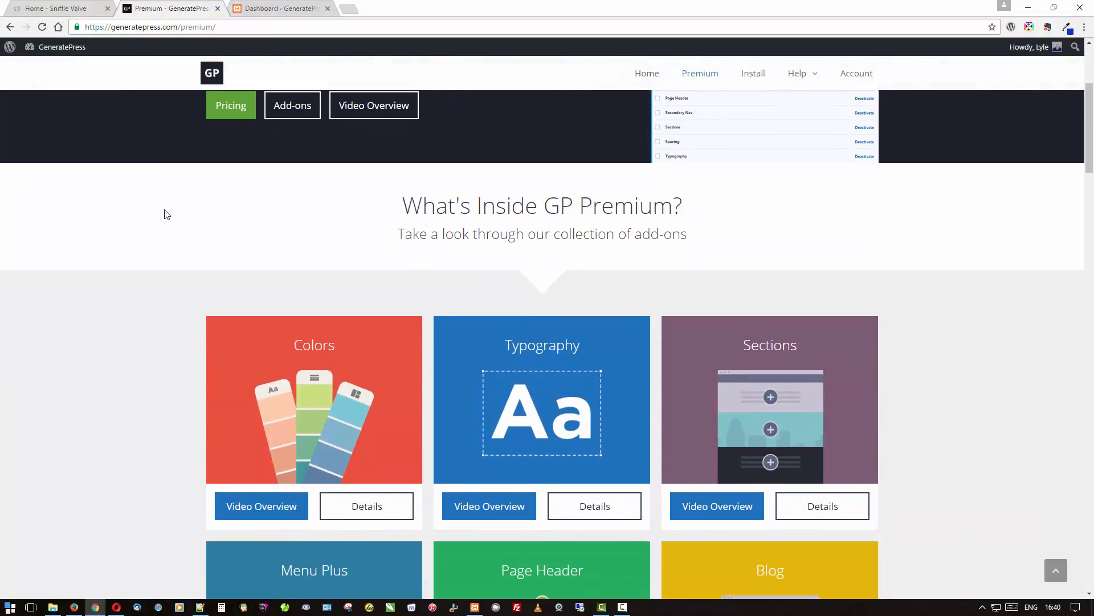
scroll("down", 3)
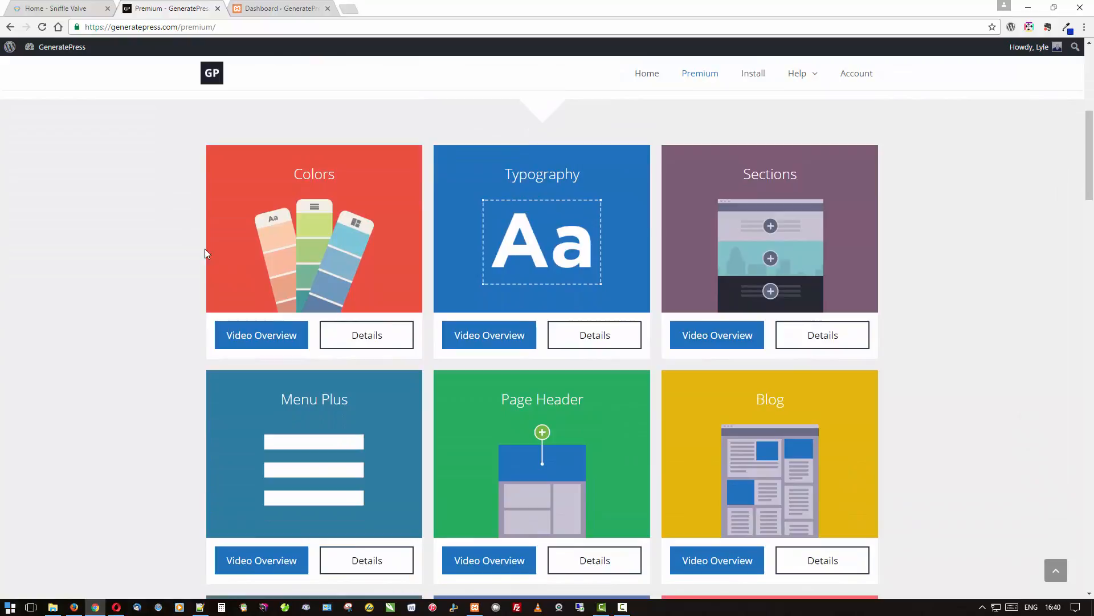
mouse_move(746, 252)
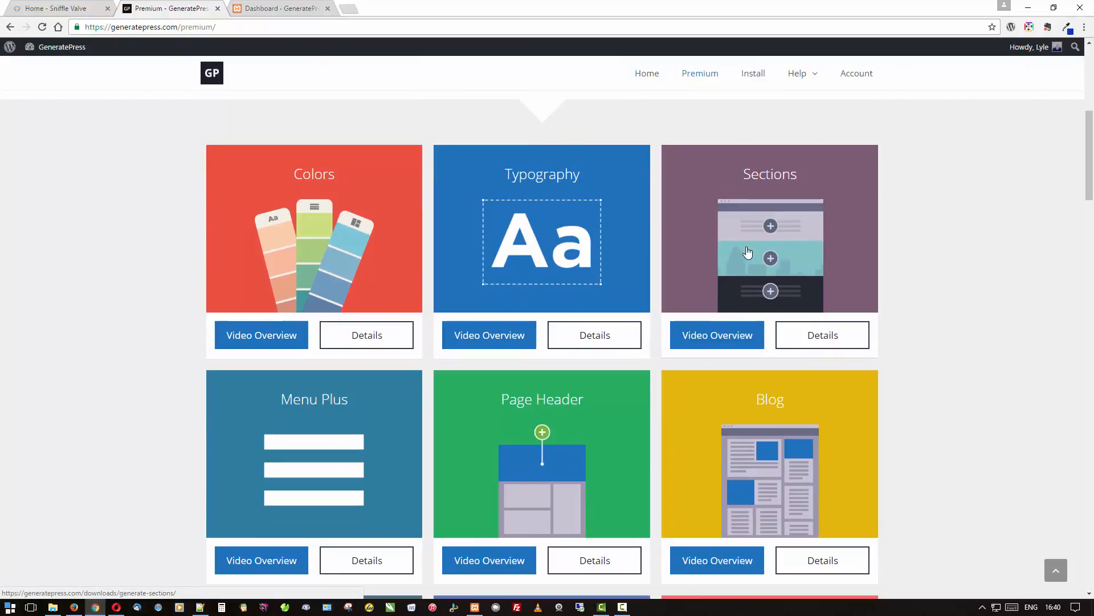
scroll("down", 3)
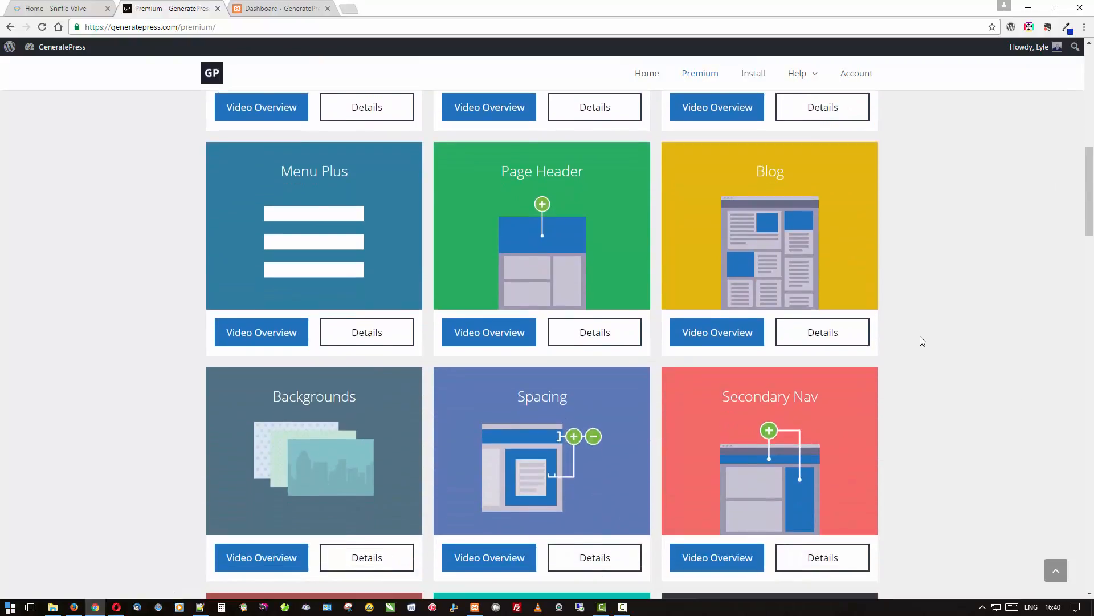
scroll("down", 3)
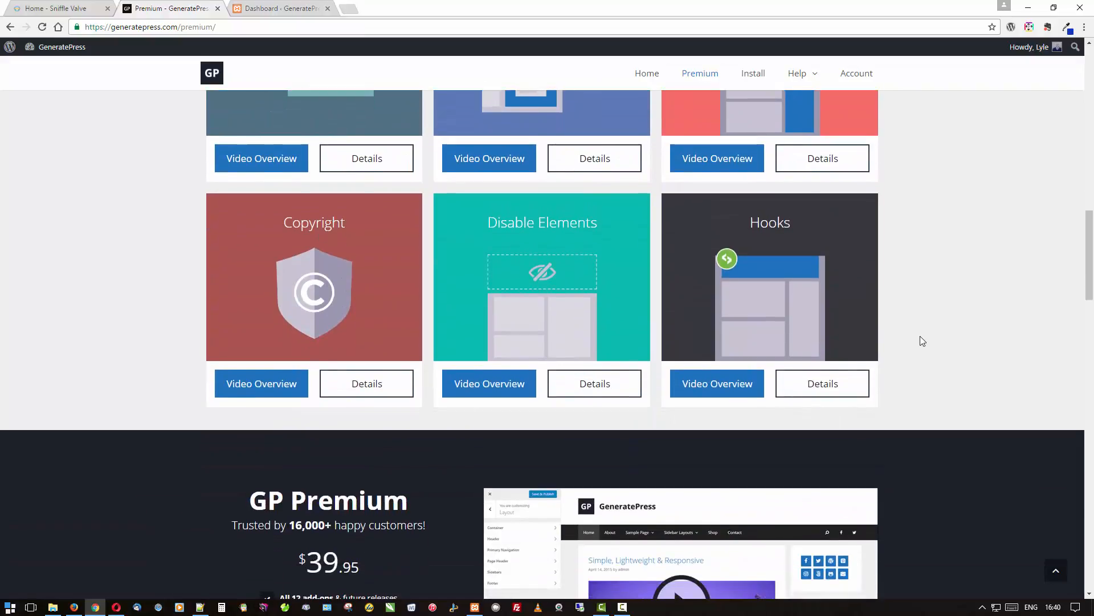
scroll("down", 3)
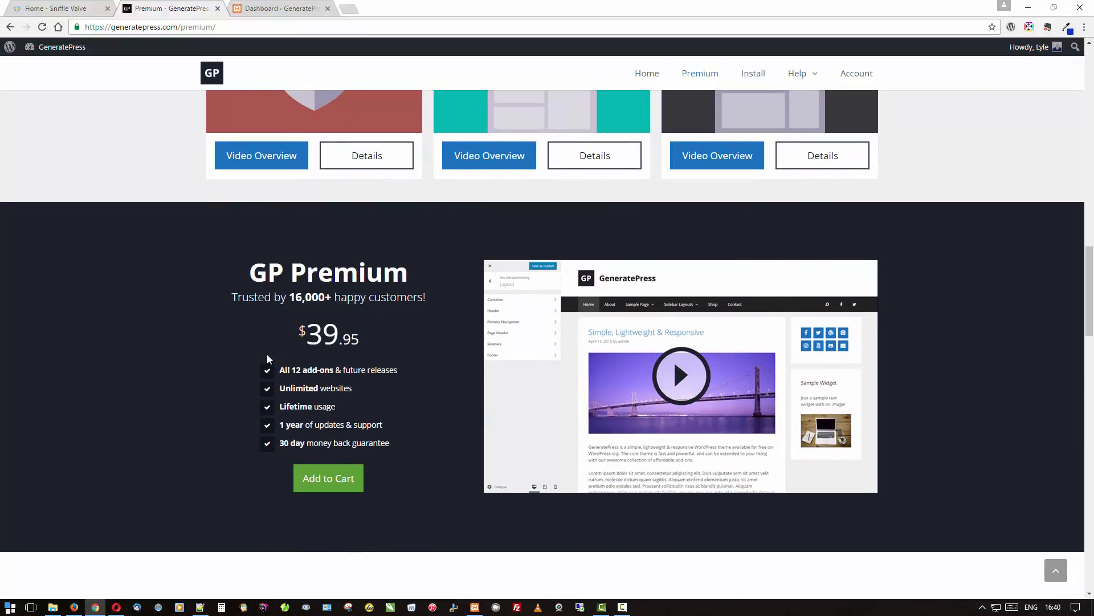
mouse_move(235, 313)
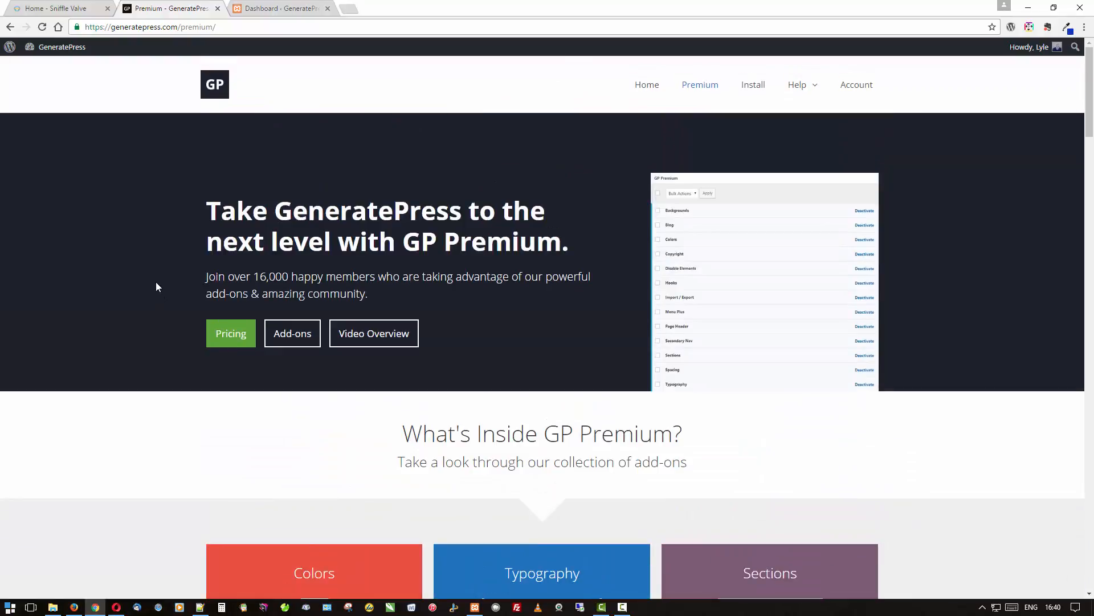
mouse_move(138, 76)
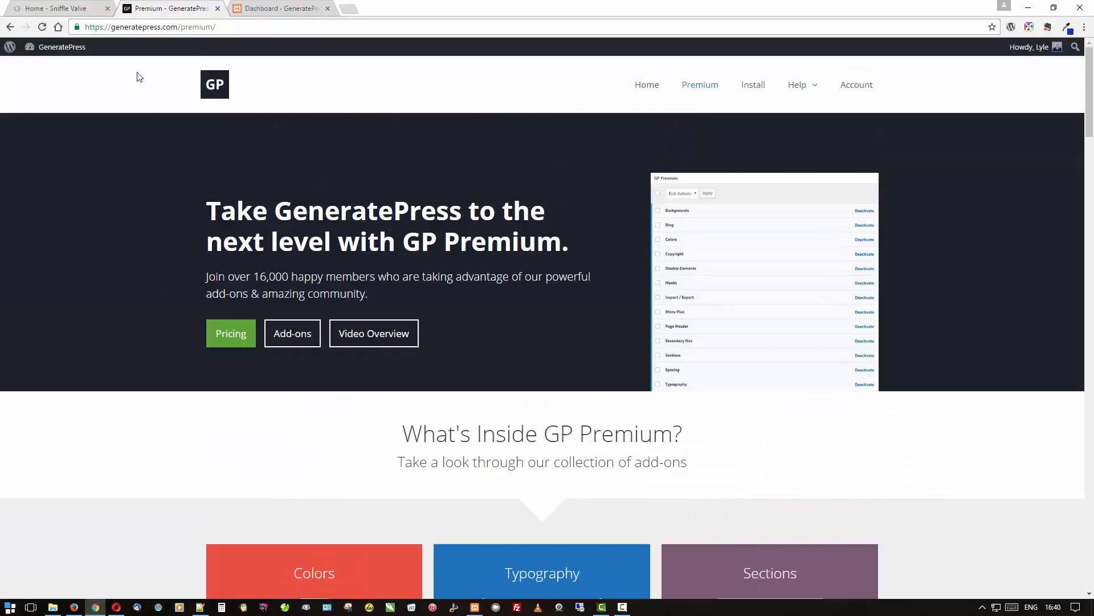
mouse_move(187, 47)
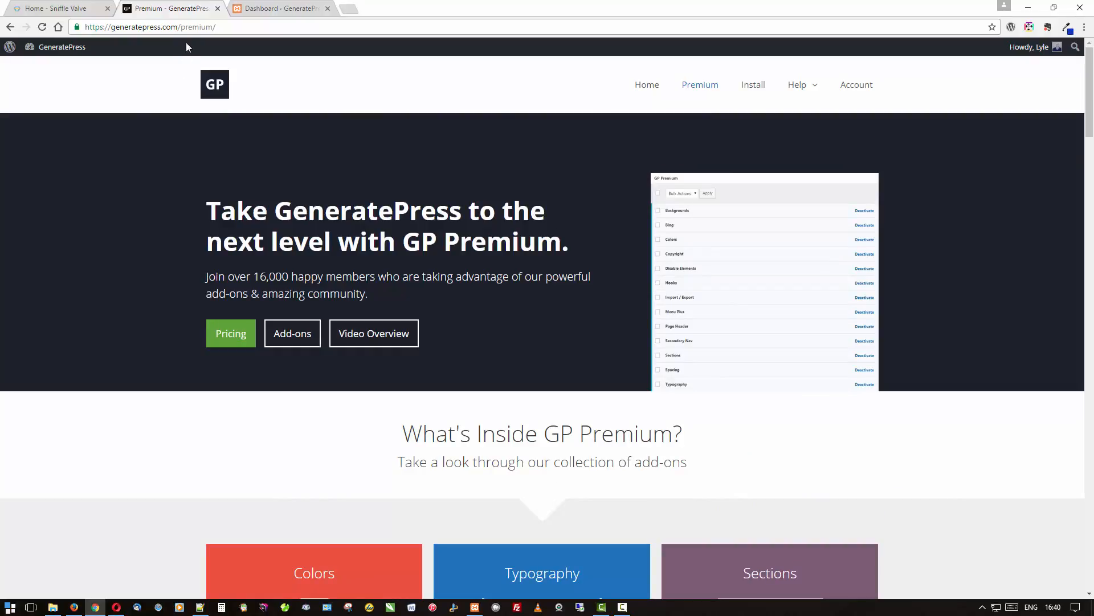
mouse_move(218, 7)
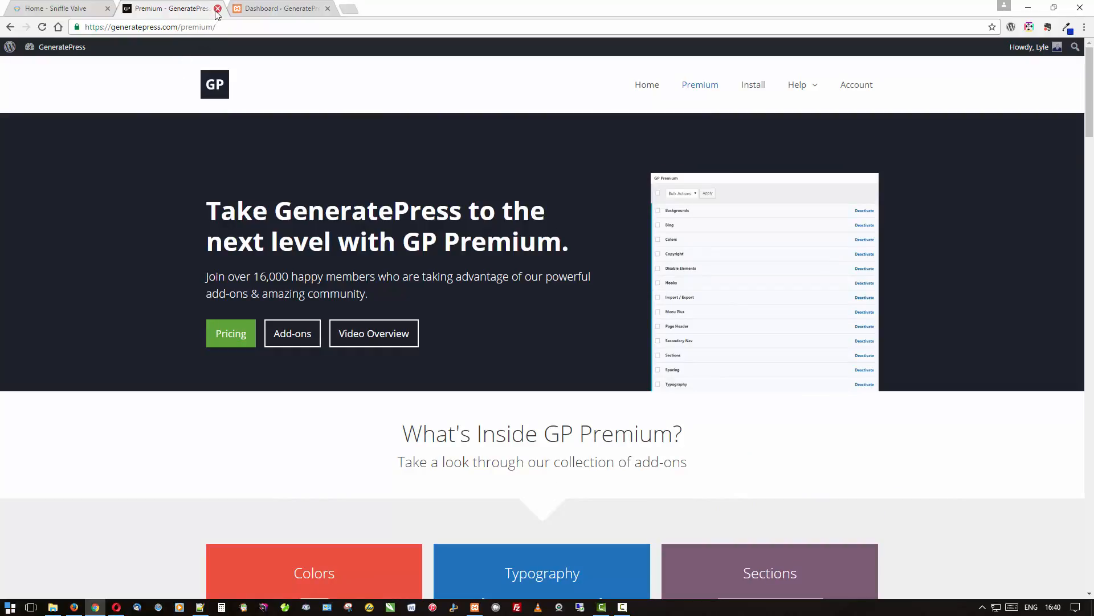
left_click(217, 7)
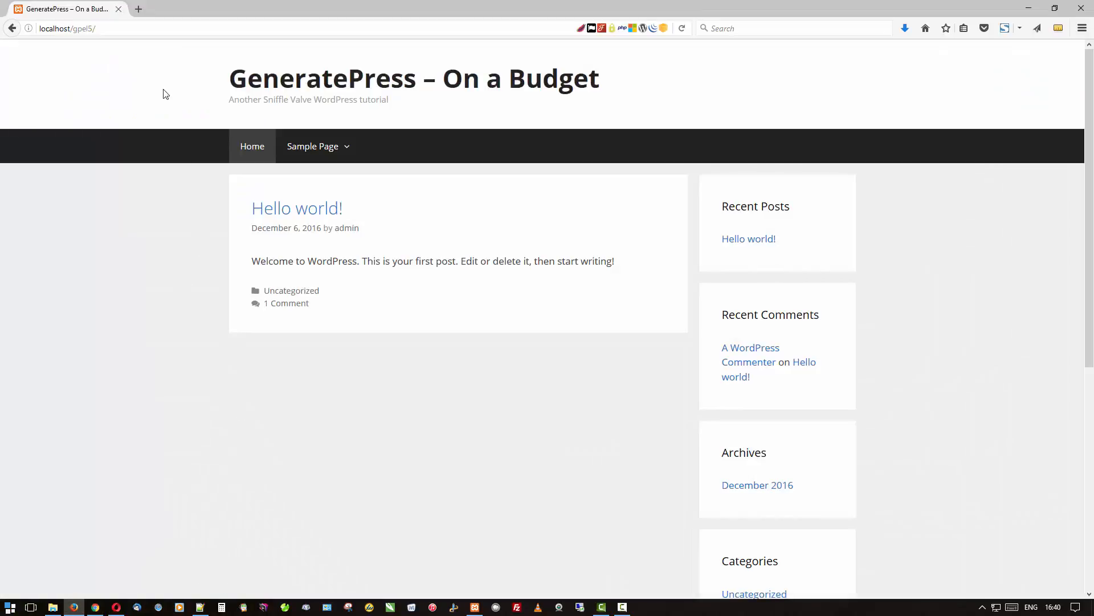
mouse_move(912, 267)
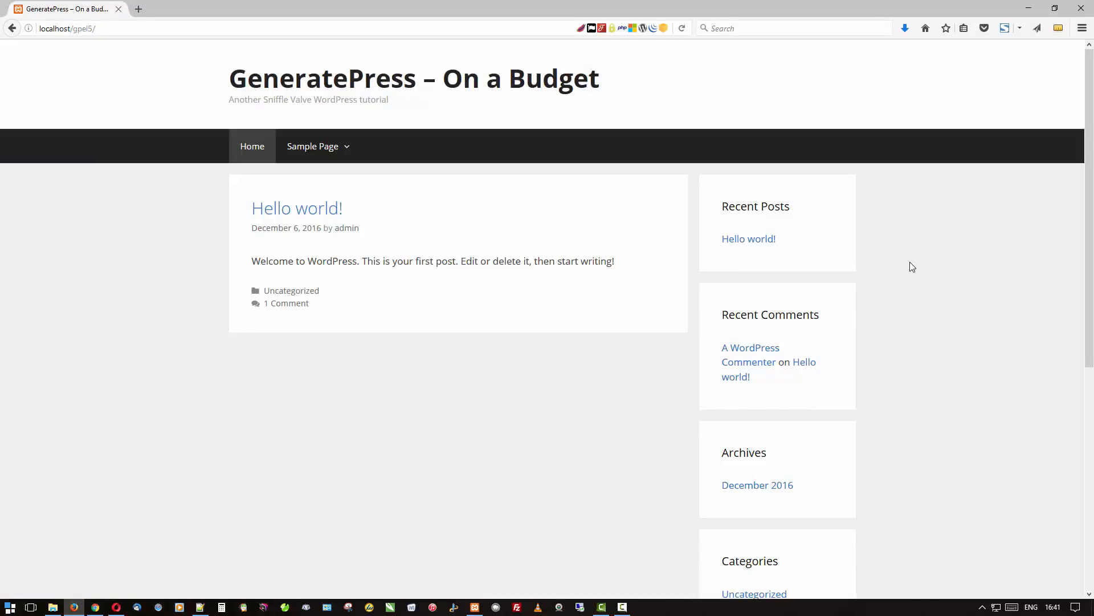
scroll("down", 3)
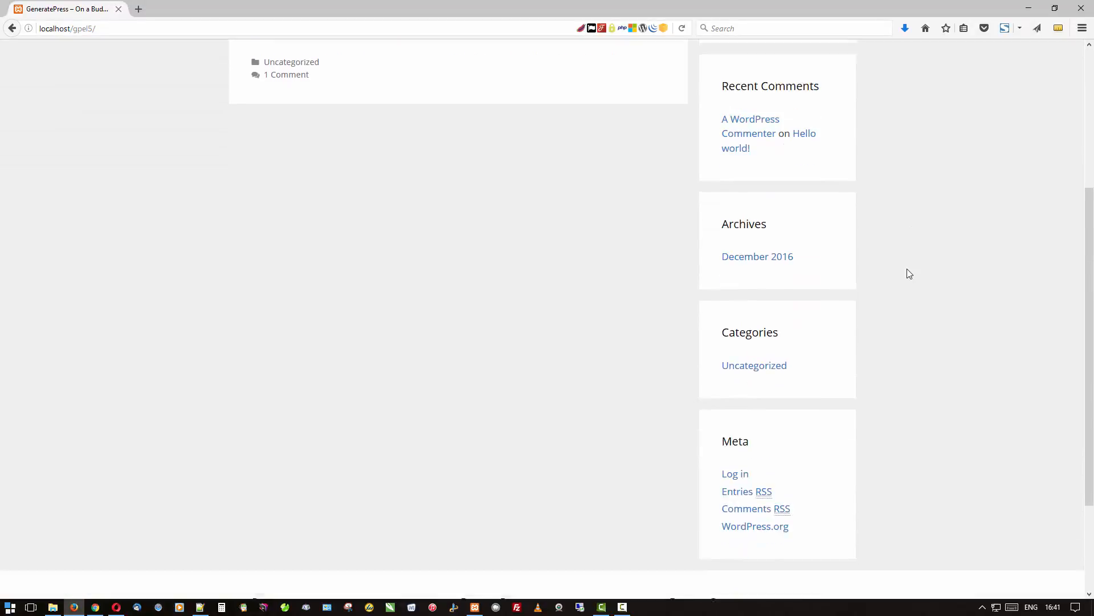
scroll("up", 3)
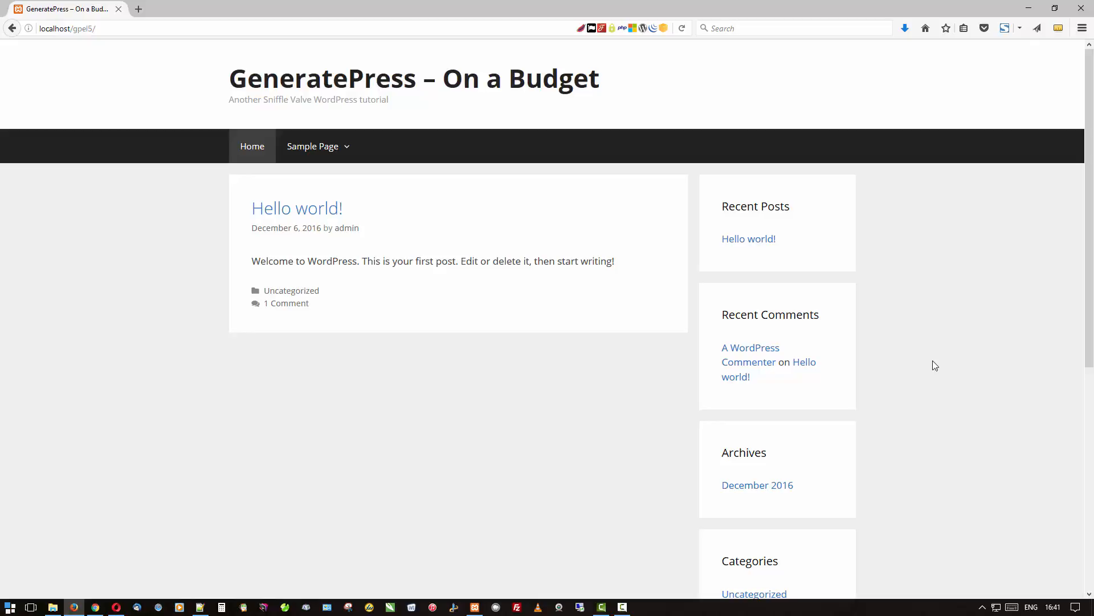
mouse_move(216, 282)
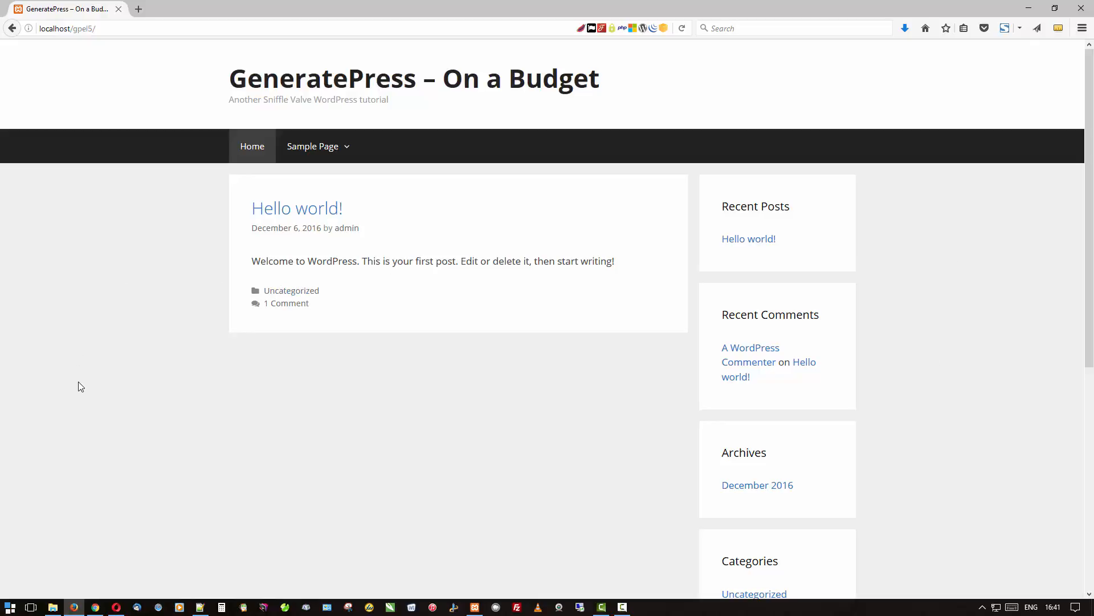
mouse_move(89, 326)
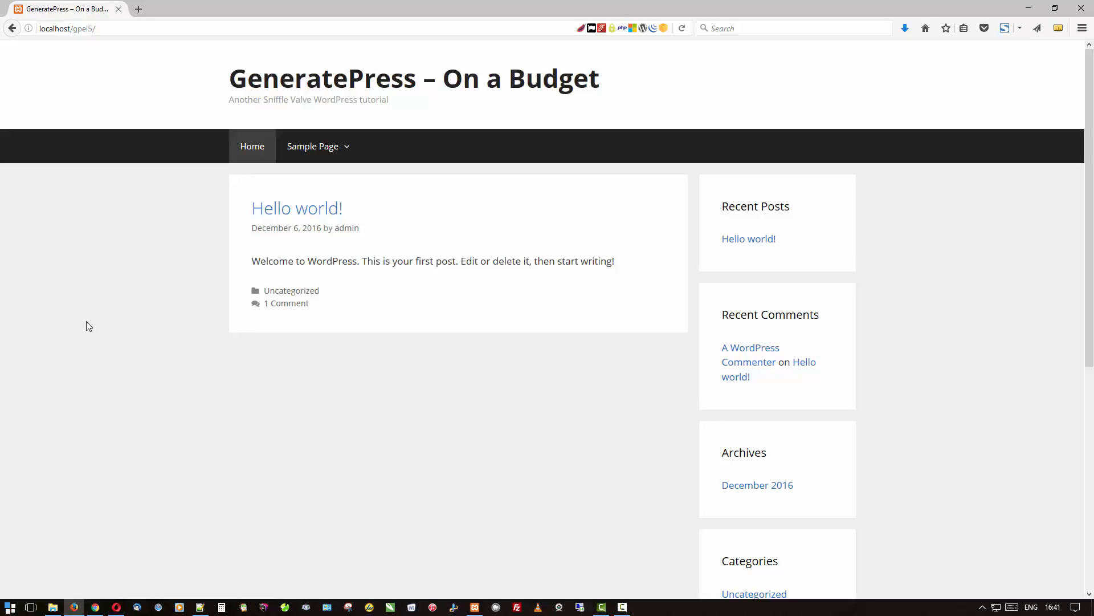
mouse_move(101, 311)
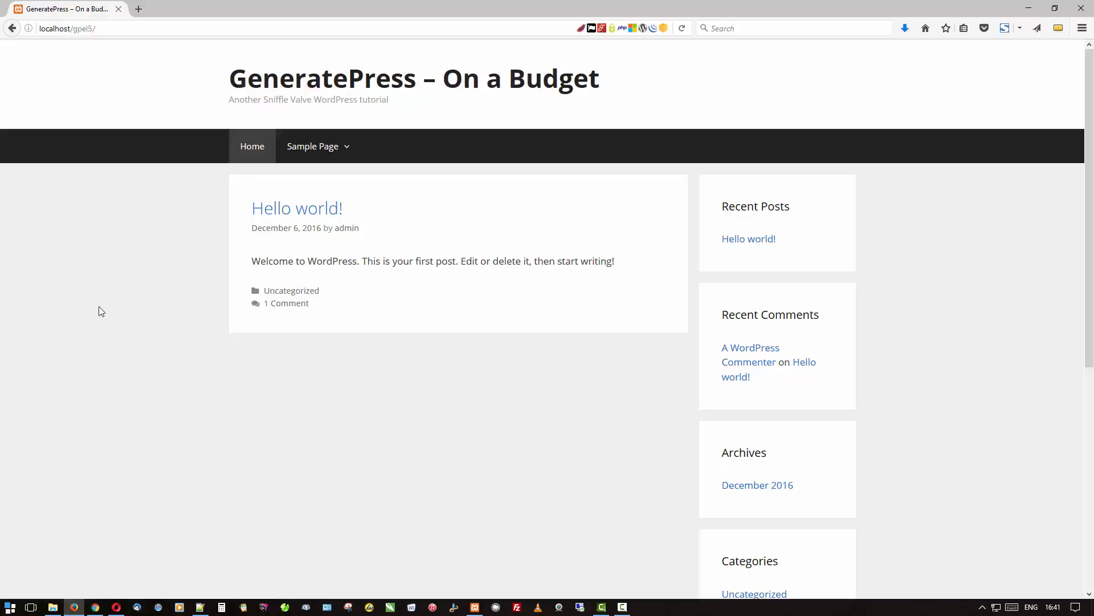
mouse_move(149, 285)
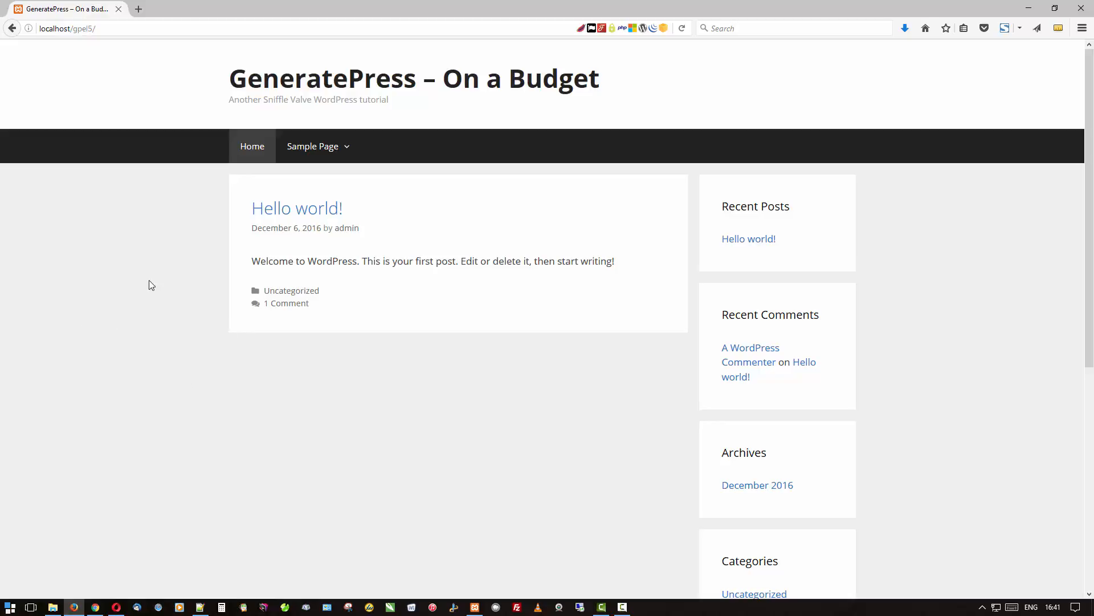
mouse_move(118, 287)
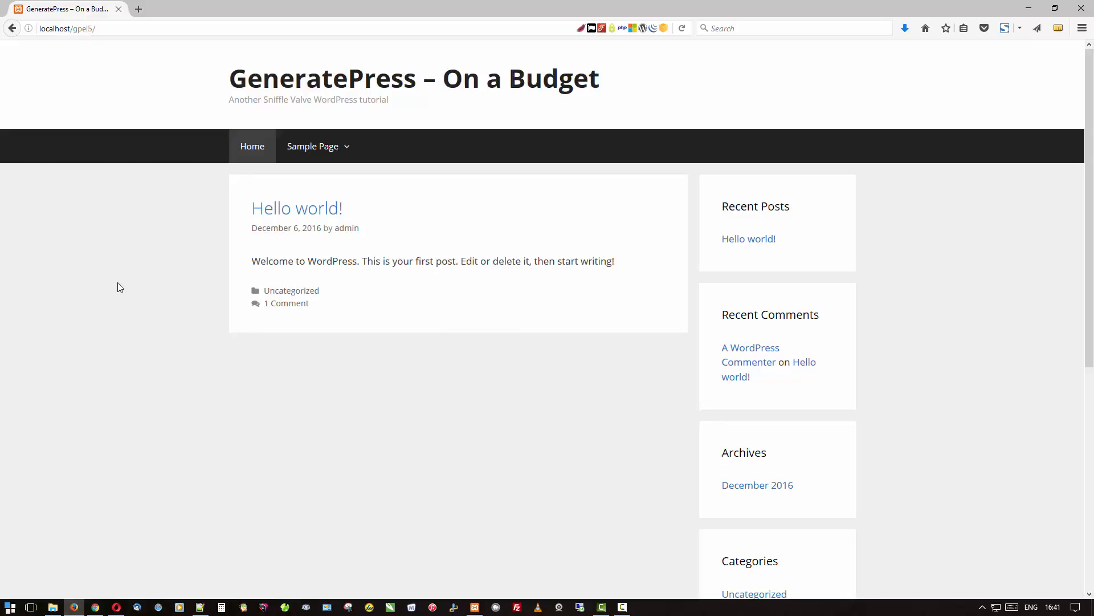
mouse_move(122, 291)
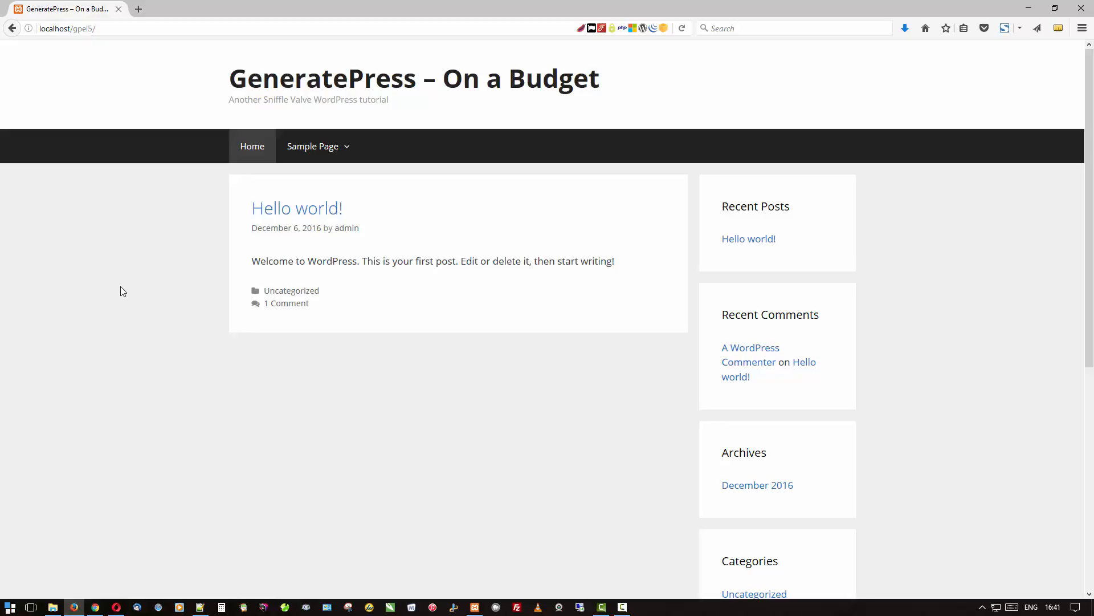
mouse_move(204, 92)
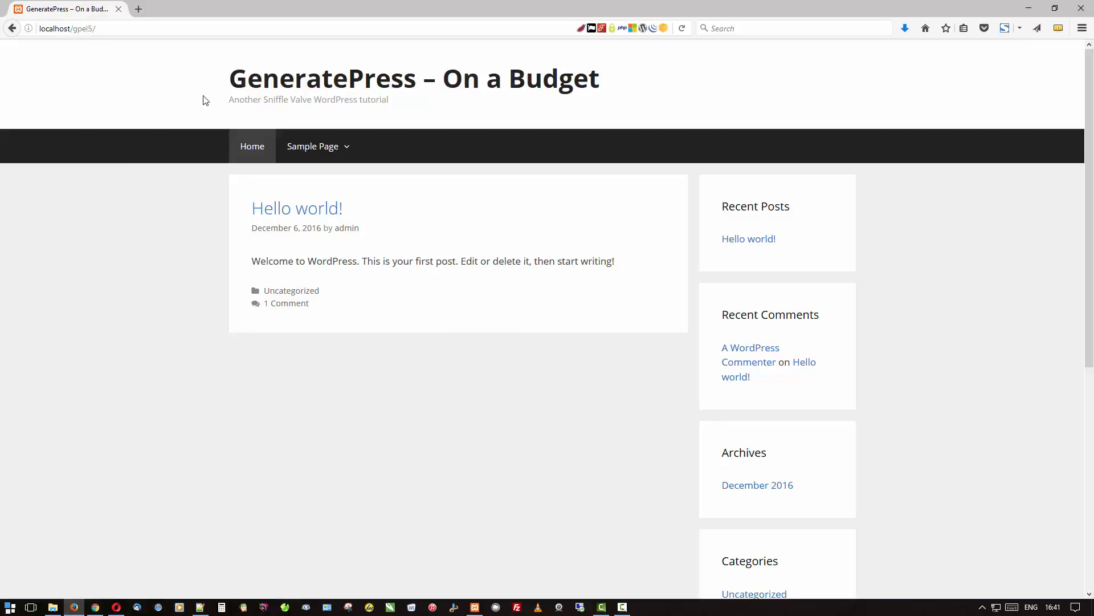
mouse_move(181, 221)
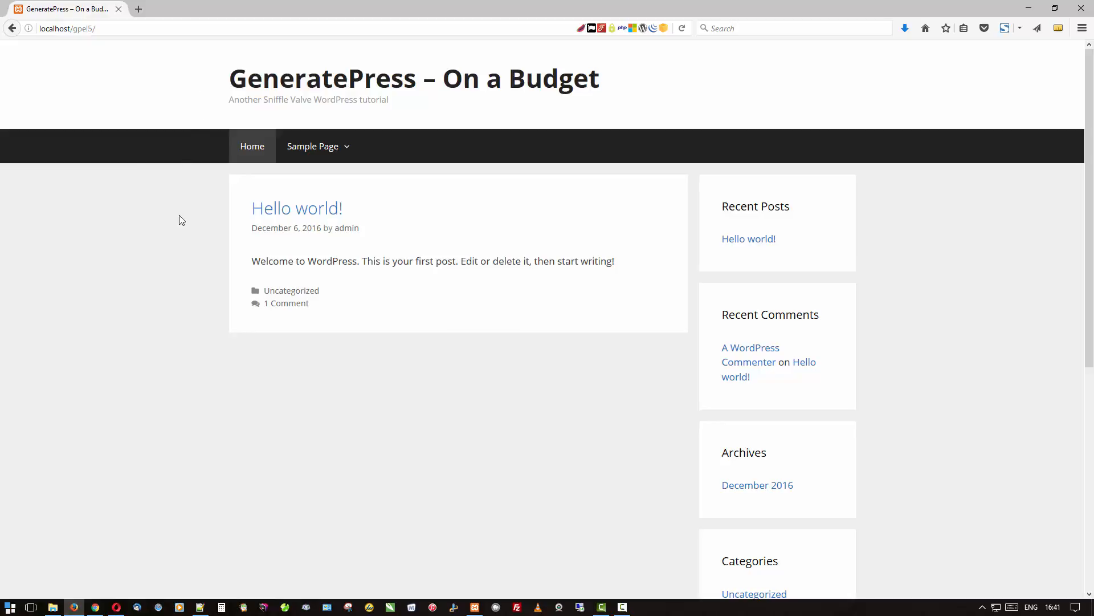
scroll("down", 3)
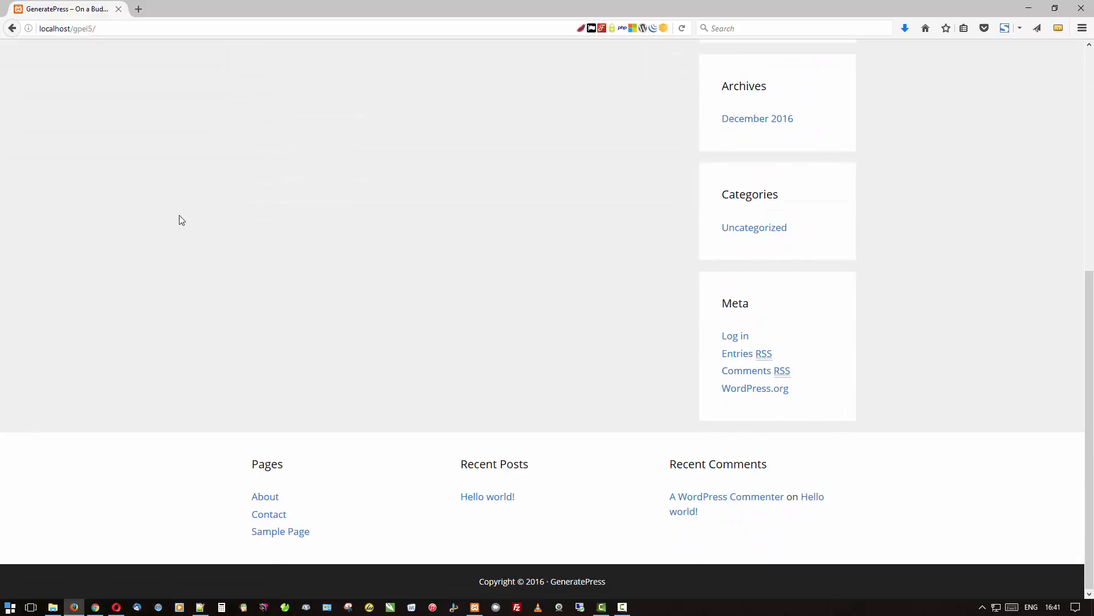
mouse_move(440, 495)
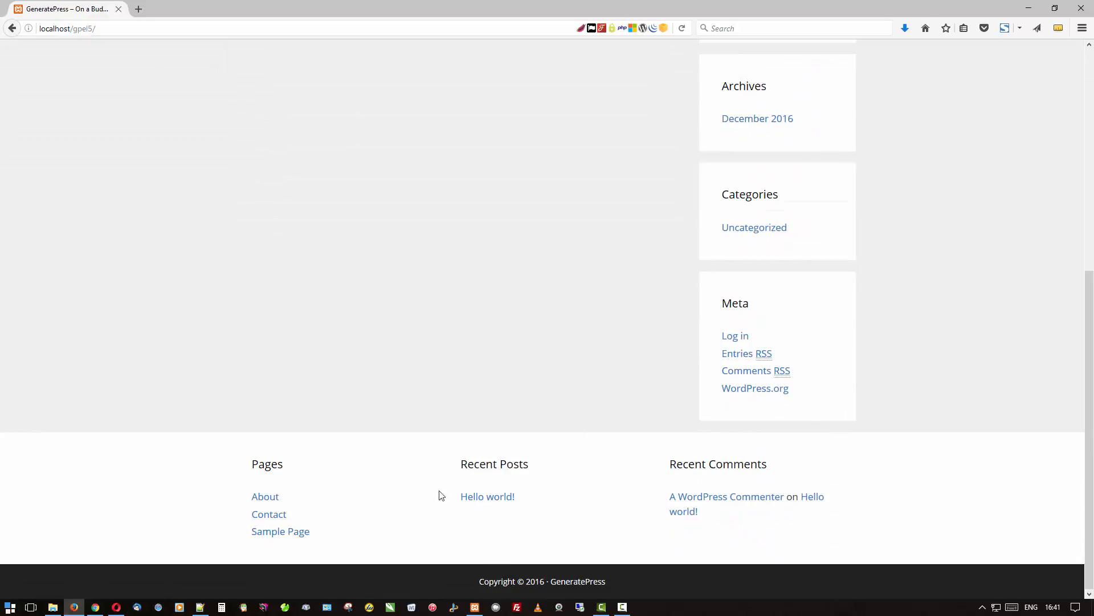
mouse_move(864, 485)
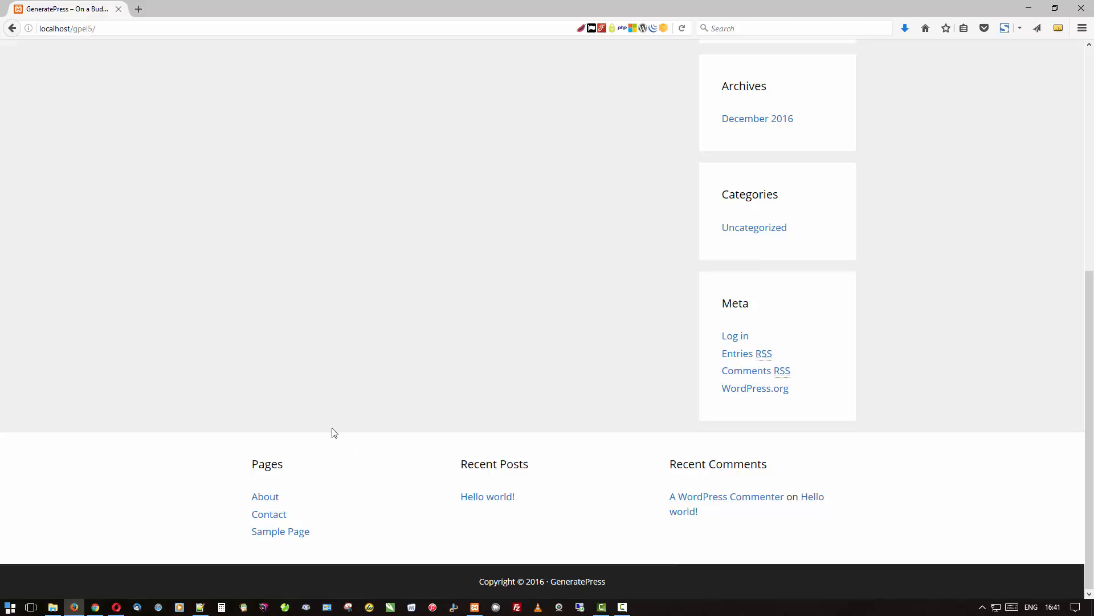
mouse_move(376, 485)
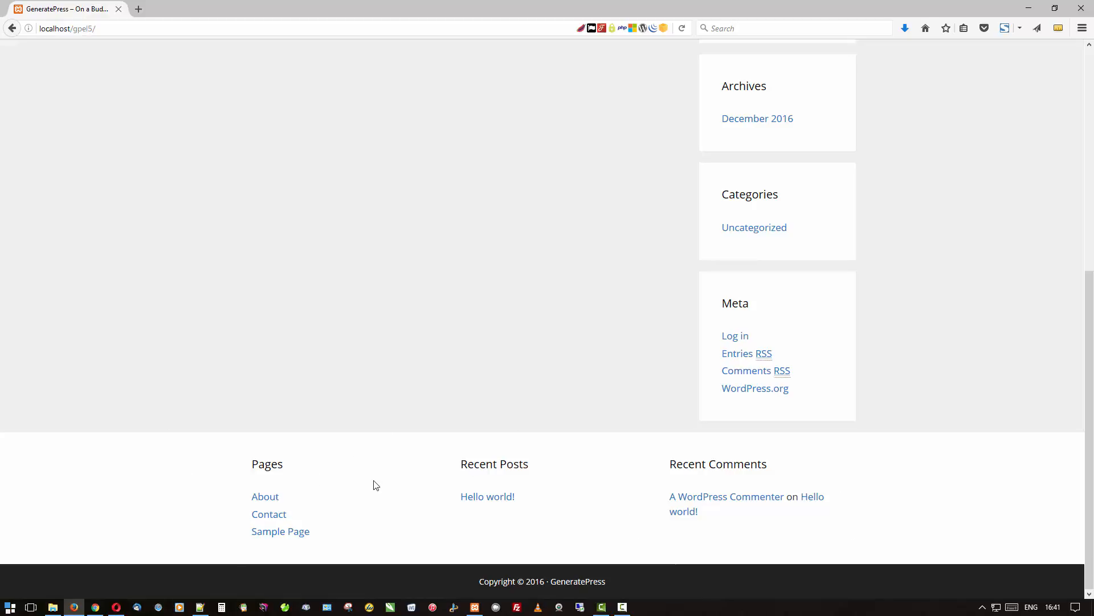
mouse_move(380, 484)
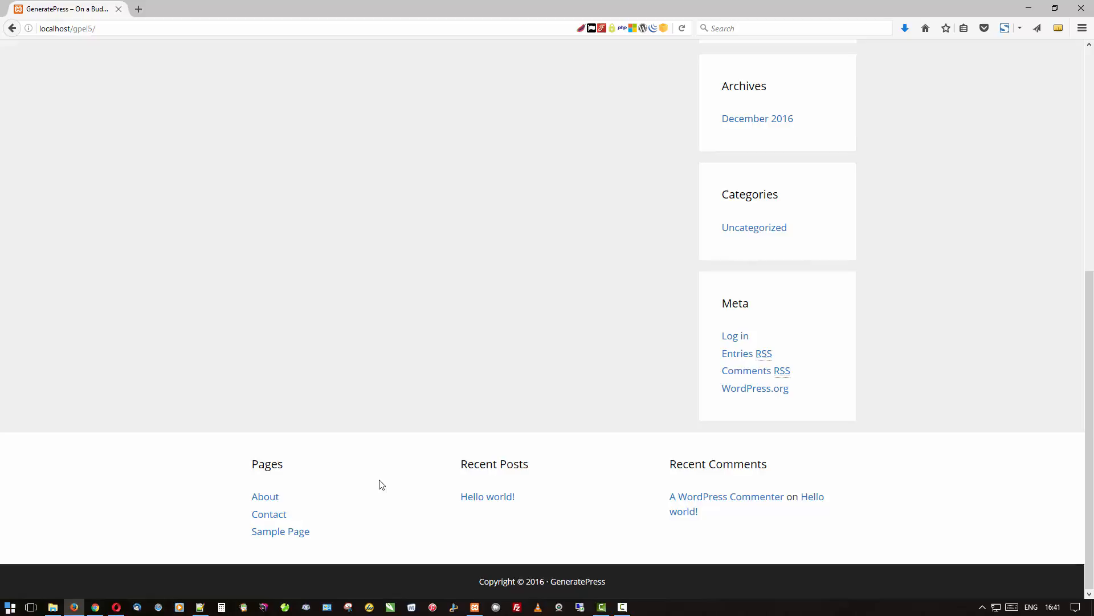
scroll("up", 3)
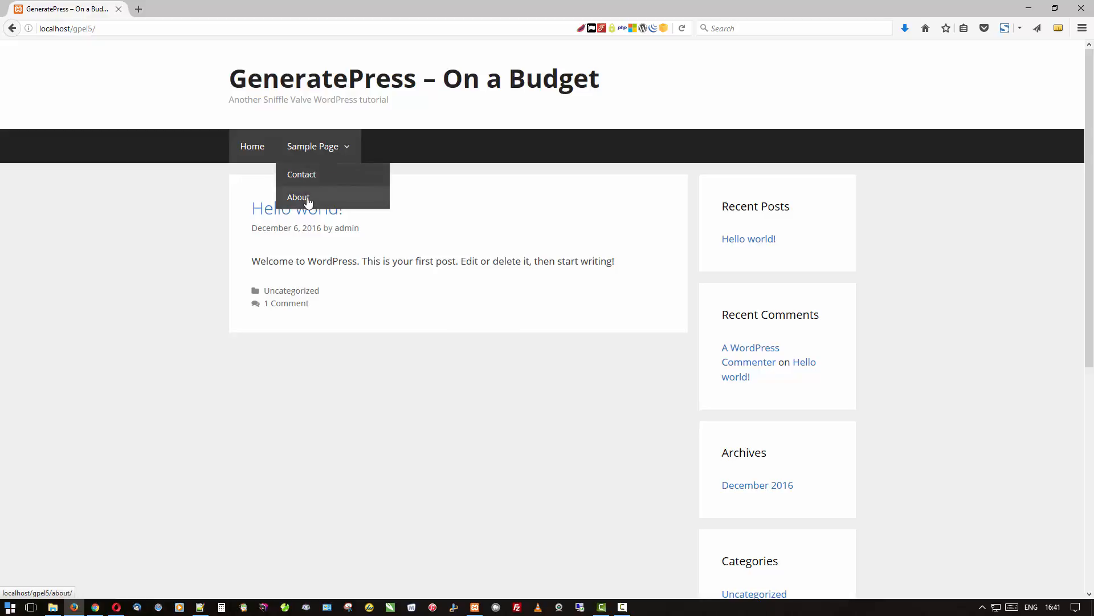
mouse_move(271, 142)
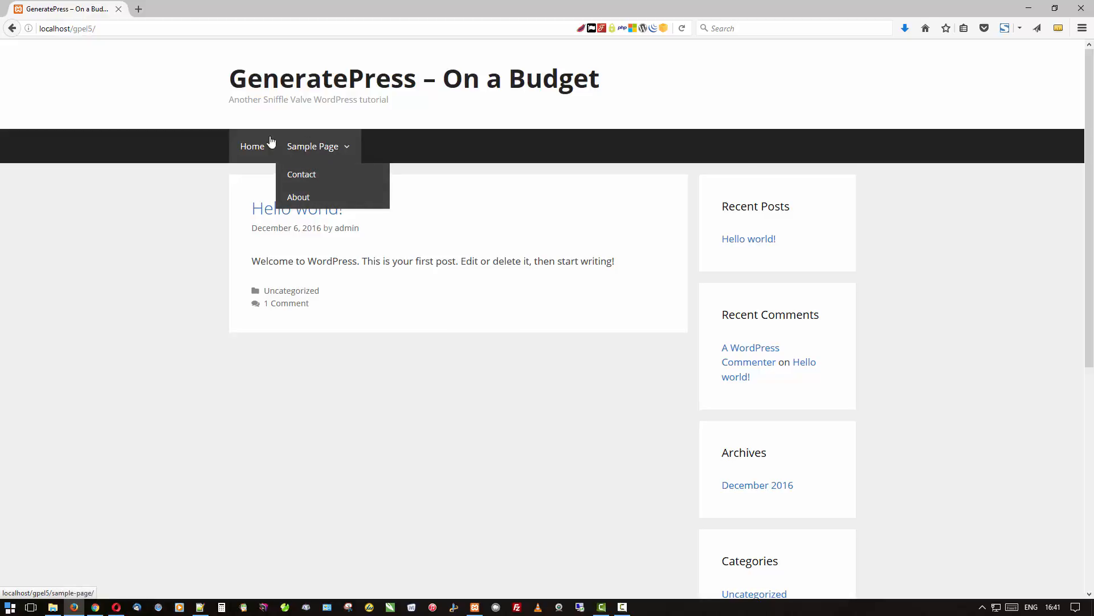
mouse_move(301, 173)
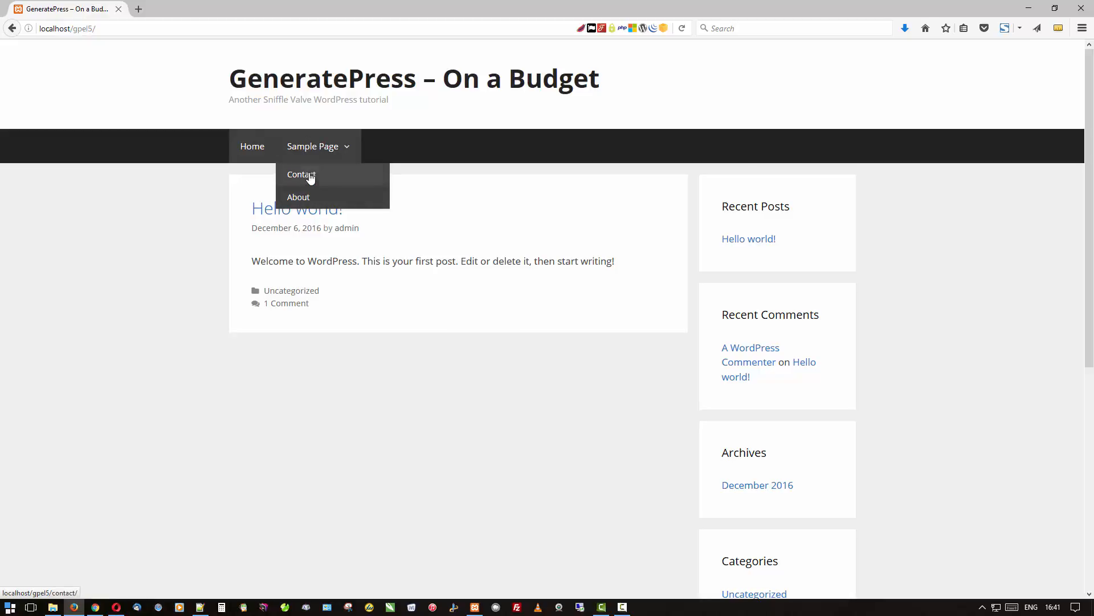
mouse_move(300, 197)
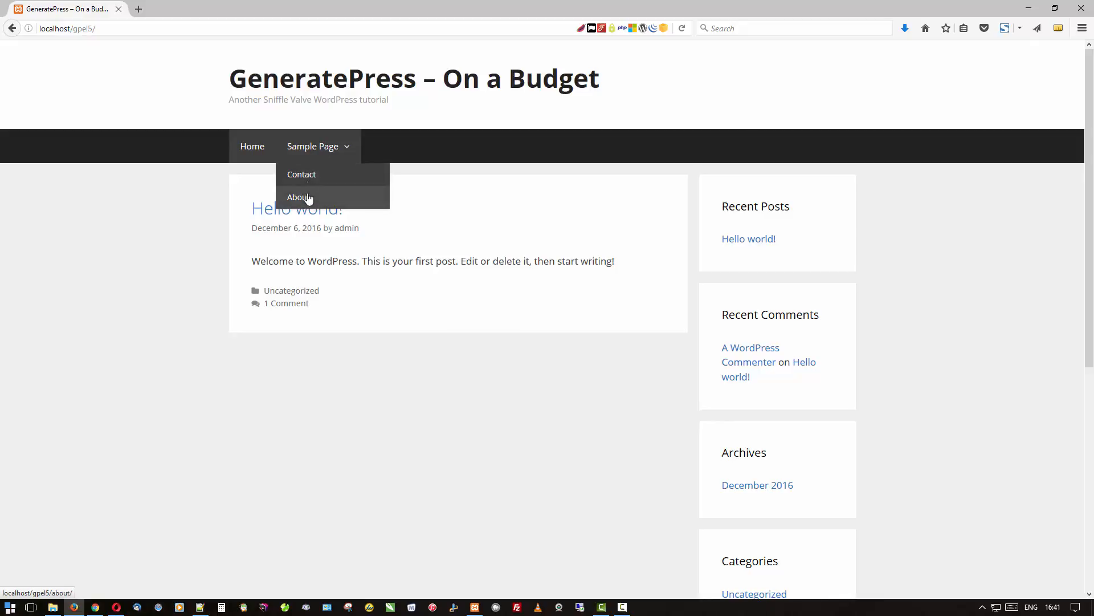
mouse_move(160, 238)
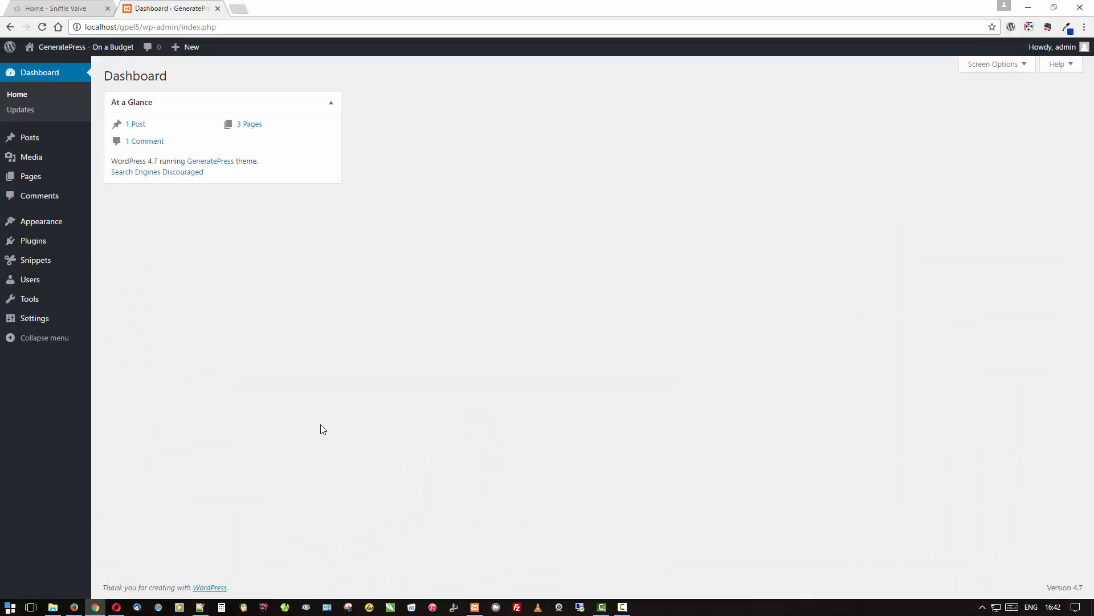
mouse_move(33, 240)
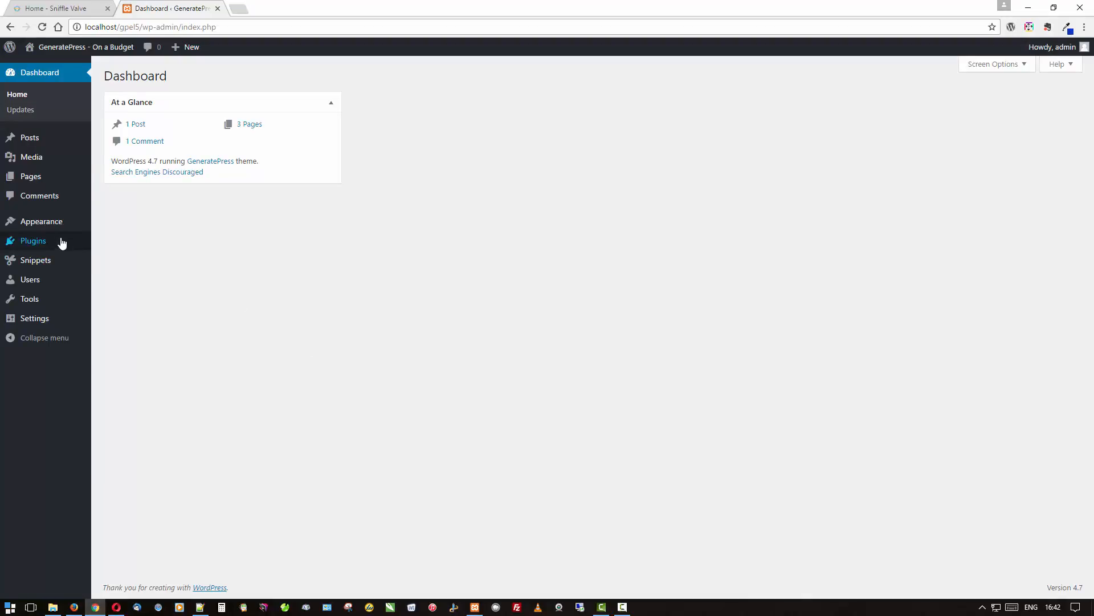
mouse_move(33, 240)
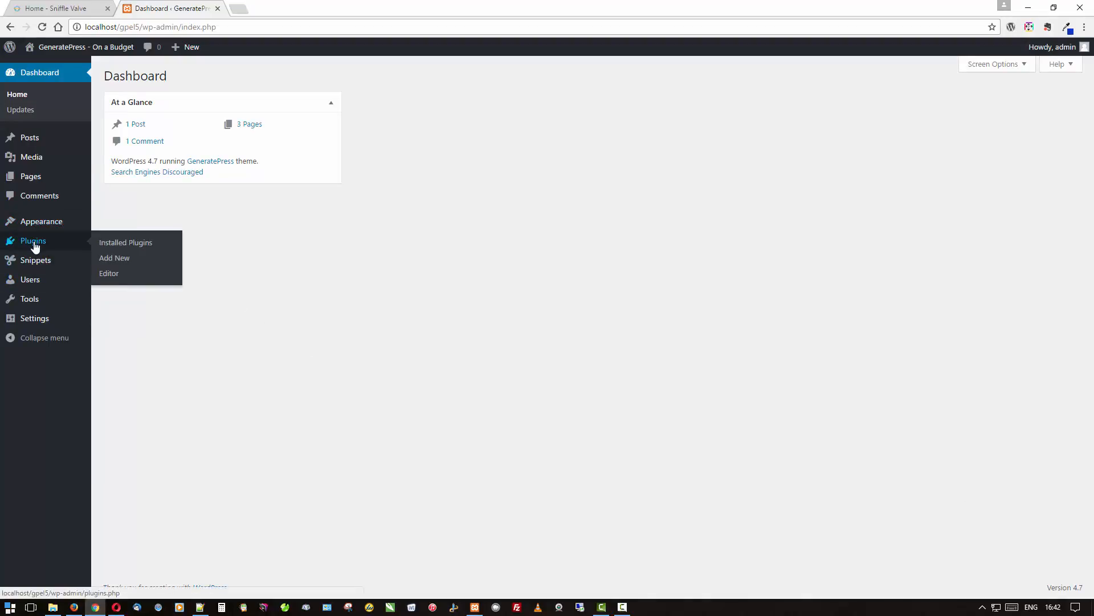
Show the Installed Plugins list with Code Snippets and Simple CSS active
left_click(125, 242)
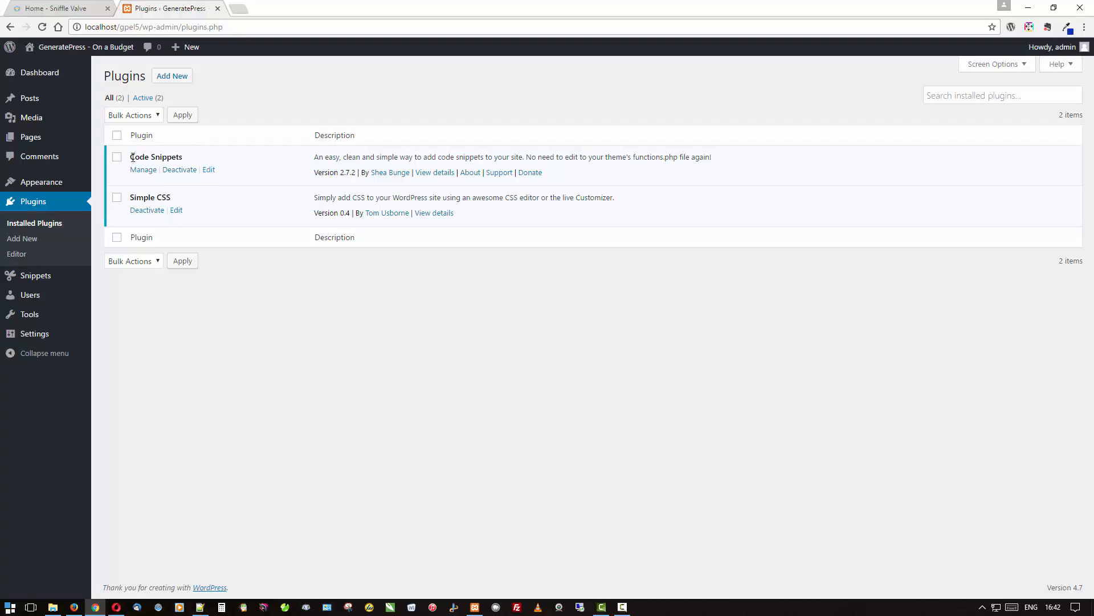
mouse_move(269, 190)
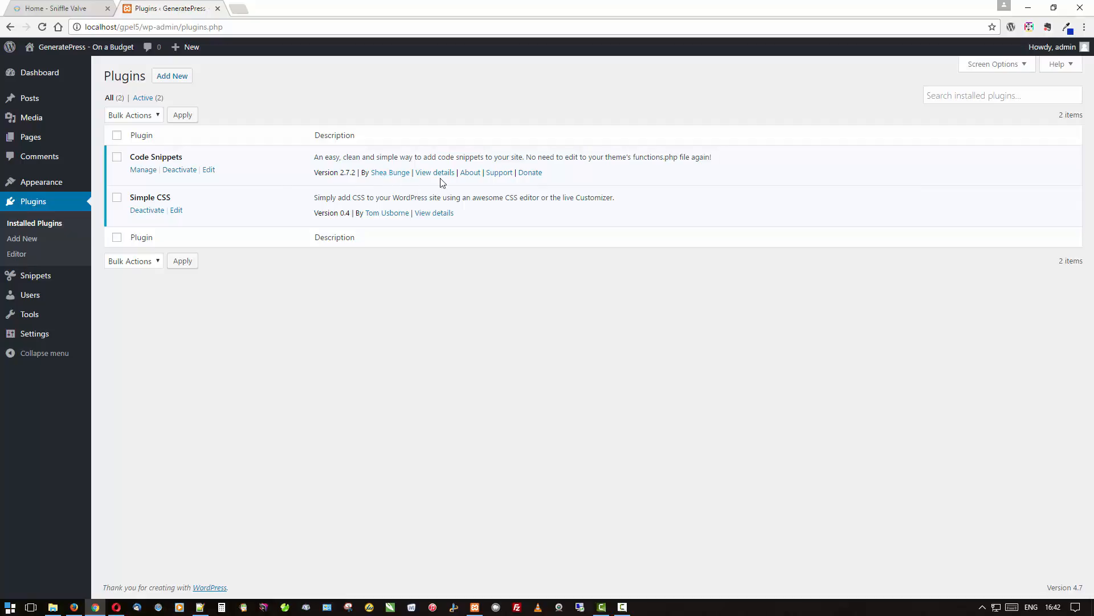
mouse_move(234, 144)
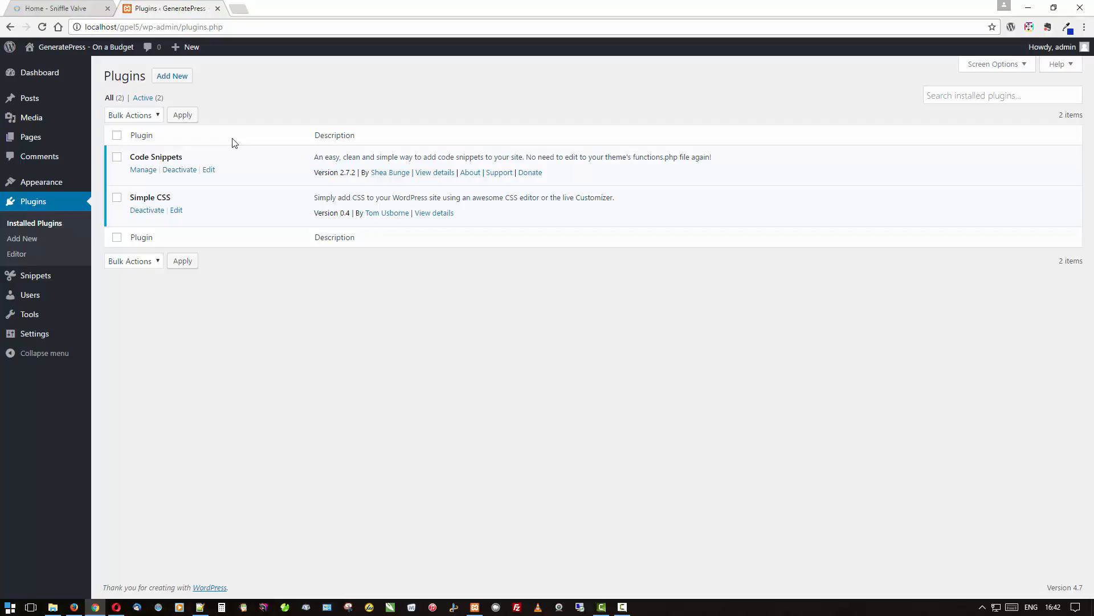
mouse_move(255, 339)
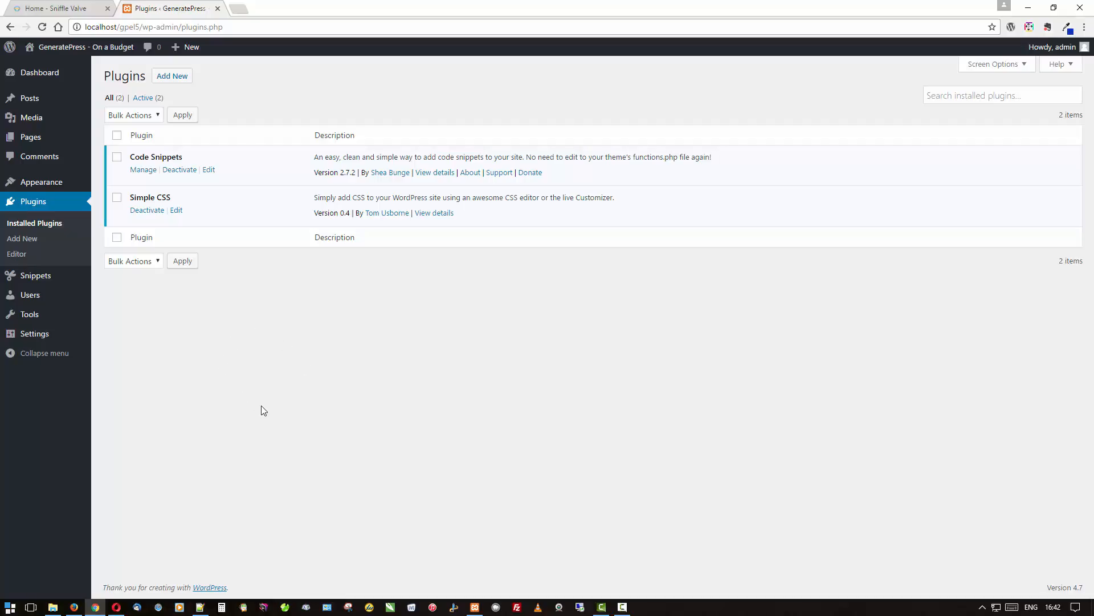
mouse_move(262, 408)
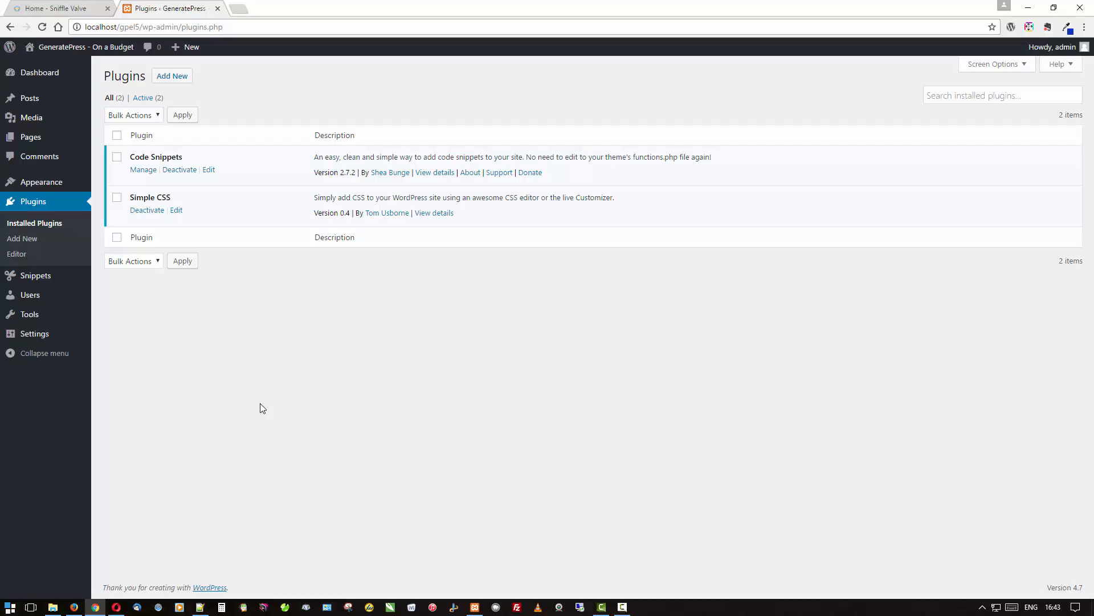
mouse_move(155, 543)
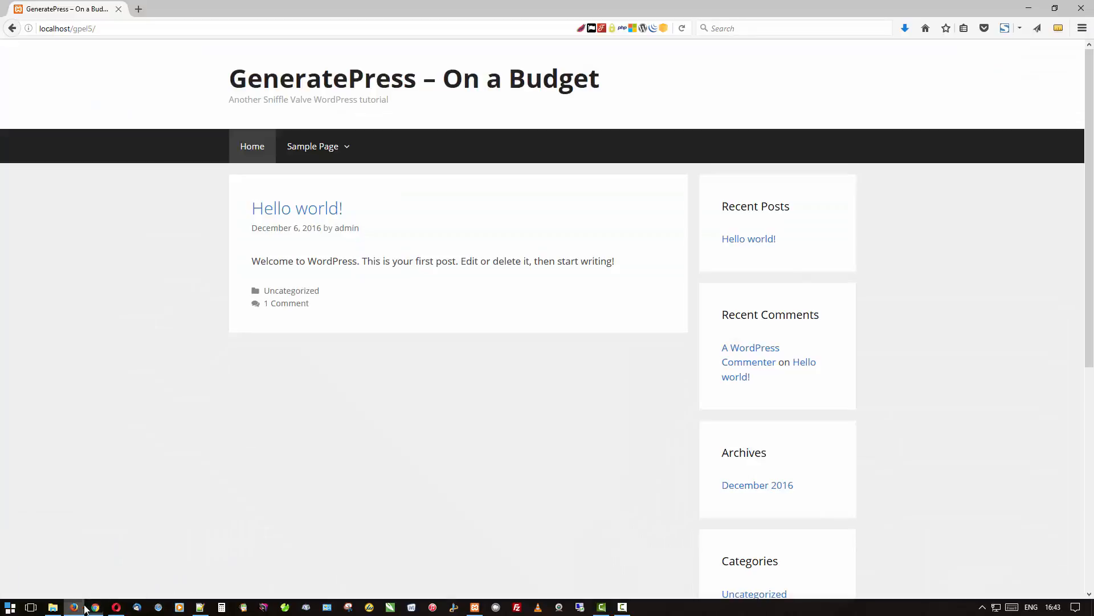
scroll("down", 3)
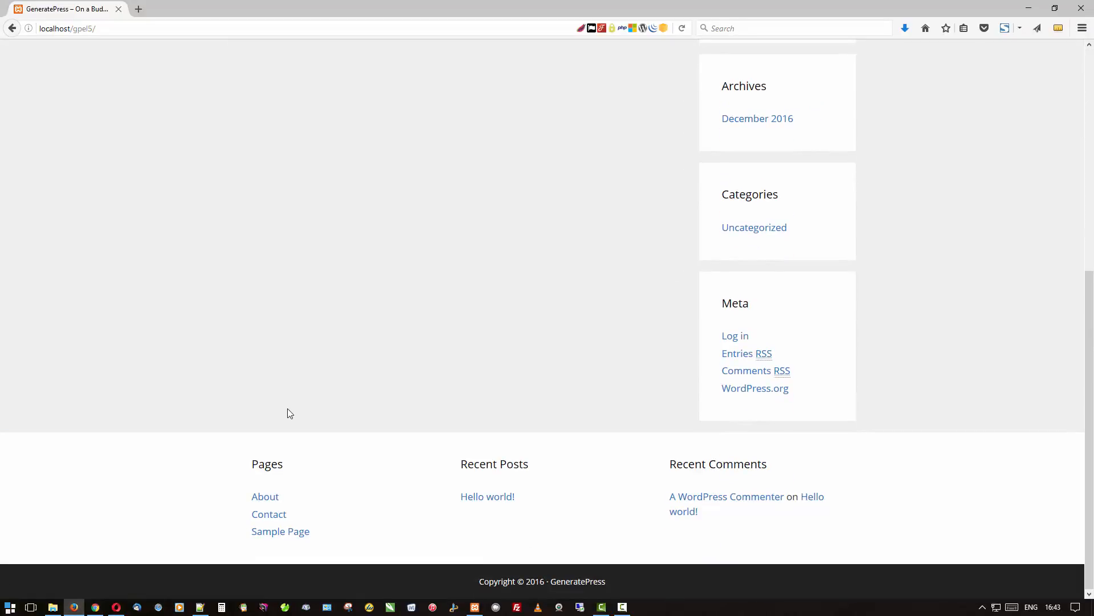
mouse_move(556, 595)
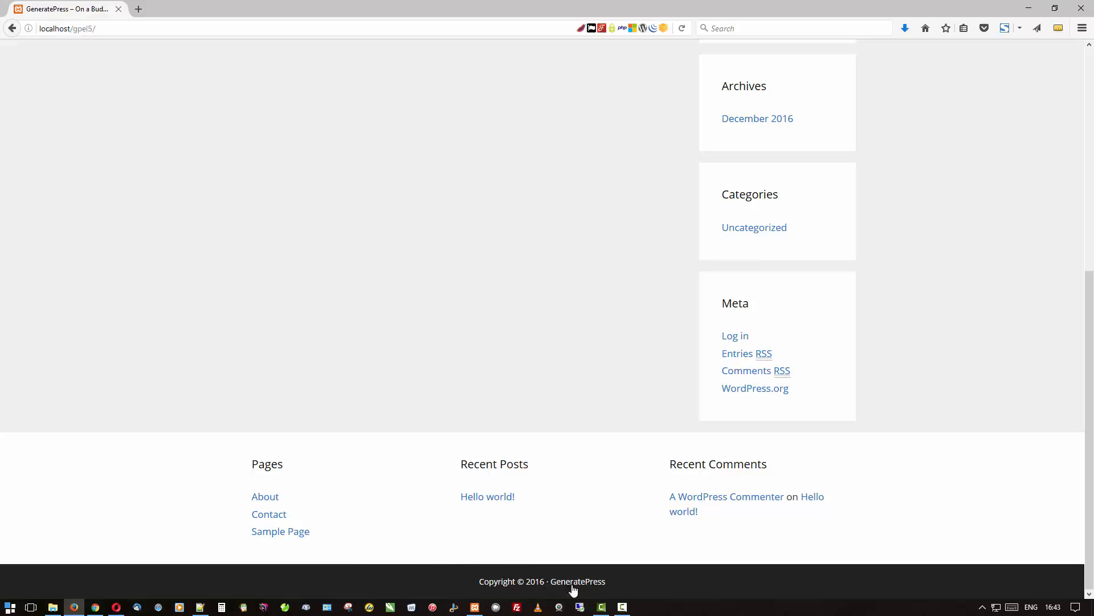
mouse_move(699, 593)
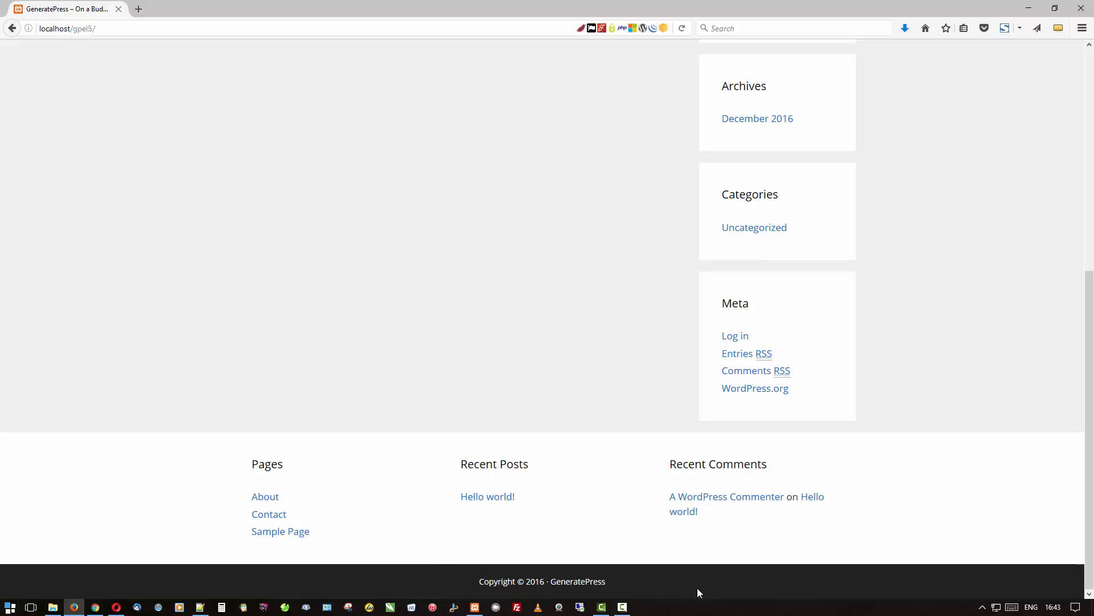
mouse_move(991, 494)
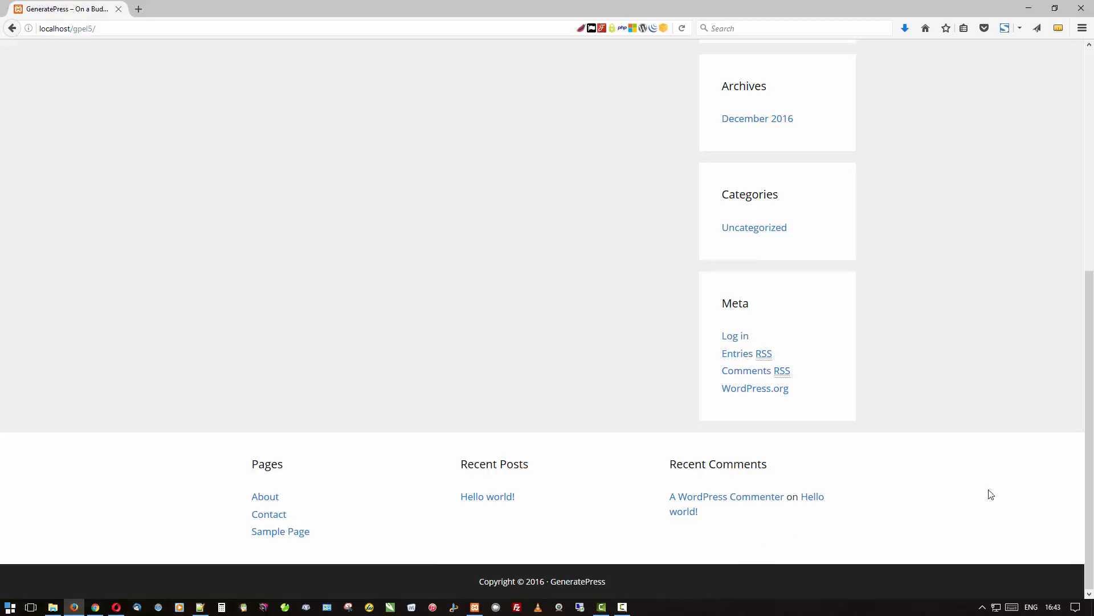
scroll("up", 3)
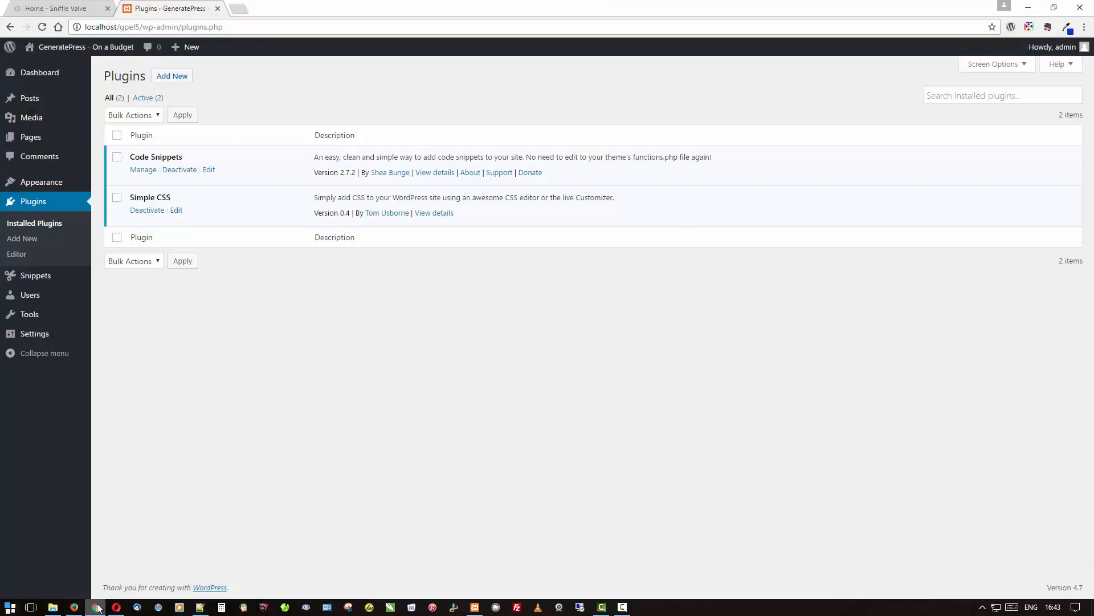
mouse_move(422, 364)
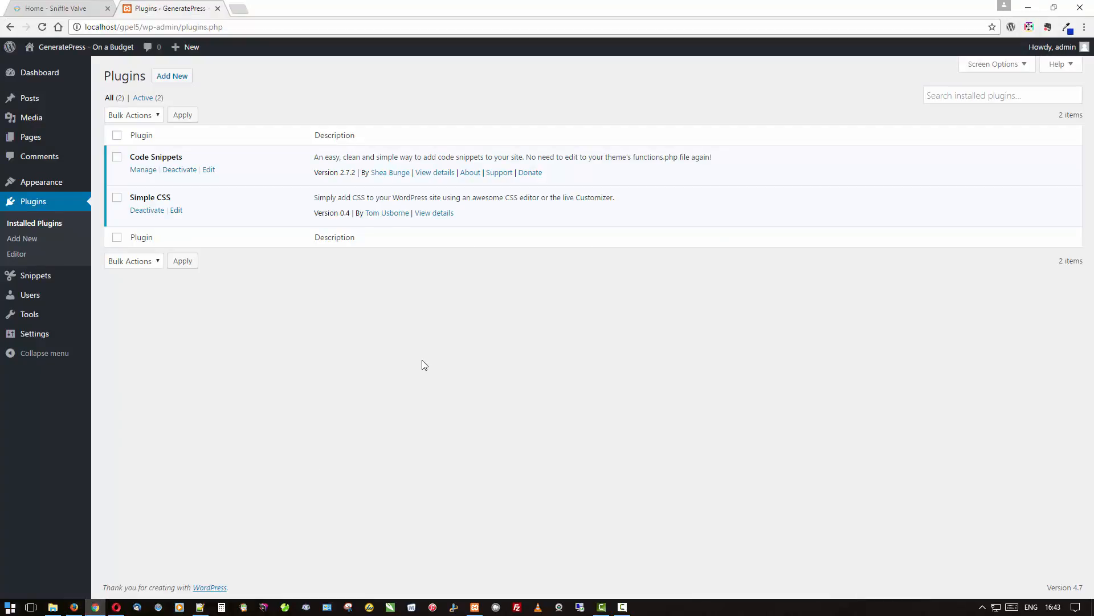
mouse_move(478, 54)
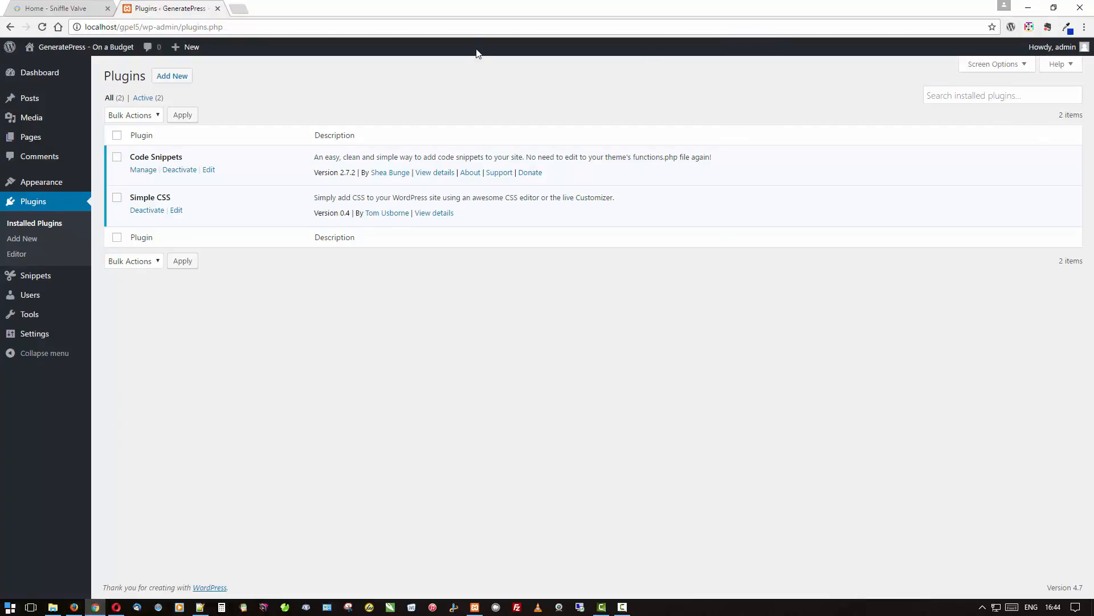
mouse_move(42, 181)
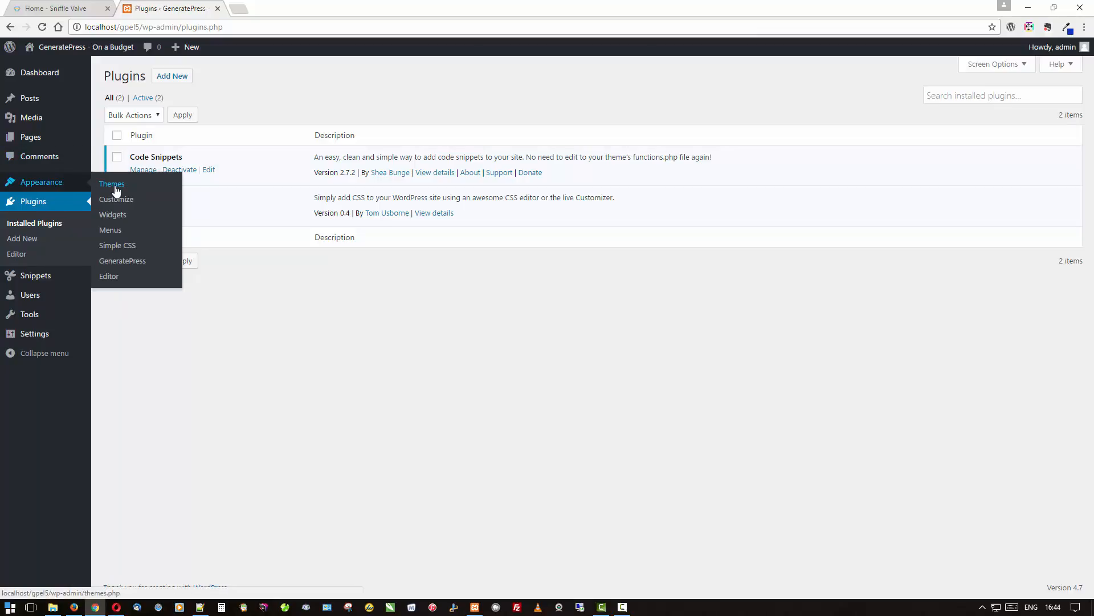
left_click(115, 199)
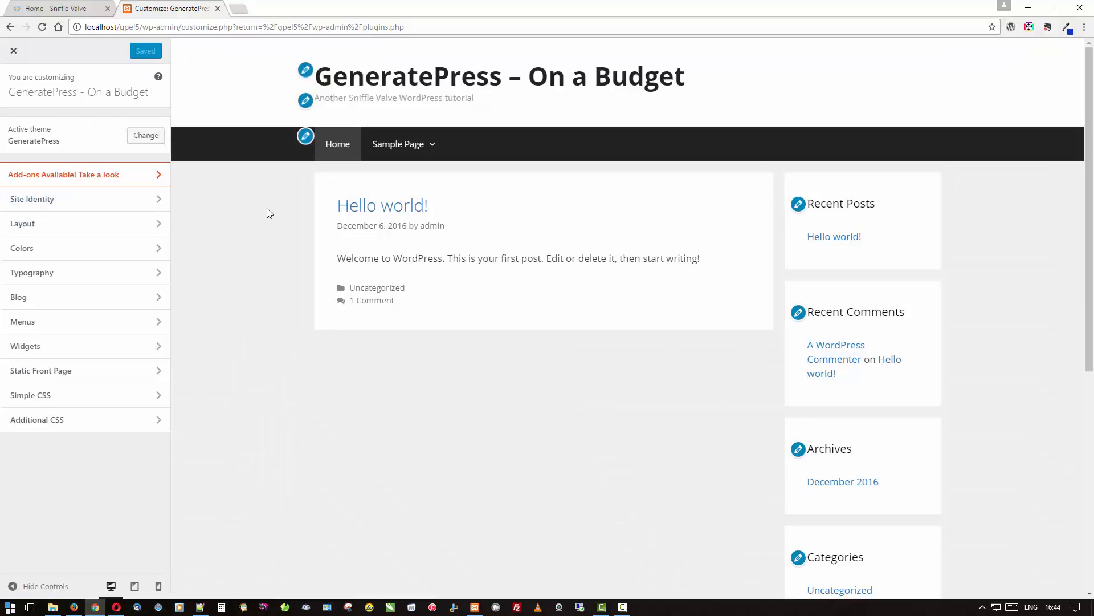
mouse_move(274, 143)
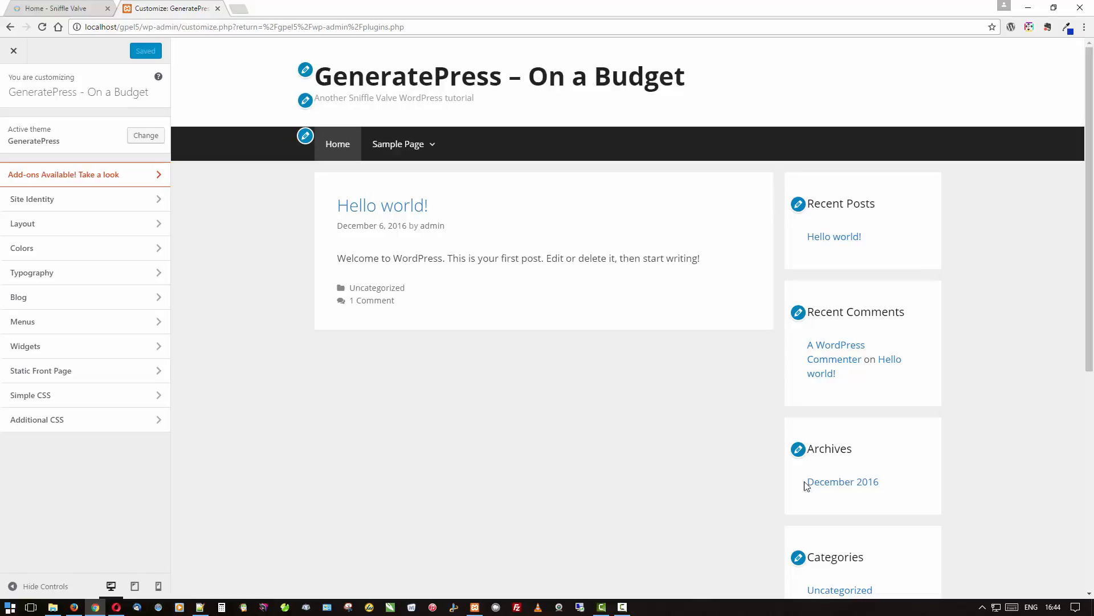
mouse_move(231, 292)
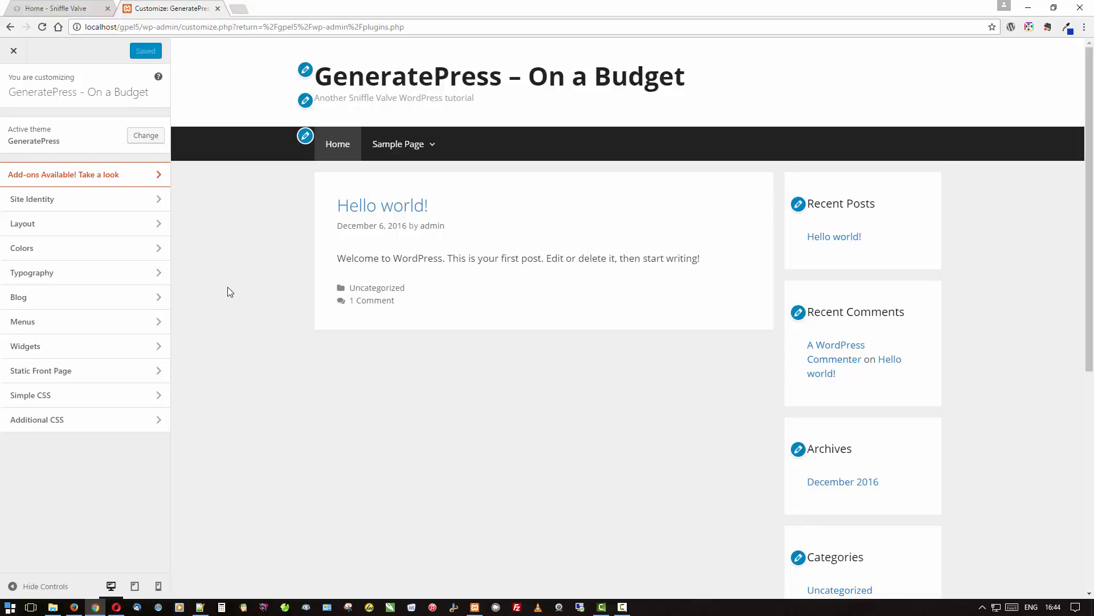
mouse_move(230, 295)
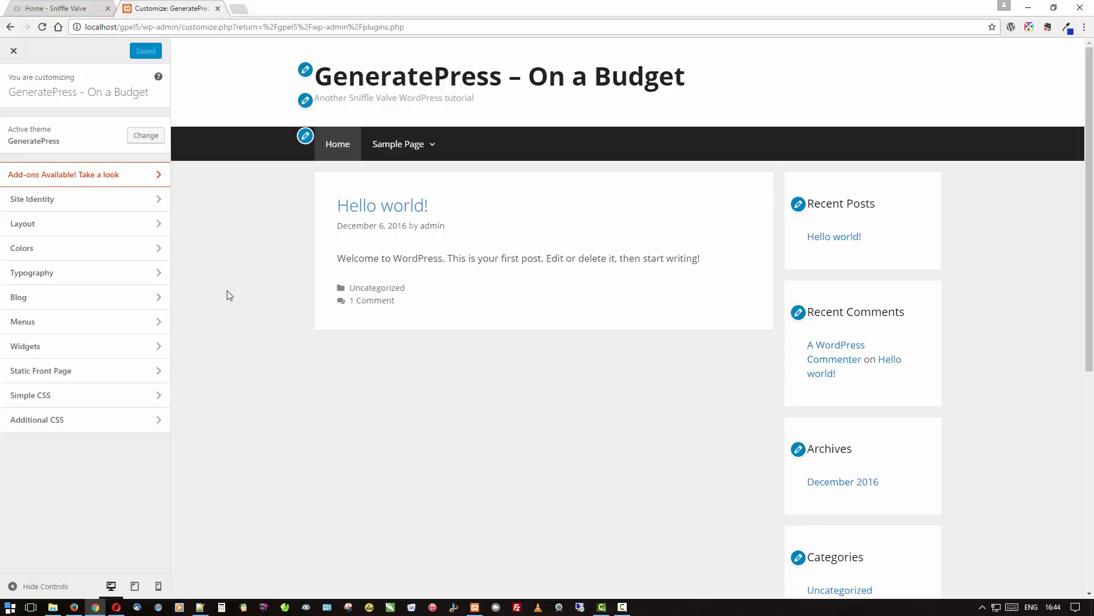
mouse_move(244, 317)
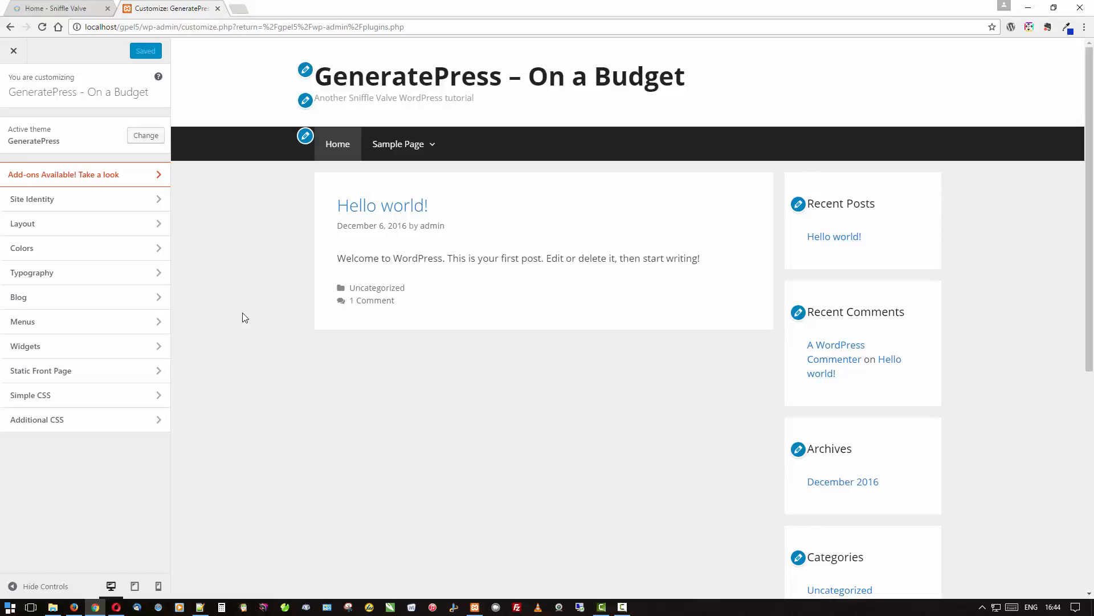
mouse_move(252, 268)
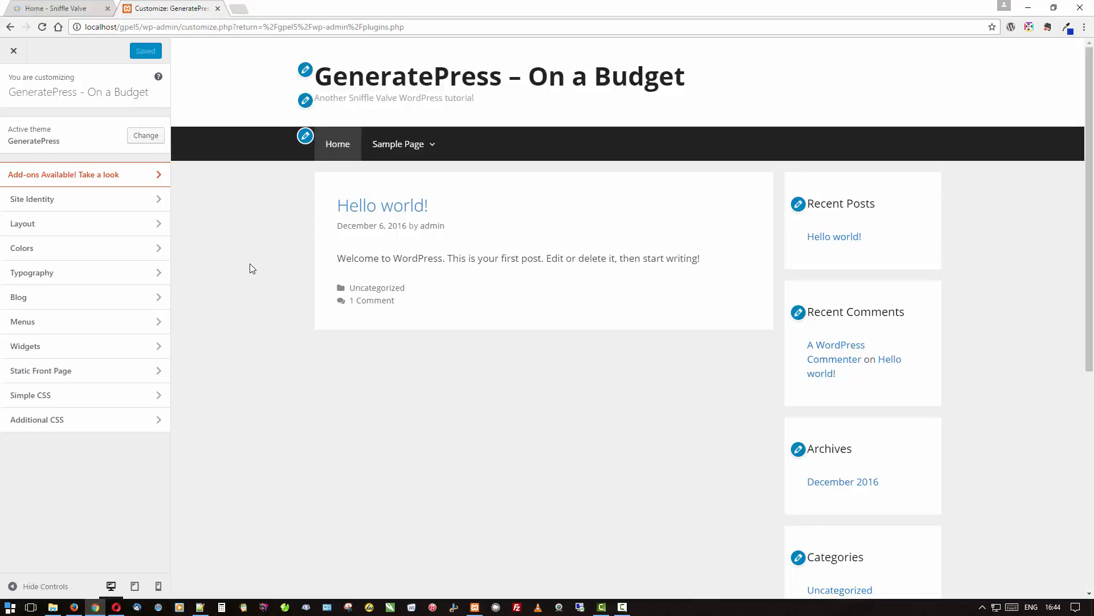
mouse_move(244, 280)
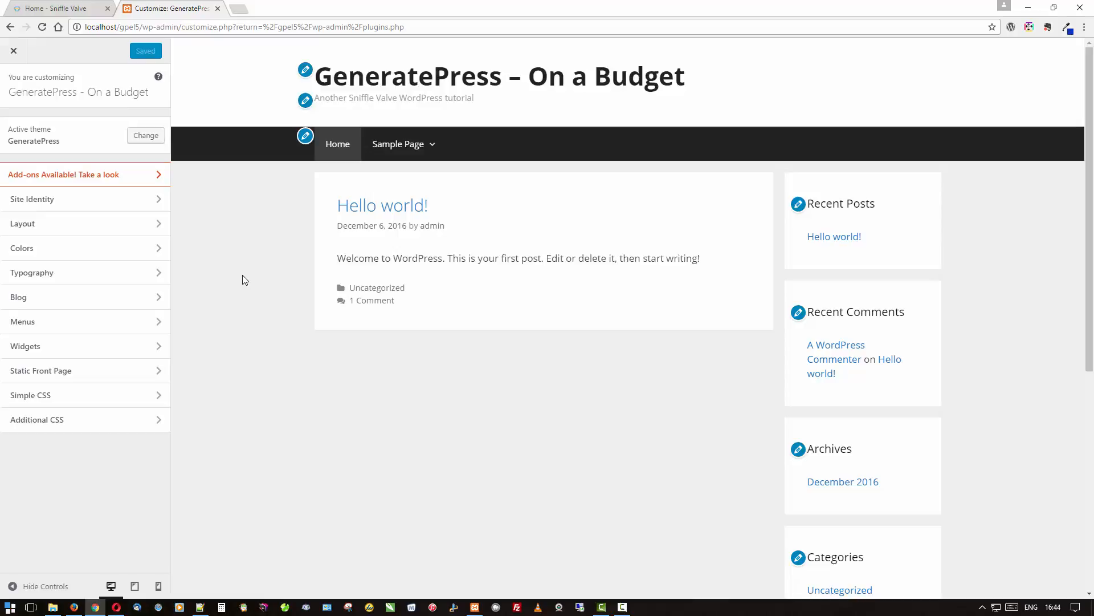
mouse_move(177, 264)
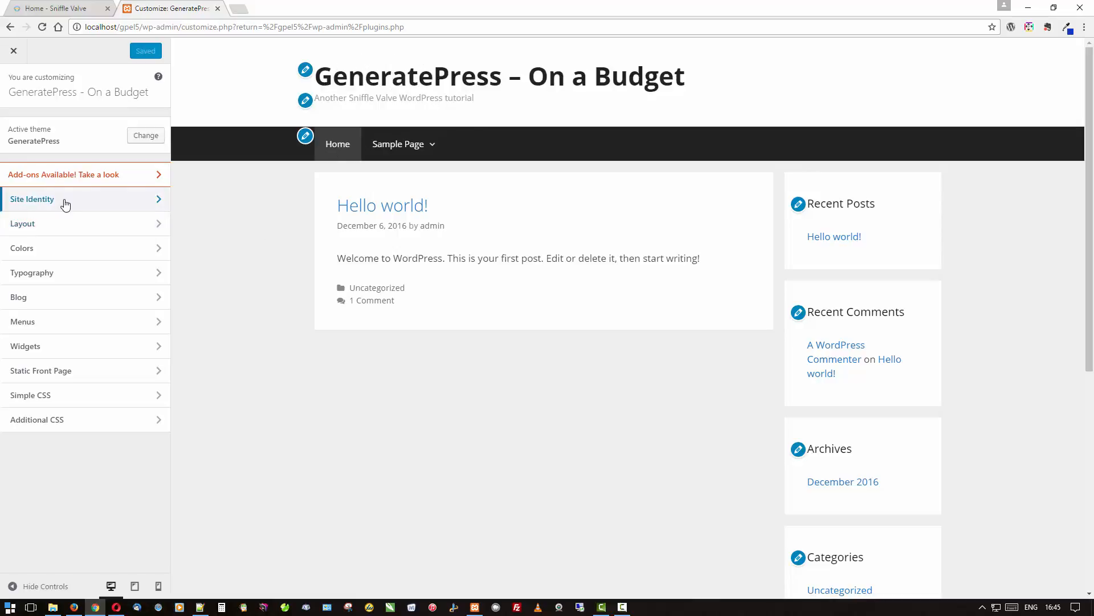
Use the uncropped GP image as the site logo, hide the title and tagline, and publish
left_click(34, 198)
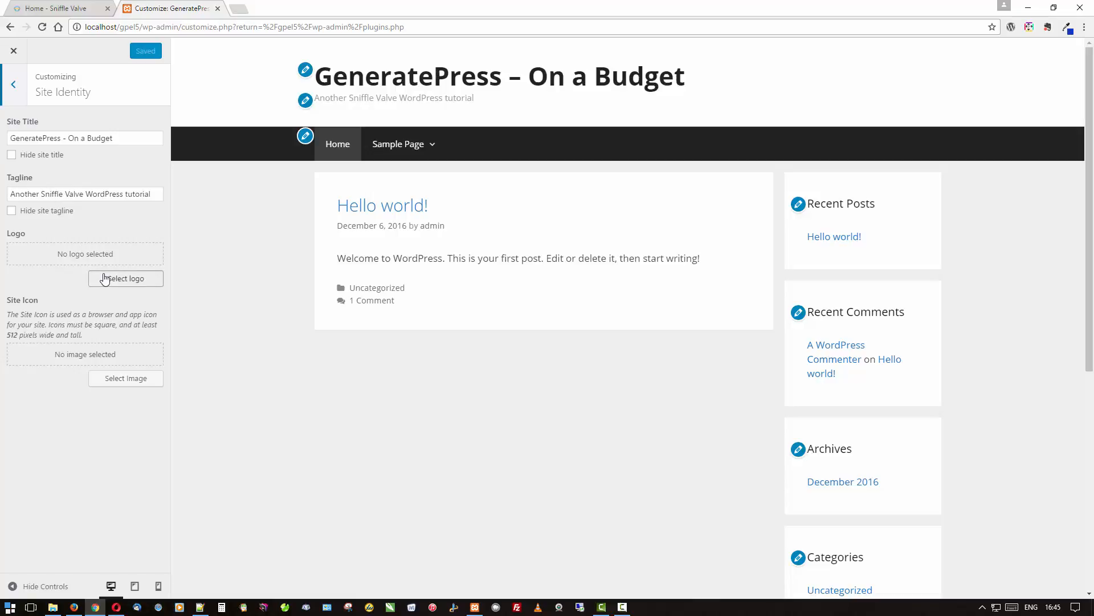
left_click(125, 278)
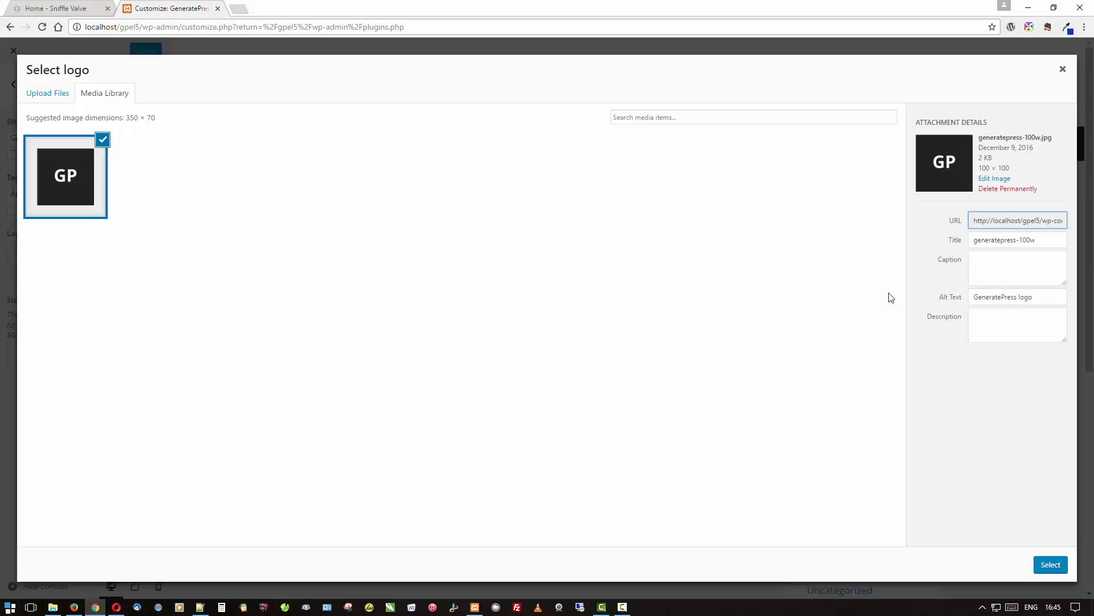
left_click(1050, 563)
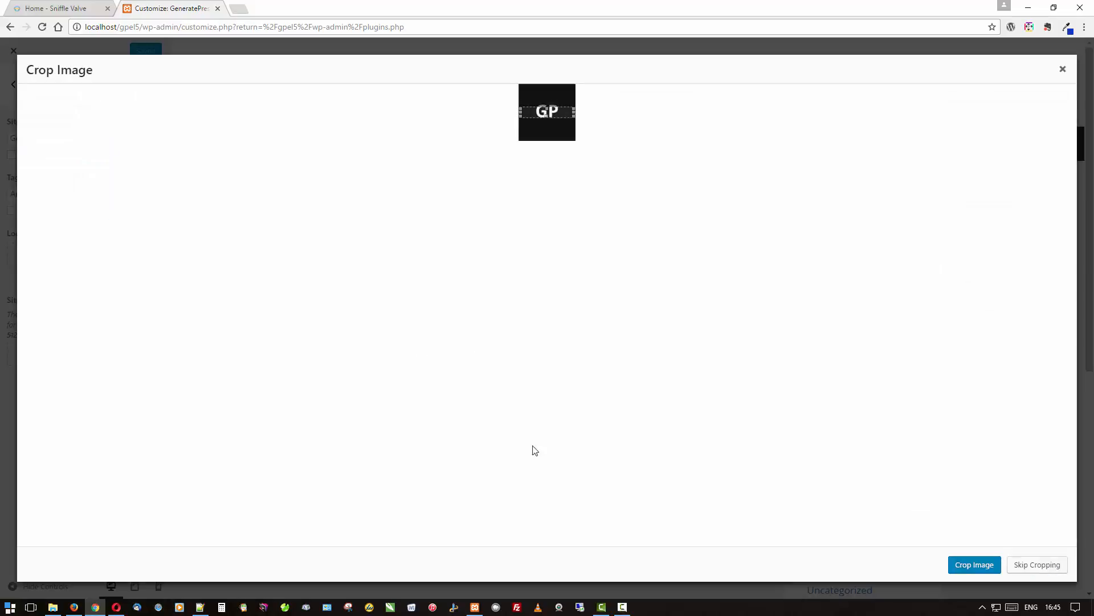
left_click(974, 564)
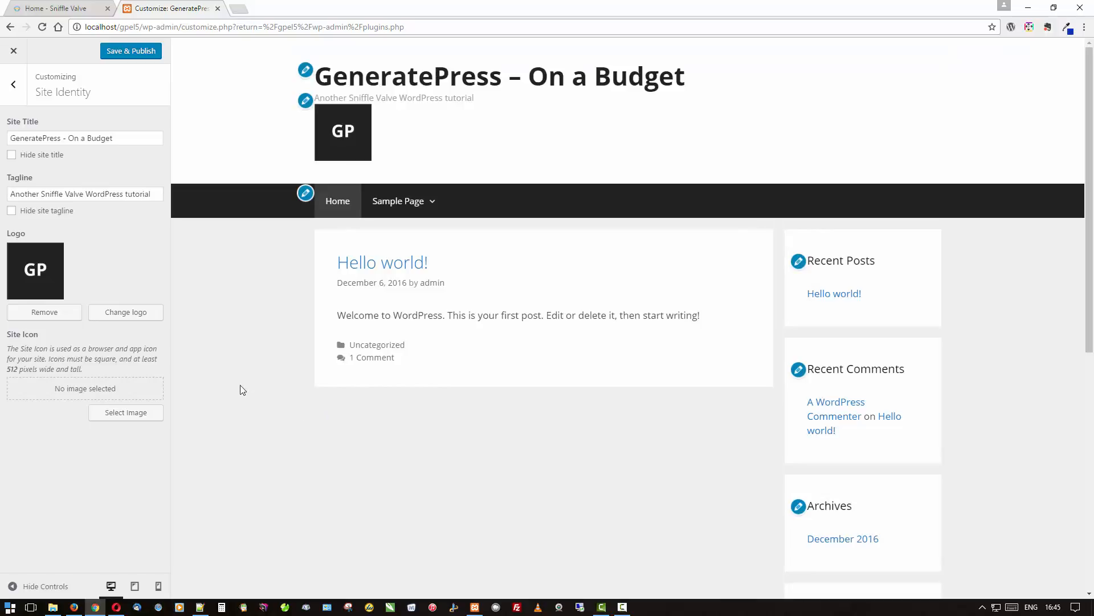
mouse_move(495, 73)
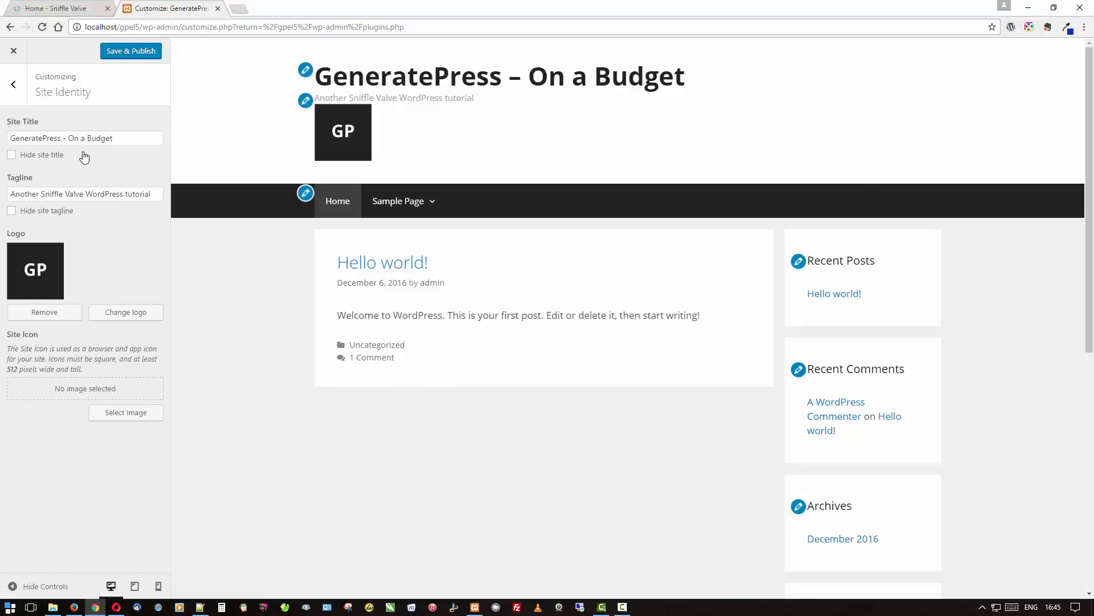
mouse_move(40, 159)
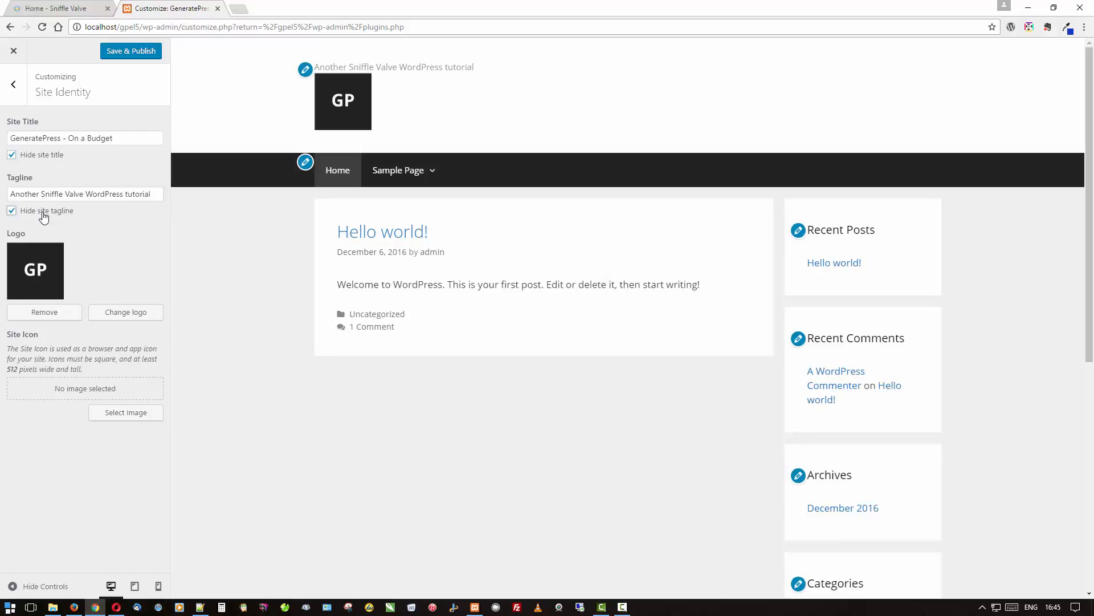
left_click(12, 211)
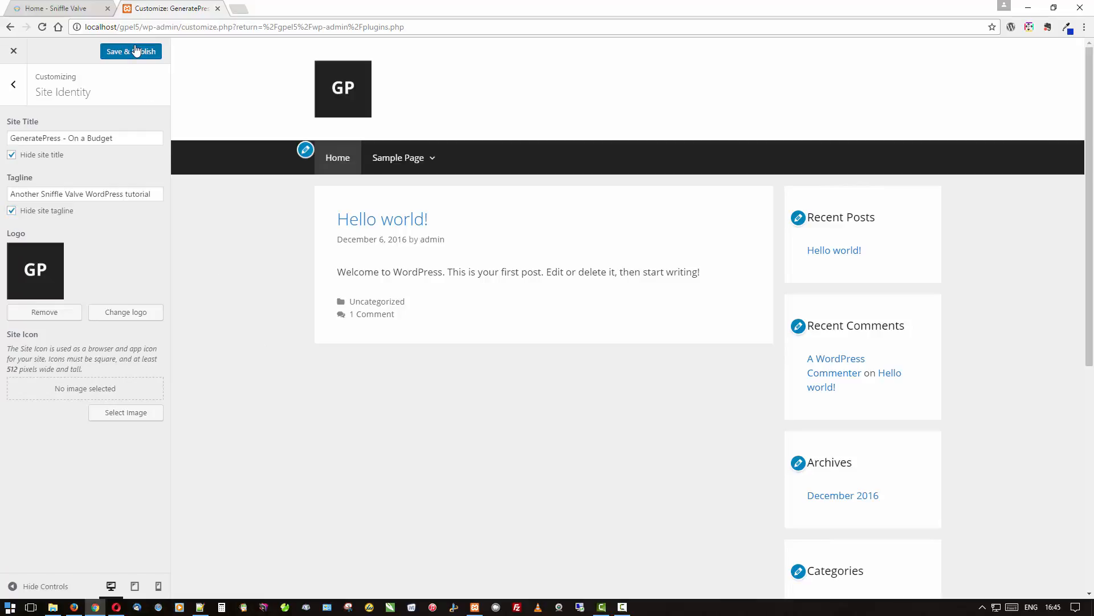
left_click(130, 51)
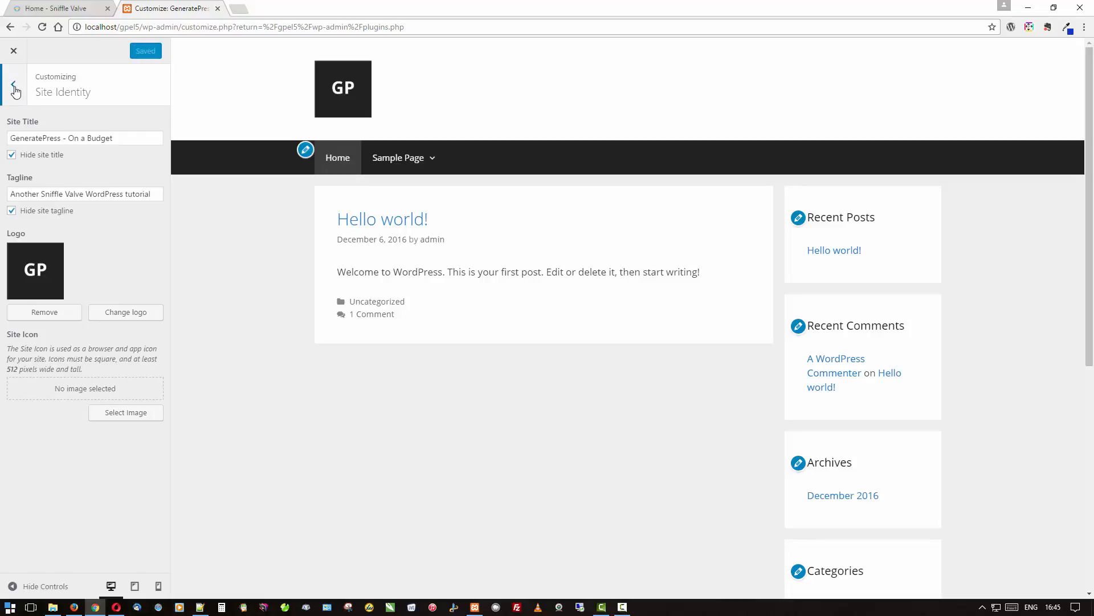
Move the inactive 'GeneratePress – On a Budget' text widget into the Header area and save it
left_click(15, 91)
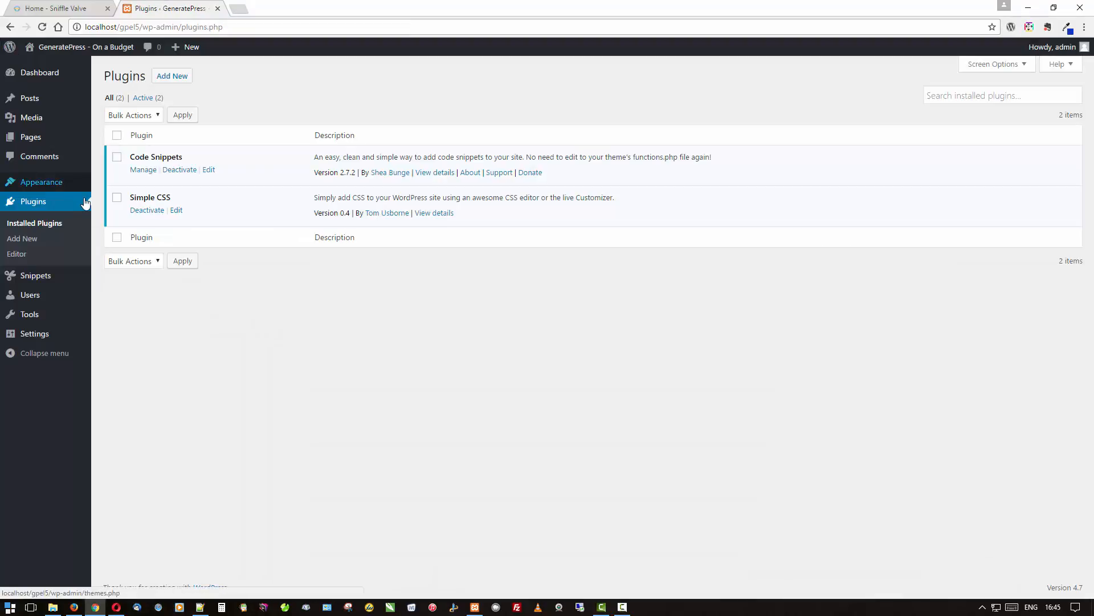
mouse_move(41, 182)
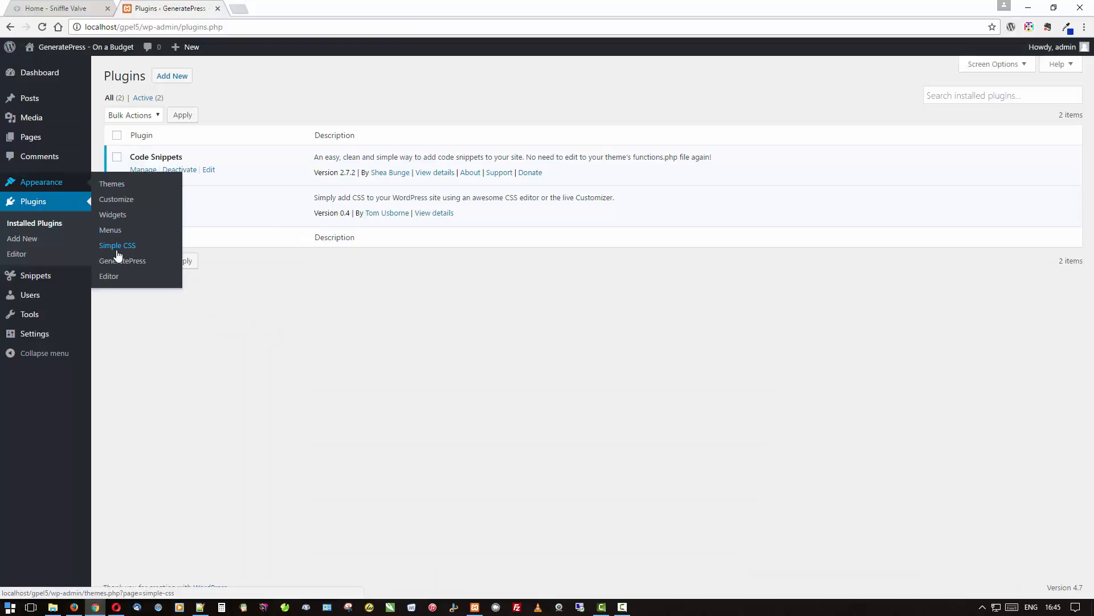
mouse_move(110, 238)
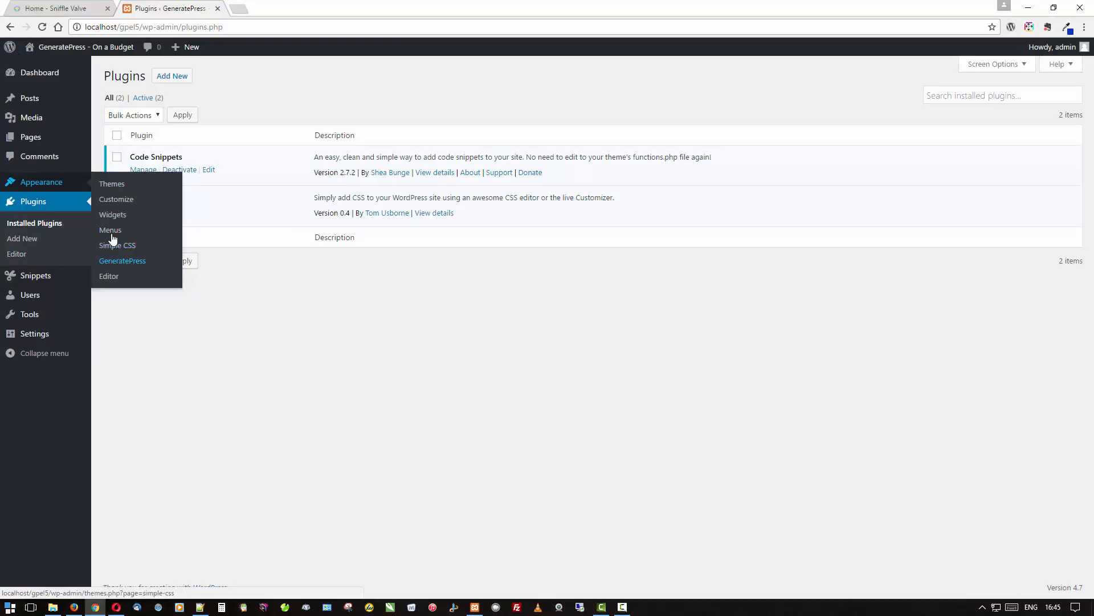
left_click(112, 215)
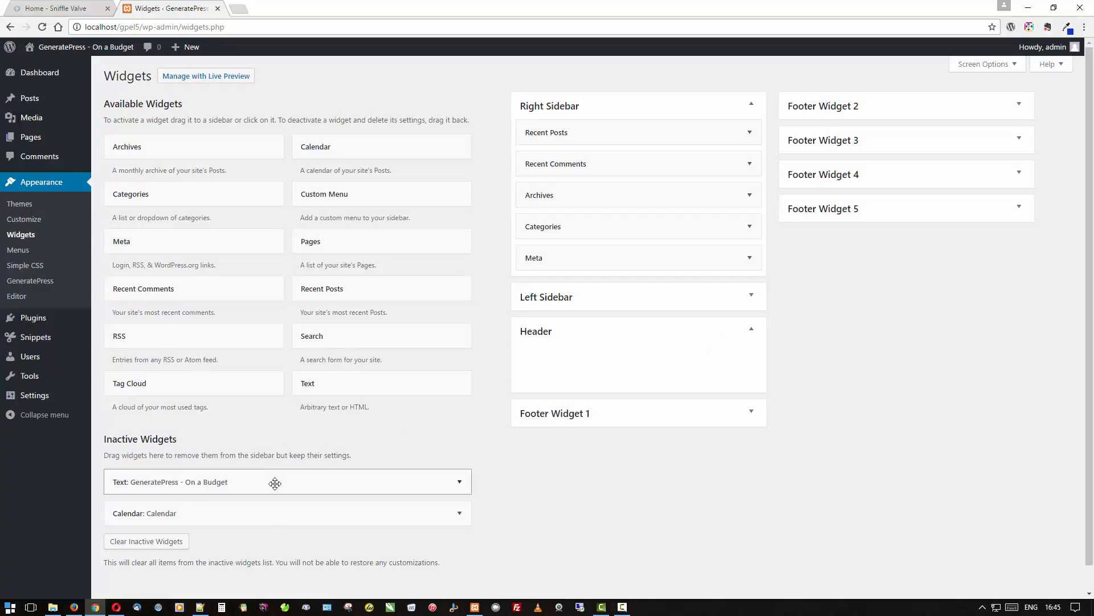
left_click_drag(286, 481, 642, 357)
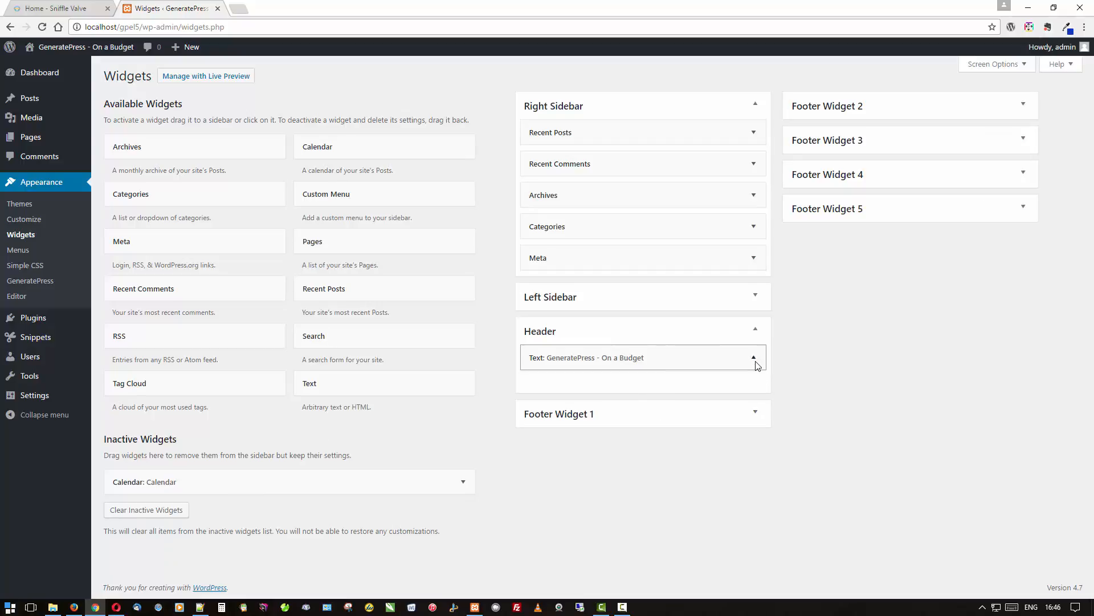
left_click(753, 358)
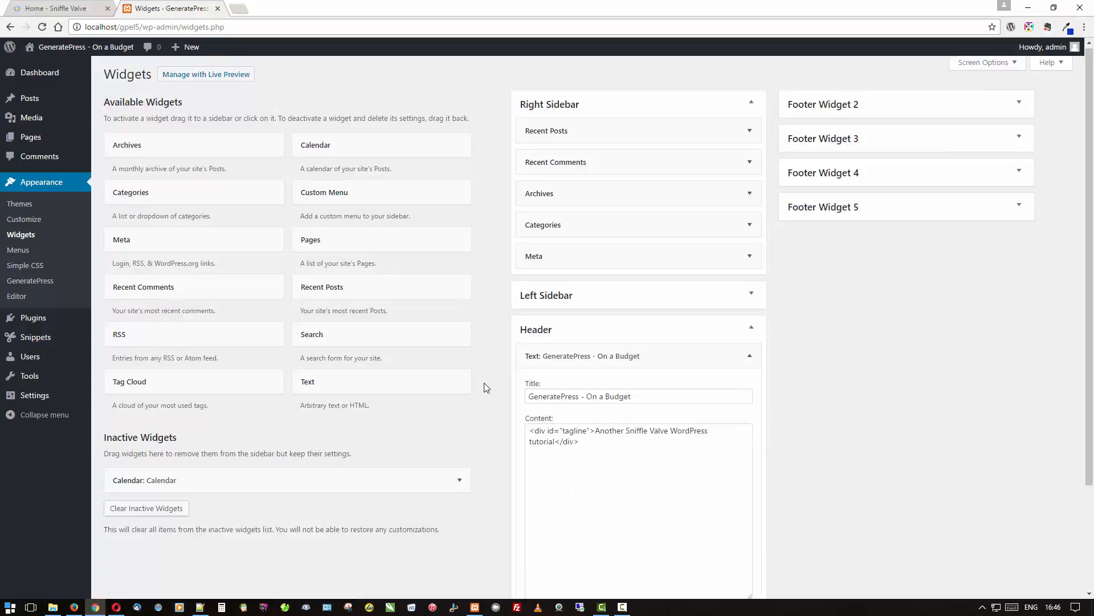
scroll("down", 3)
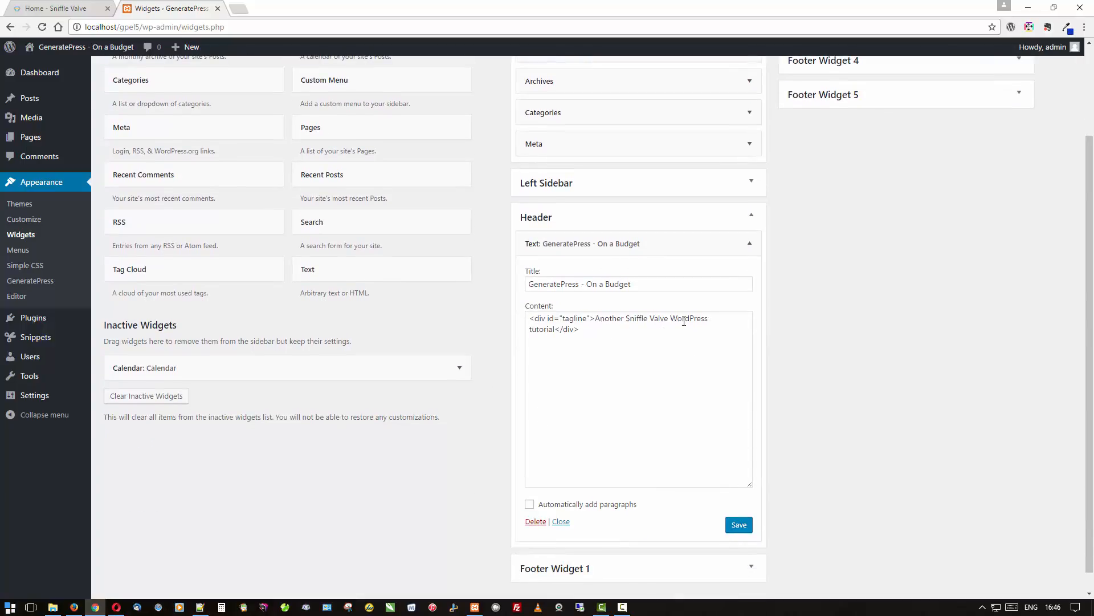
mouse_move(619, 343)
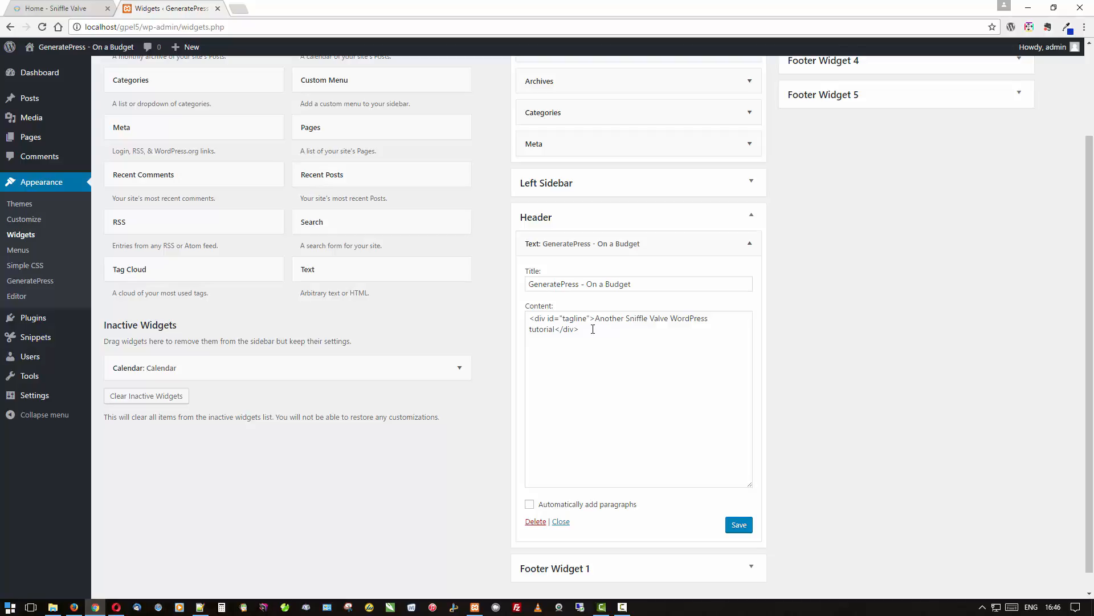
mouse_move(571, 315)
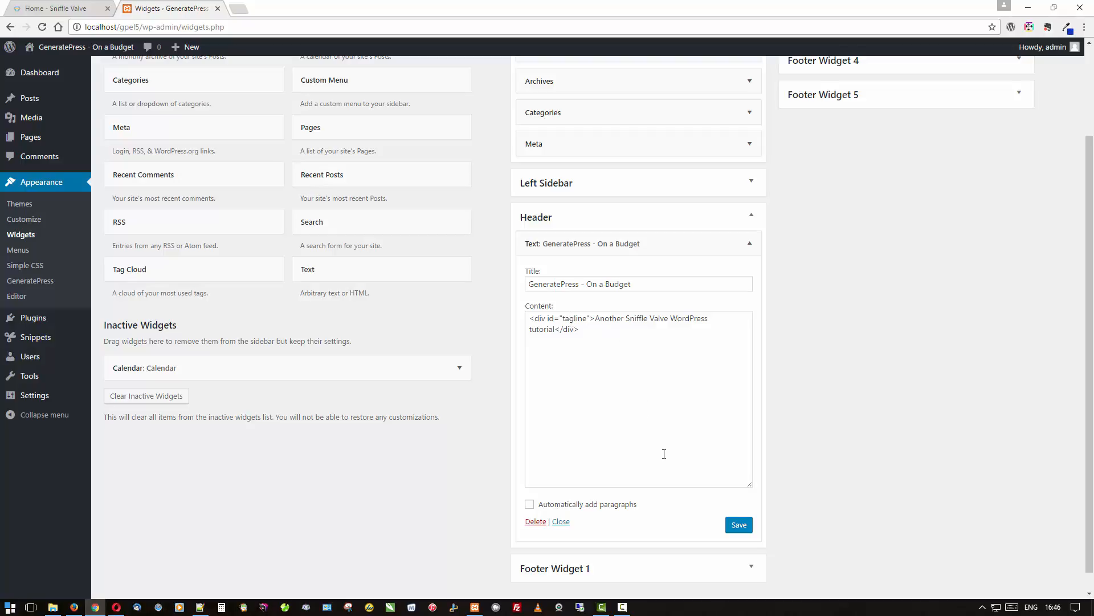
left_click(739, 525)
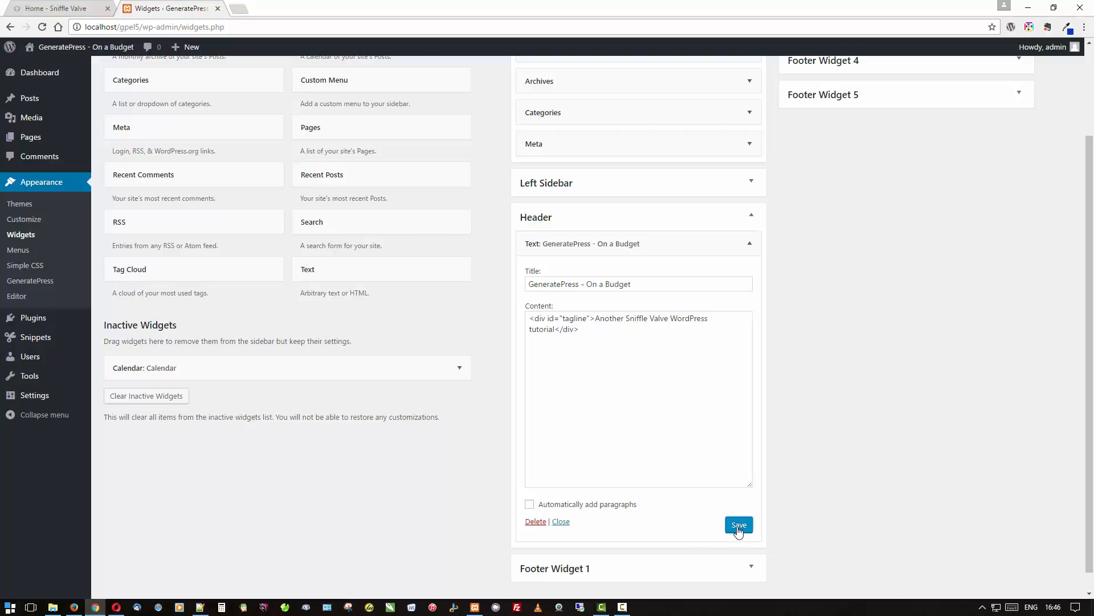
mouse_move(73, 606)
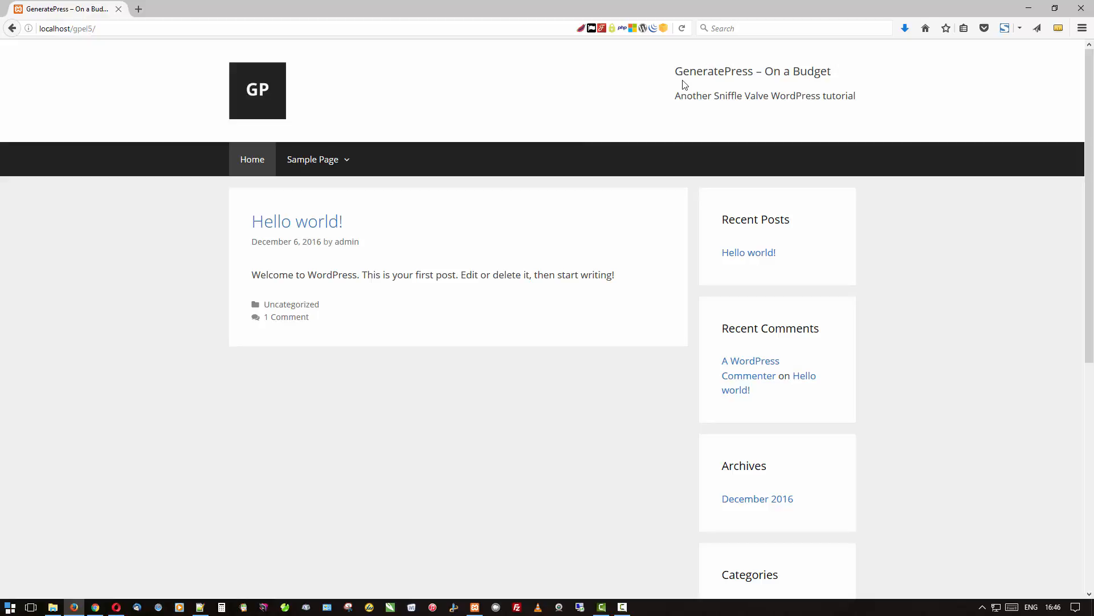
mouse_move(865, 110)
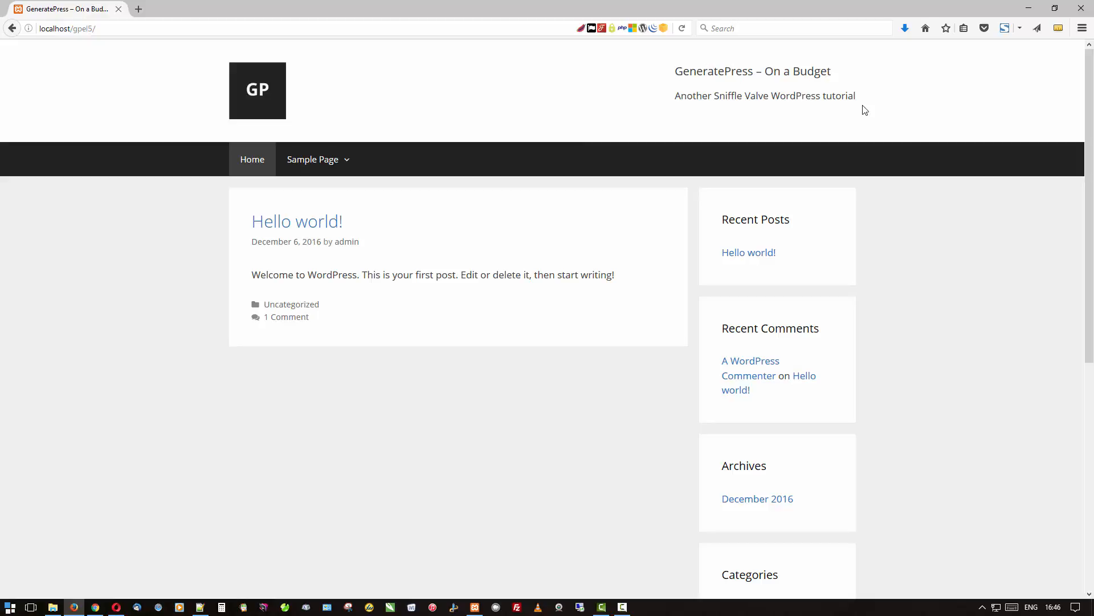
mouse_move(673, 103)
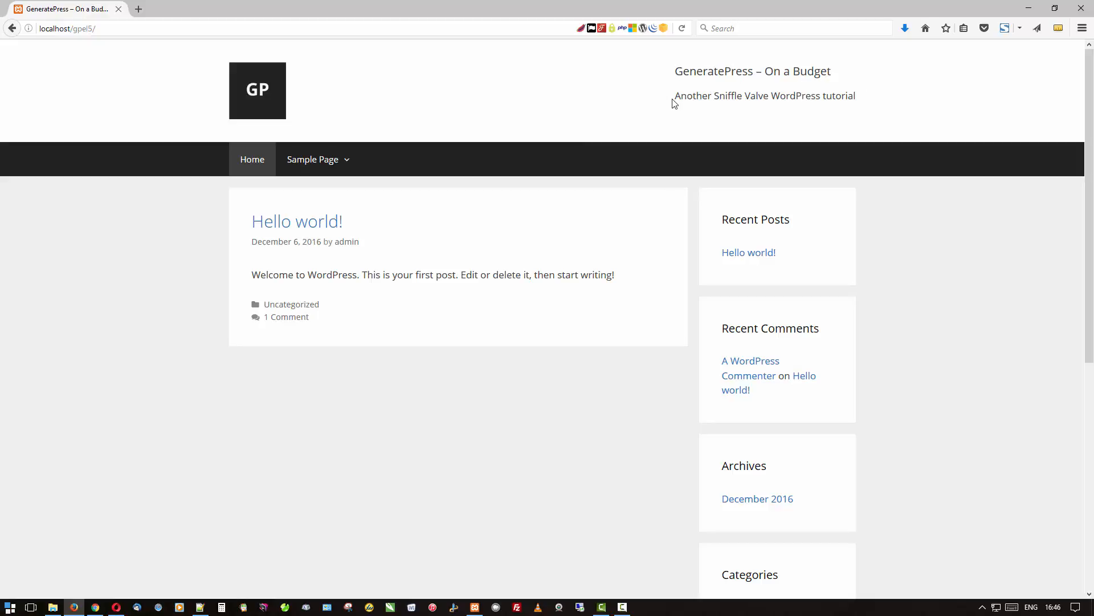
mouse_move(643, 93)
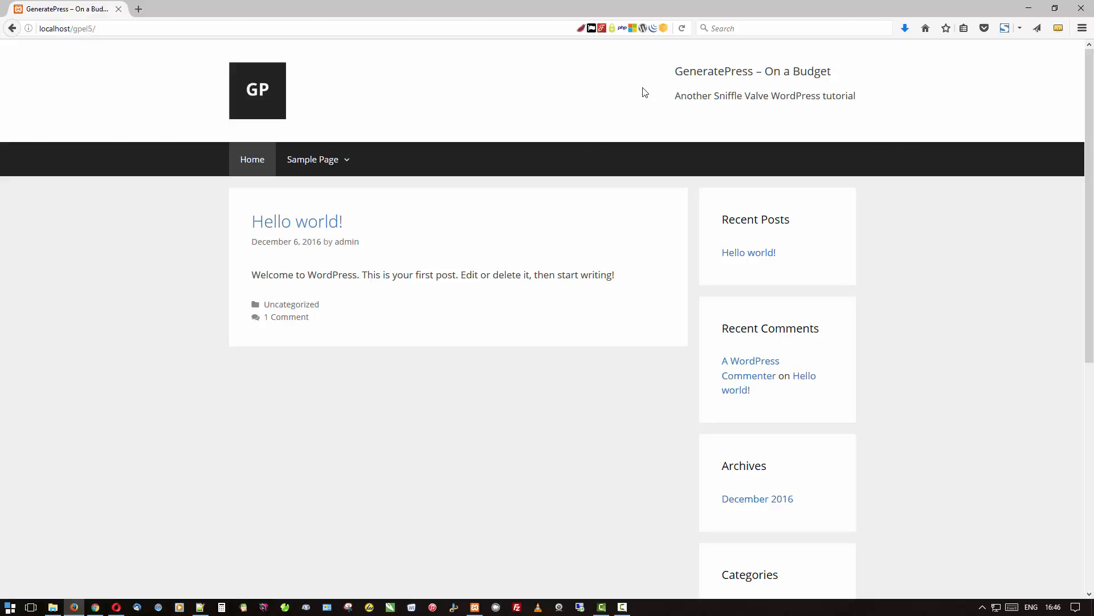
mouse_move(876, 69)
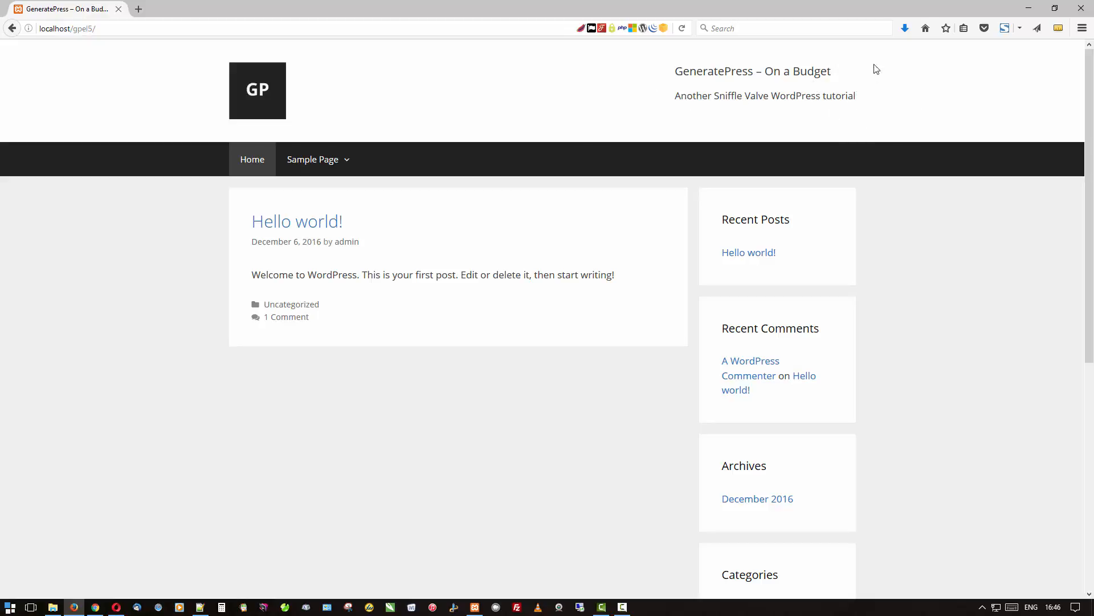
mouse_move(869, 69)
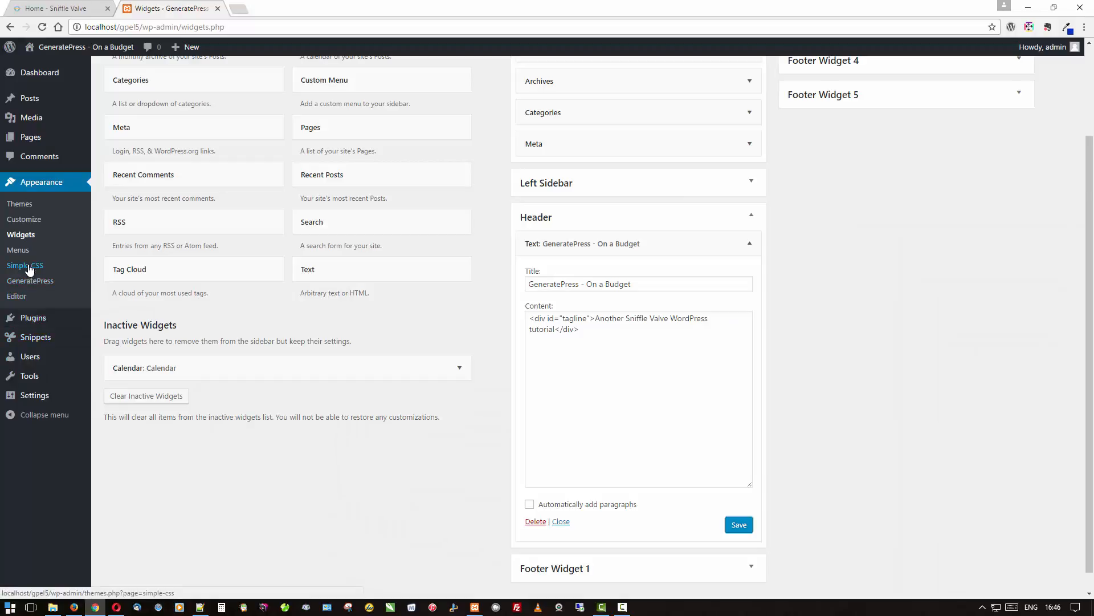
Save Simple CSS rules: .header-widget .widget-title 36px no bottom margin, #tagline 24px right-aligned blue
left_click(24, 266)
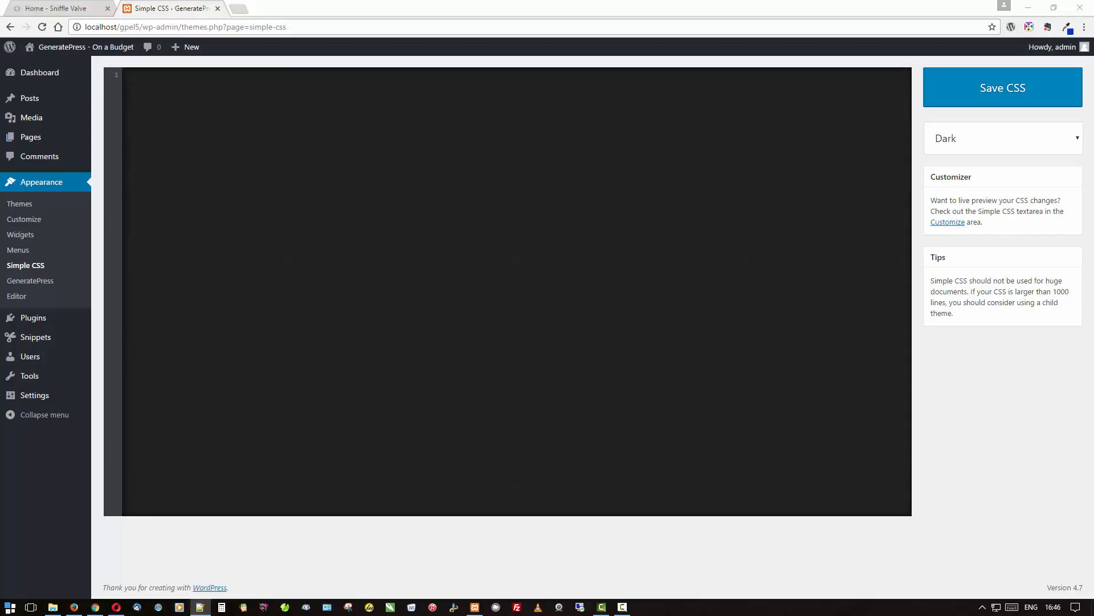
mouse_move(216, 101)
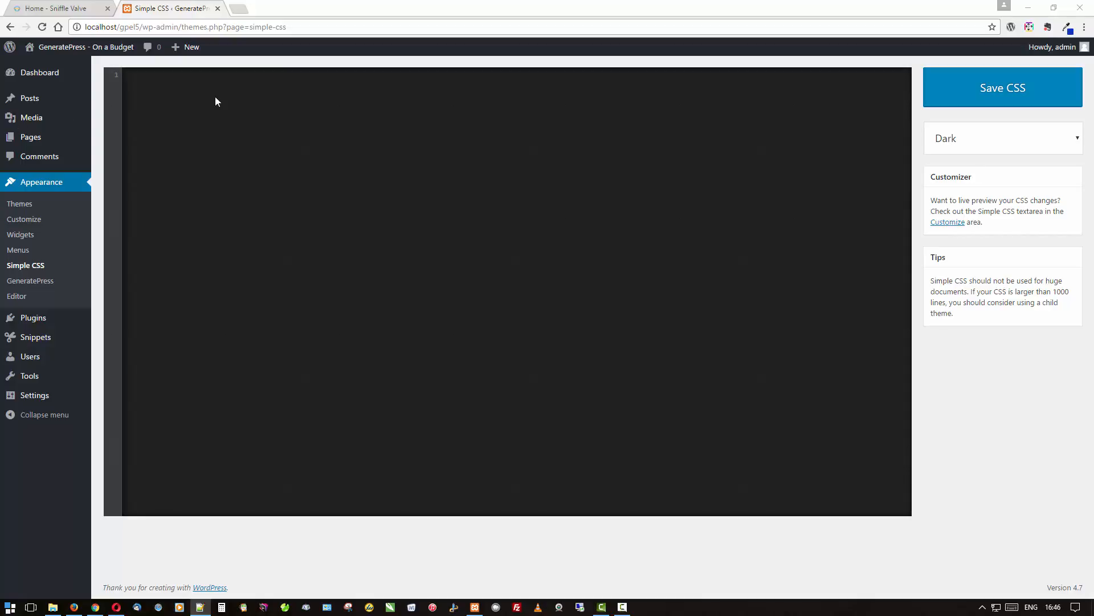
left_click(186, 78)
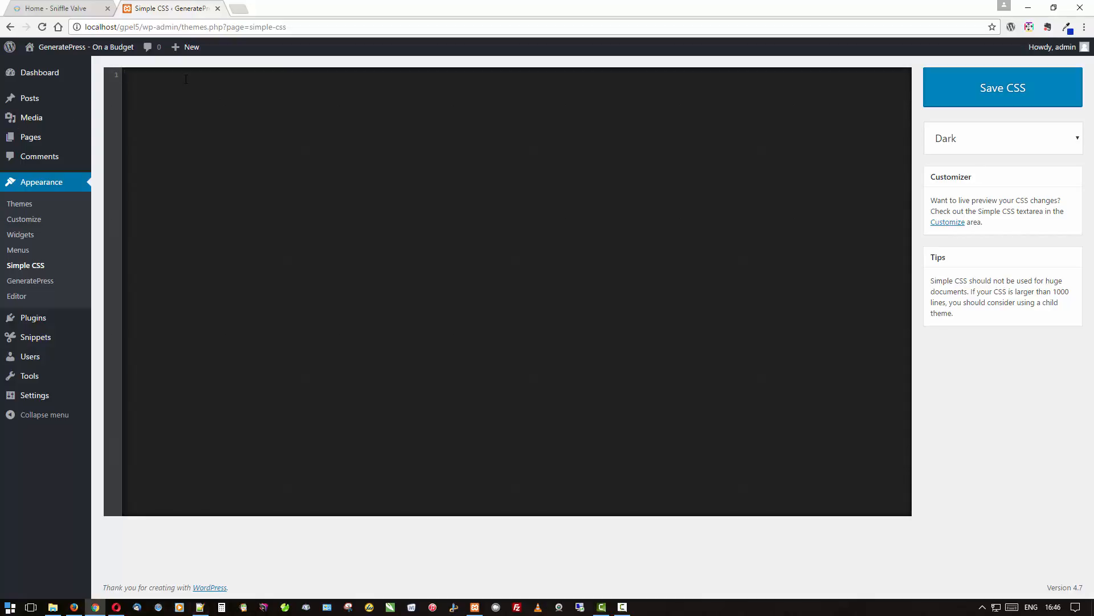
type(".header-widget .widget-title {")
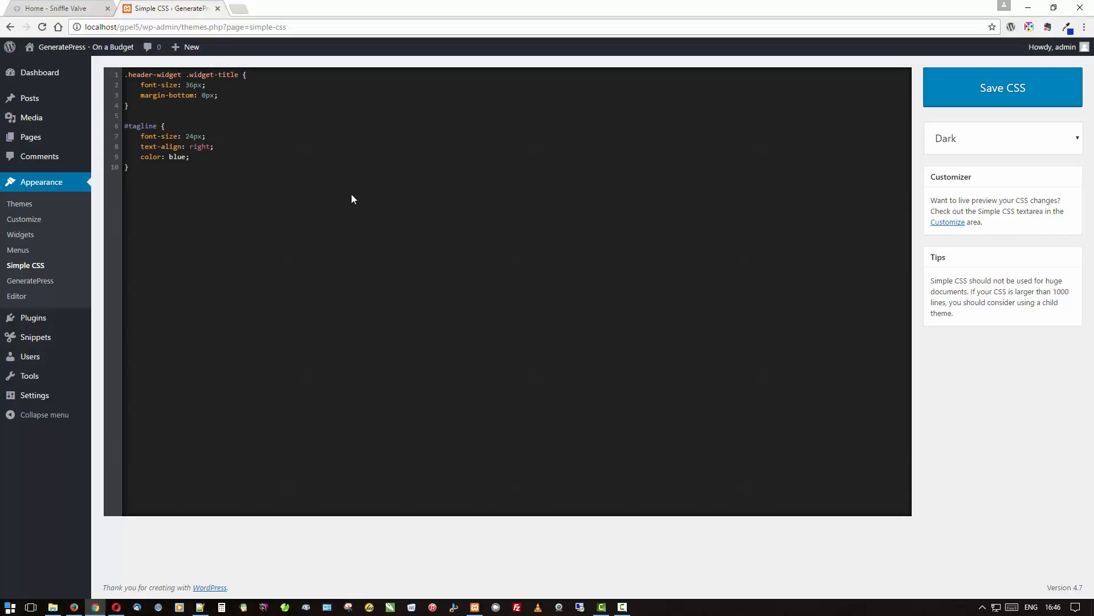
left_click(254, 96)
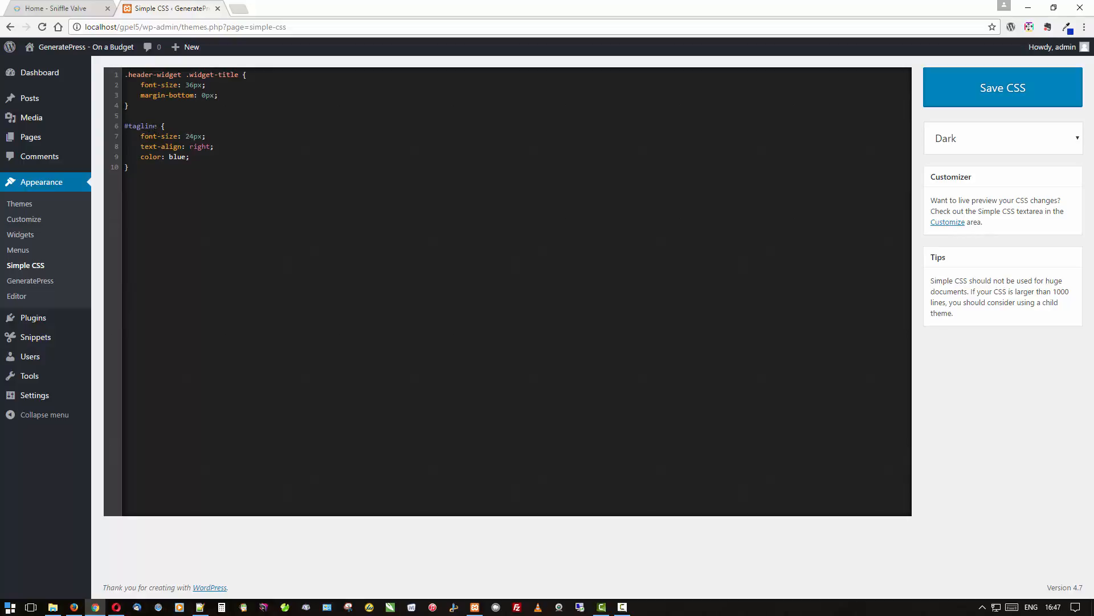
left_click(217, 136)
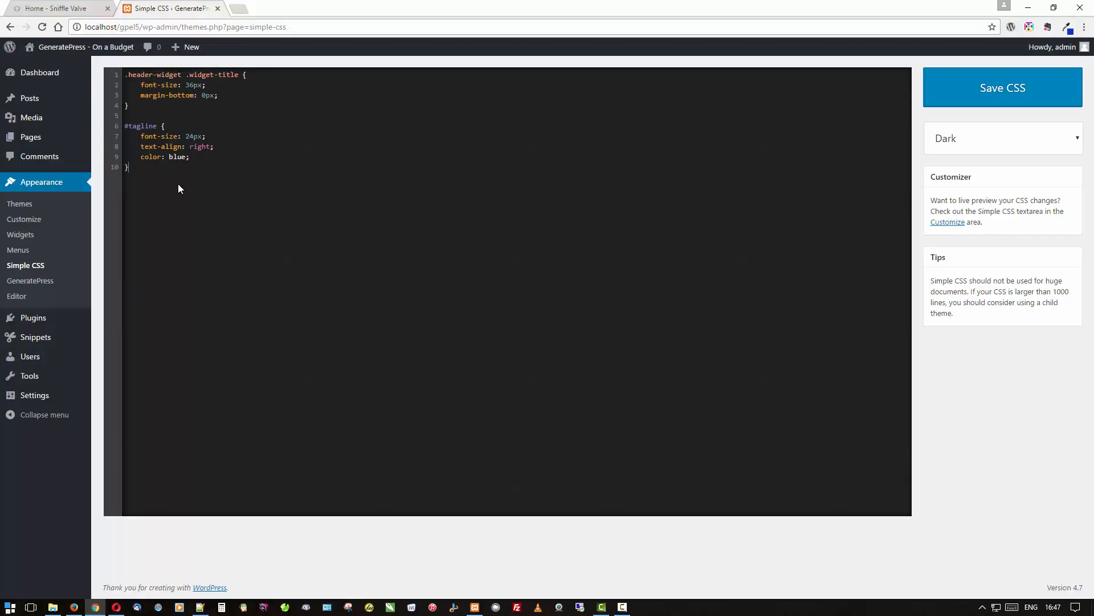
mouse_move(176, 180)
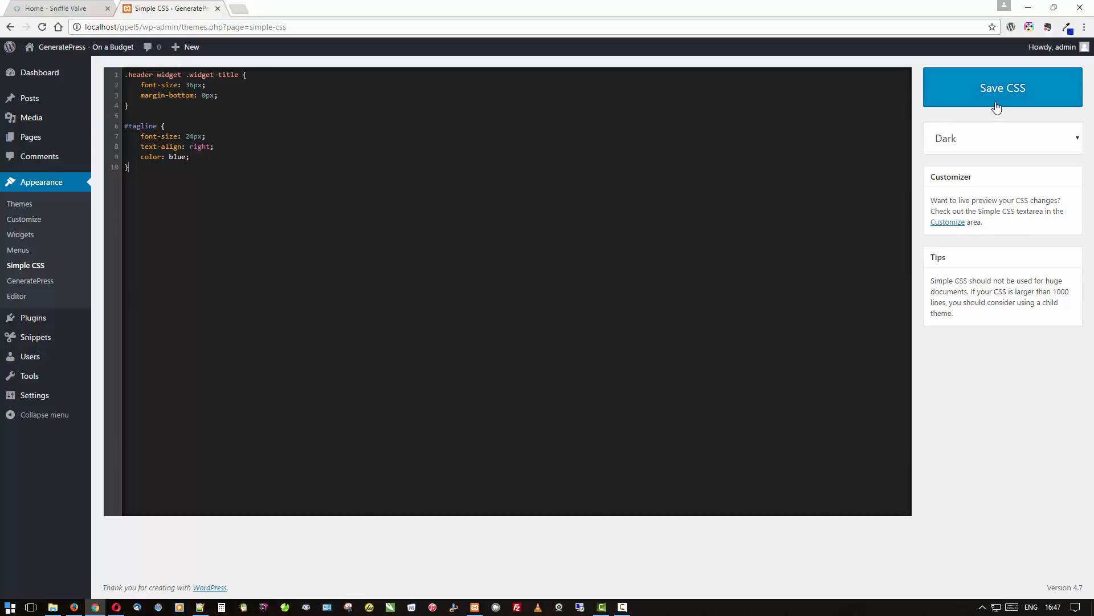
left_click(1002, 87)
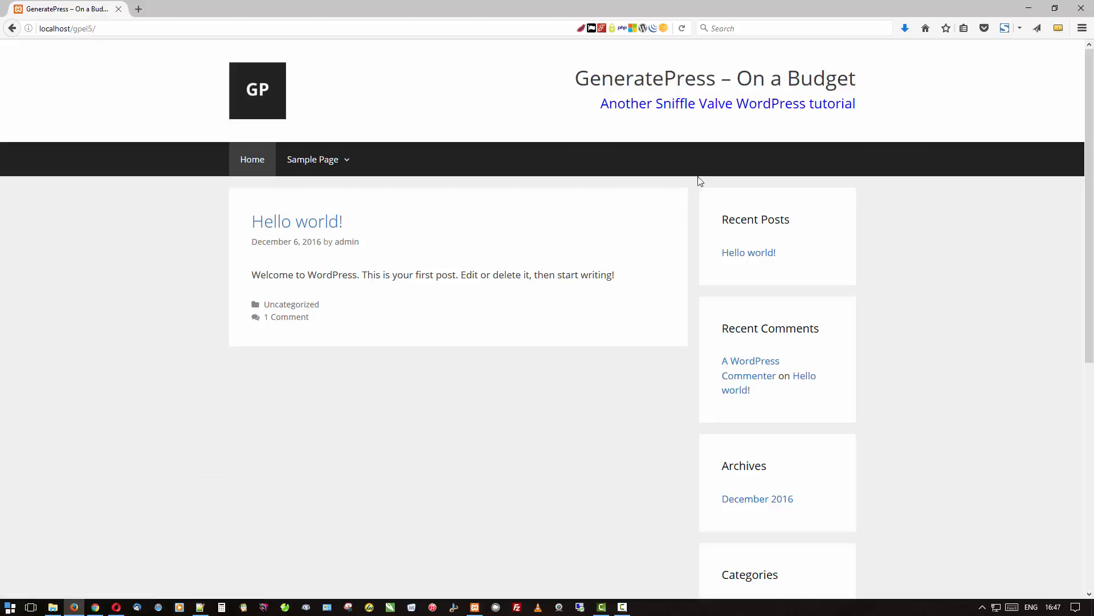
mouse_move(513, 77)
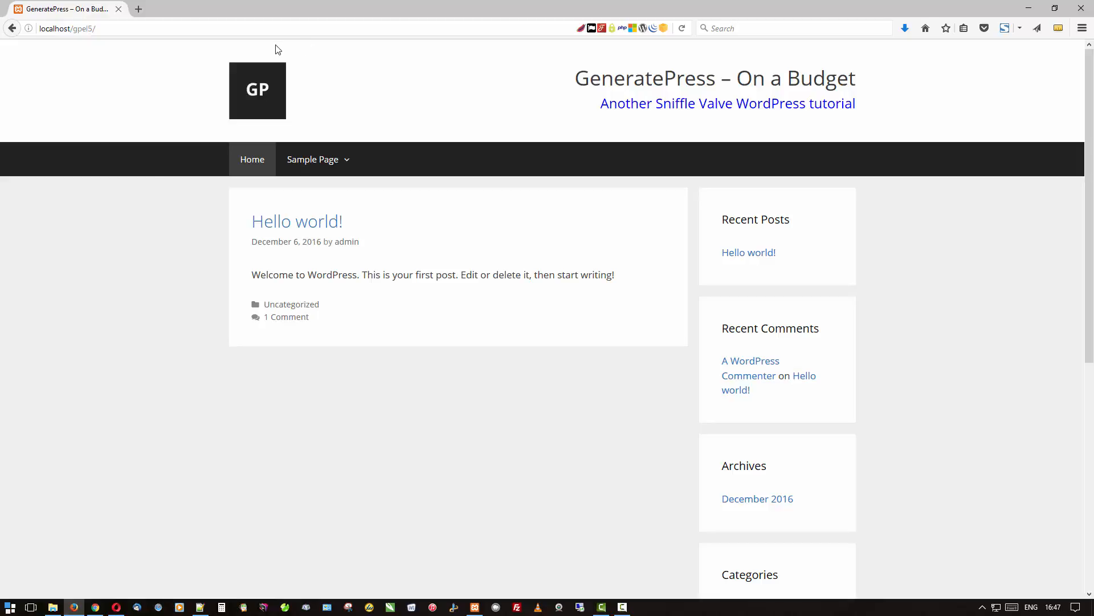
mouse_move(333, 97)
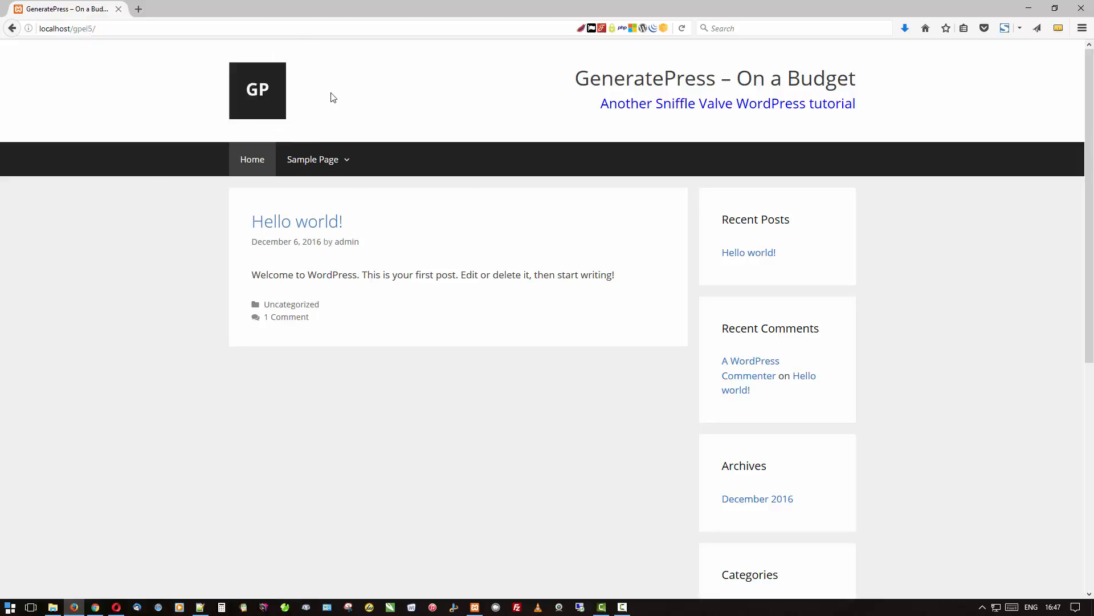
mouse_move(309, 140)
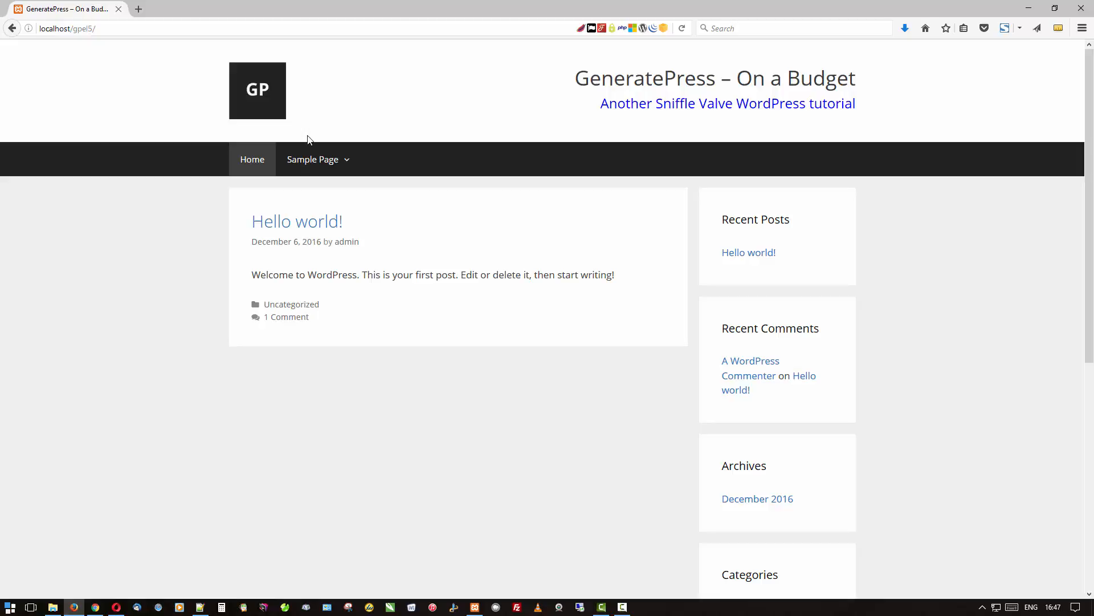
mouse_move(127, 491)
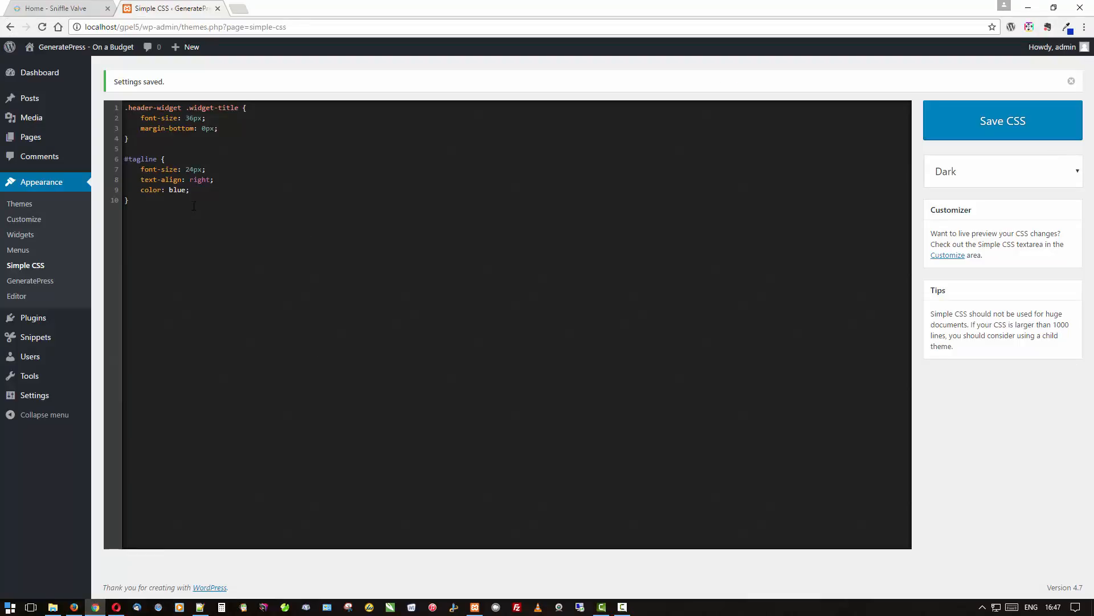
Add and save an .inside-header rule with padding 20px 40px 20px 40px
key("Enter")
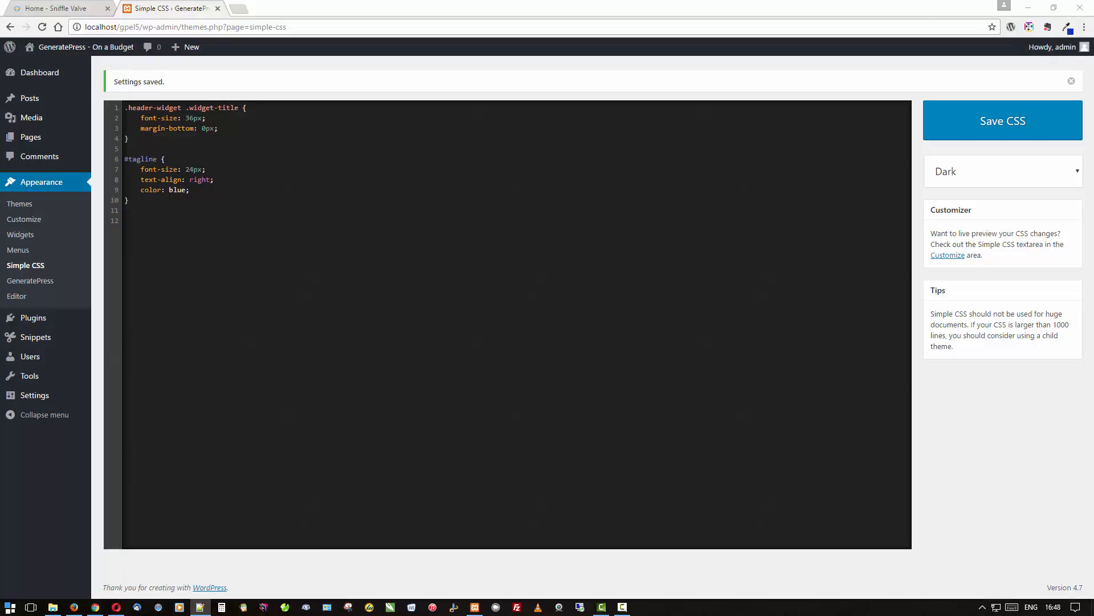
mouse_move(160, 237)
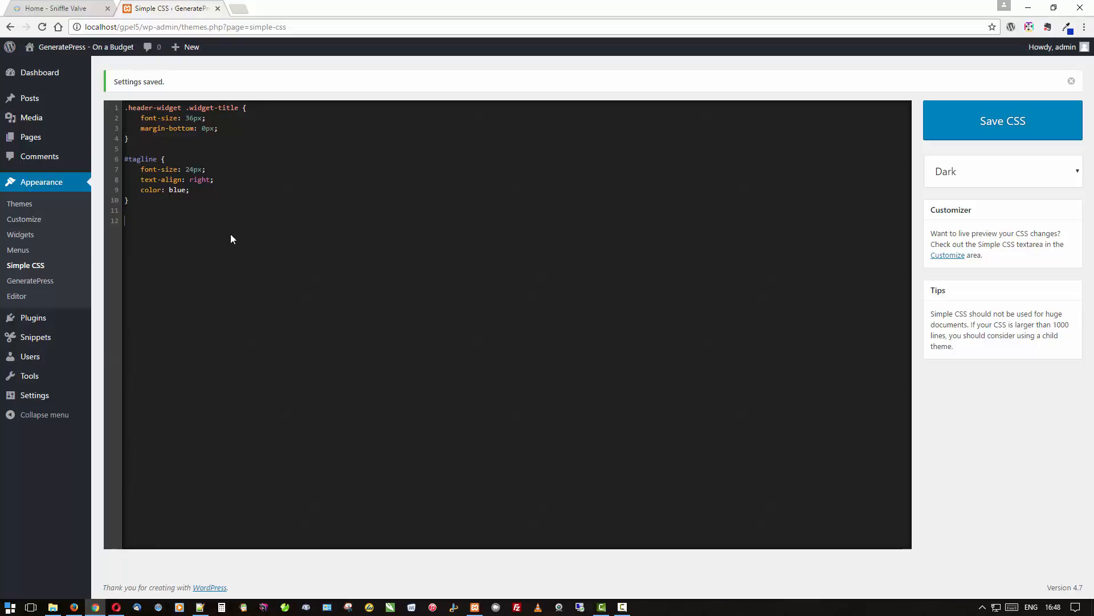
type(".inside-header {")
type("padding: 20px 40px 20px 40px;")
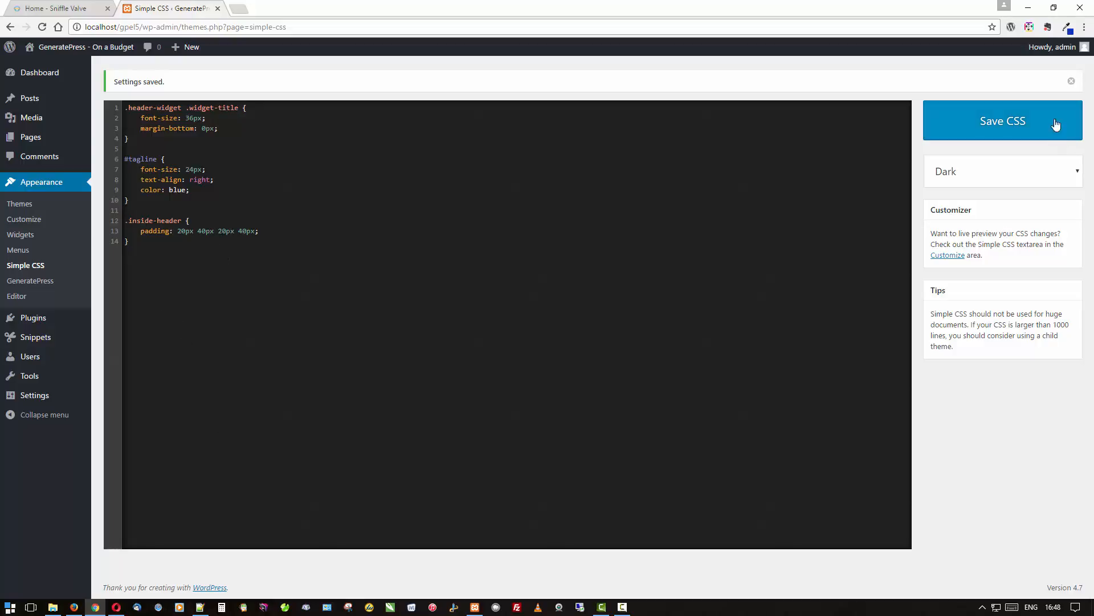
left_click(1003, 120)
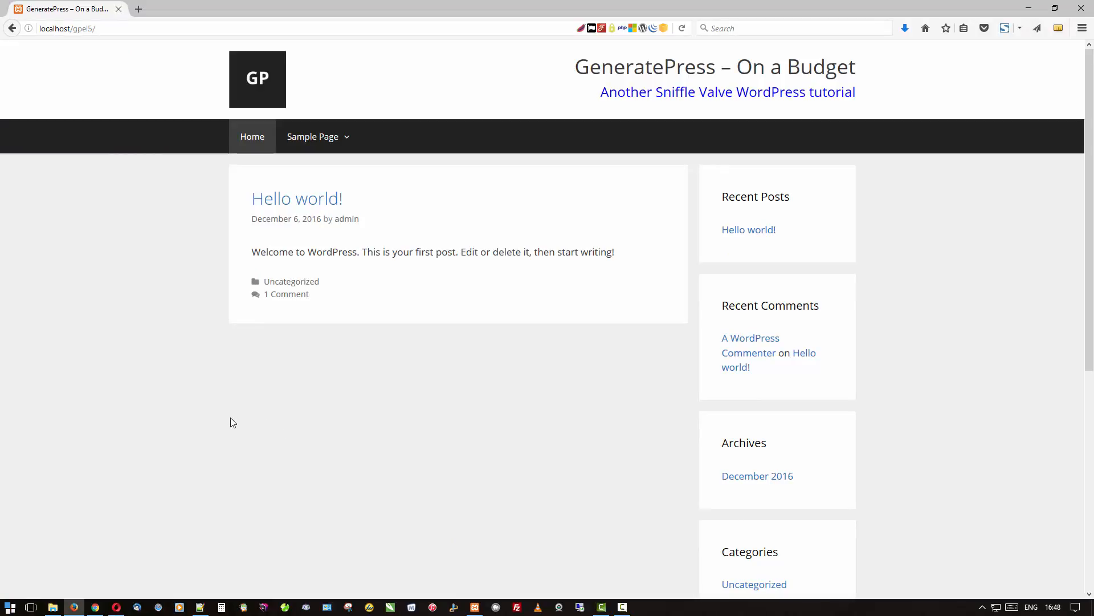
Scroll the live homepage to the footer and back, confirming the compact header and blue tagline
scroll("down", 3)
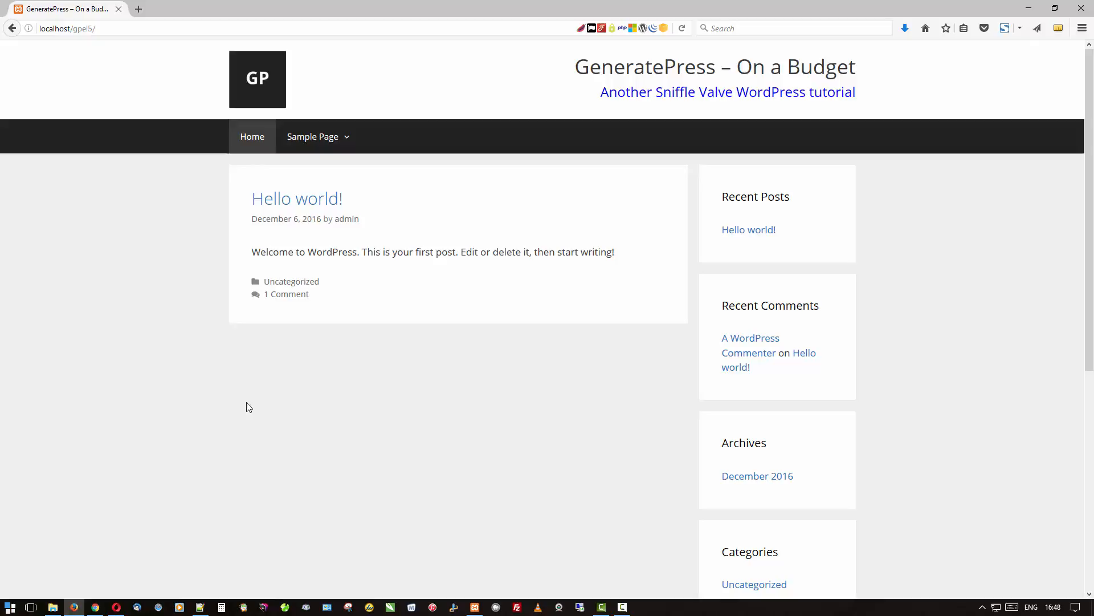
mouse_move(908, 323)
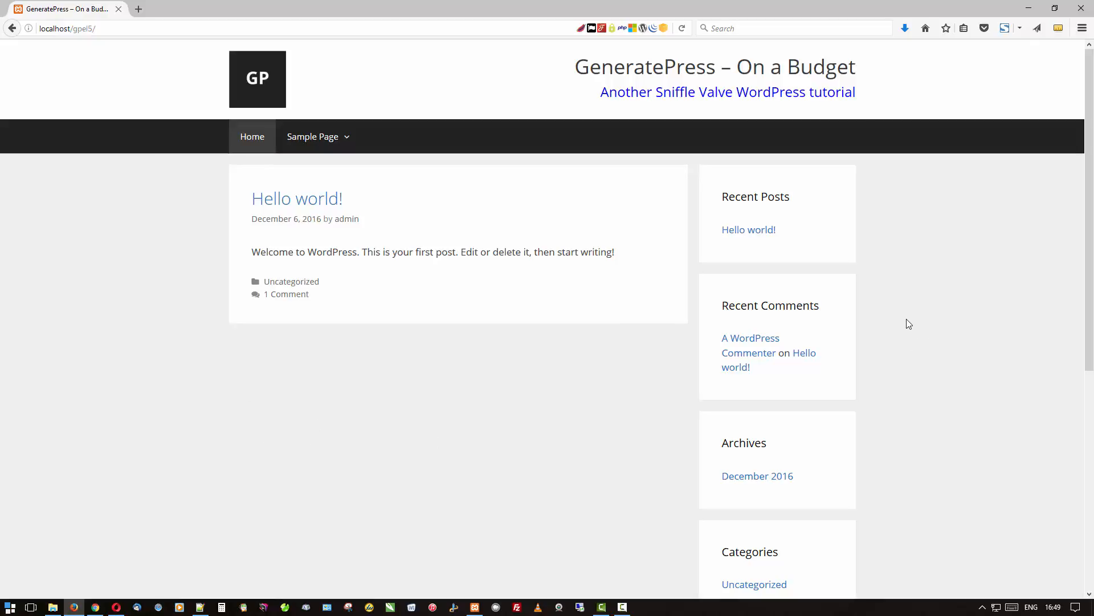
scroll("down", 3)
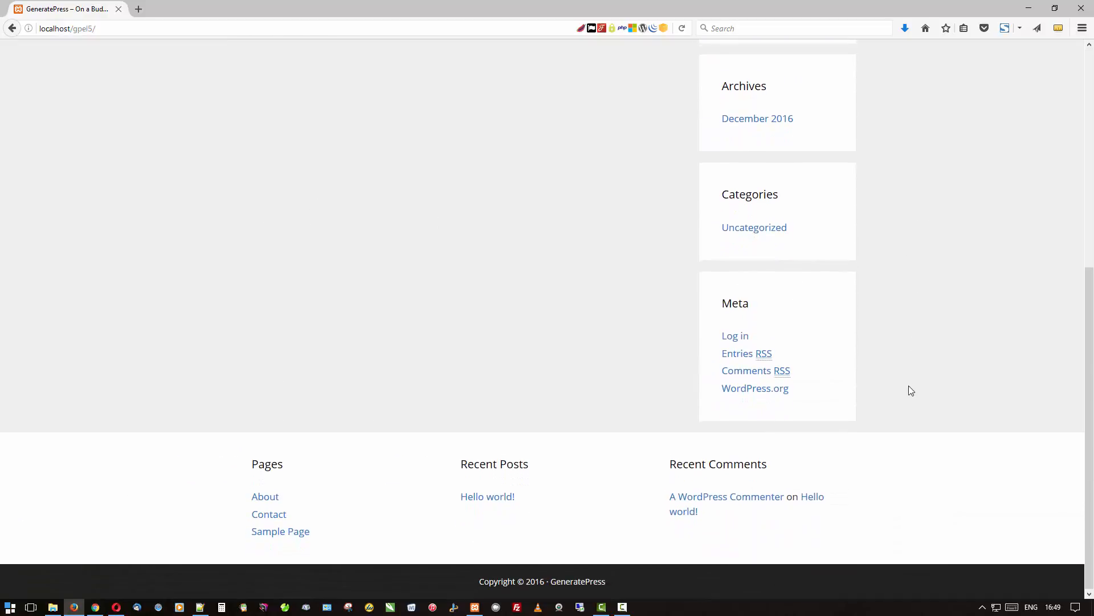
scroll("up", 3)
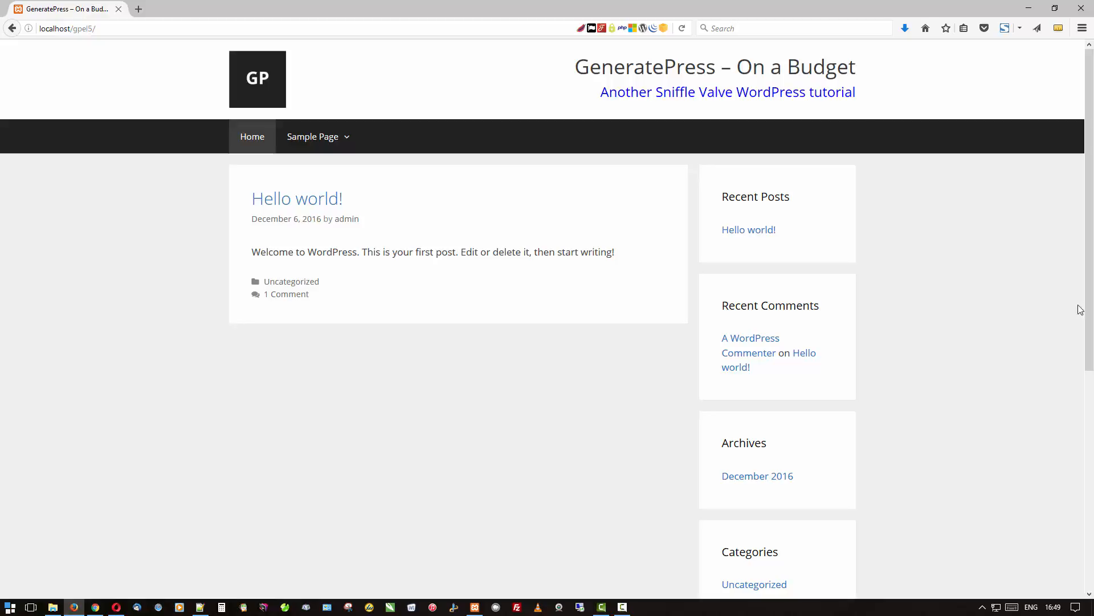
mouse_move(738, 195)
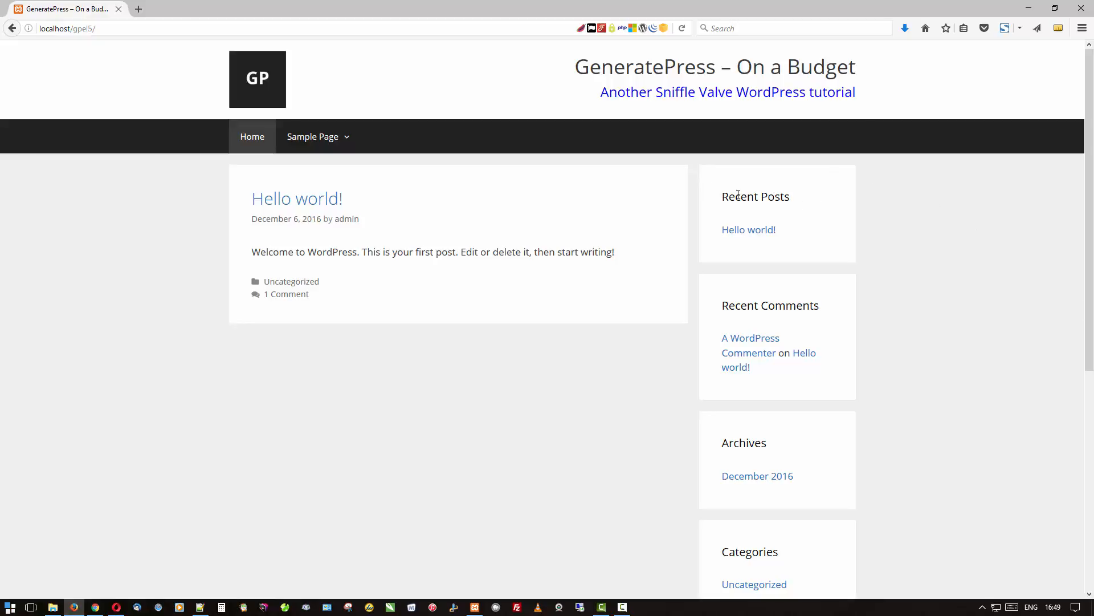
mouse_move(808, 283)
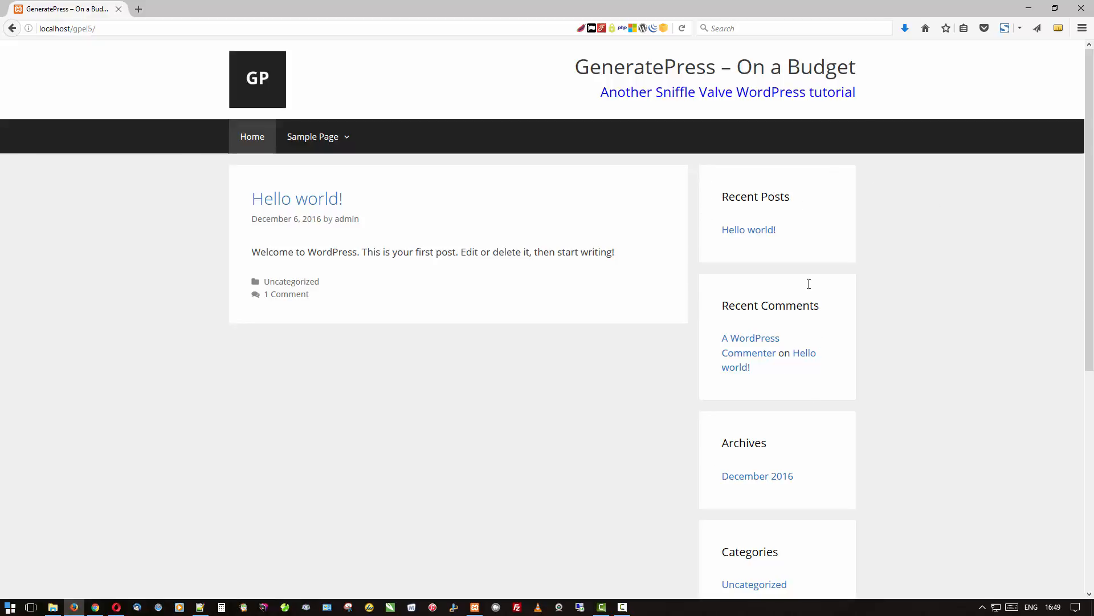
mouse_move(782, 224)
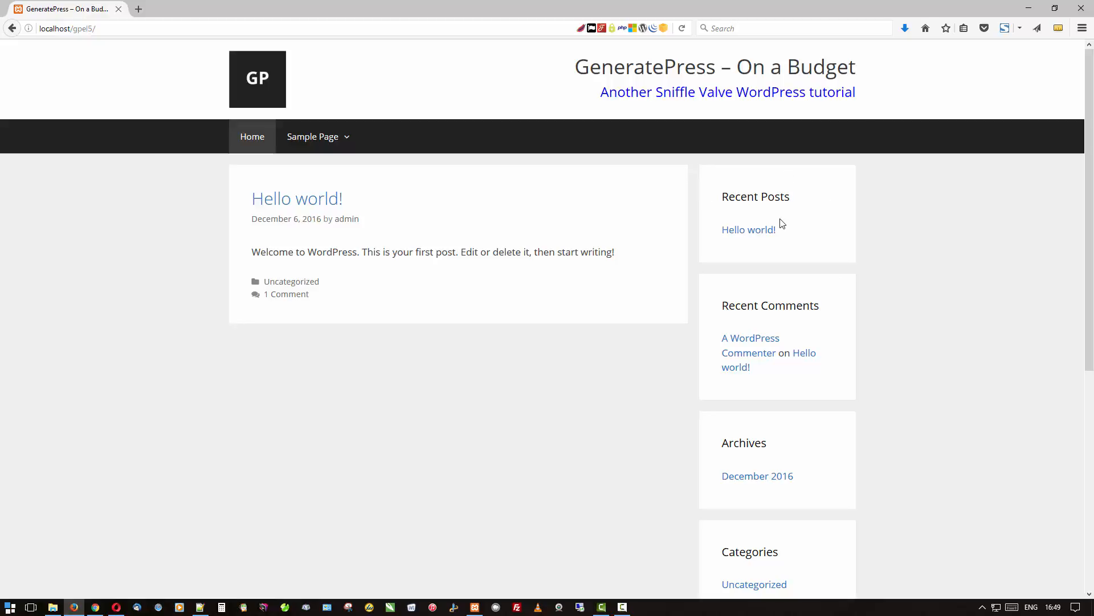
scroll("down", 3)
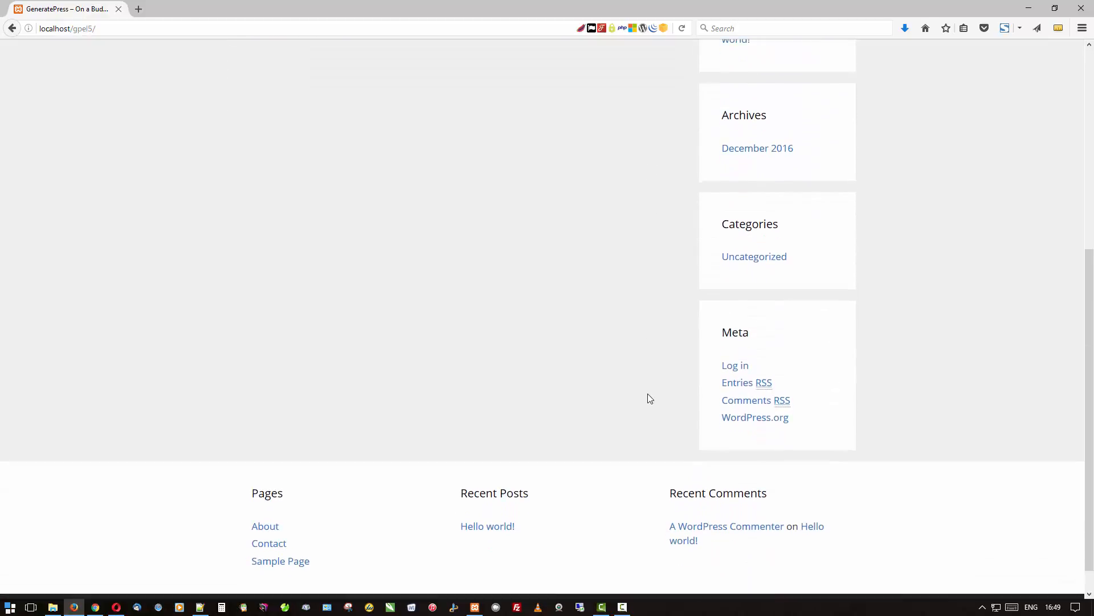
scroll("up", 3)
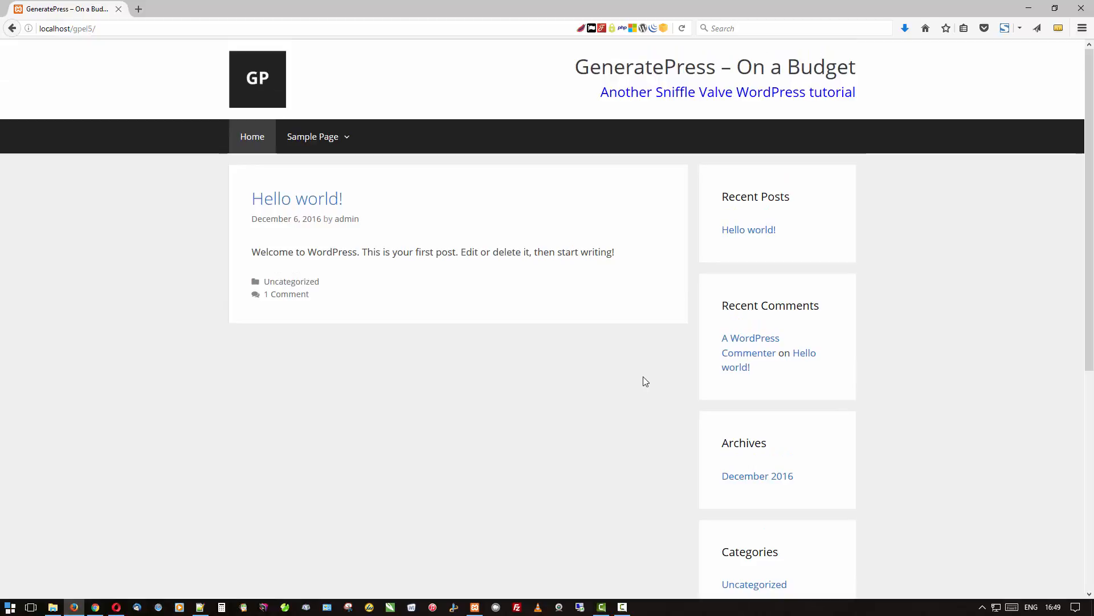
mouse_move(1033, 277)
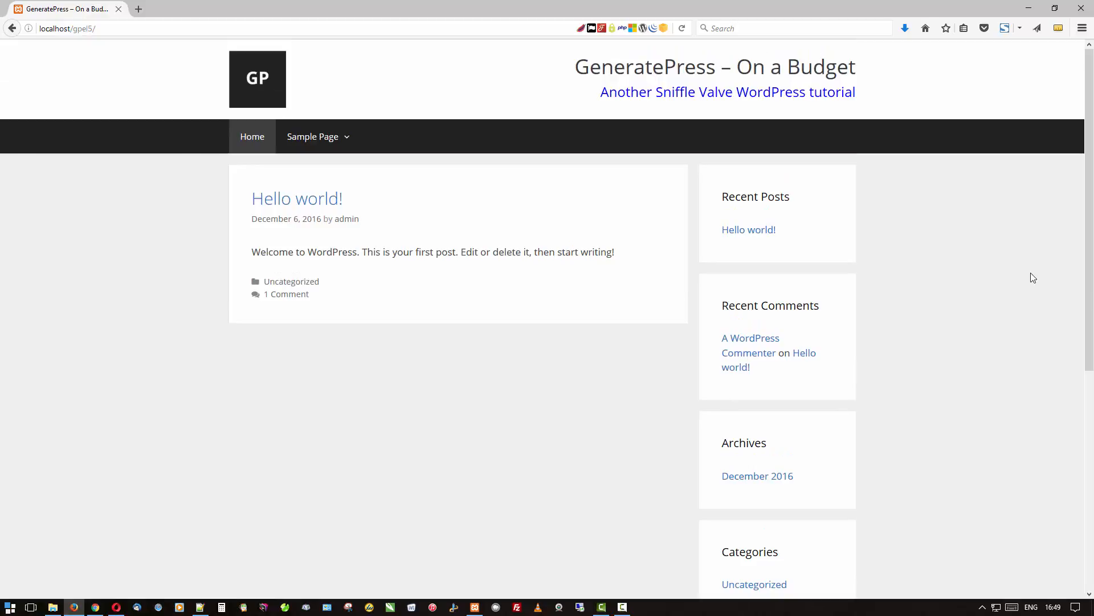
mouse_move(958, 273)
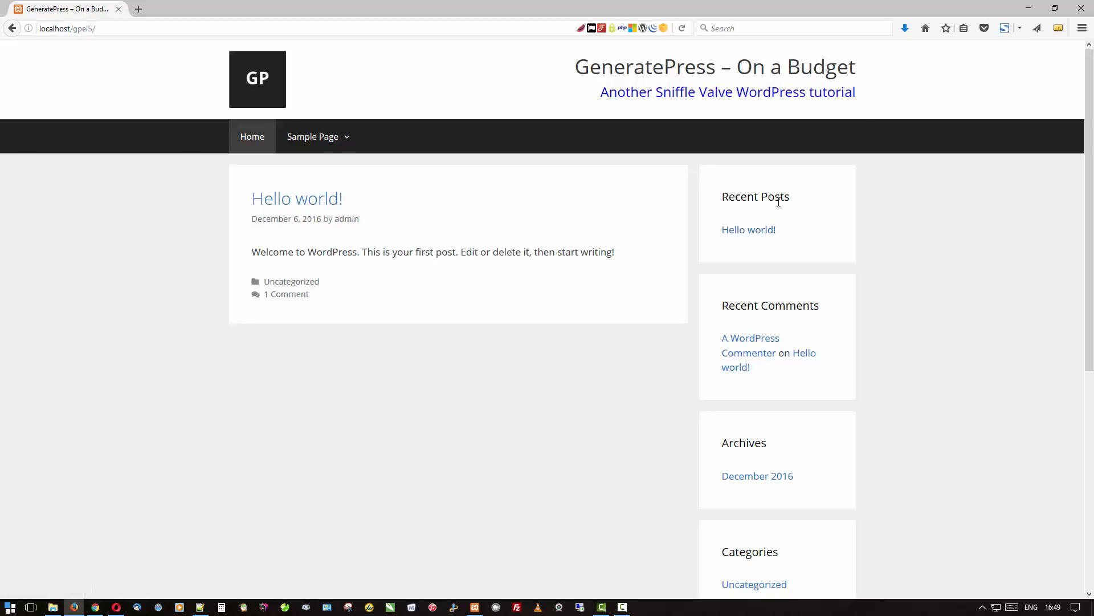
mouse_move(756, 331)
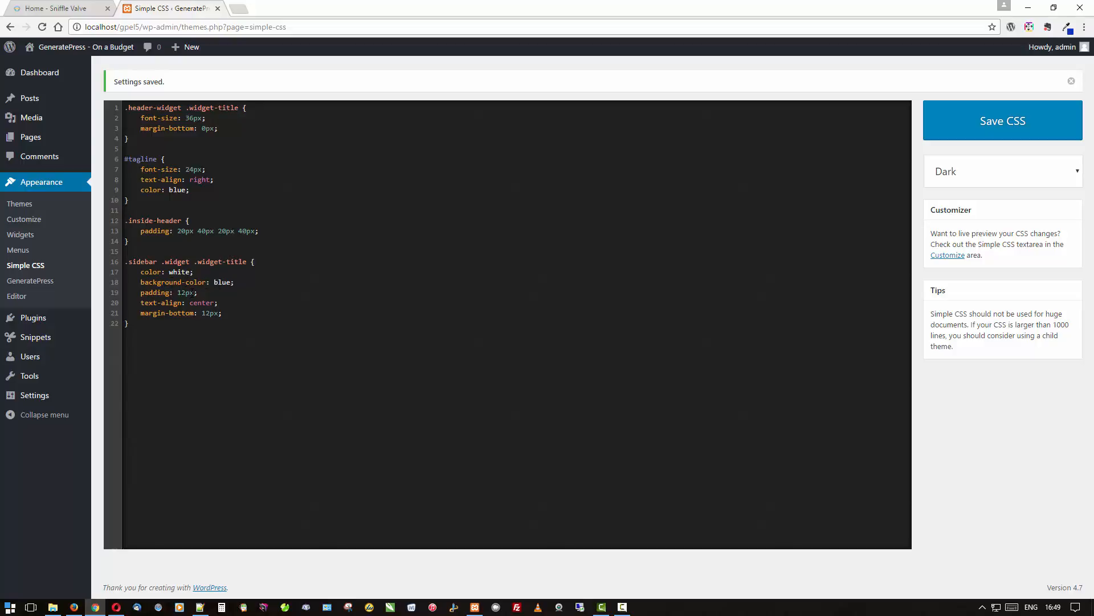
Save a .sidebar .widget .widget-title rule: white centred text, blue background, 12px padding and bottom margin
left_click(128, 323)
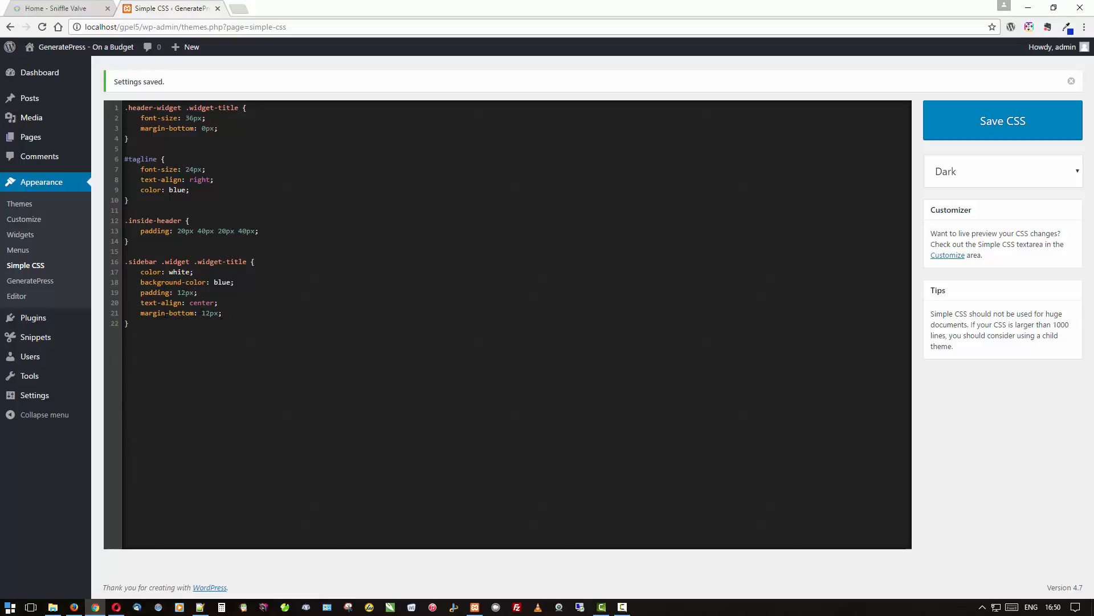
mouse_move(929, 159)
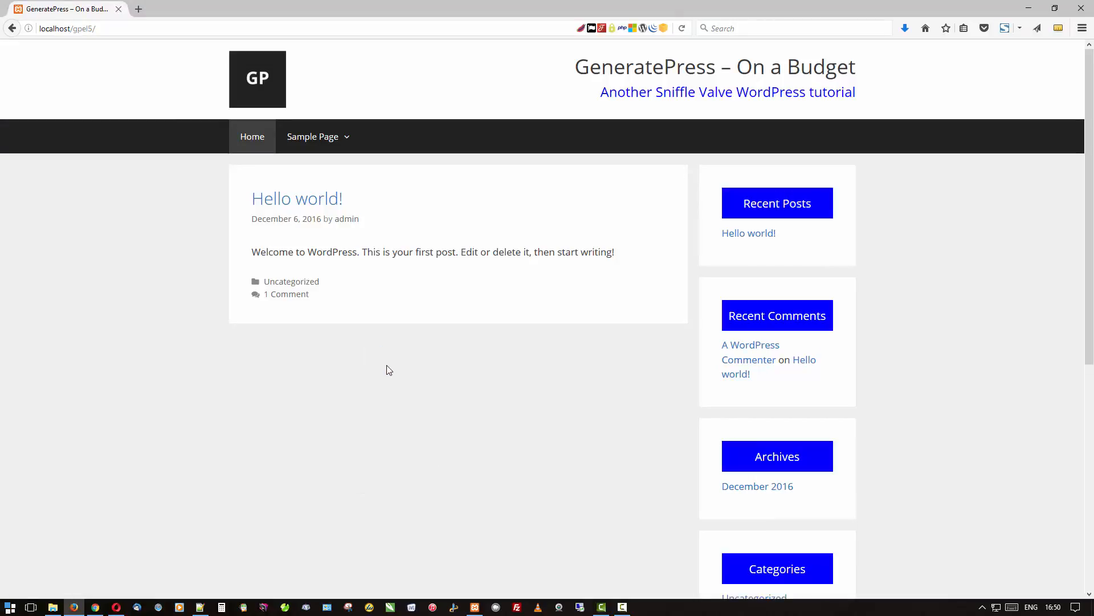
Scroll the reloaded site down to the footer, checking the blue sidebar widget title bars
scroll("down", 3)
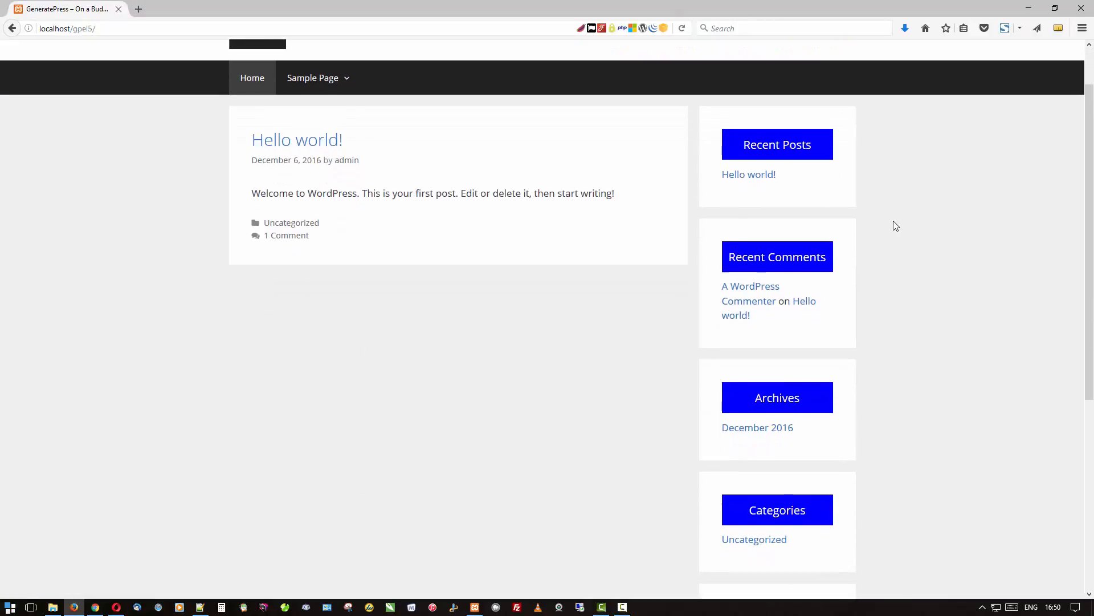
scroll("down", 3)
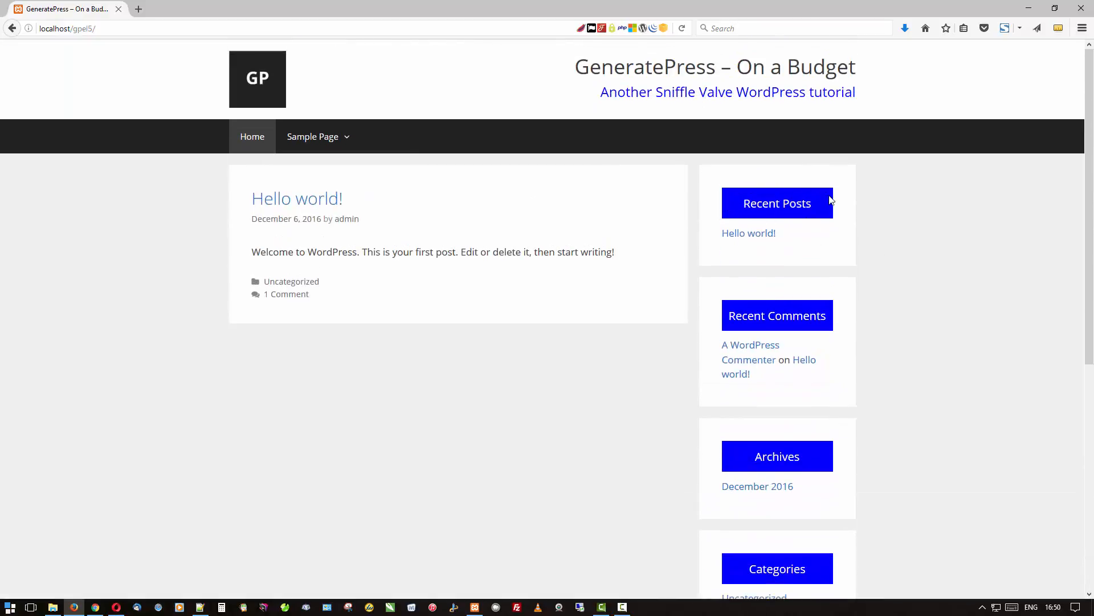
mouse_move(746, 230)
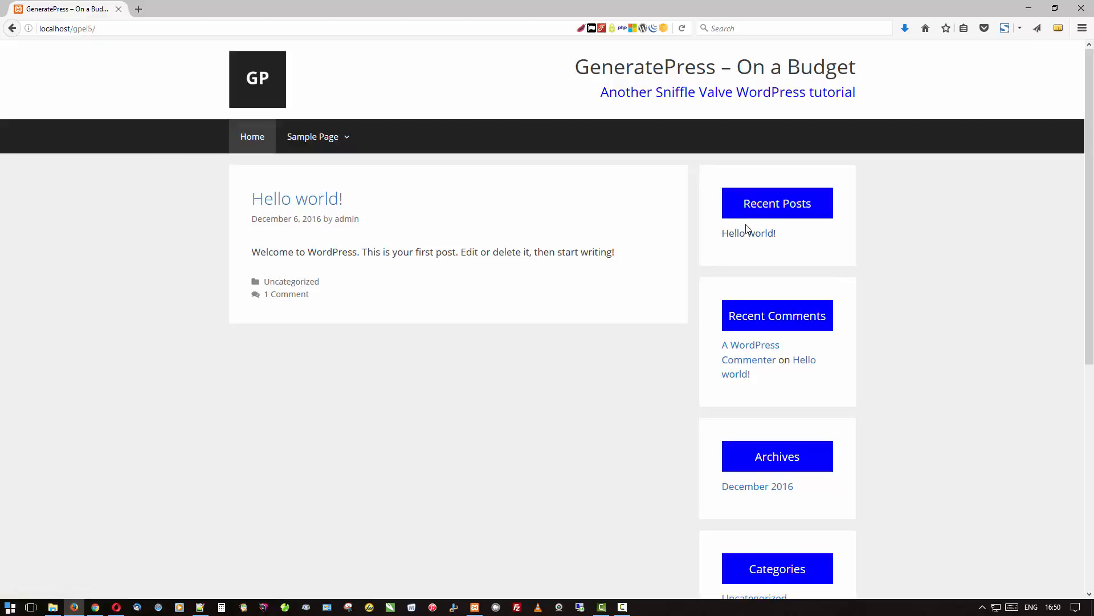
mouse_move(748, 233)
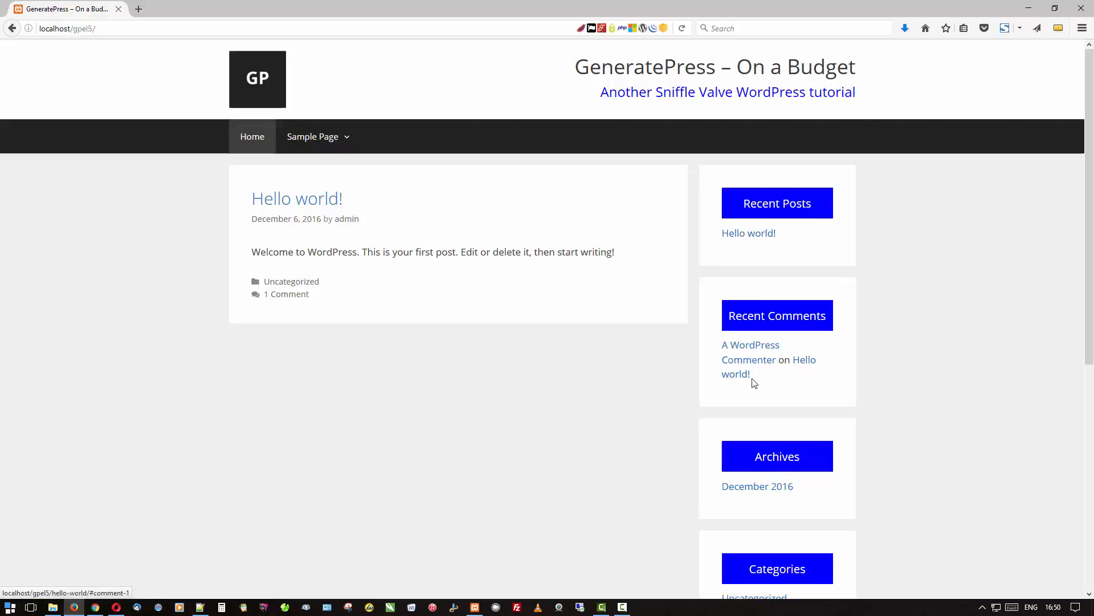
scroll("down", 3)
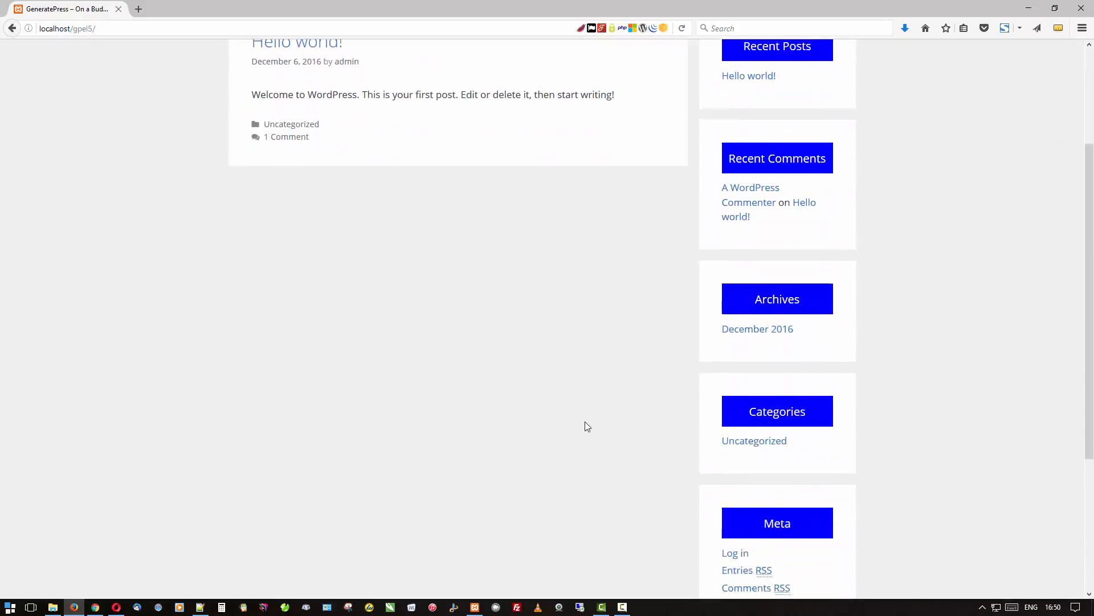
scroll("down", 3)
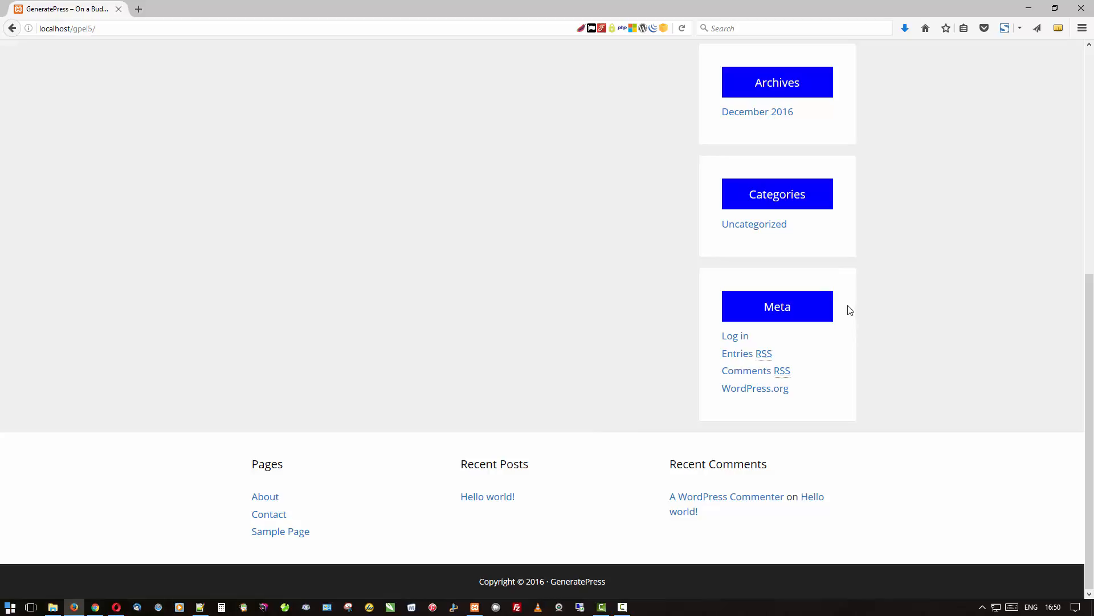
mouse_move(467, 367)
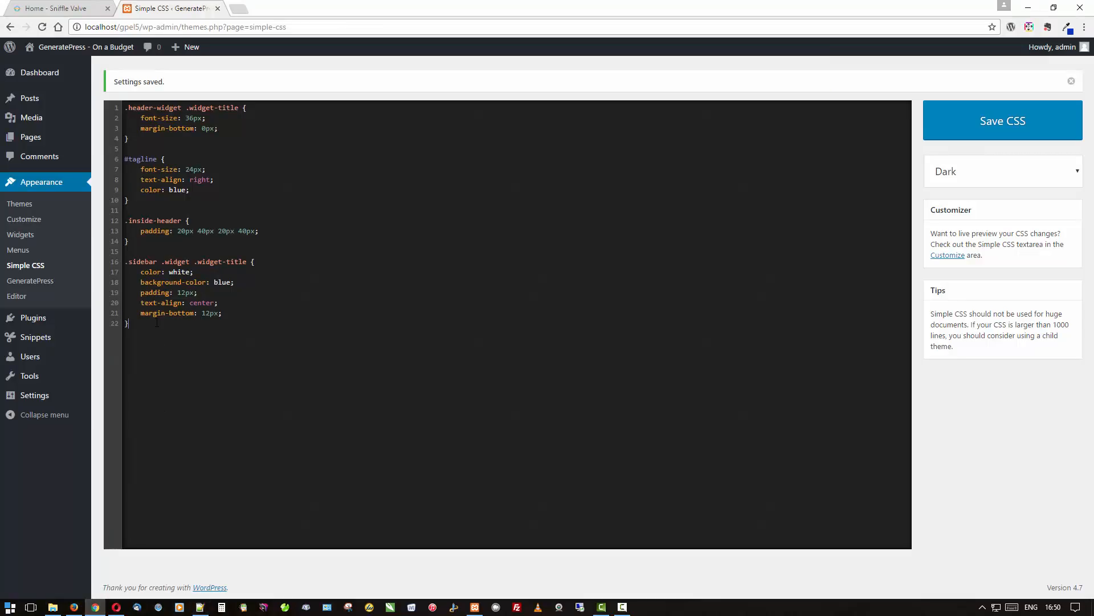
Add a .footer-widgets .widget-title rule with white text, blue background, 12px padding and margin
key("Enter")
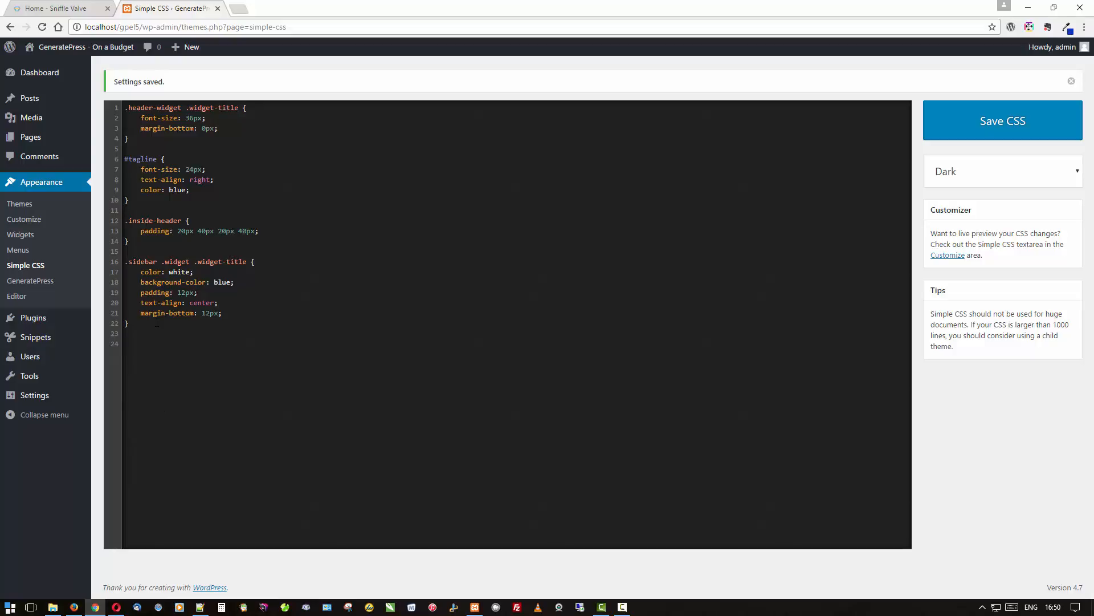
type(".footer-widgets .widget-title {")
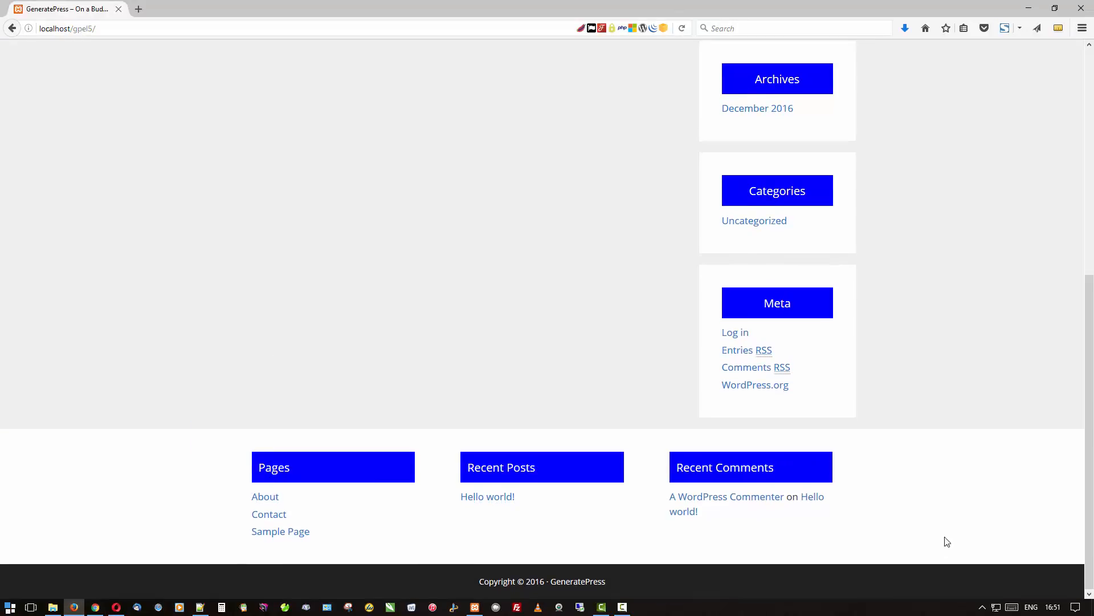
mouse_move(571, 475)
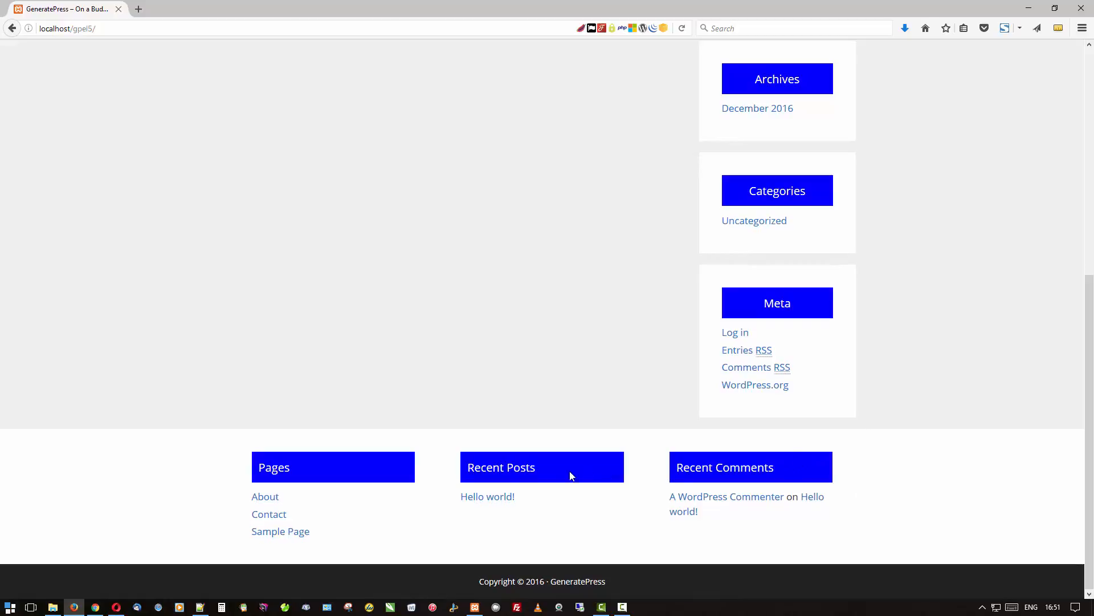
mouse_move(249, 474)
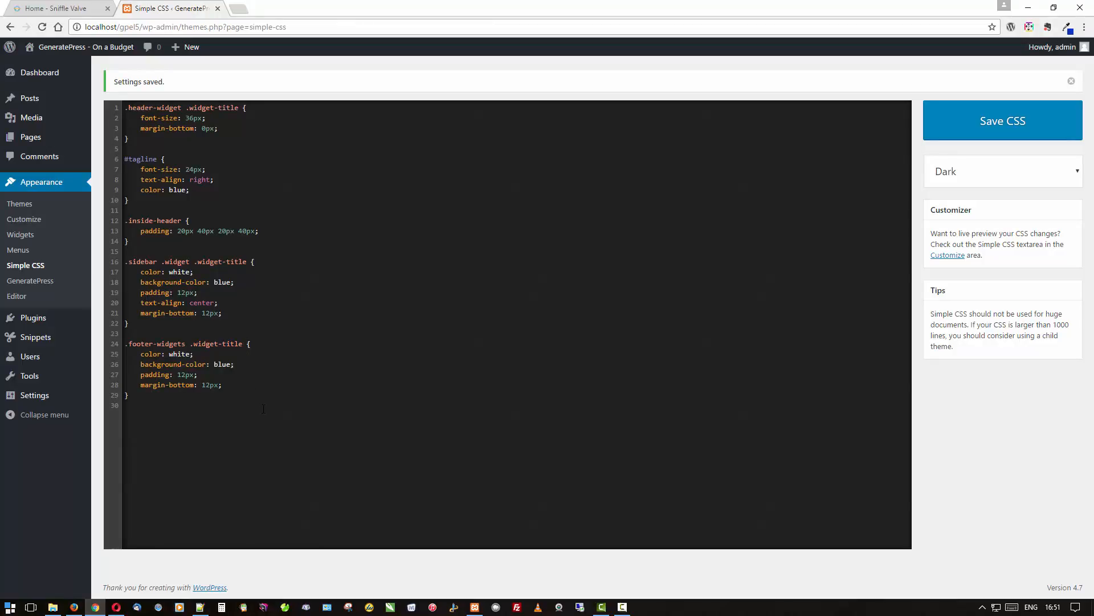
mouse_move(342, 486)
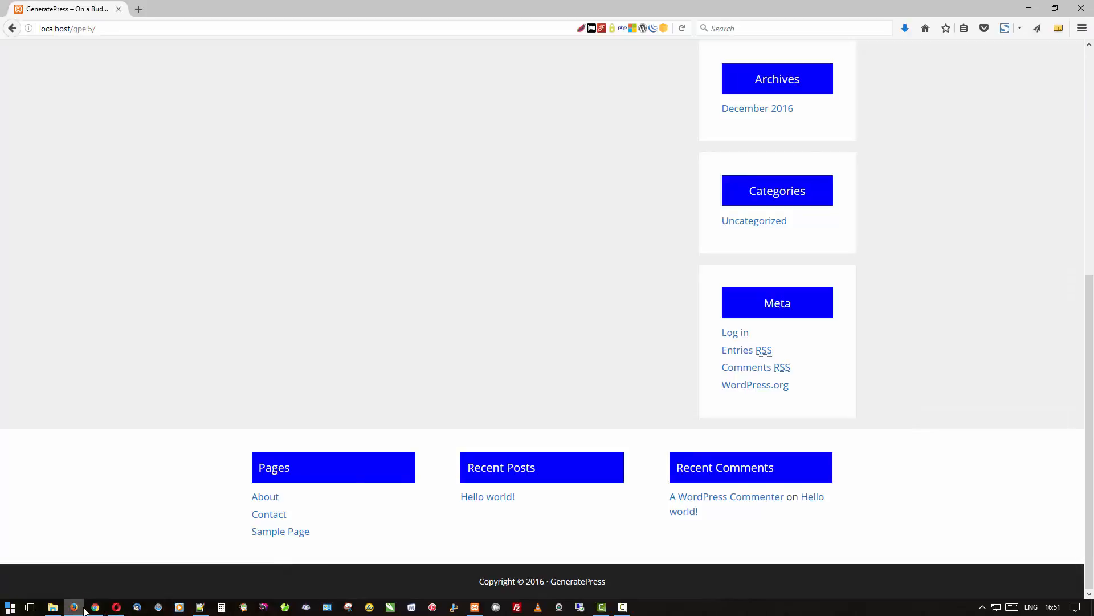
mouse_move(874, 511)
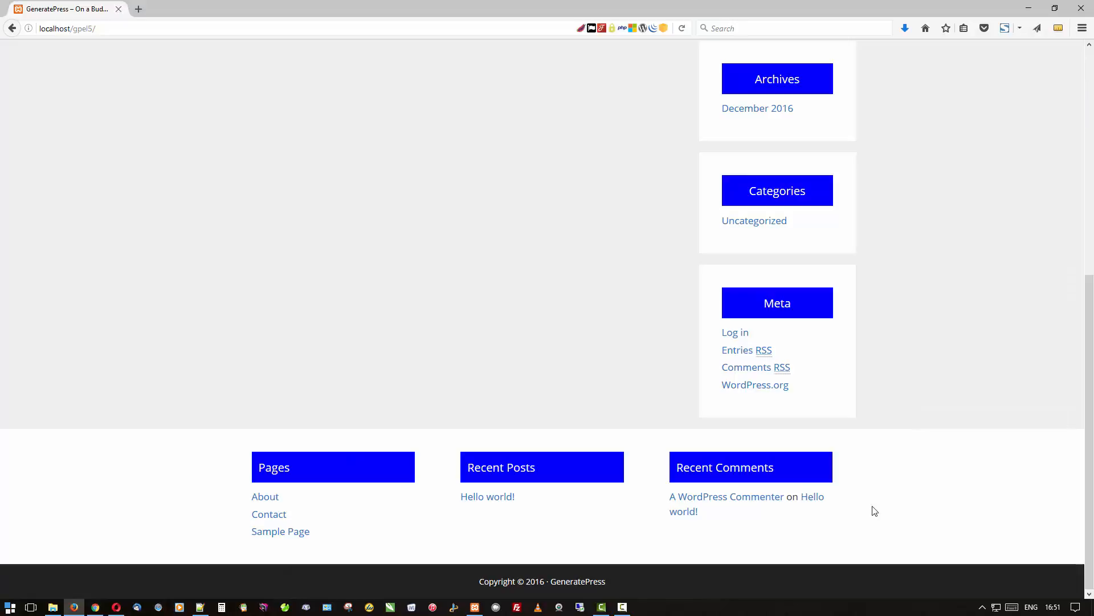
mouse_move(483, 439)
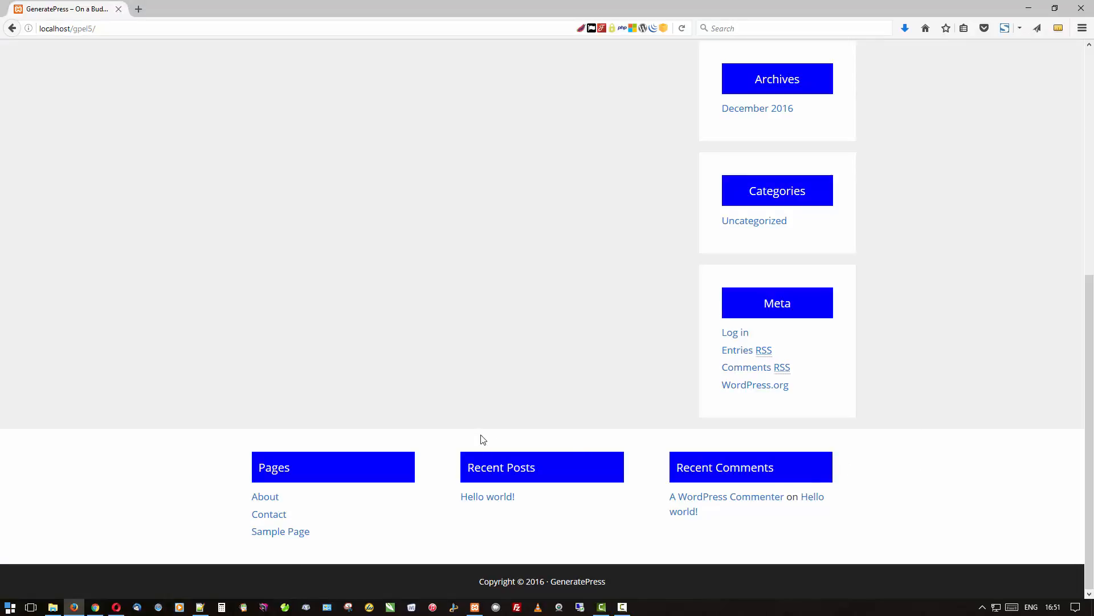
mouse_move(280, 531)
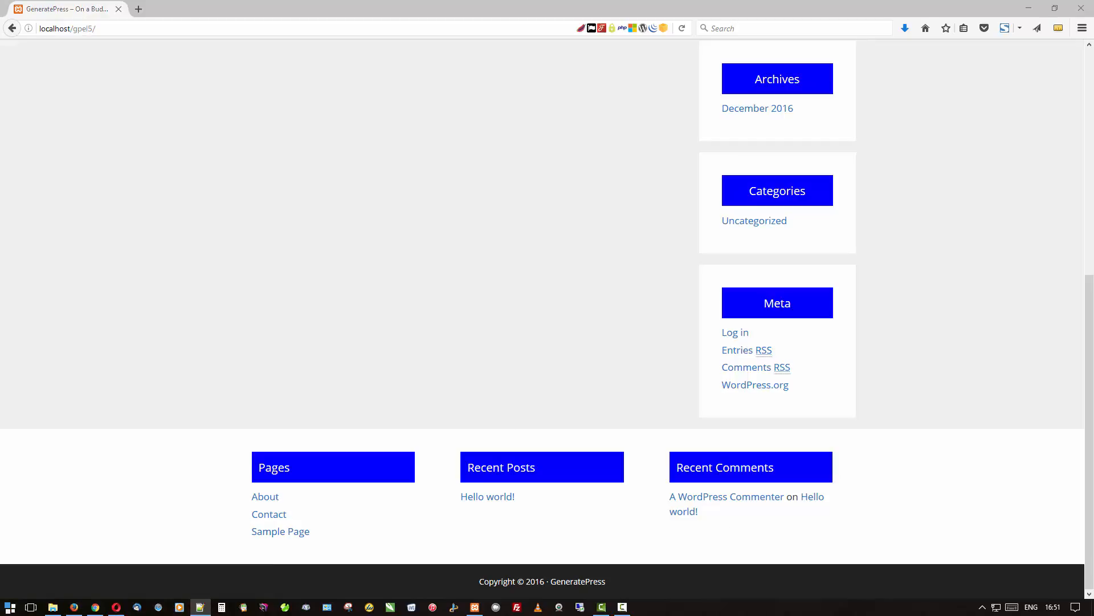
mouse_move(136, 598)
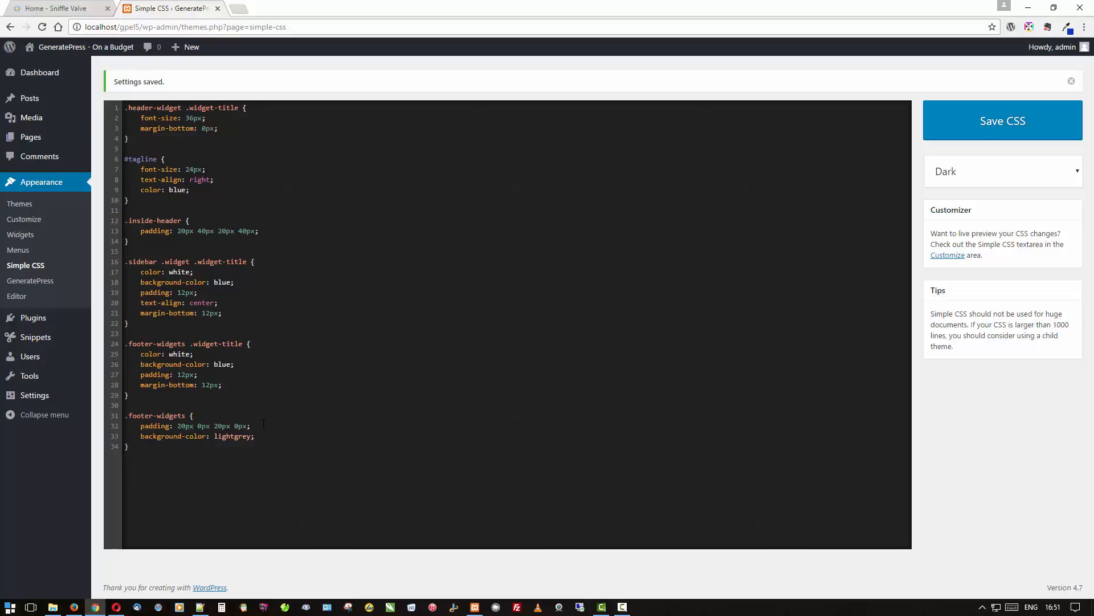
Save the .footer-widgets rule with 20px vertical padding and lightgrey background
left_click(128, 446)
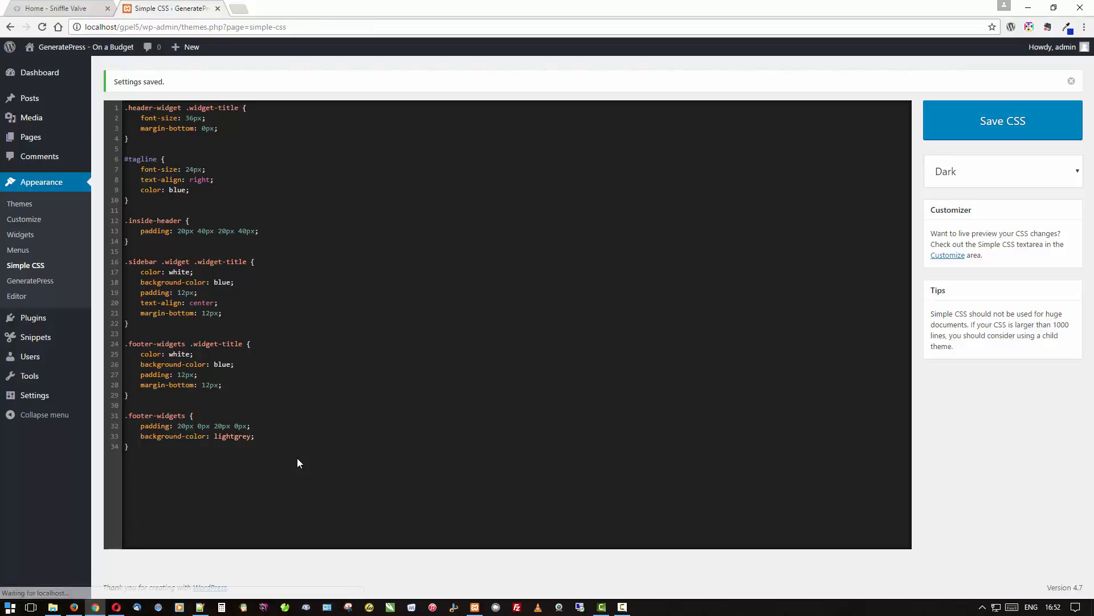
Reload the live site and scroll to the light grey footer widget area and copyright bar
left_click(59, 8)
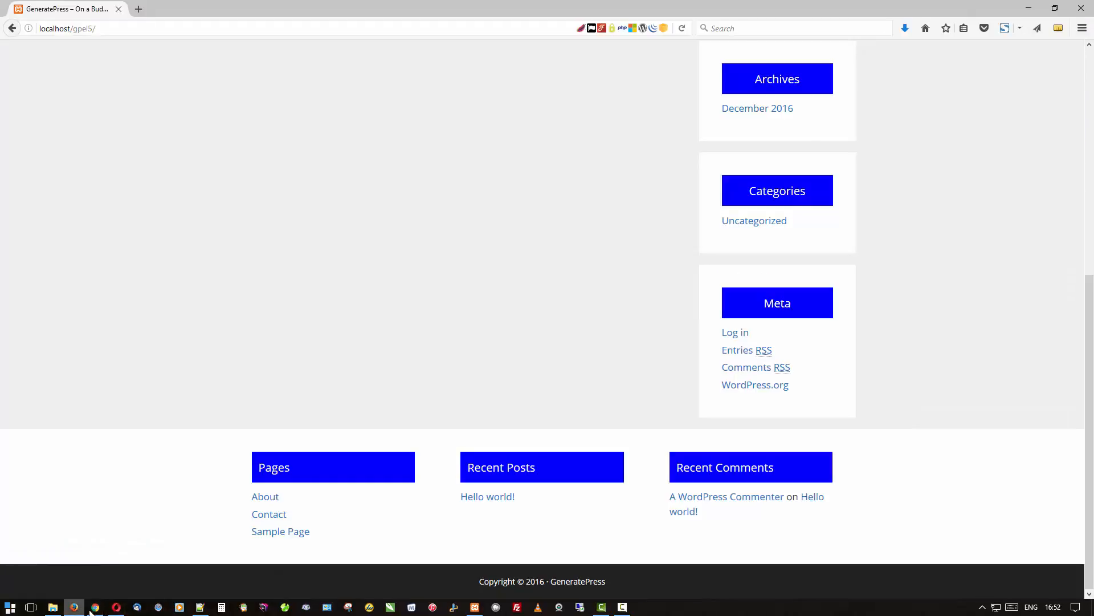
right_click(194, 297)
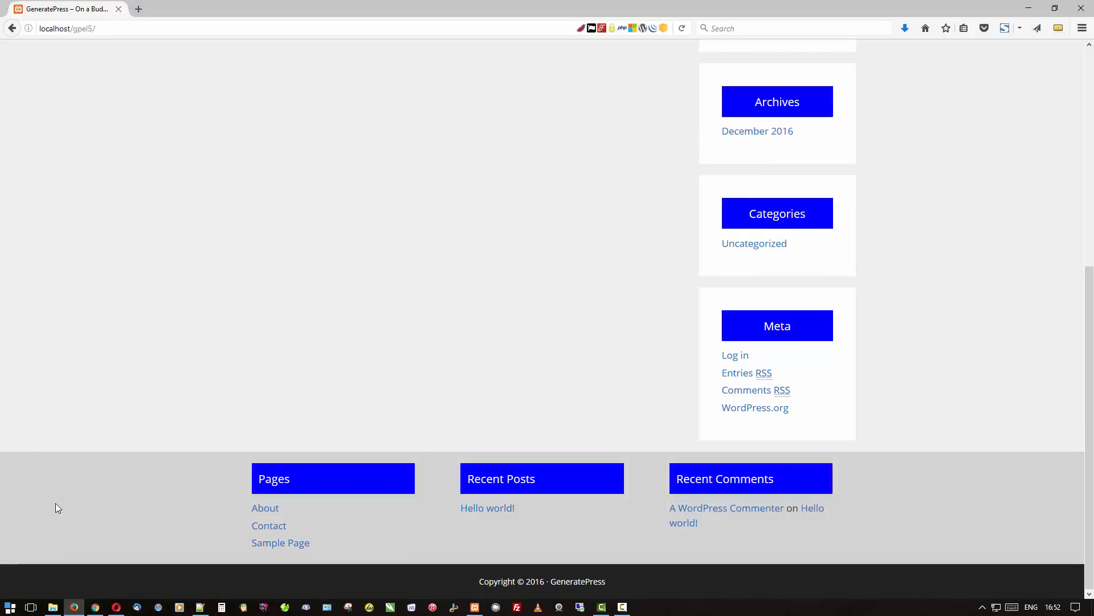
mouse_move(675, 533)
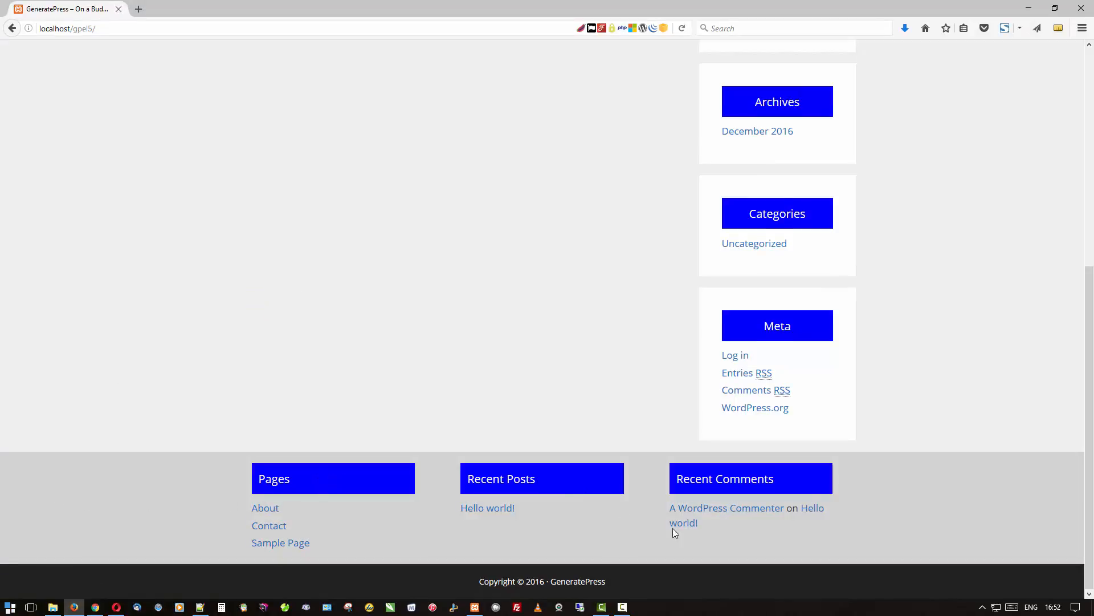
mouse_move(883, 515)
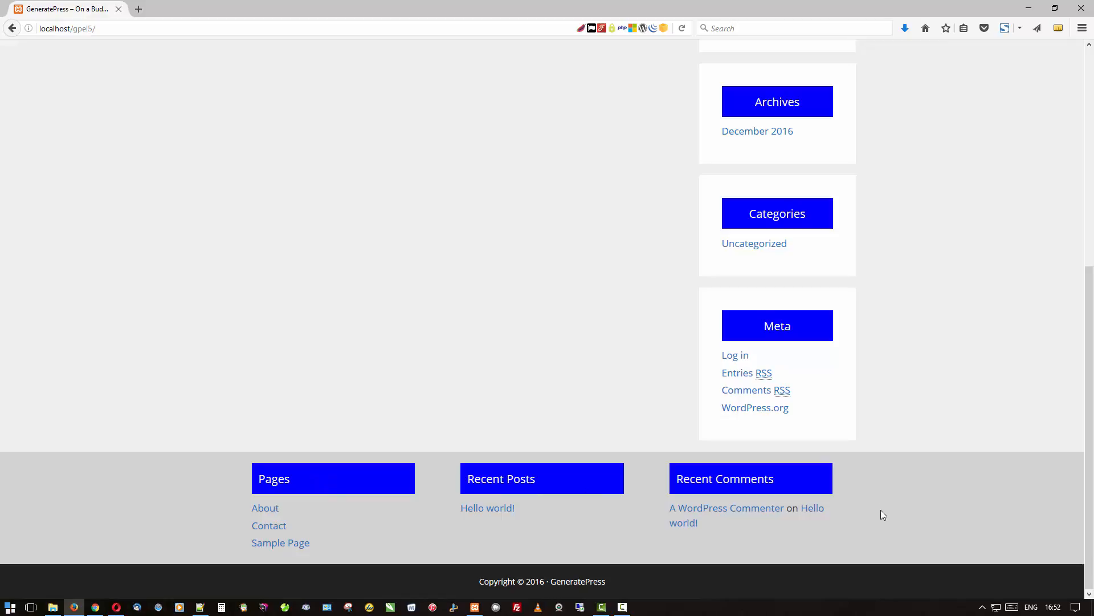
mouse_move(89, 606)
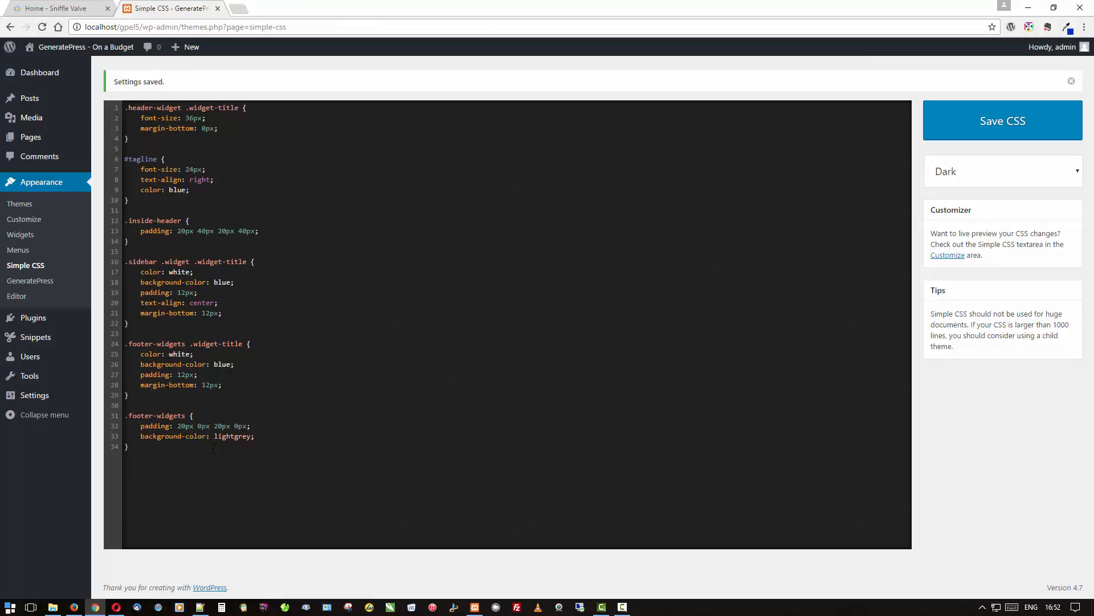
mouse_move(72, 606)
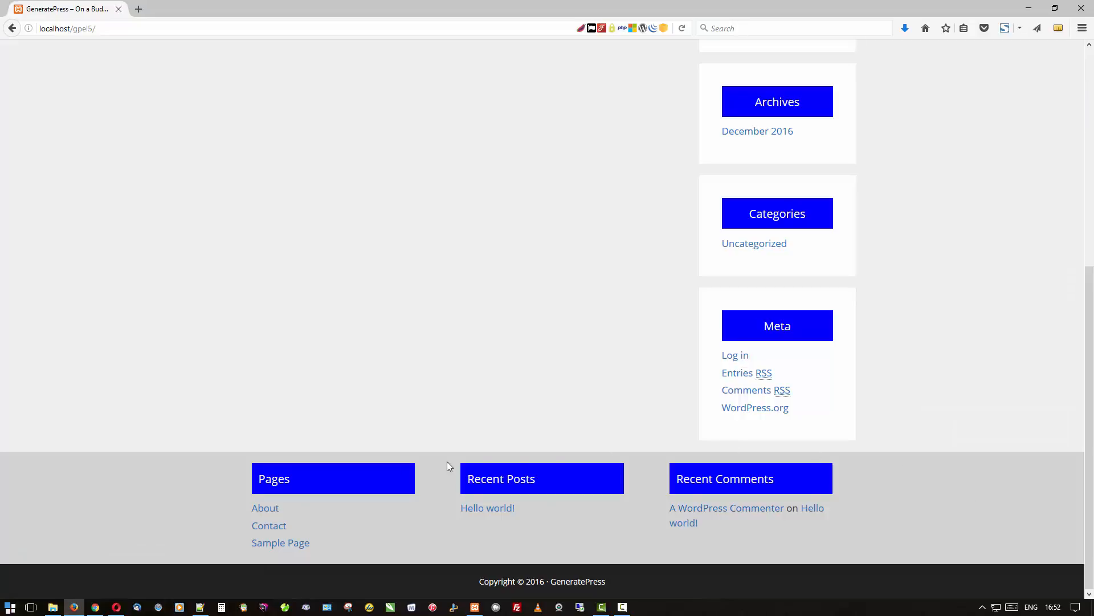
scroll("up", 3)
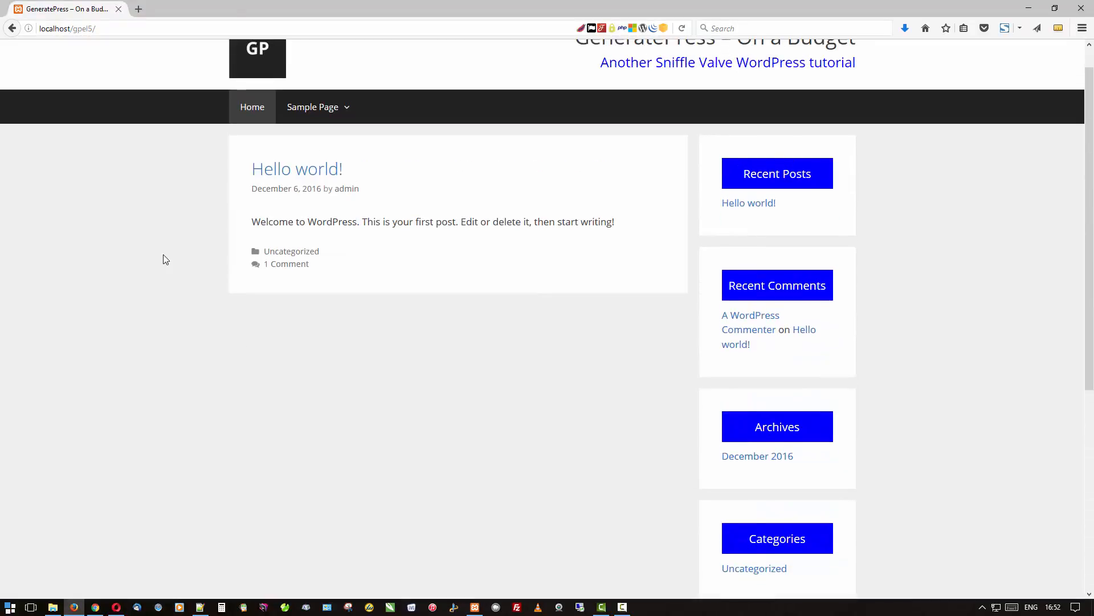
scroll("down", 3)
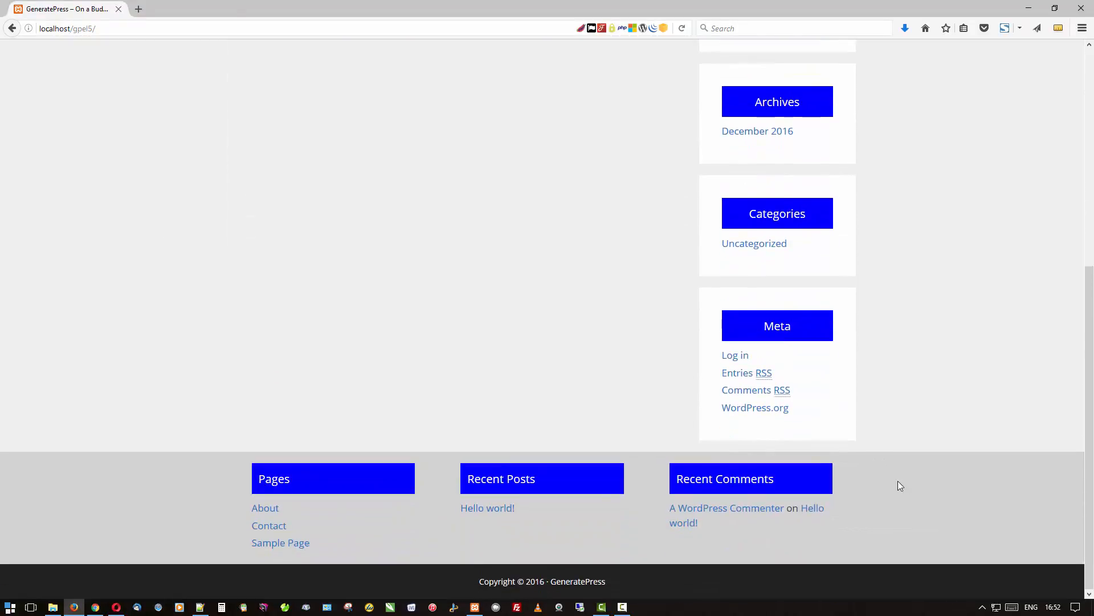
mouse_move(1014, 323)
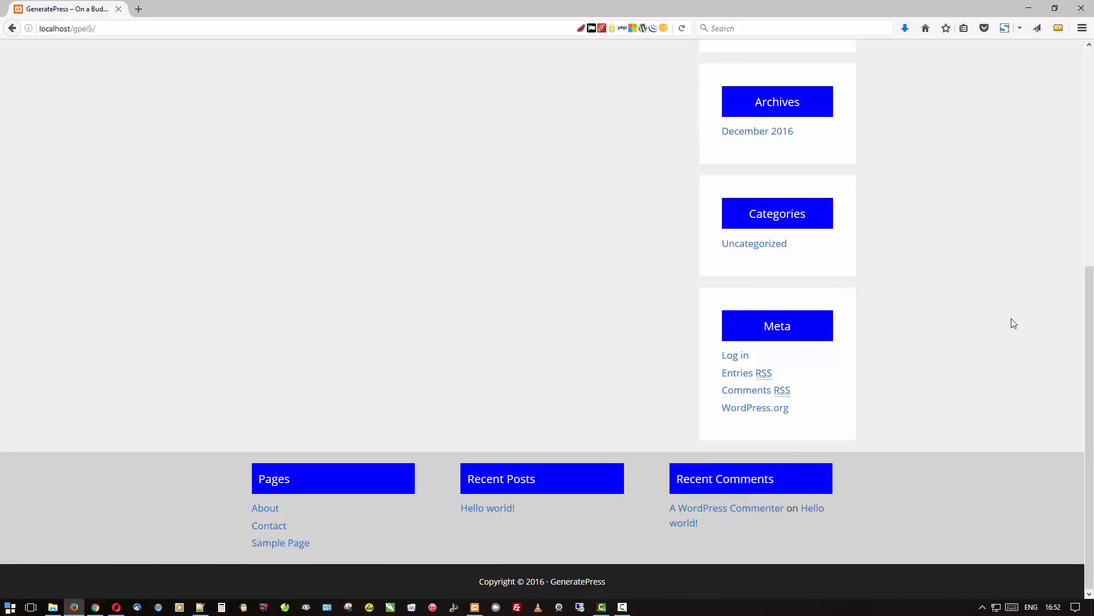
mouse_move(787, 568)
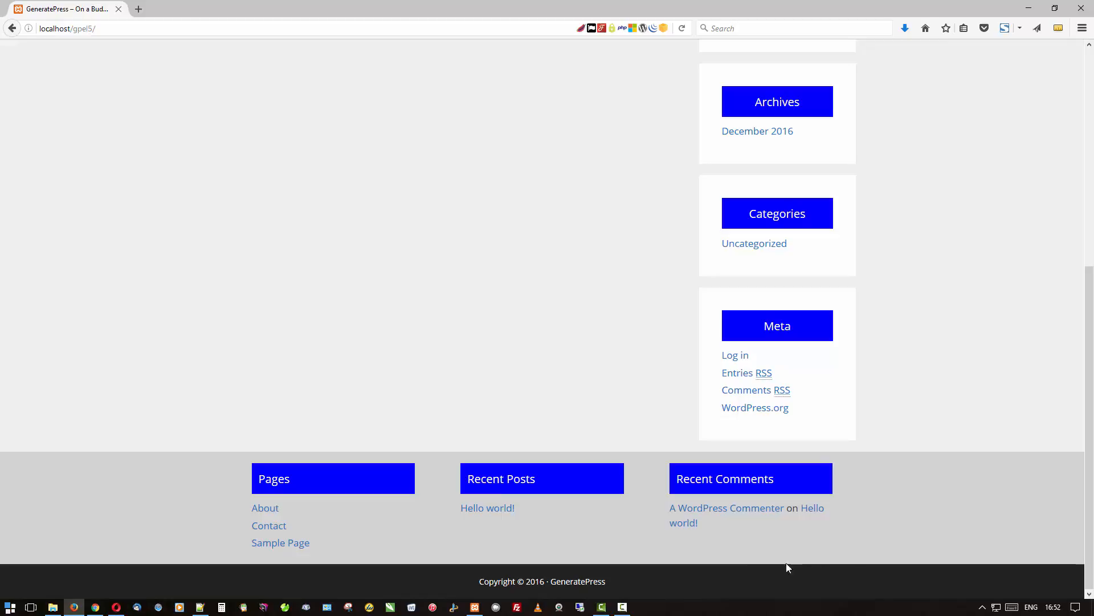
mouse_move(623, 572)
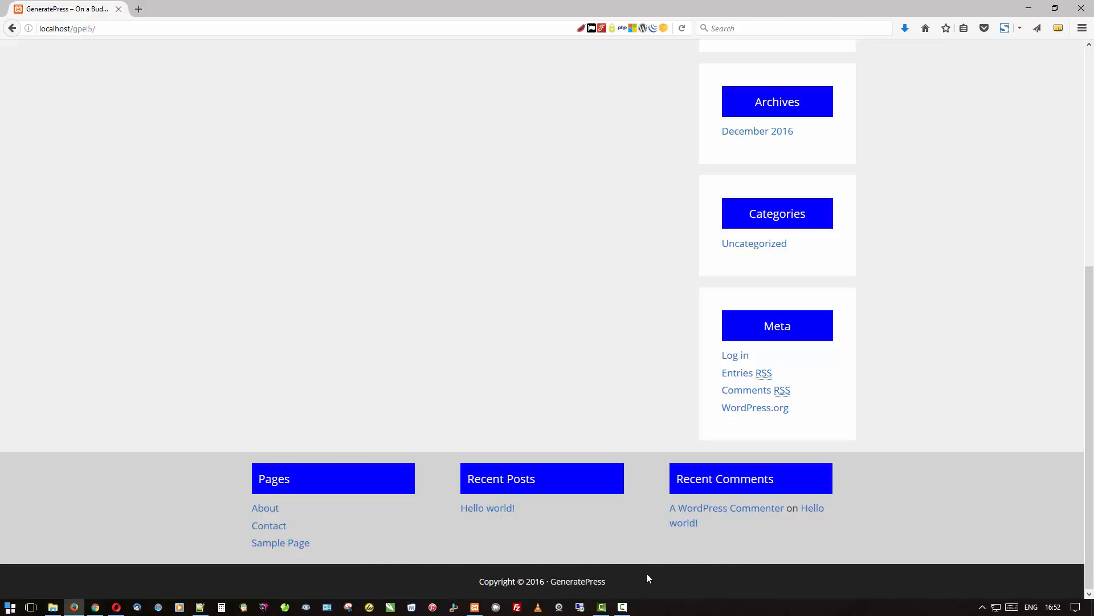
mouse_move(661, 584)
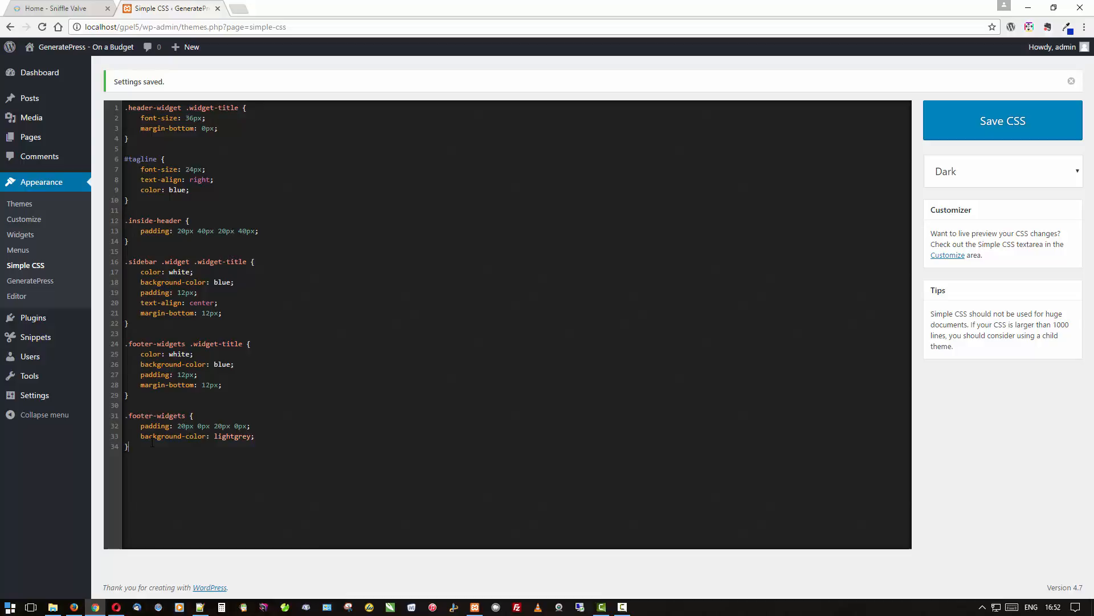
Add a .site-info rule with padding 10px 0px 10px 0px and grey background, and save it
type(".site-info {")
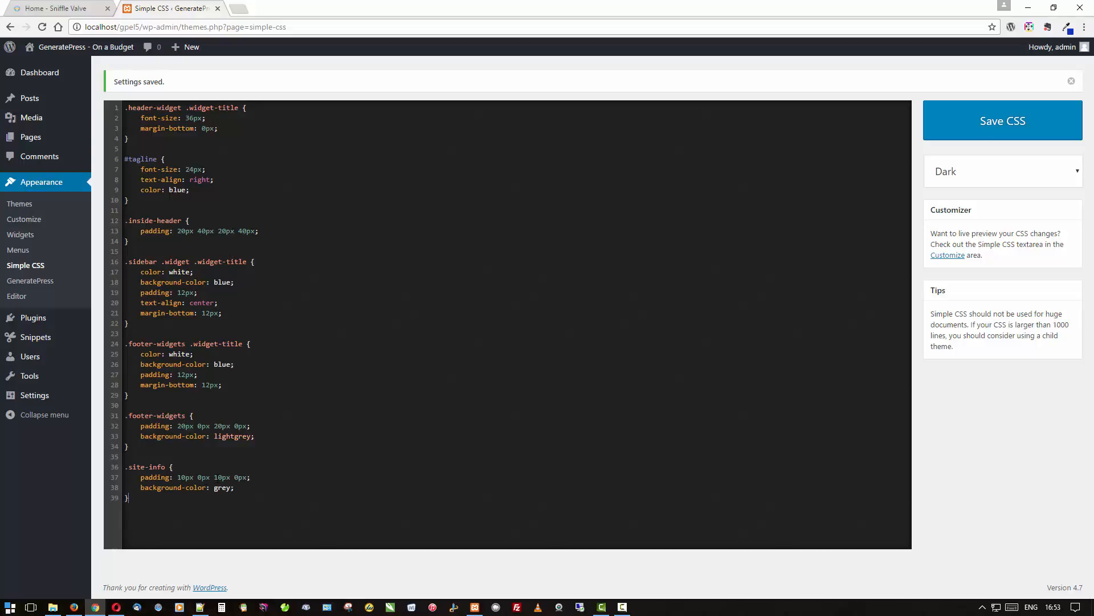
mouse_move(966, 254)
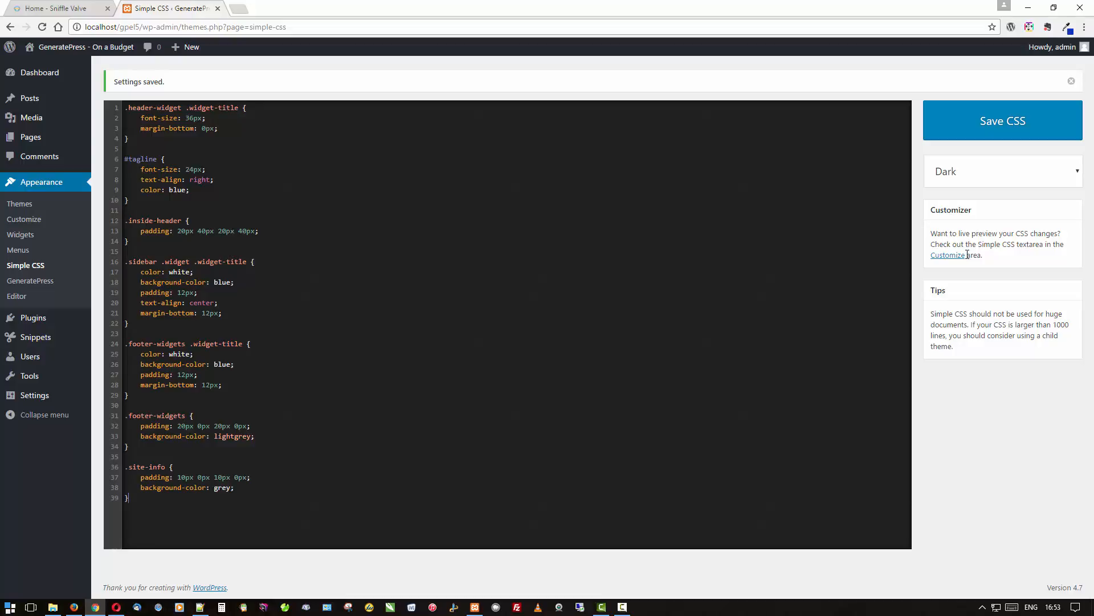
left_click(1002, 120)
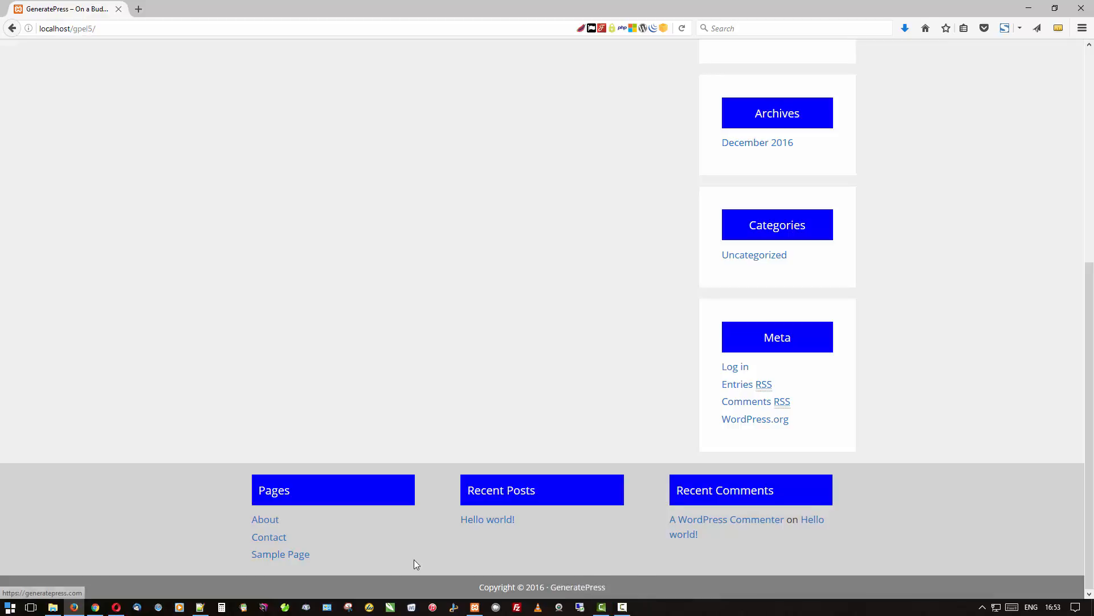
mouse_move(410, 587)
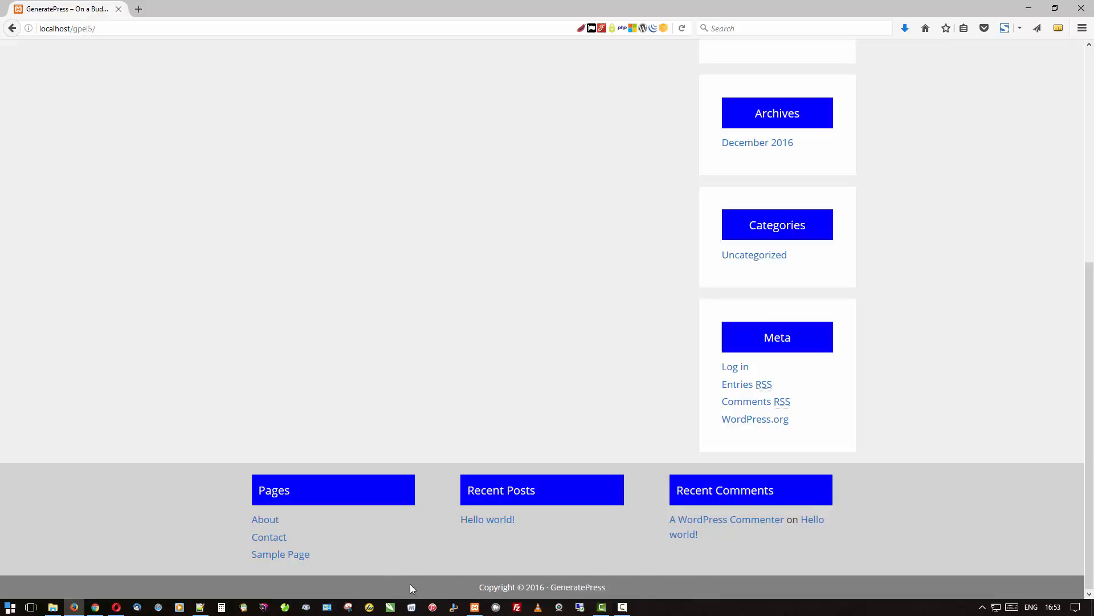
mouse_move(491, 569)
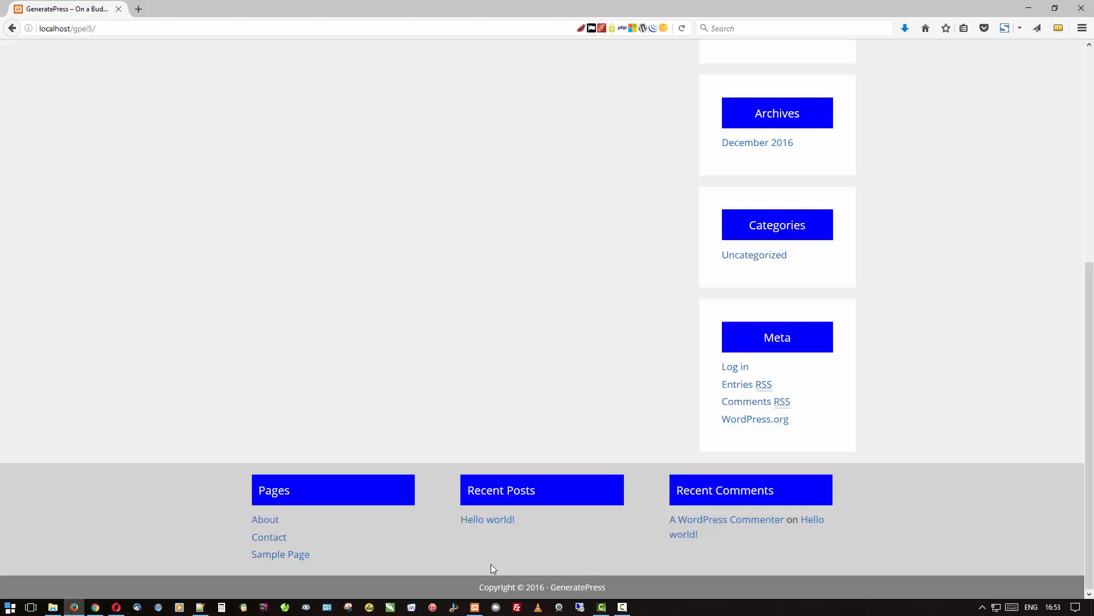
mouse_move(632, 568)
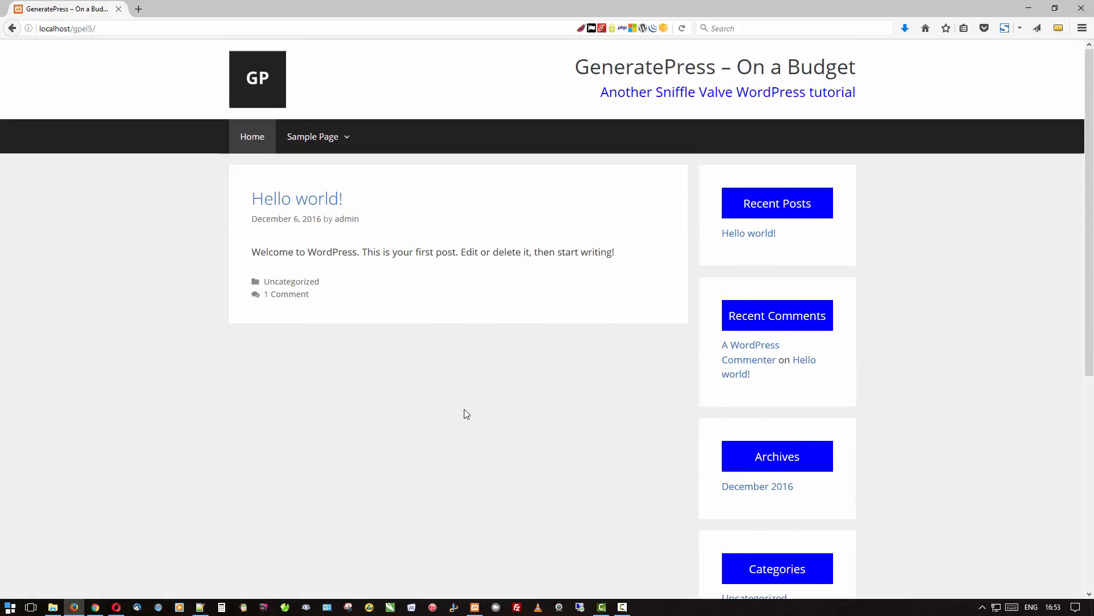
mouse_move(187, 137)
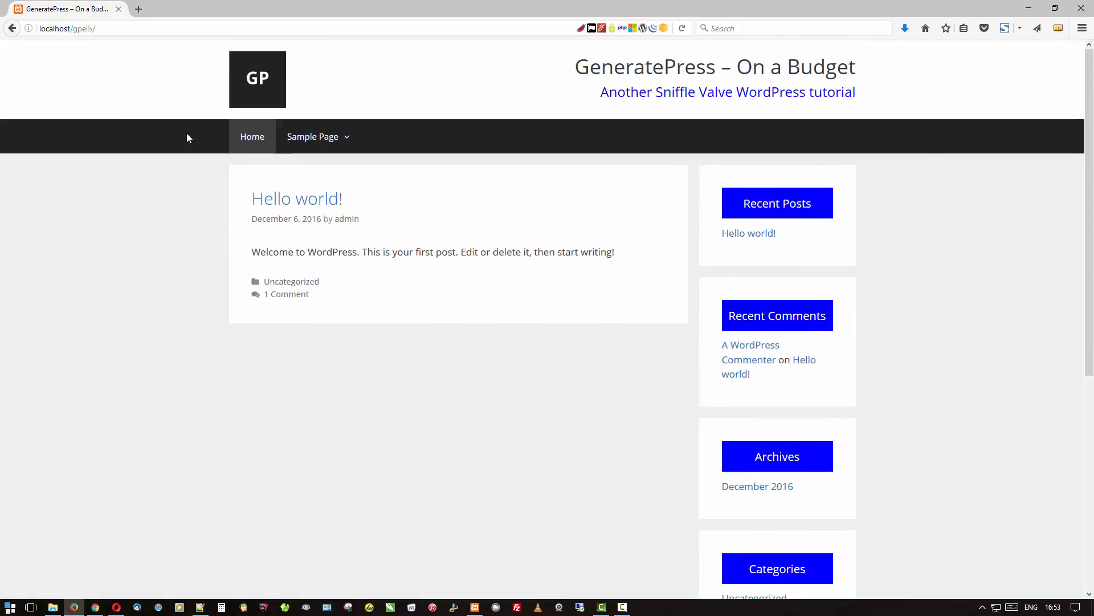
mouse_move(947, 147)
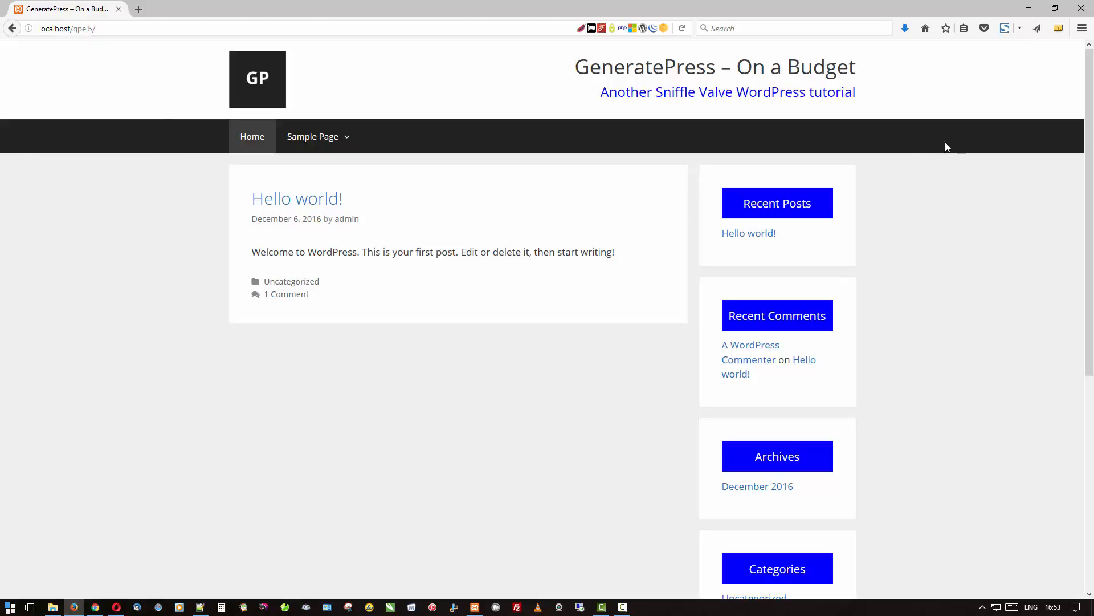
mouse_move(258, 141)
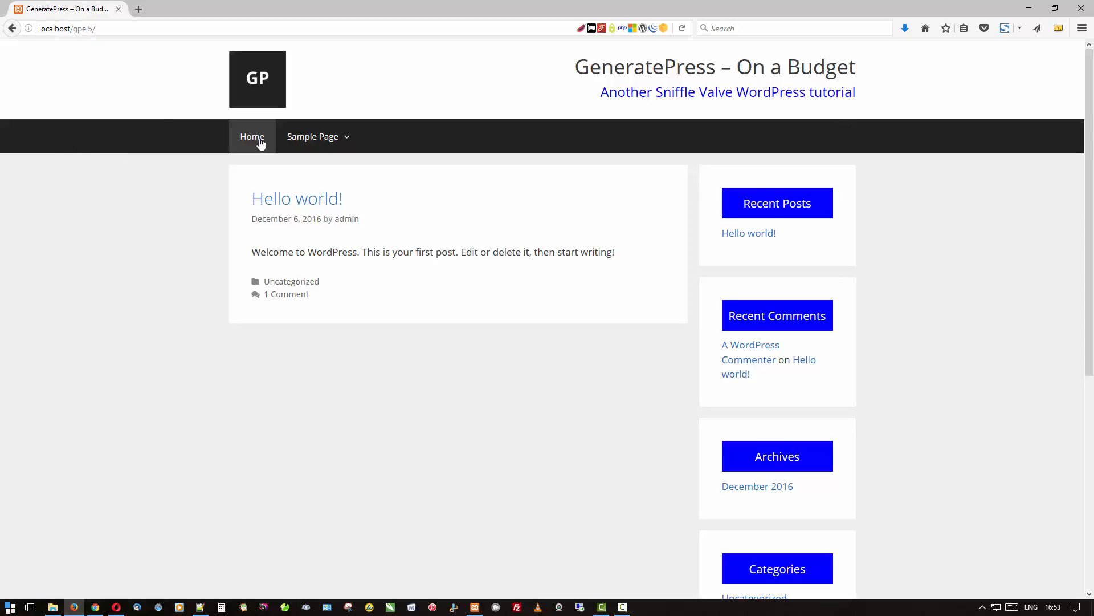
mouse_move(312, 136)
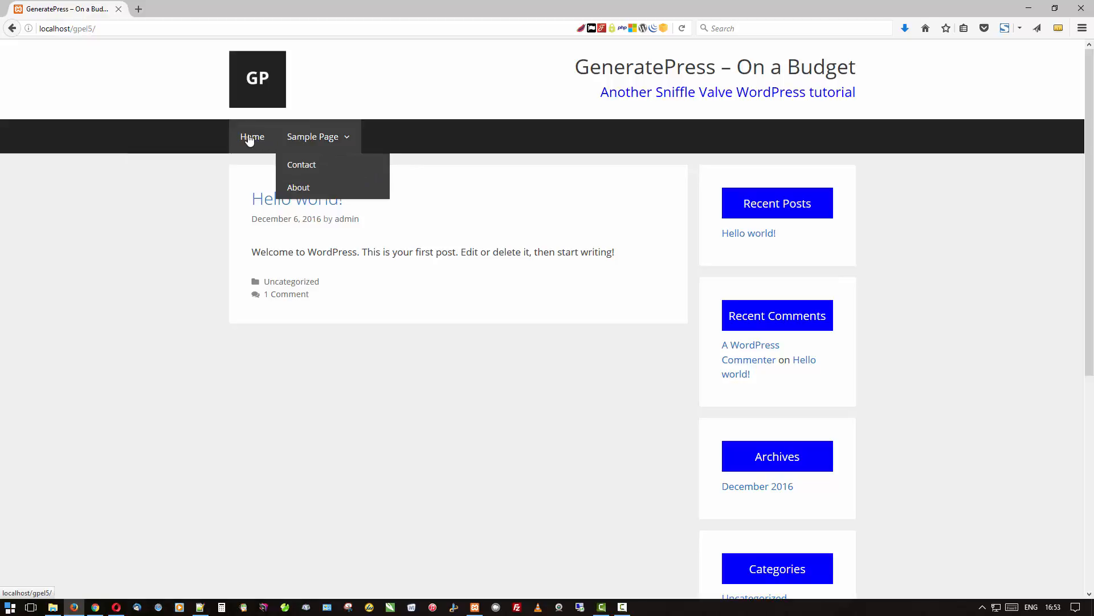
mouse_move(252, 137)
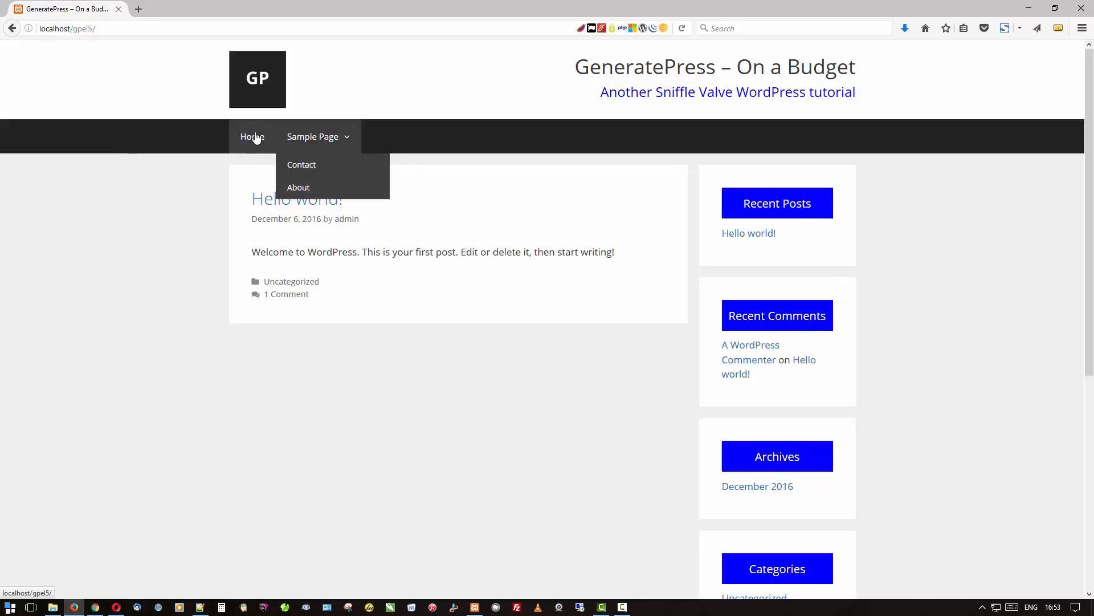
mouse_move(80, 219)
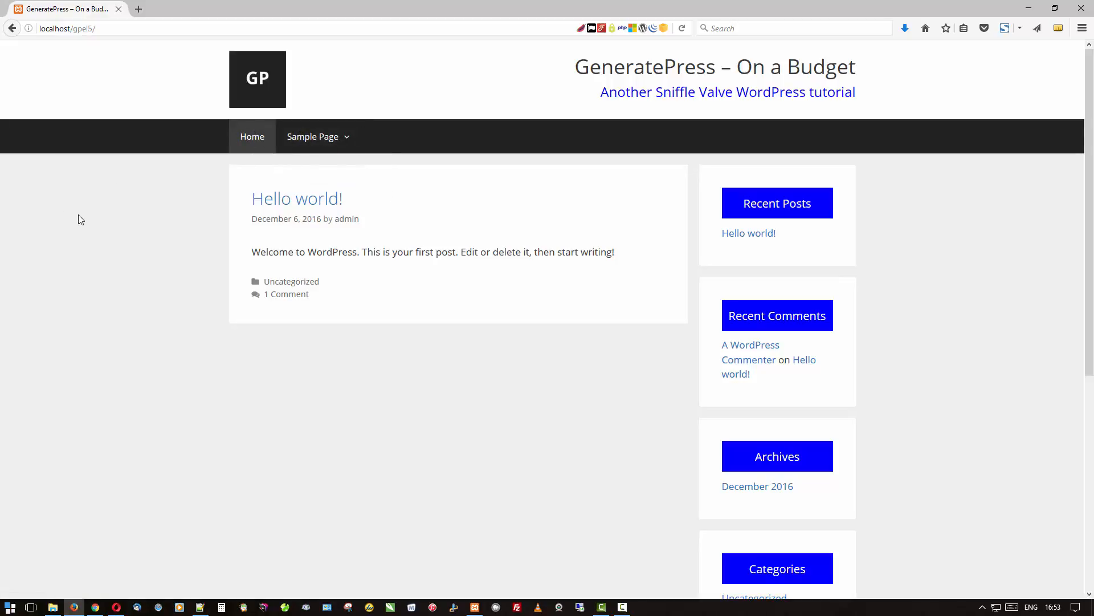
mouse_move(145, 232)
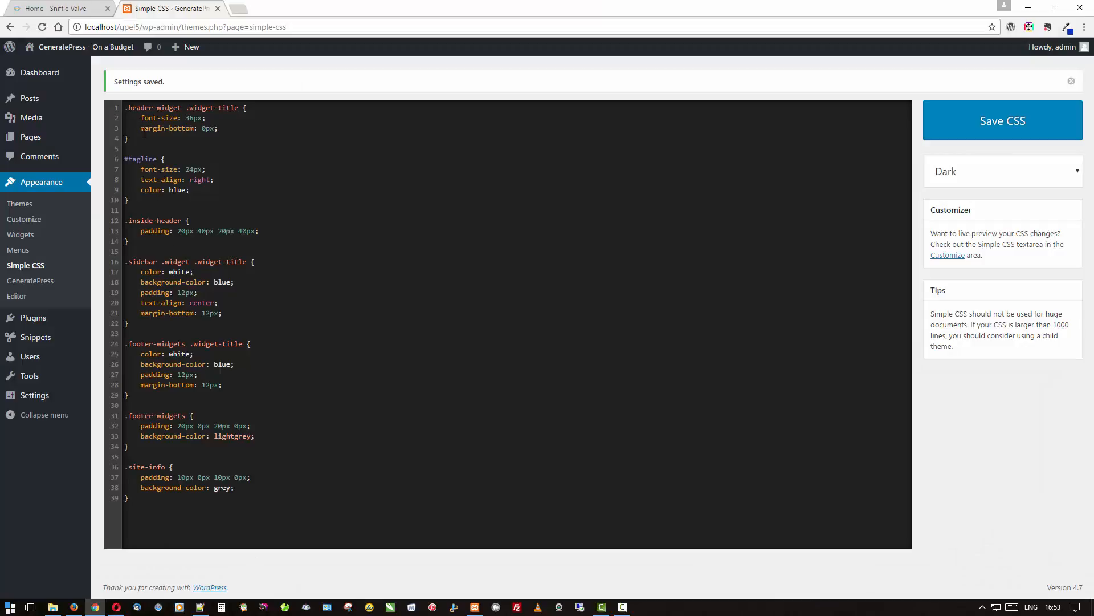
mouse_move(1050, 574)
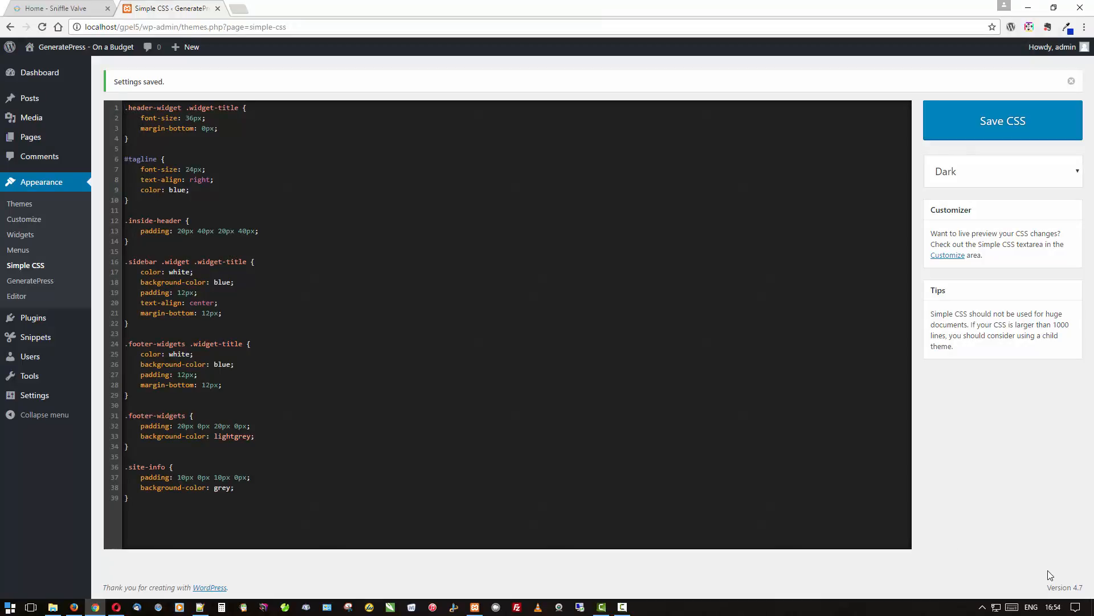
mouse_move(975, 590)
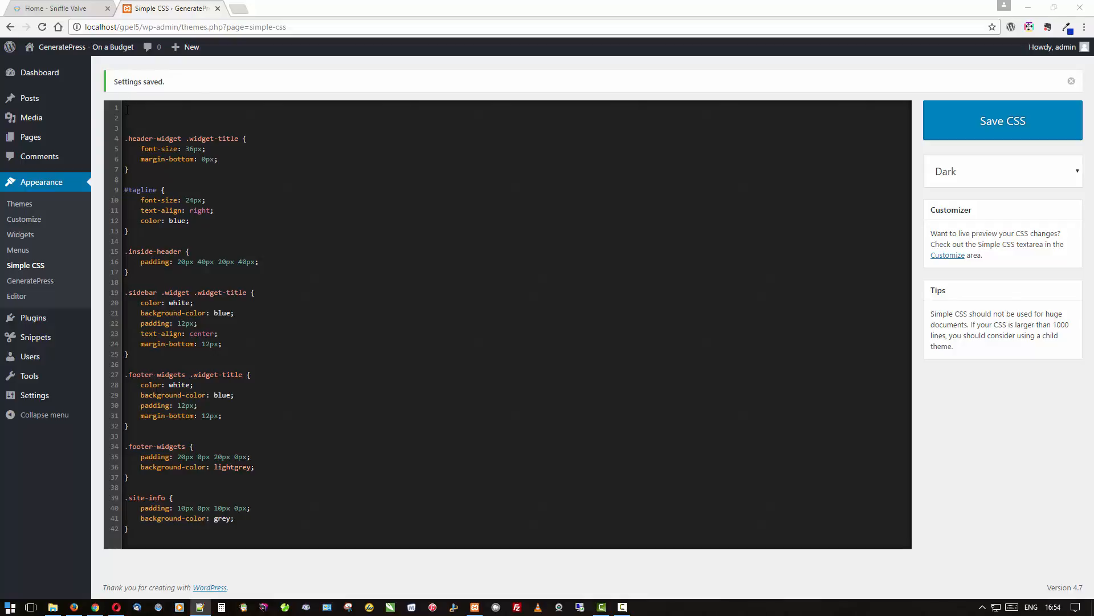
Review the pasted menu CSS (blue background, black text, white hover) and return to the live site
scroll("down", 3)
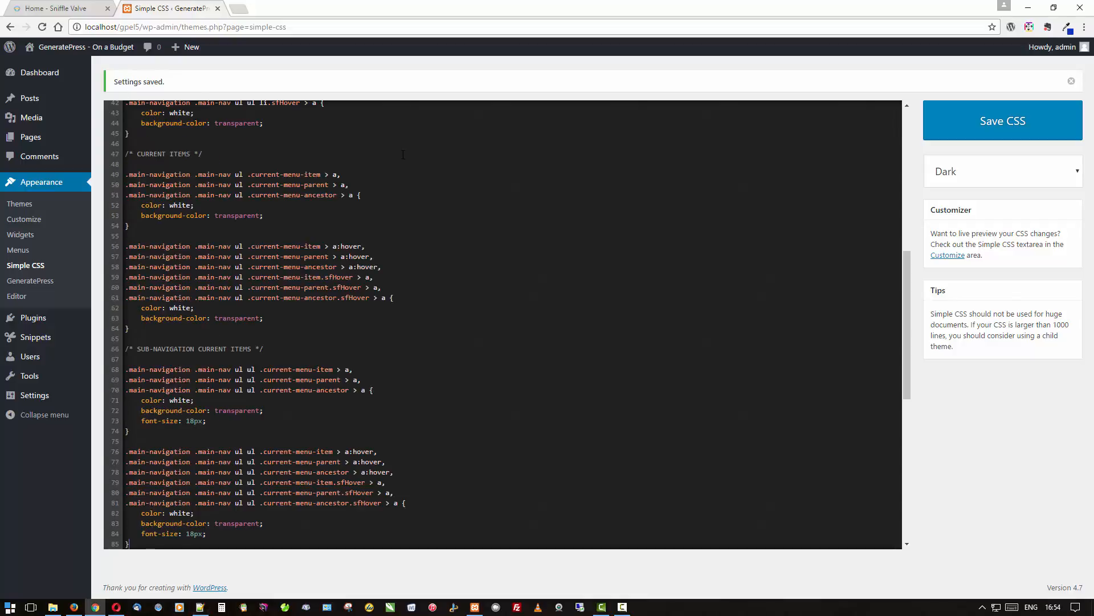
scroll("down", 3)
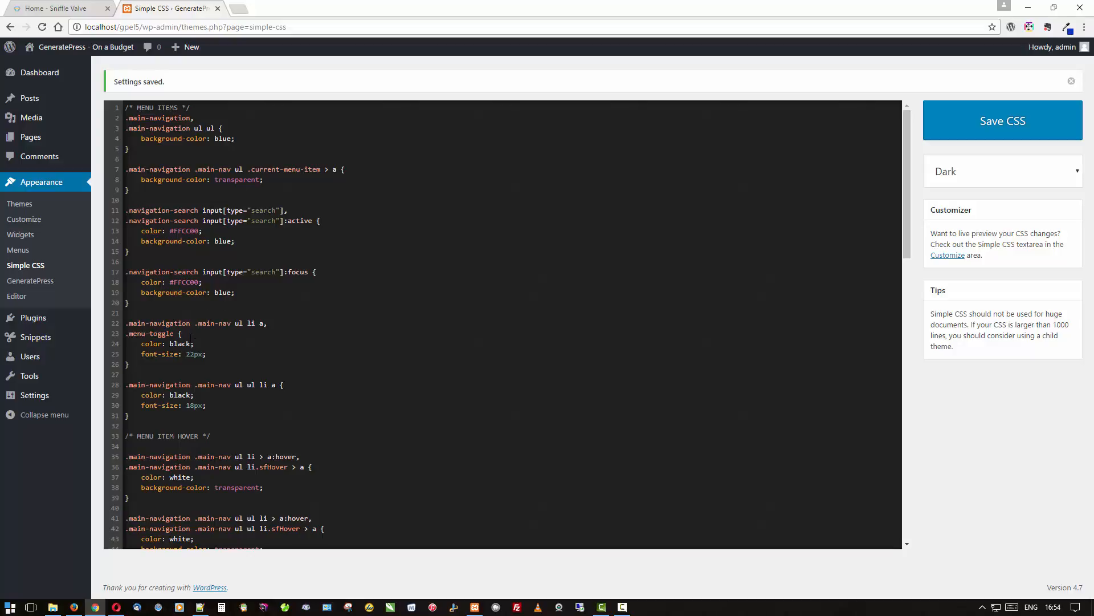
scroll("down", 3)
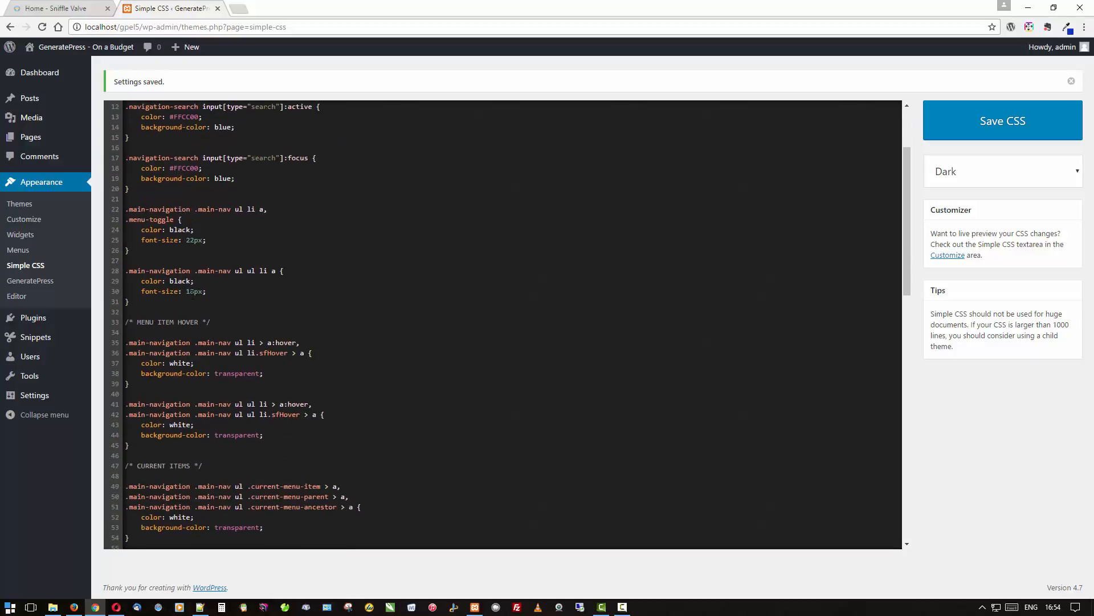
scroll("down", 3)
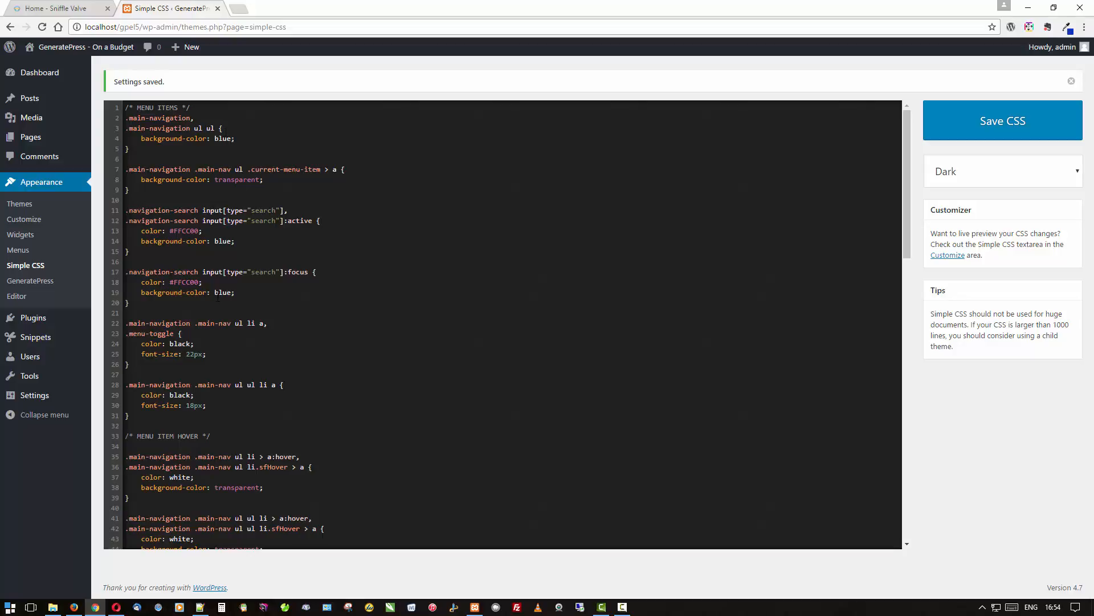
scroll("down", 3)
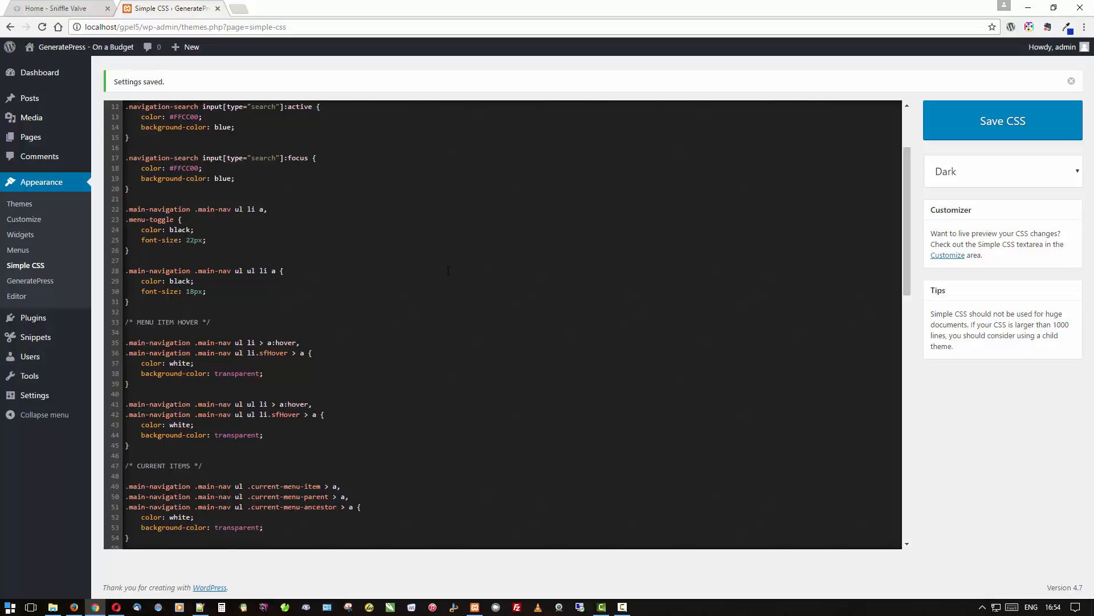
scroll("down", 3)
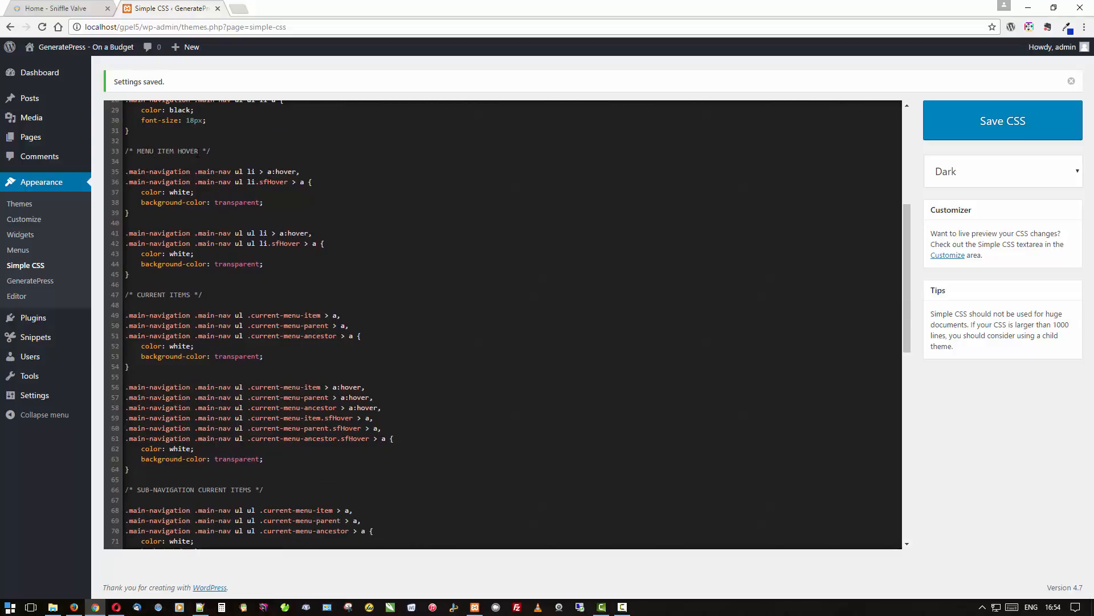
scroll("down", 3)
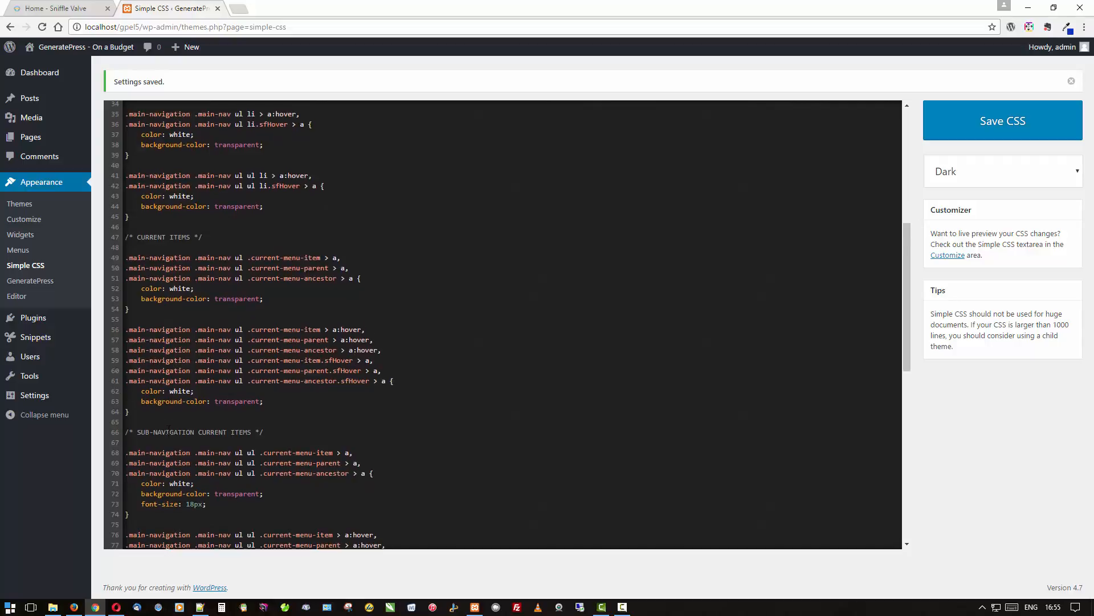
scroll("down", 3)
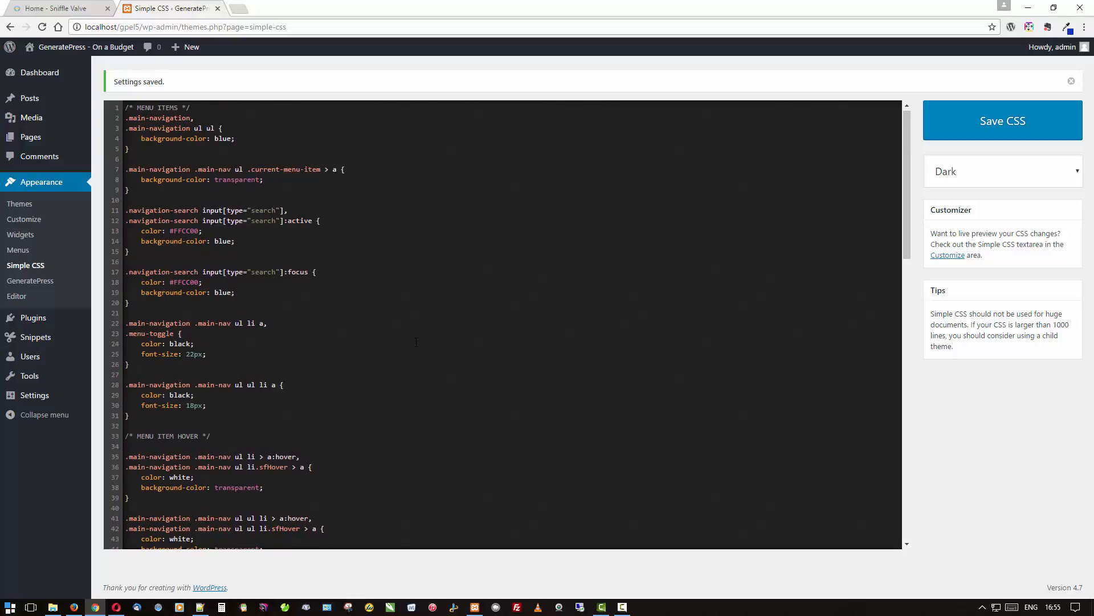
mouse_move(603, 310)
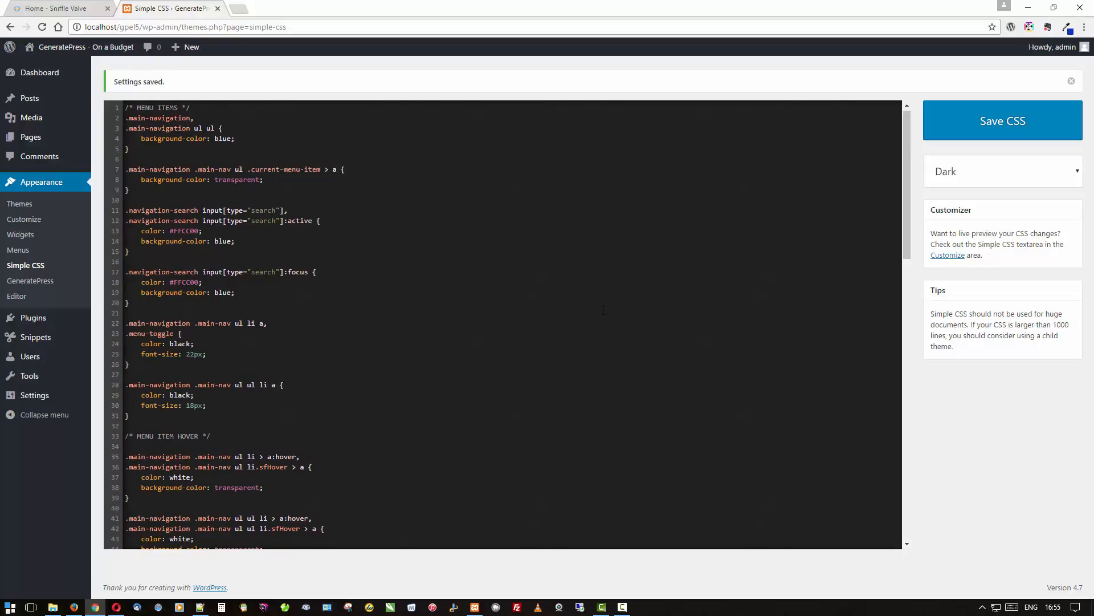
left_click(1002, 121)
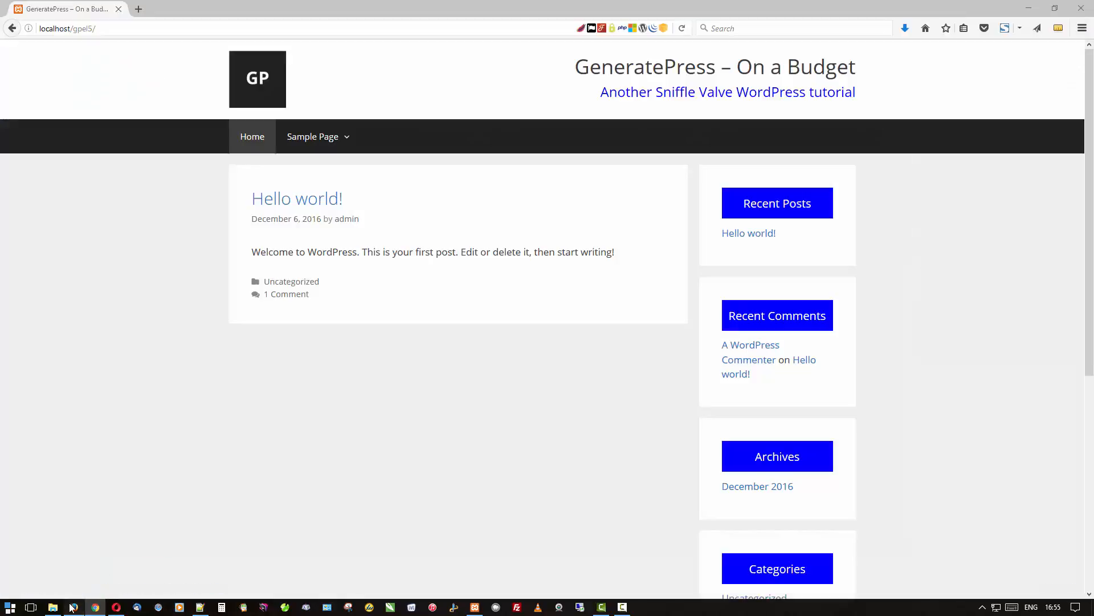
right_click(139, 332)
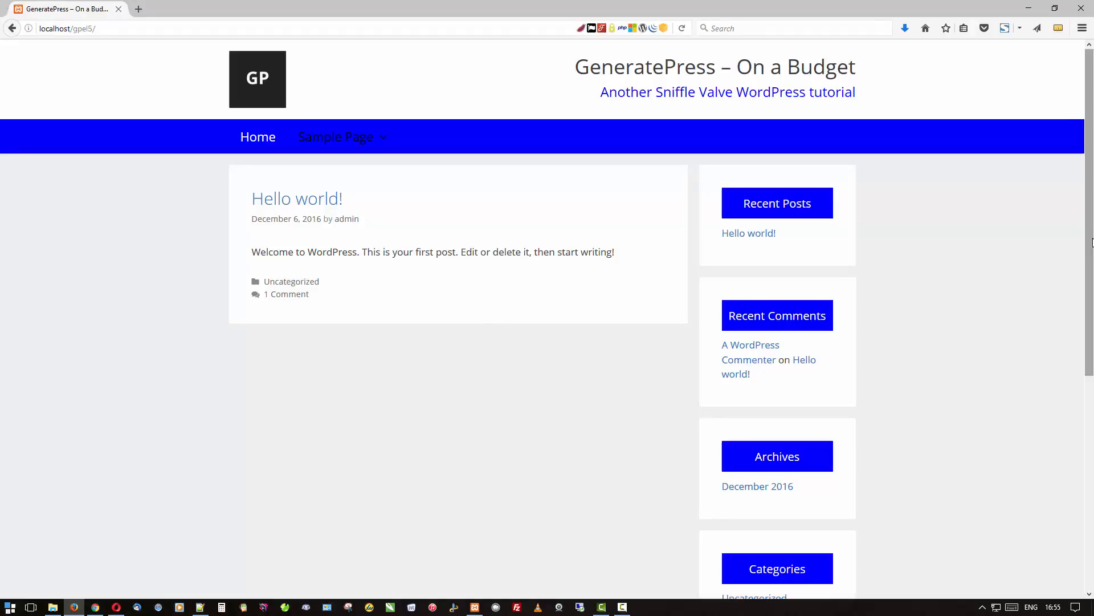
mouse_move(487, 147)
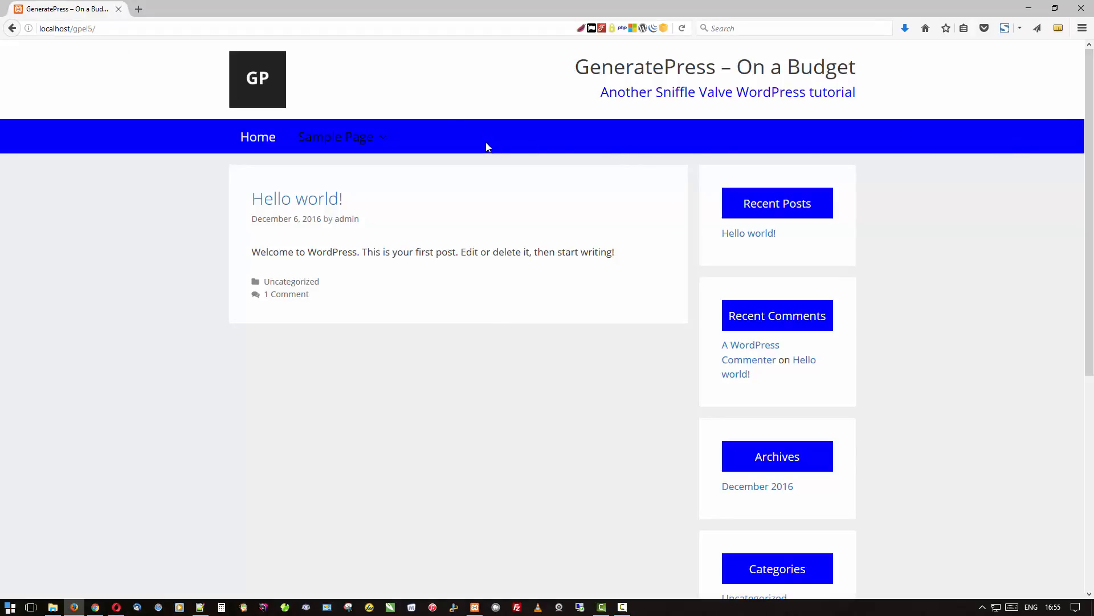
mouse_move(335, 137)
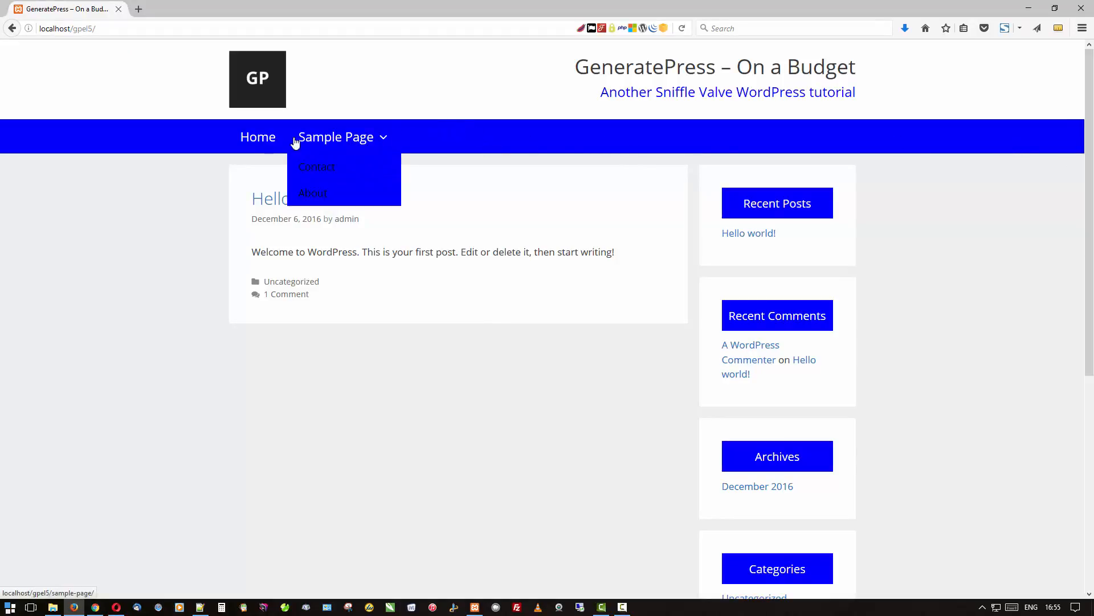
mouse_move(336, 147)
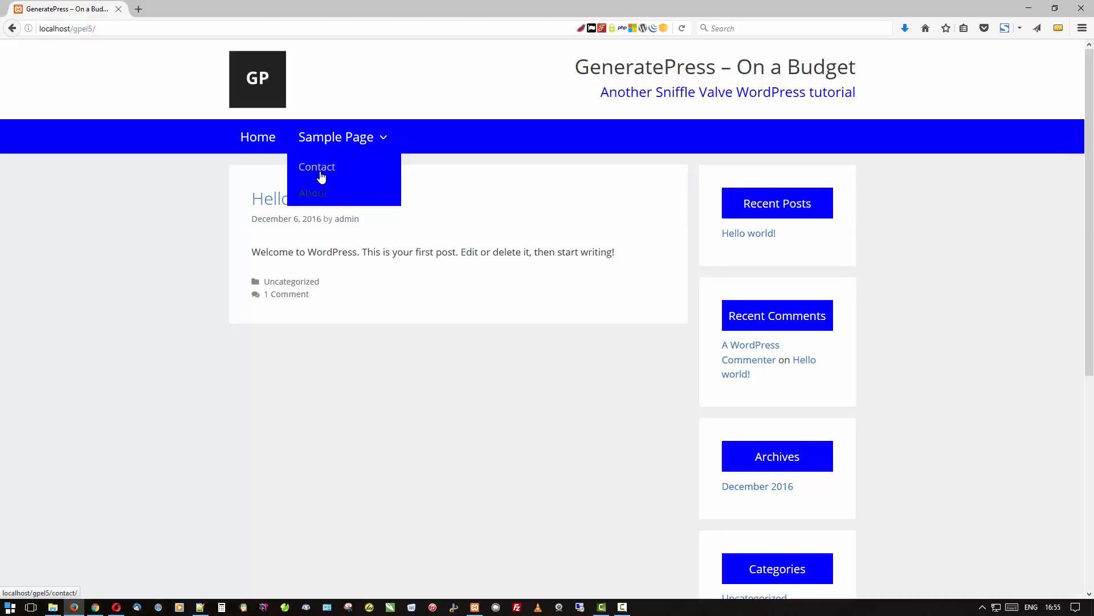
left_click(313, 193)
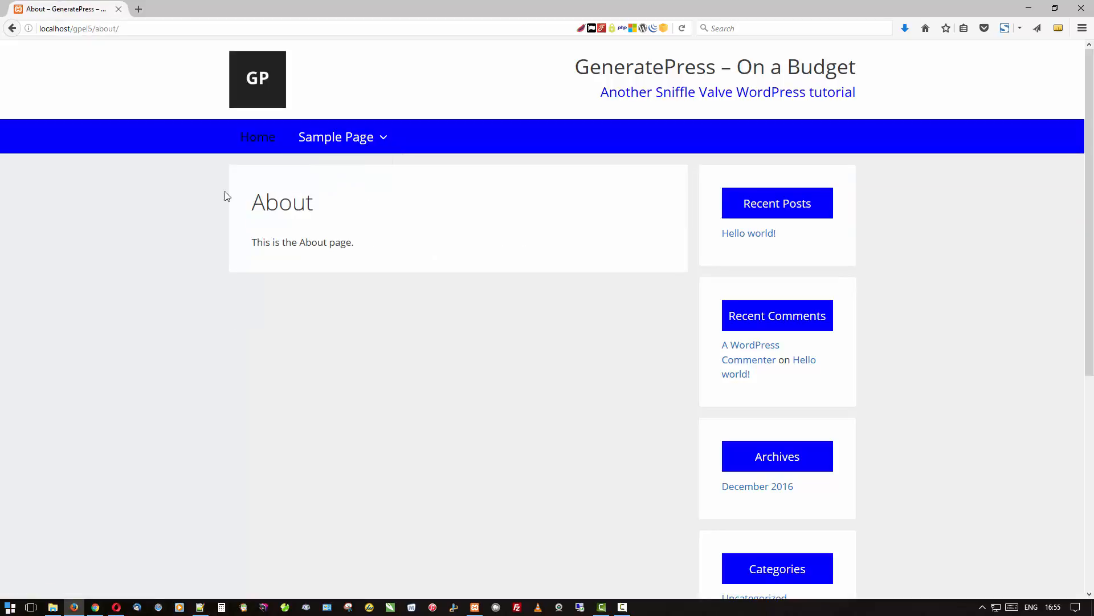
mouse_move(257, 137)
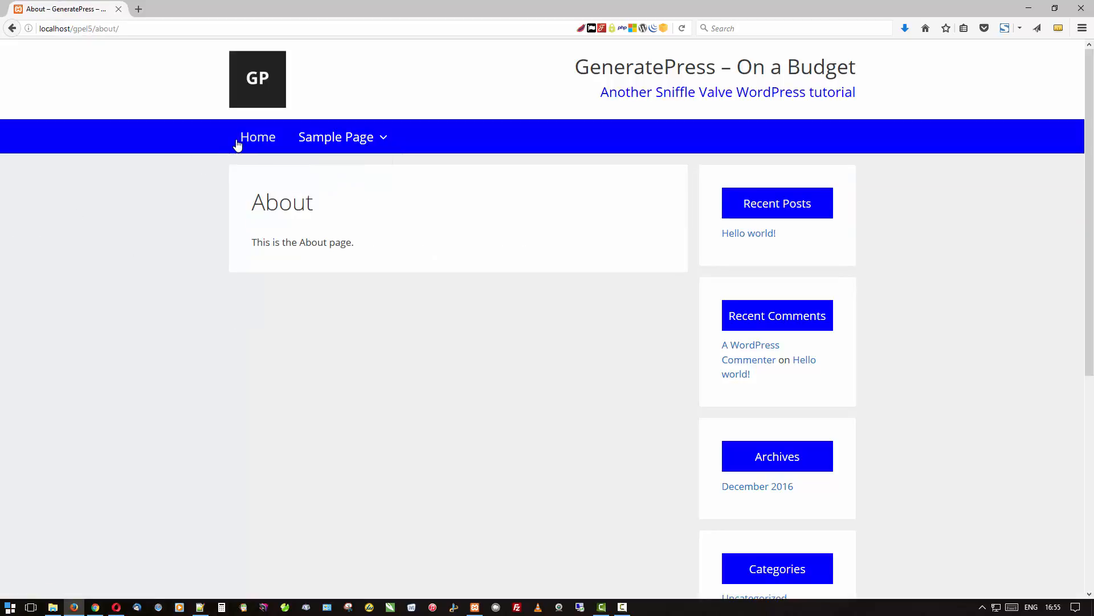
left_click(258, 137)
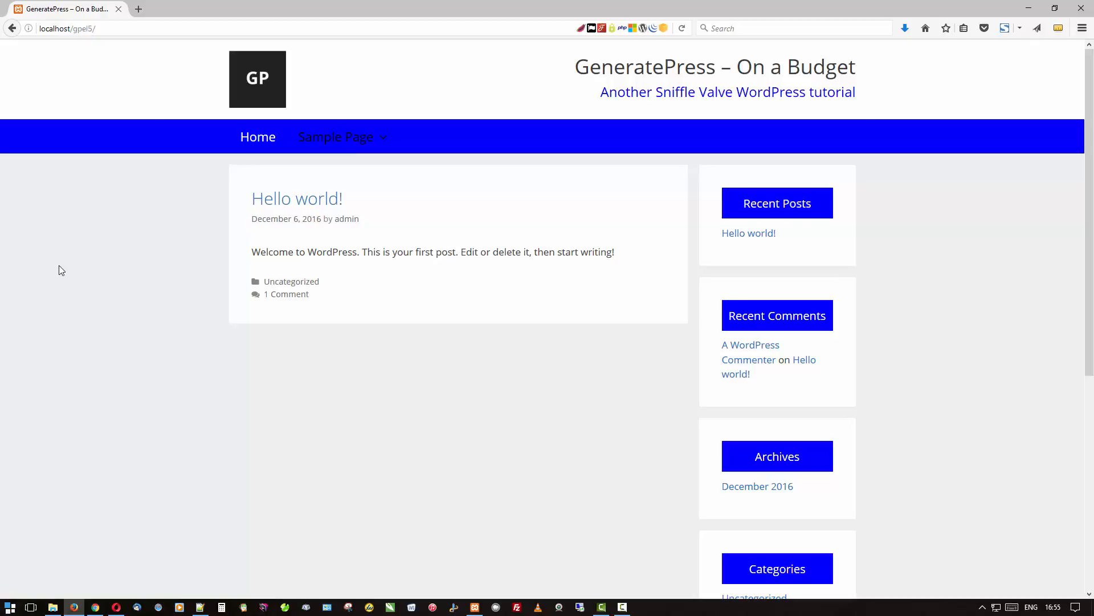
scroll("down", 3)
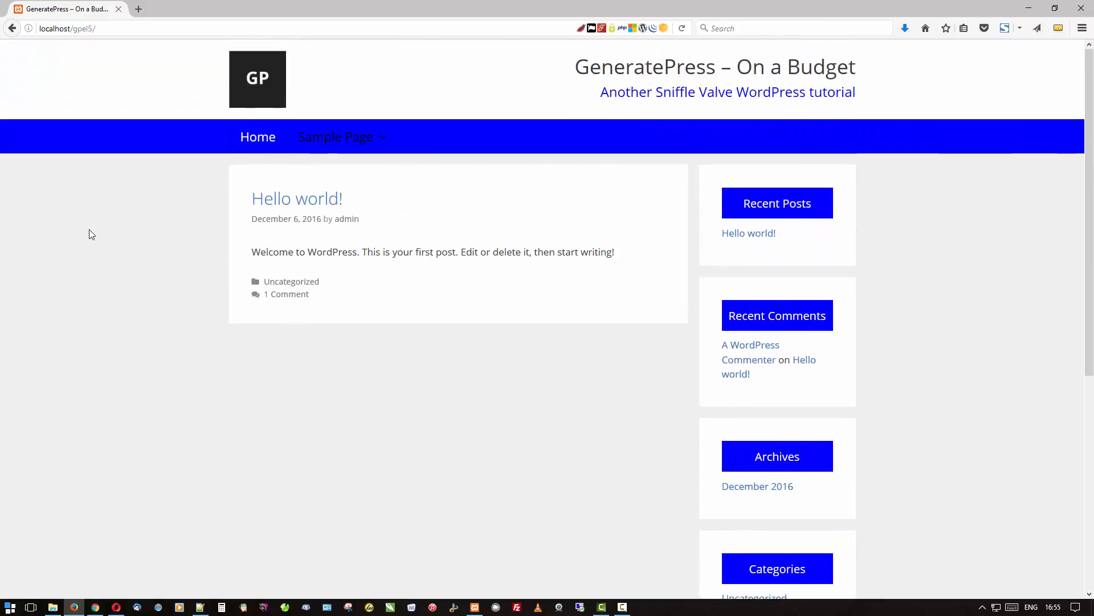
mouse_move(101, 578)
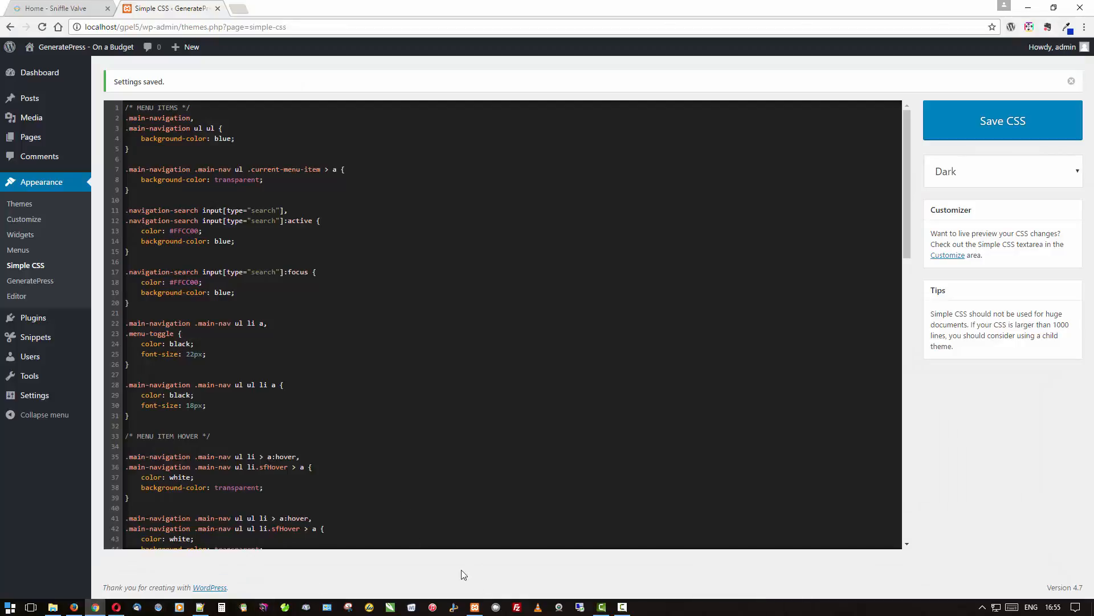
mouse_move(24, 218)
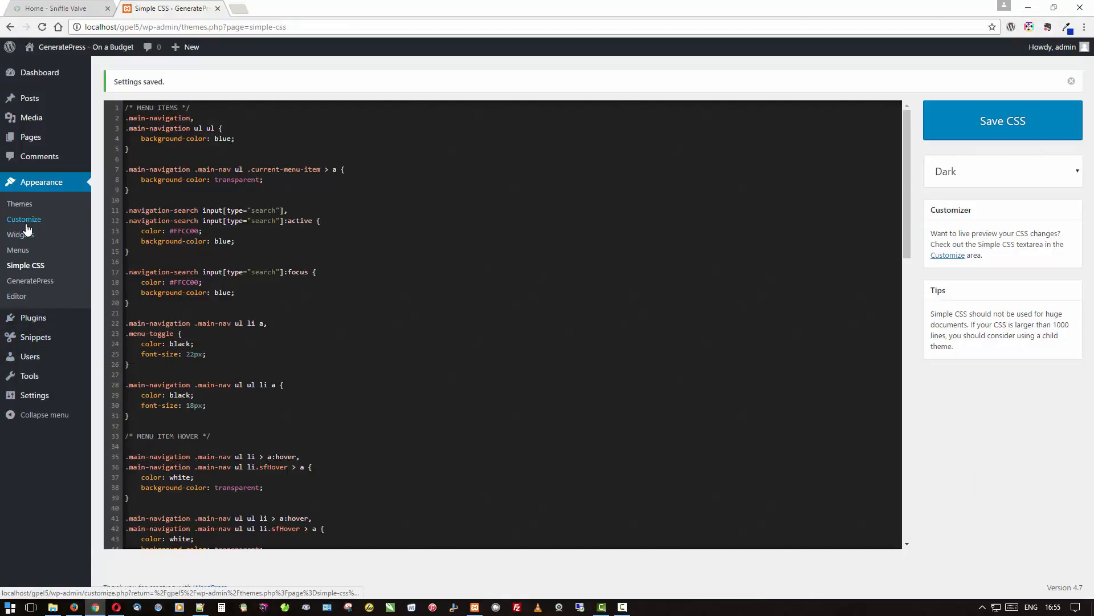
Go from Plugins to Snippets and start a new code snippet
left_click(34, 317)
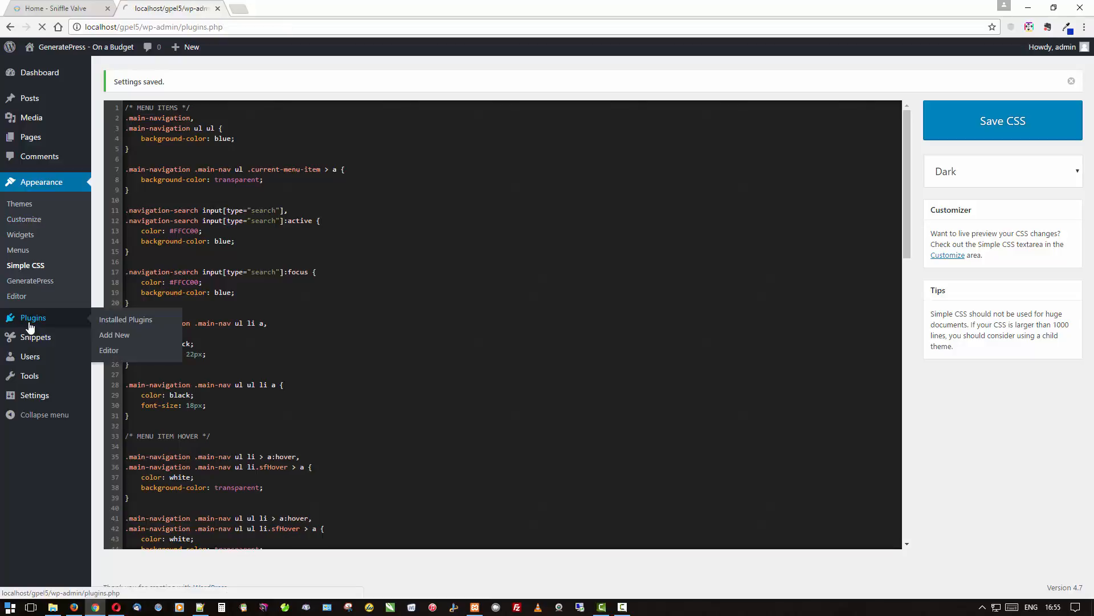
left_click(125, 319)
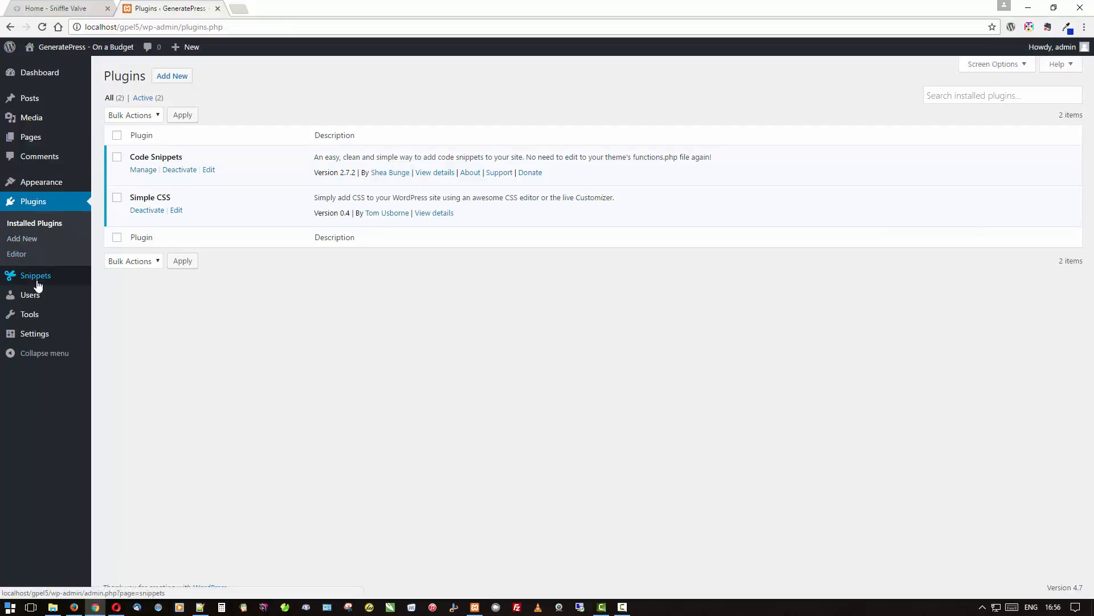
left_click(35, 275)
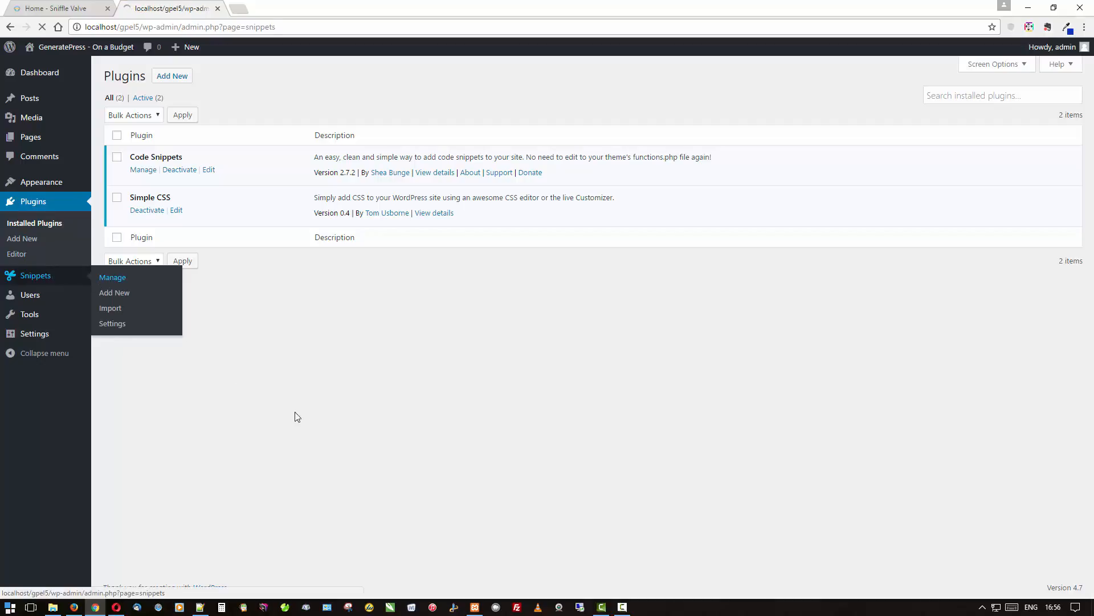
left_click(112, 277)
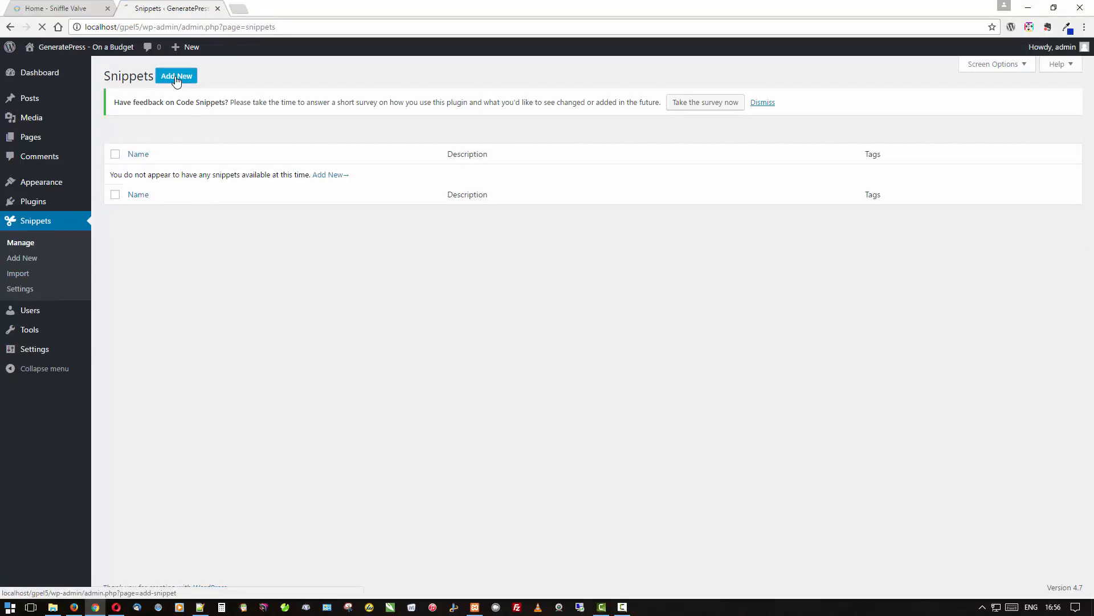
left_click(176, 75)
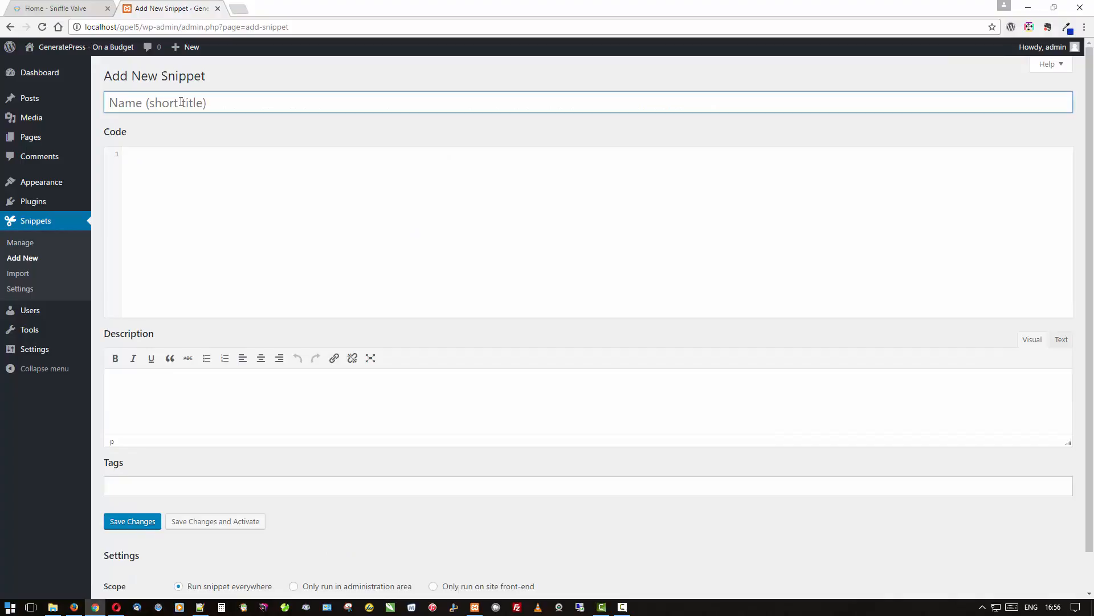
Name the new snippet 'my copyright'
type("my co")
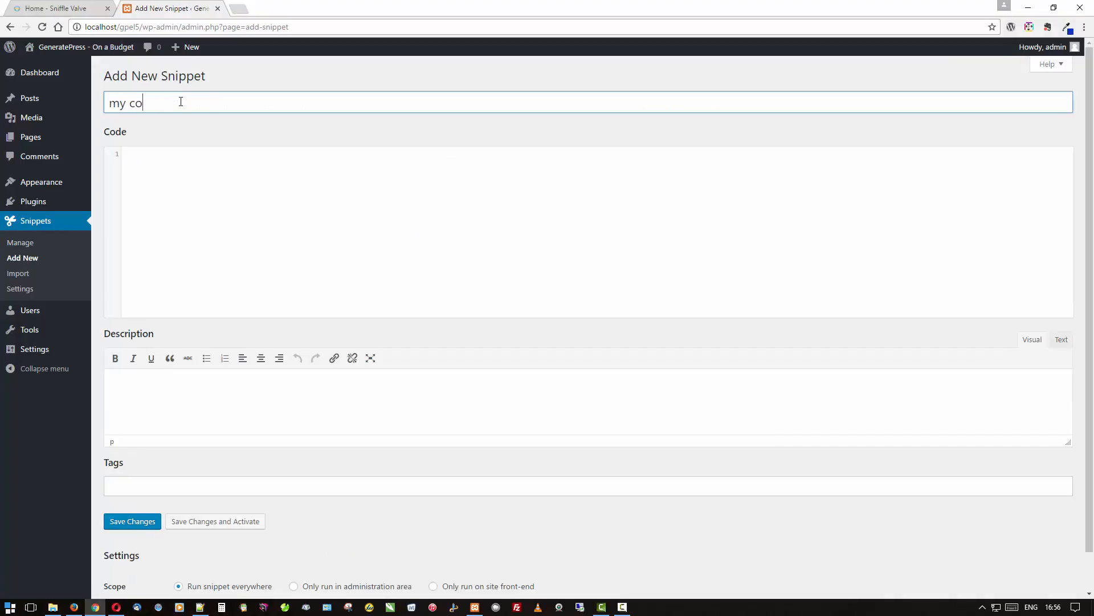
type("pyright")
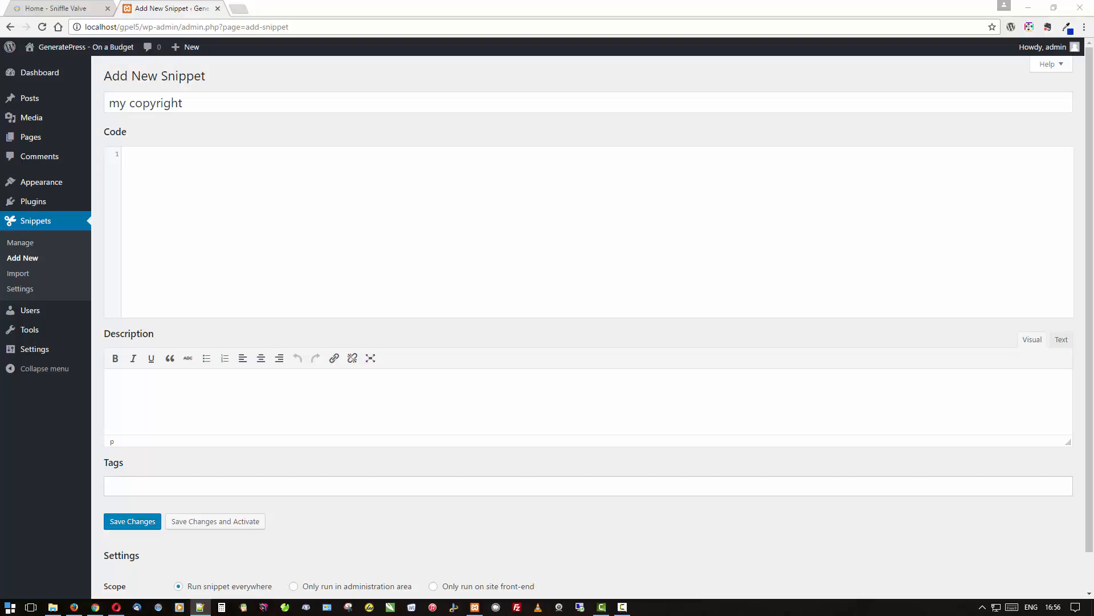
mouse_move(305, 155)
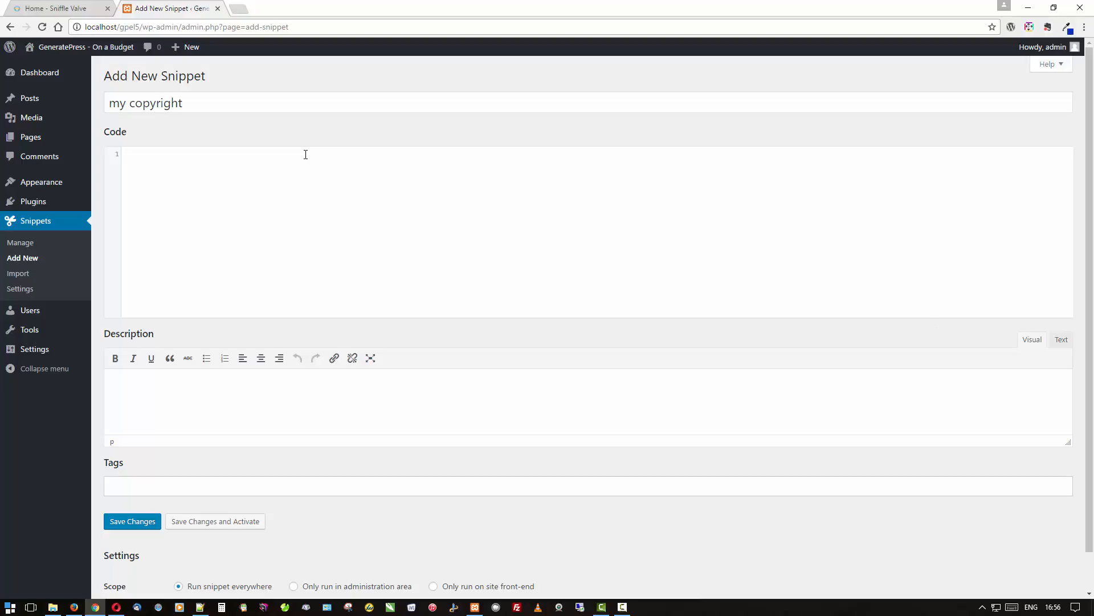
Enter PHP that removes the default GeneratePress credits and echoes a custom copyright line
type("add_action('after_setup_theme','generate_copyright_remove_default_message');")
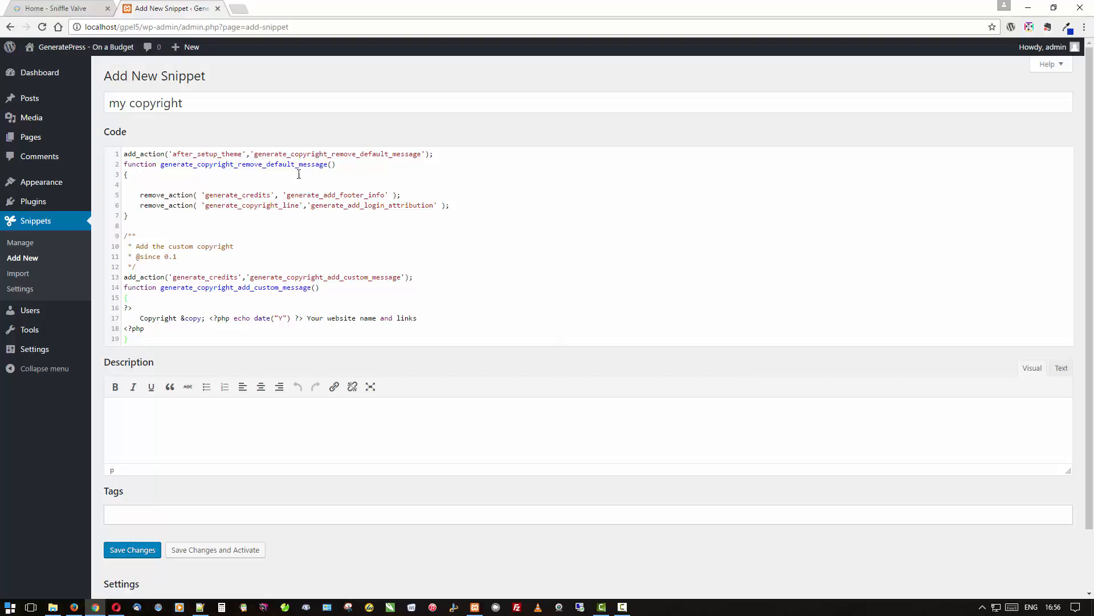
mouse_move(311, 326)
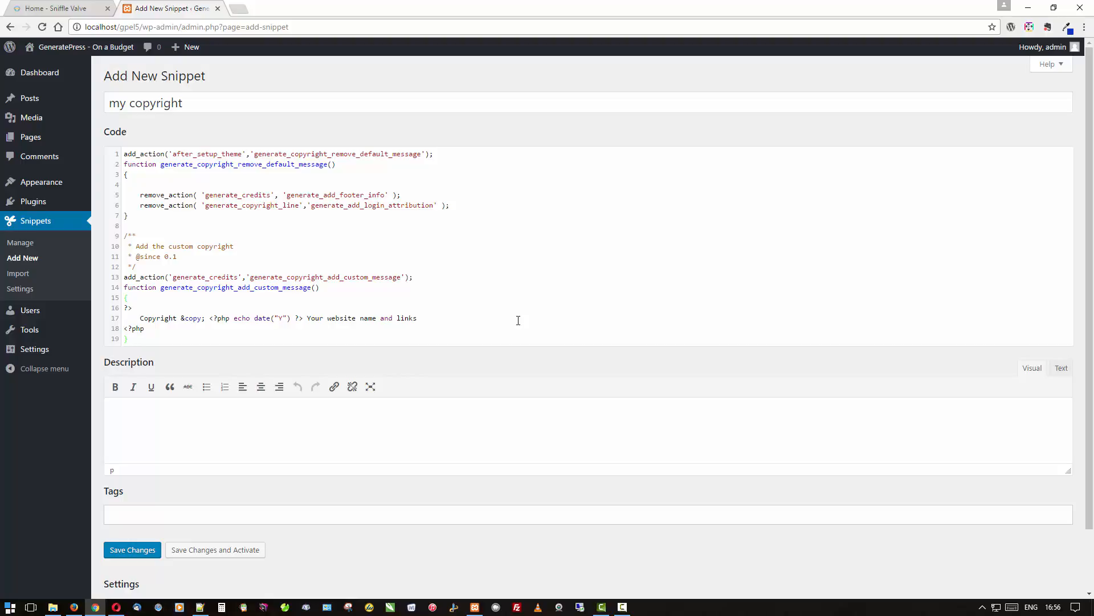
mouse_move(336, 296)
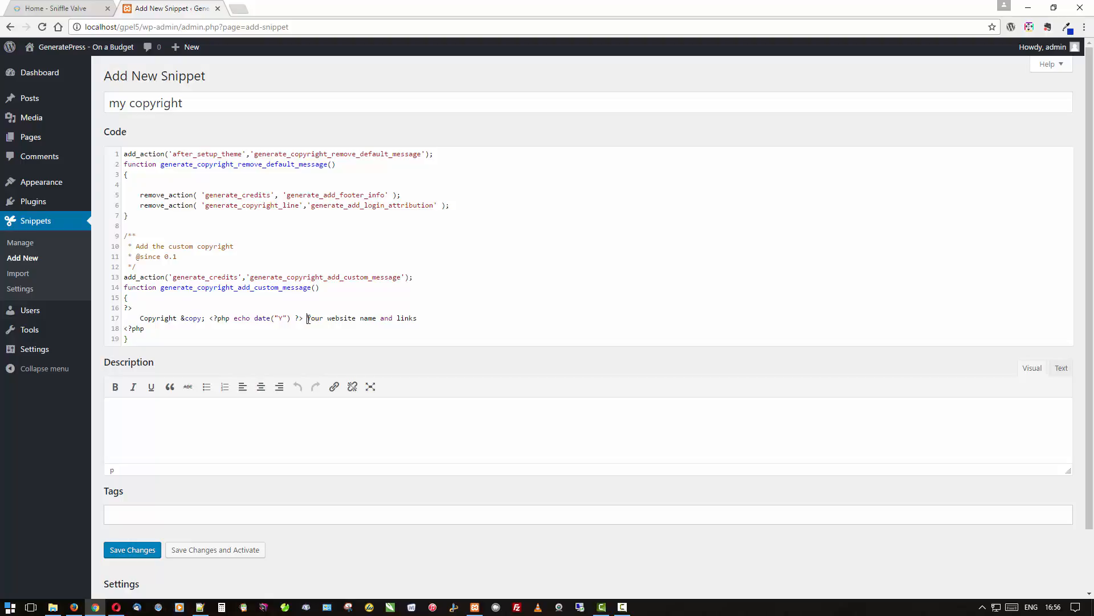
mouse_move(311, 338)
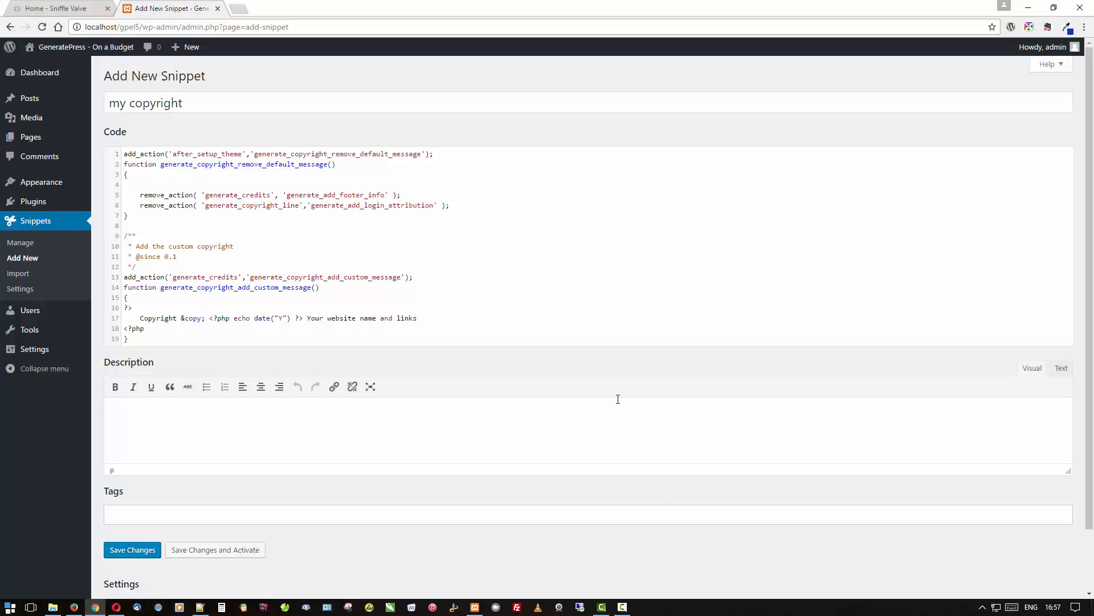
mouse_move(509, 289)
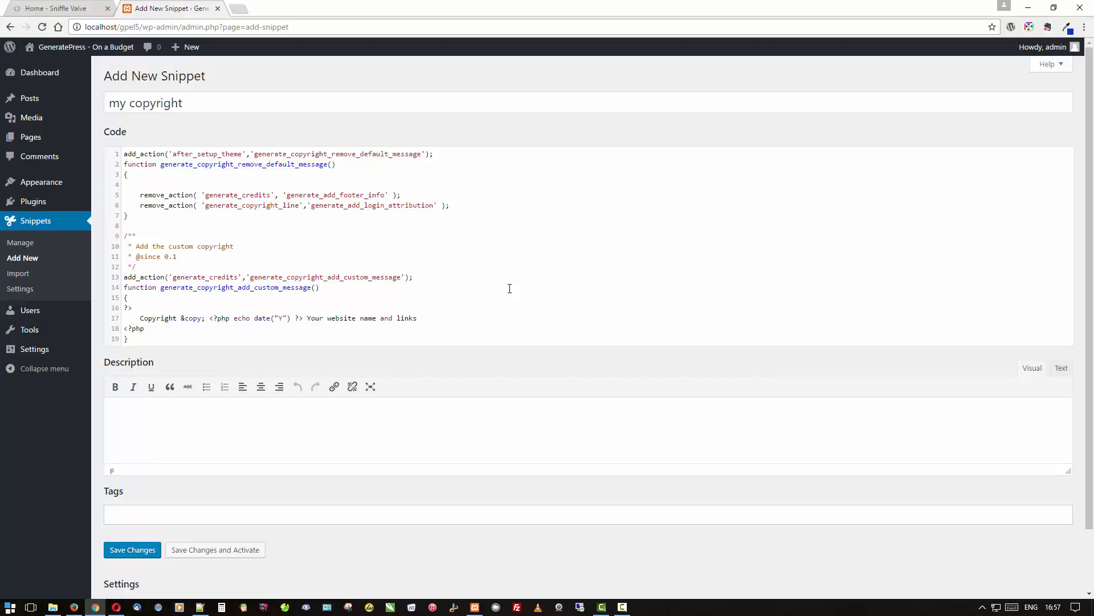
scroll("down", 3)
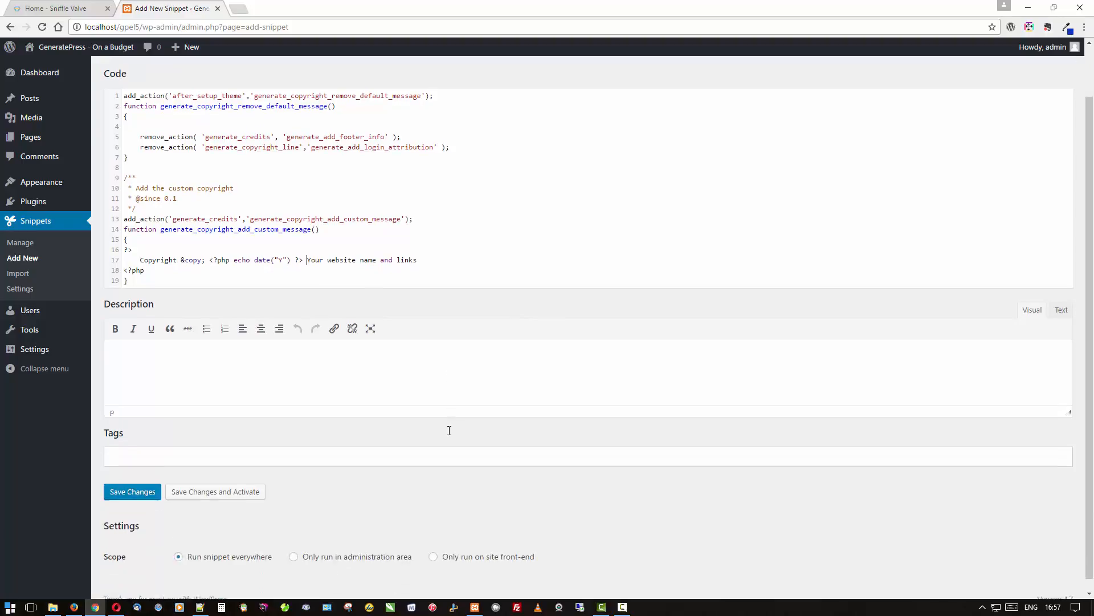
Set the snippet to run only on the site front-end, then save and activate it
scroll("down", 3)
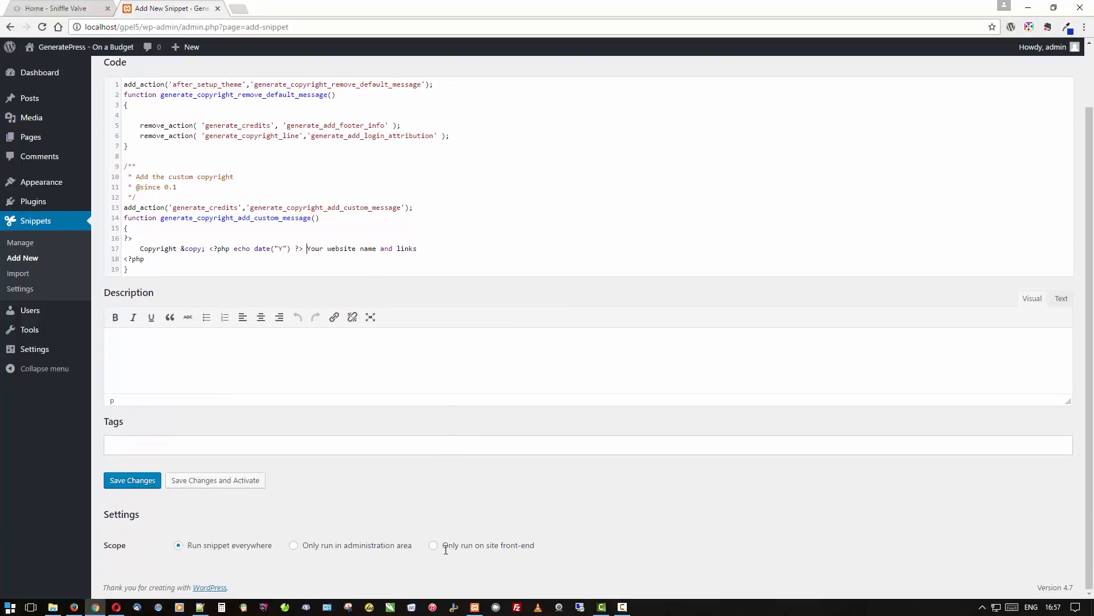
left_click(433, 545)
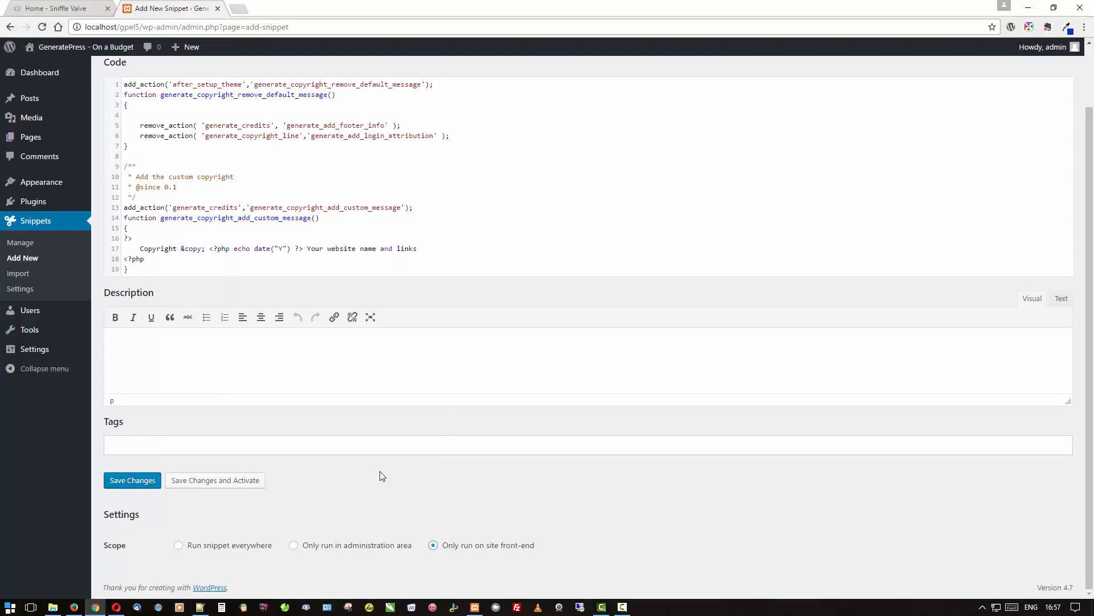
left_click(215, 479)
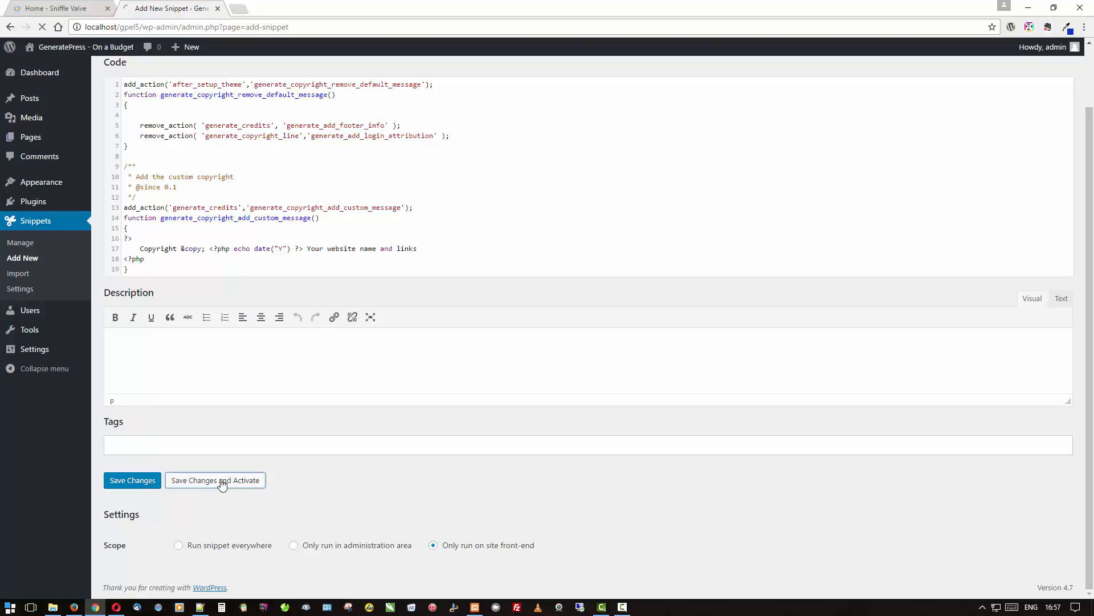
left_click(215, 479)
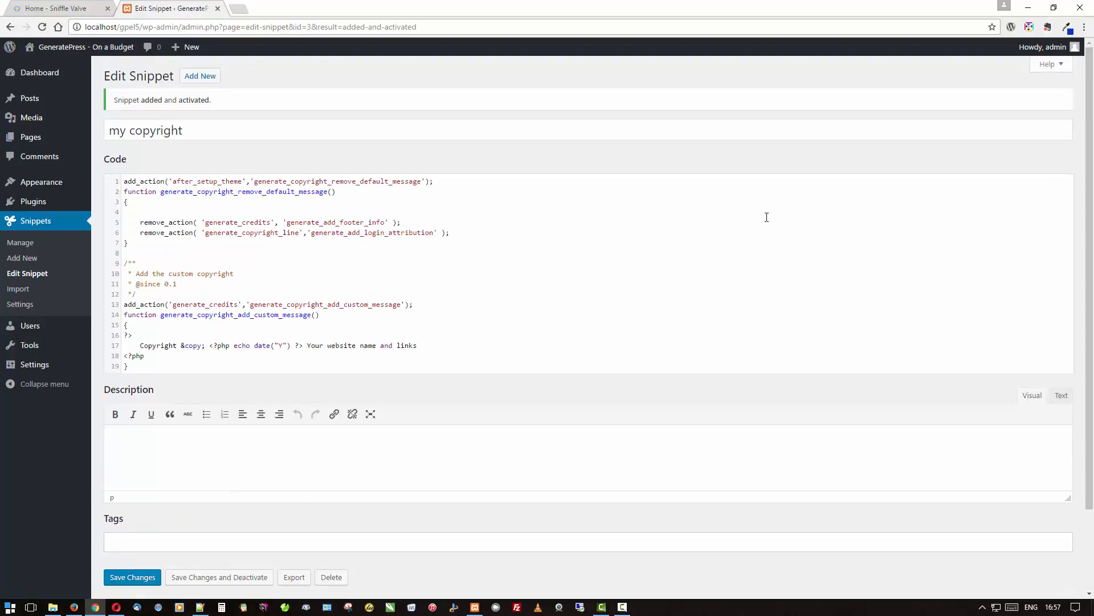
mouse_move(301, 333)
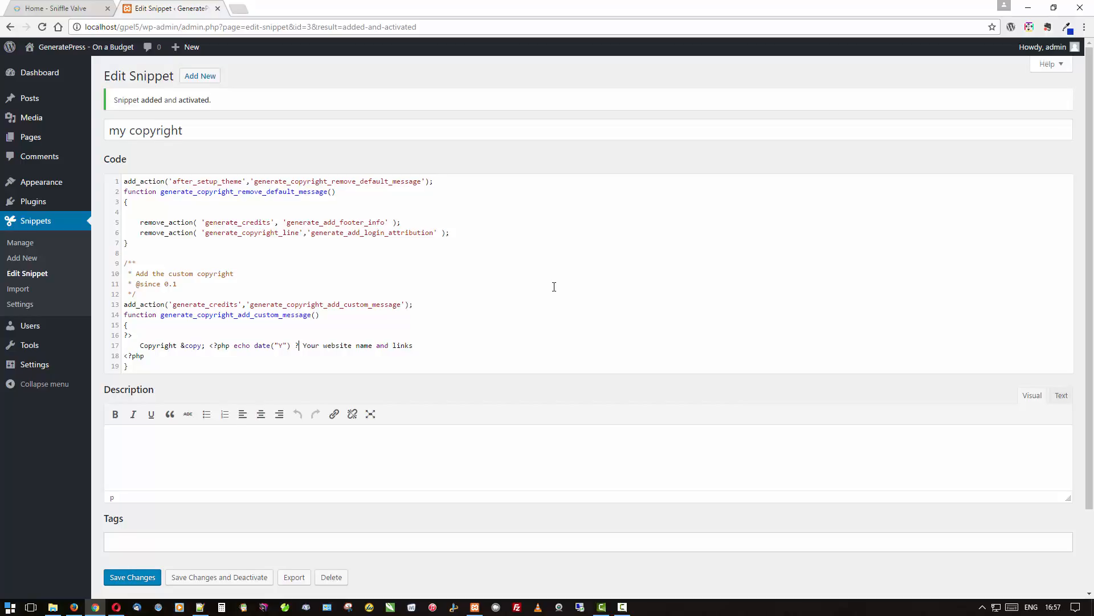
Save the snippet, hit the line 17 syntax error and move to its PHP closing tag
scroll("down", 3)
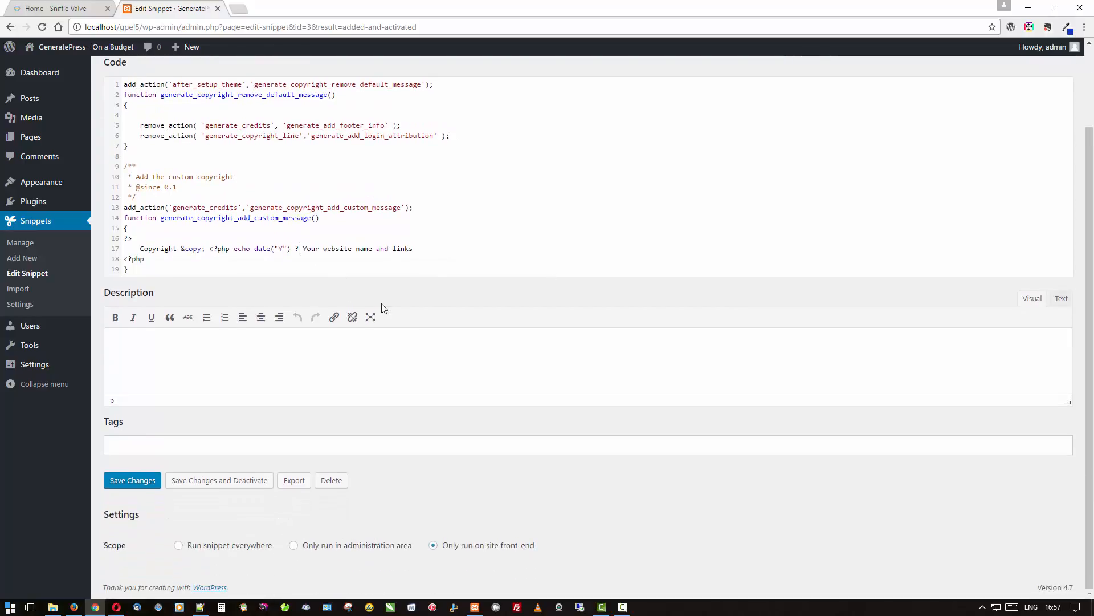
left_click(131, 479)
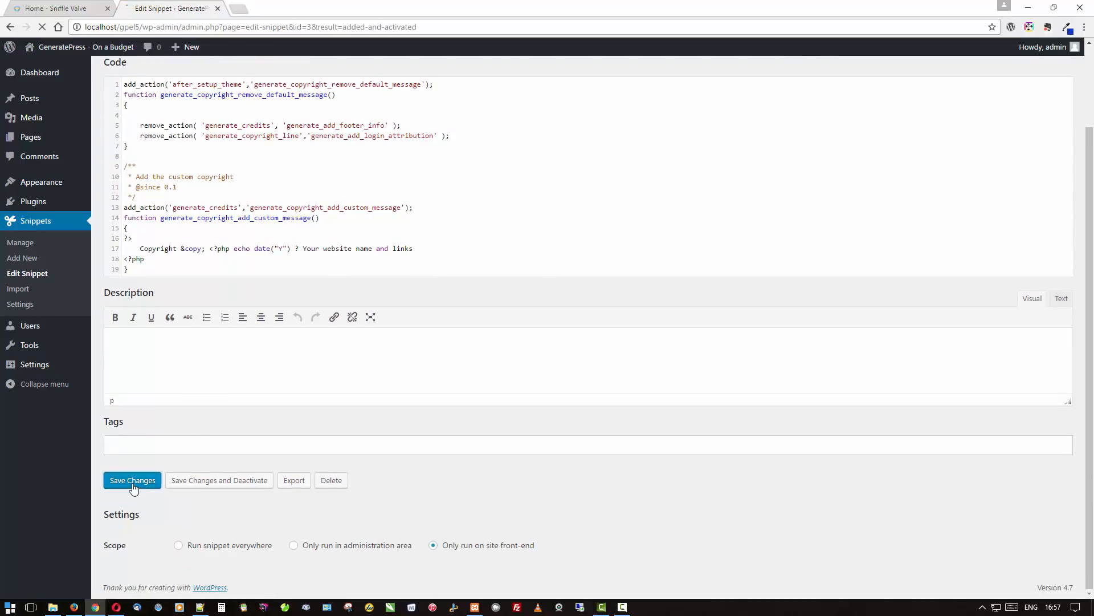
left_click(132, 480)
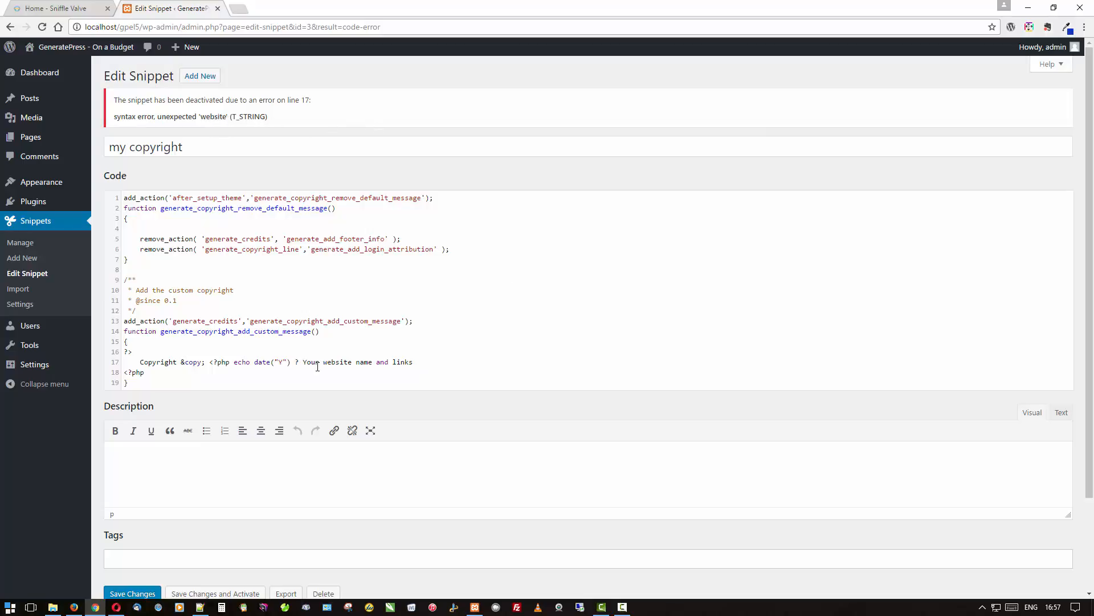
left_click(300, 361)
type(">")
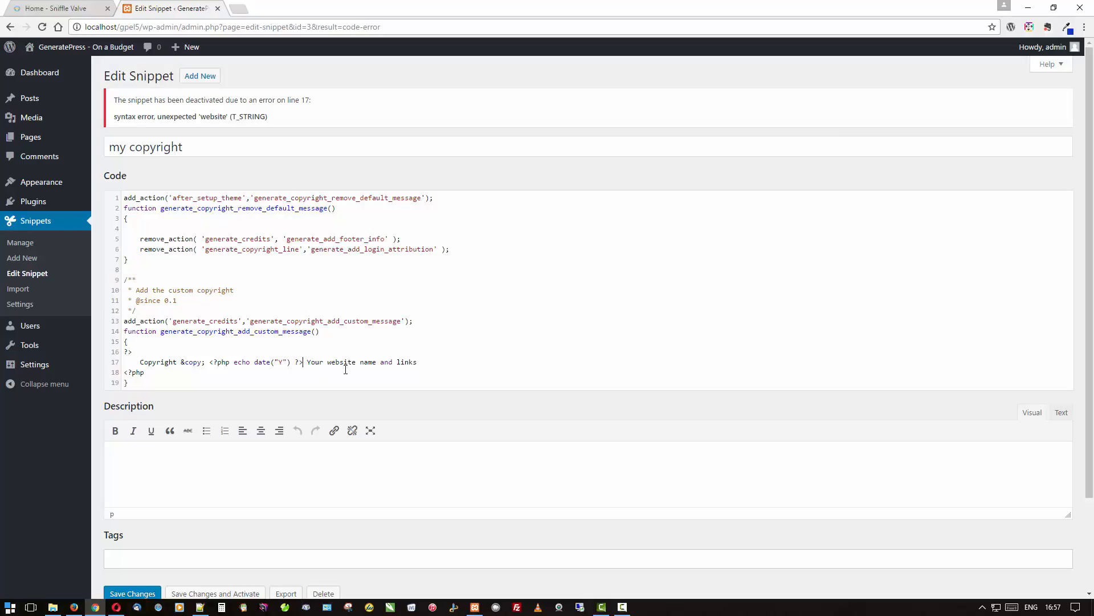
mouse_move(457, 368)
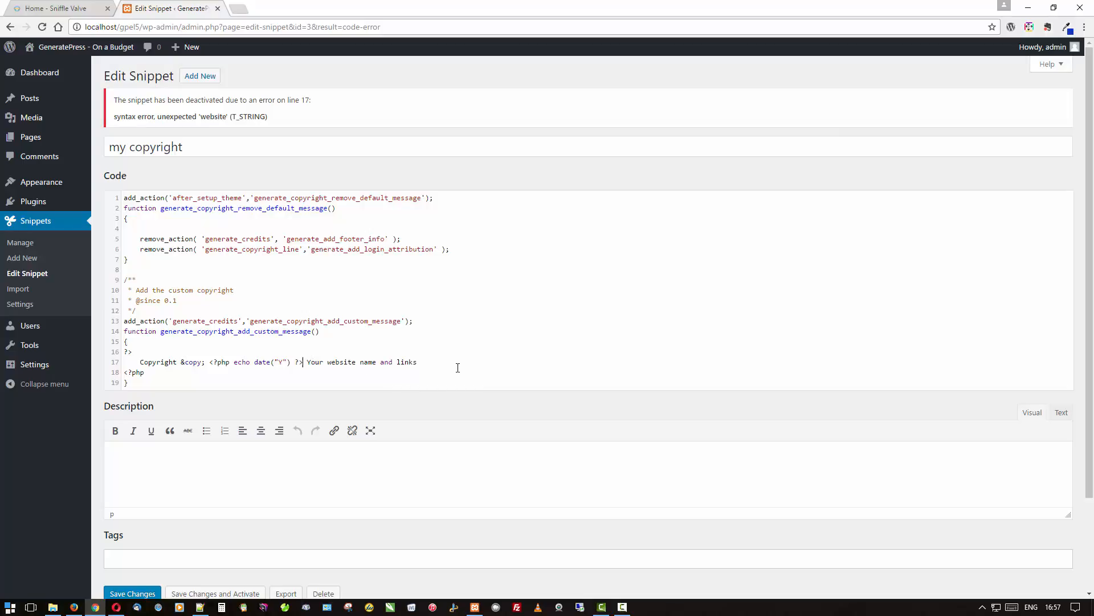
With the missing '>' added, save the corrected snippet and reactivate it
scroll("down", 3)
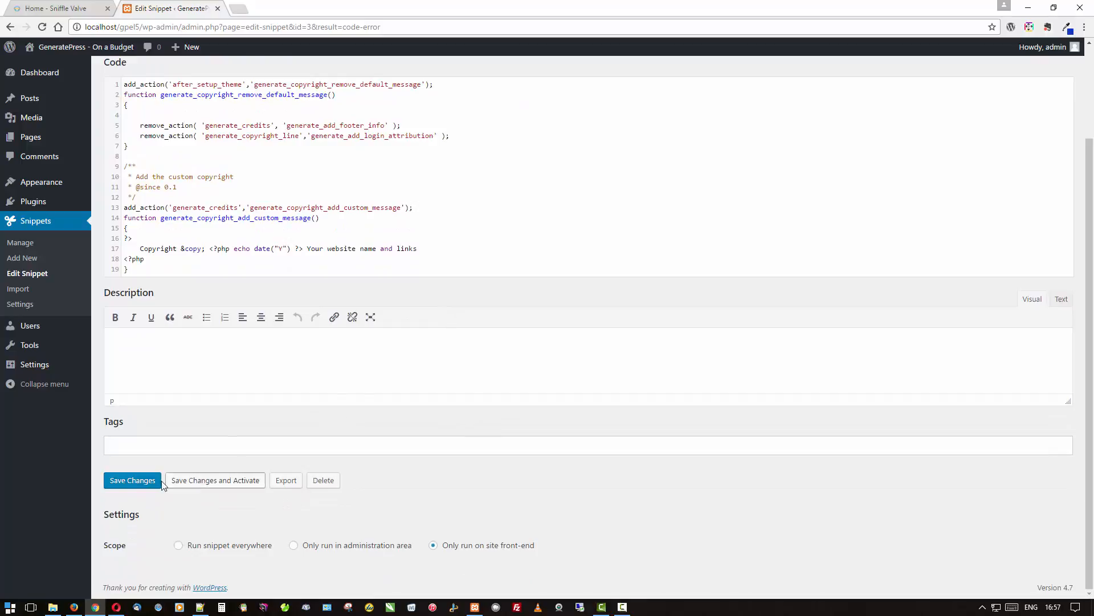
left_click(132, 479)
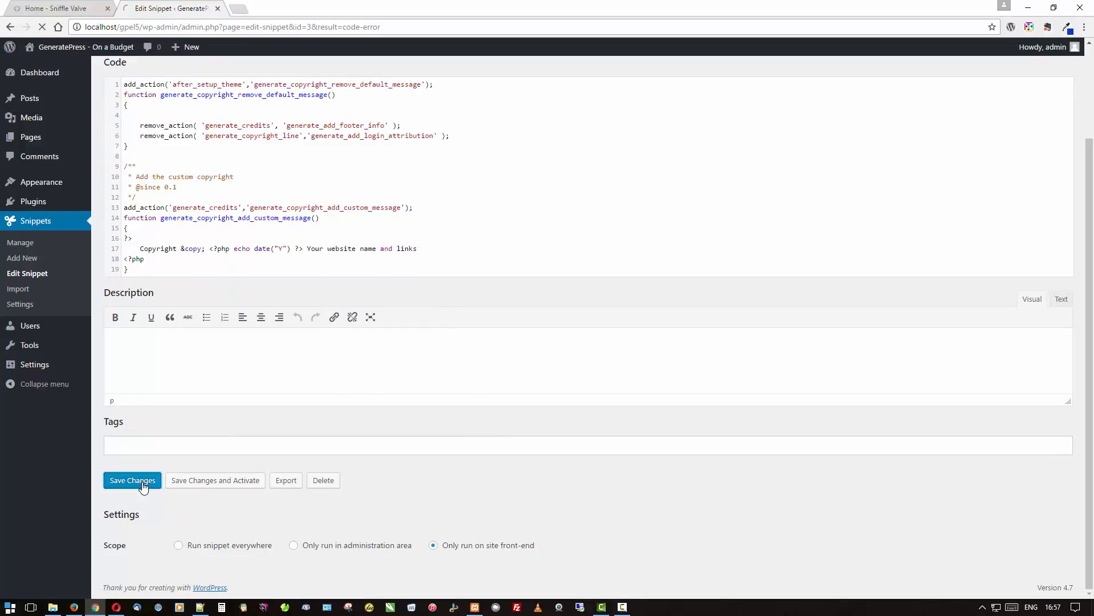
left_click(131, 480)
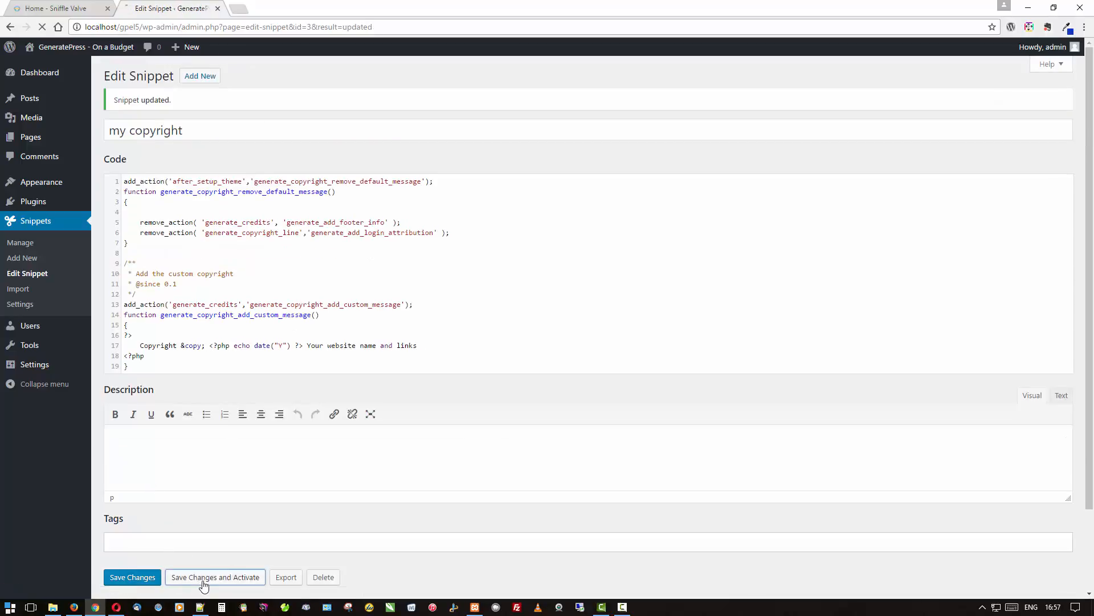
left_click(215, 576)
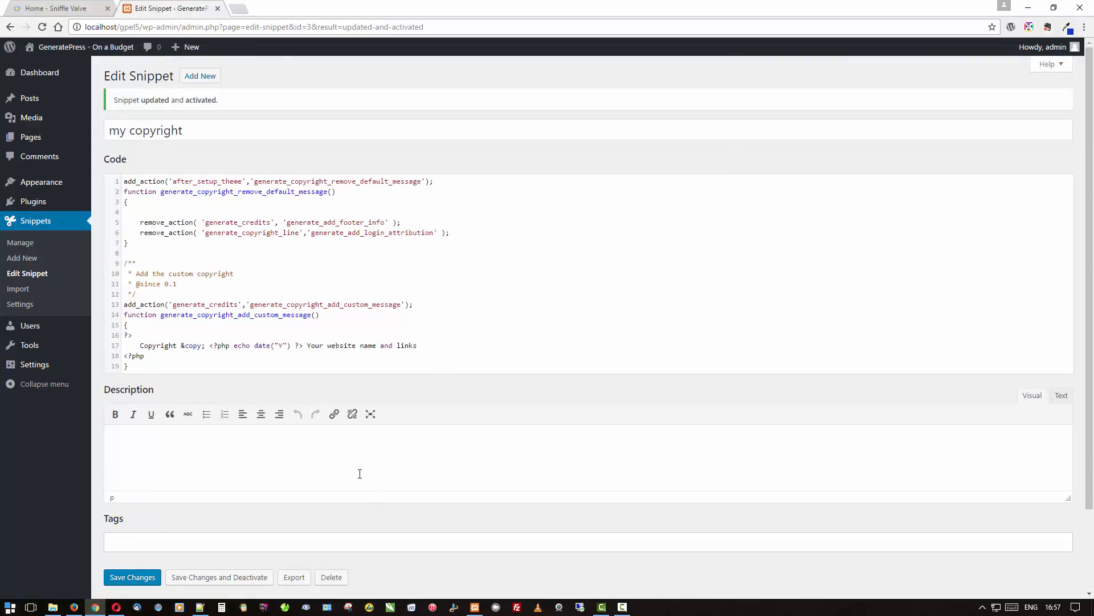
mouse_move(392, 454)
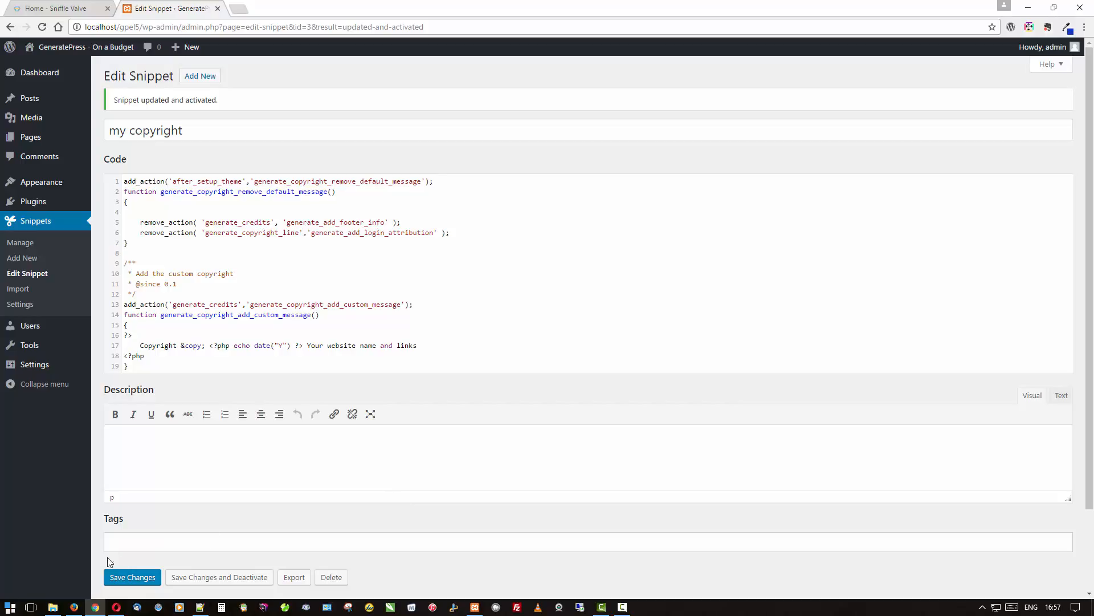
mouse_move(75, 606)
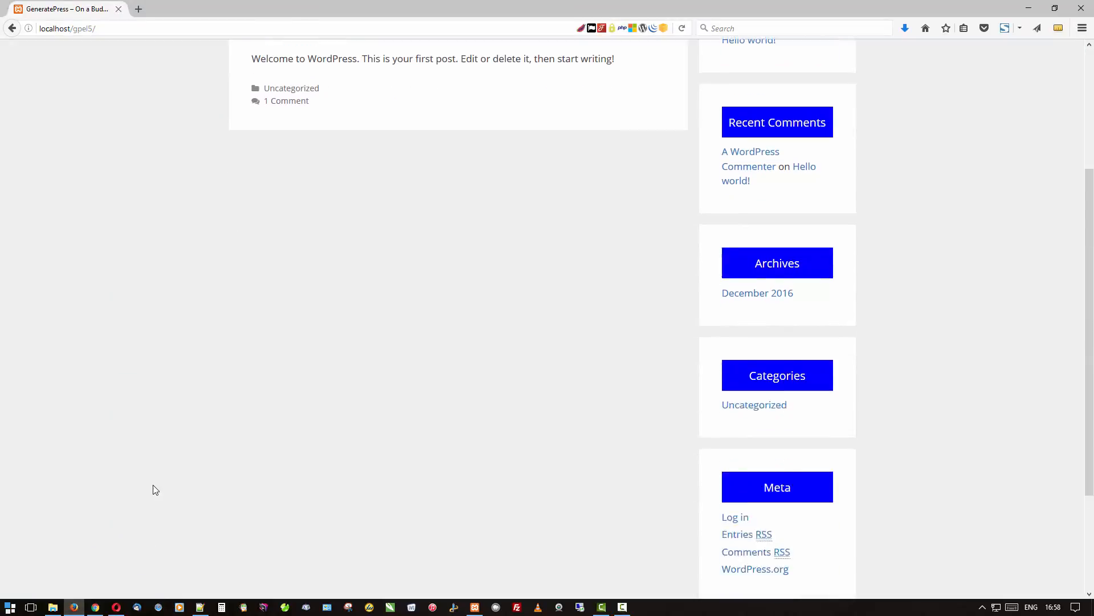
right_click(154, 489)
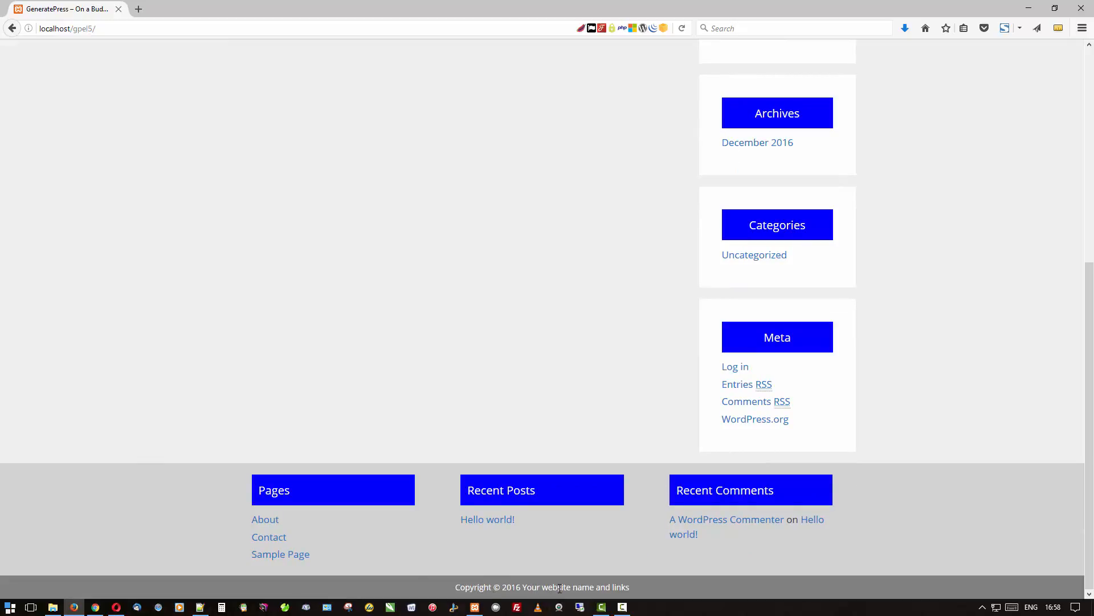
mouse_move(161, 536)
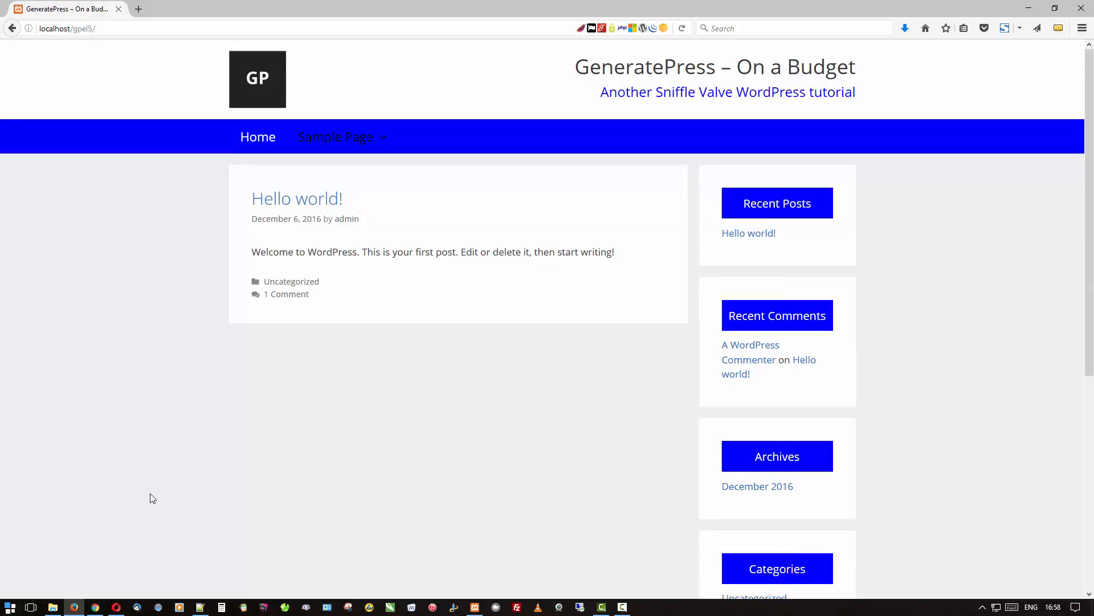
mouse_move(119, 417)
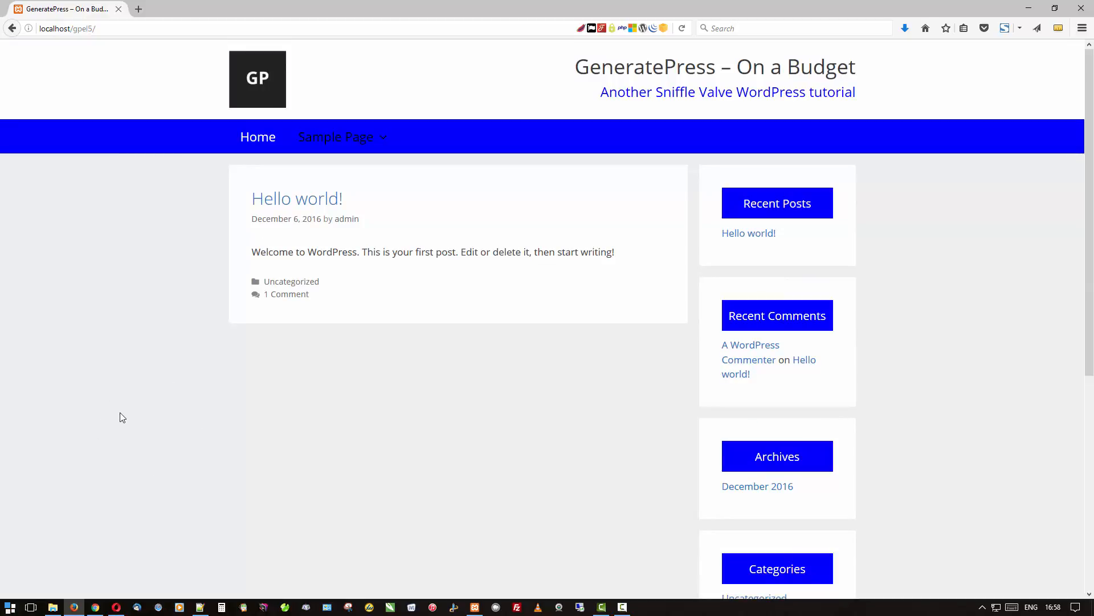
mouse_move(34, 388)
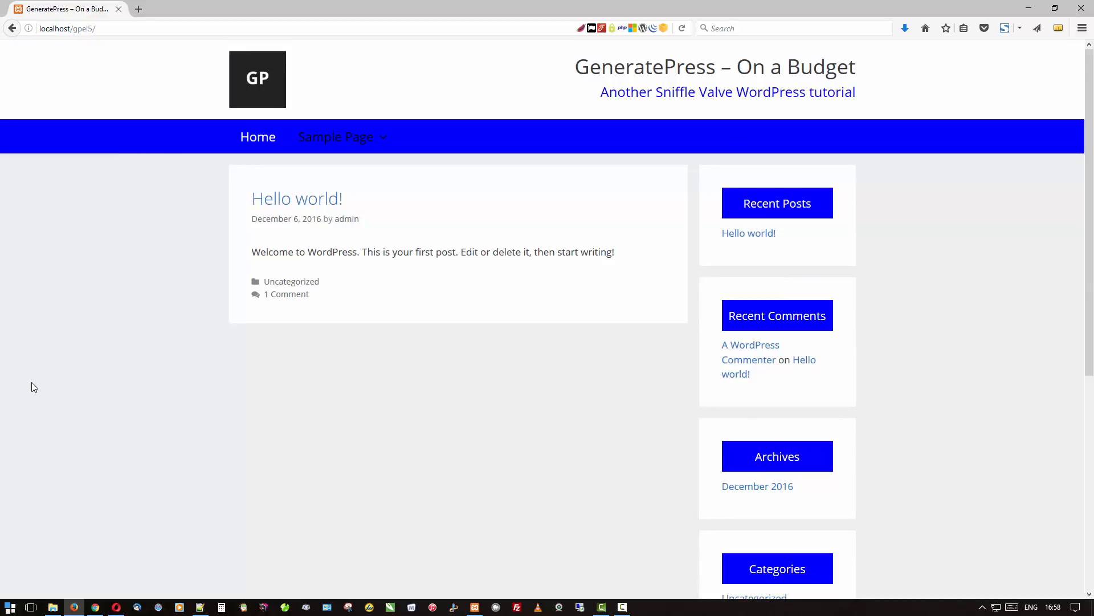
mouse_move(136, 343)
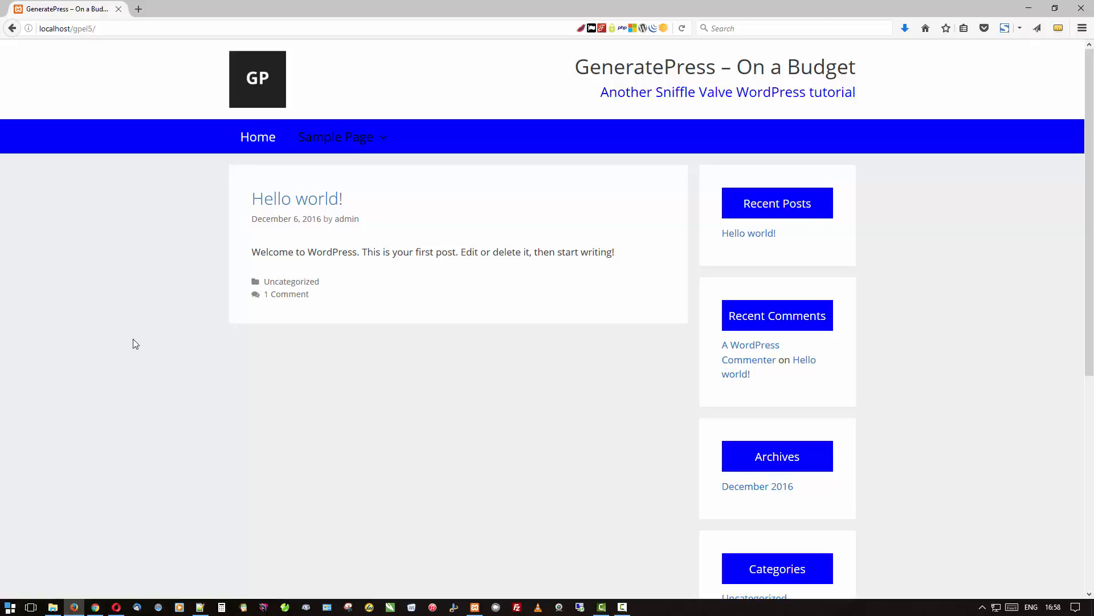
mouse_move(57, 309)
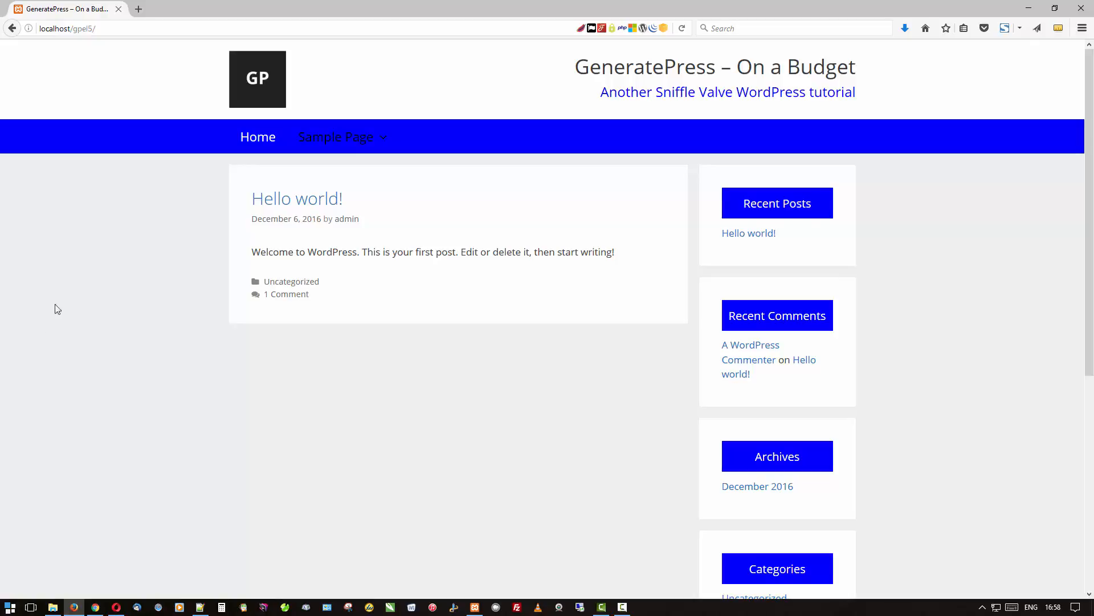
scroll("down", 3)
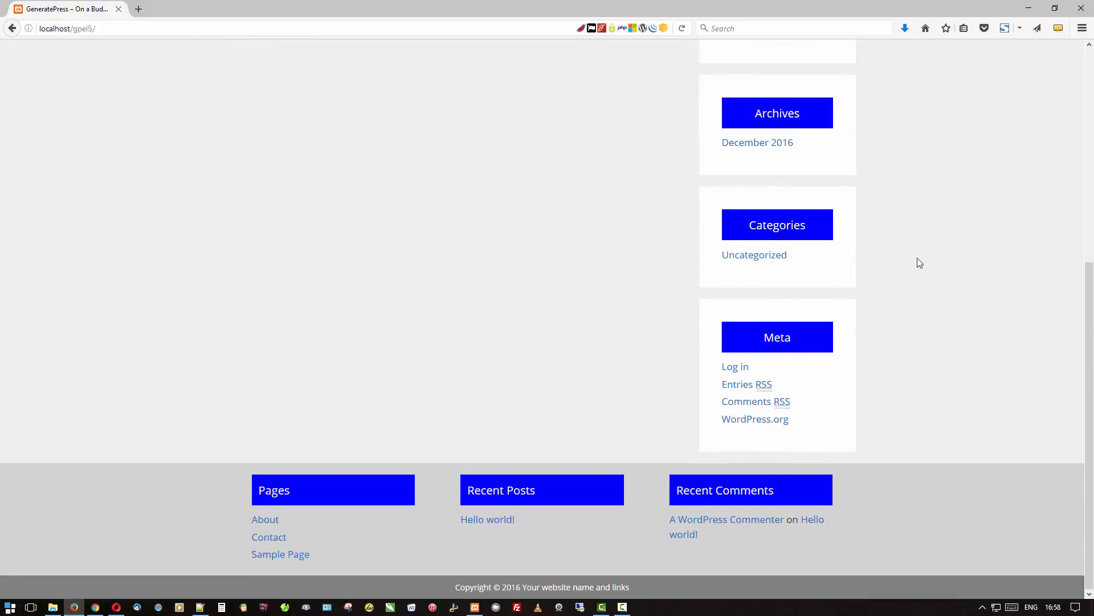
scroll("up", 3)
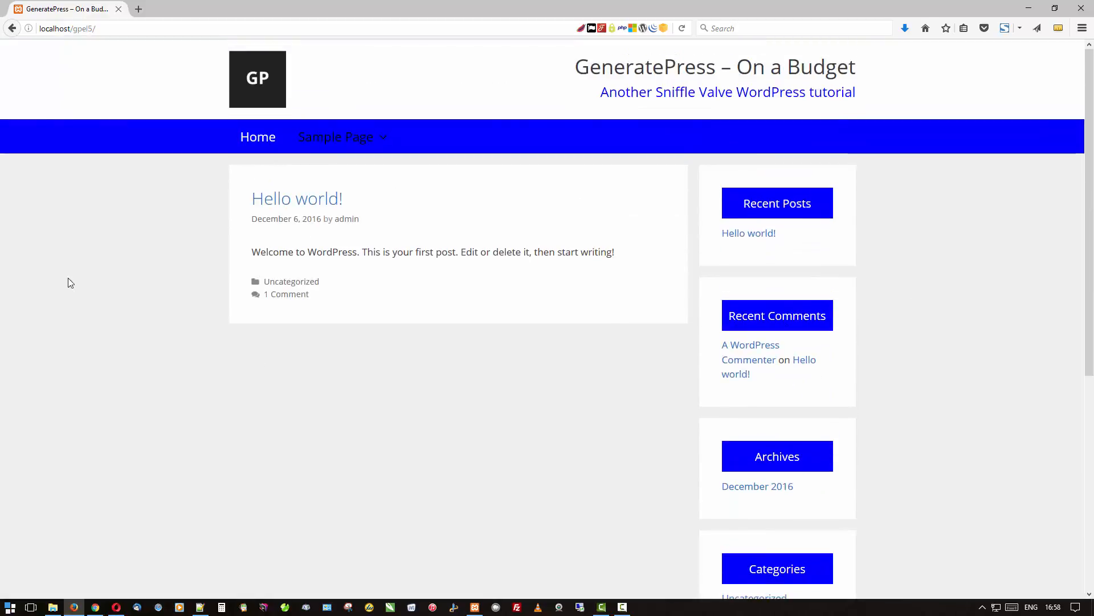
mouse_move(174, 410)
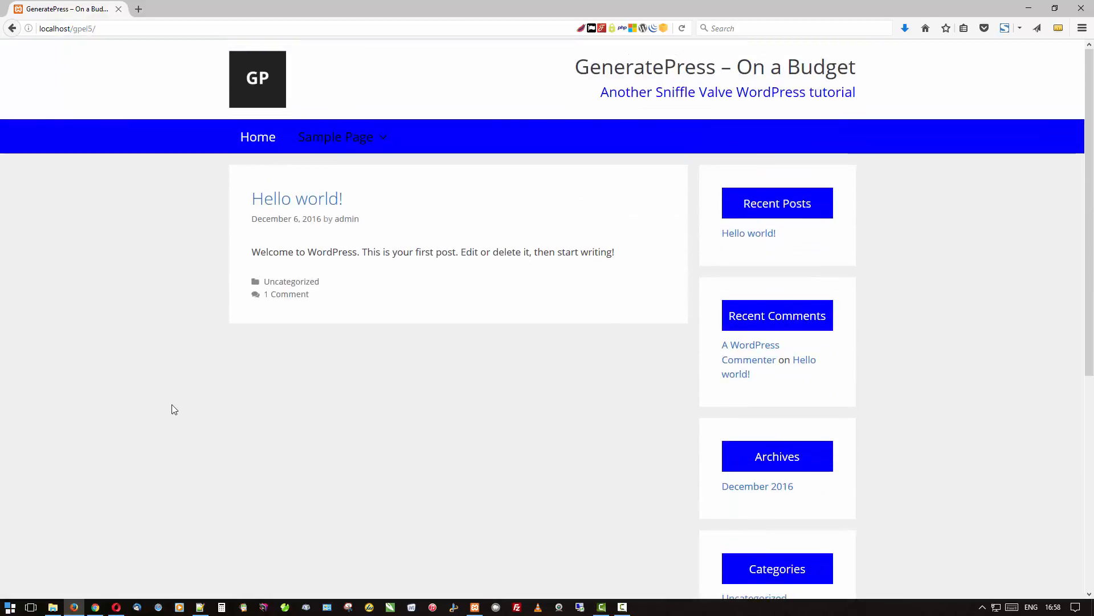
mouse_move(128, 312)
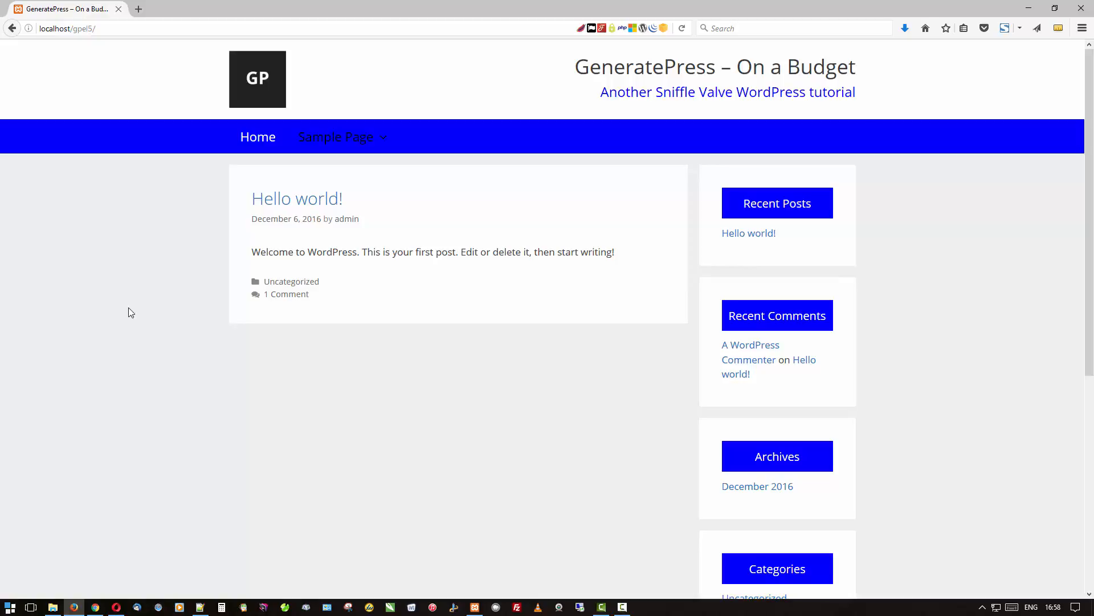
scroll("down", 3)
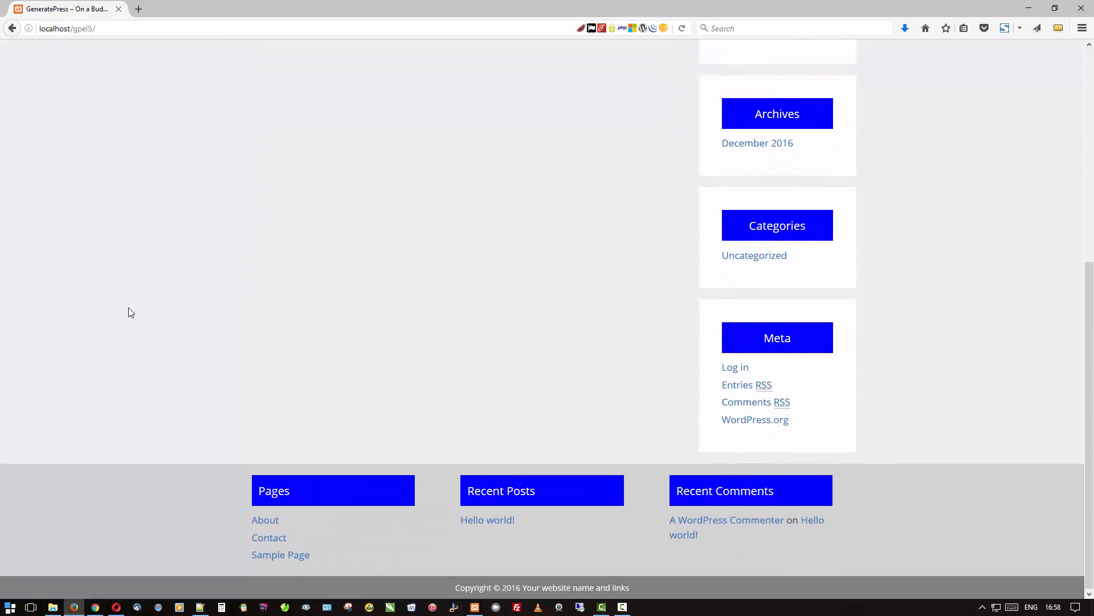
scroll("up", 3)
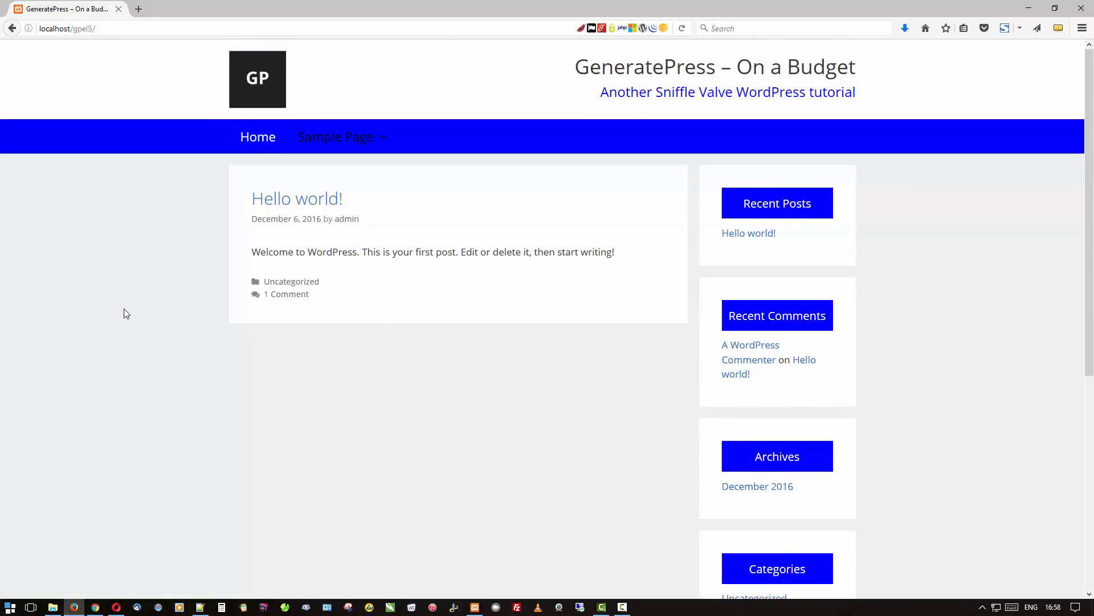
mouse_move(93, 602)
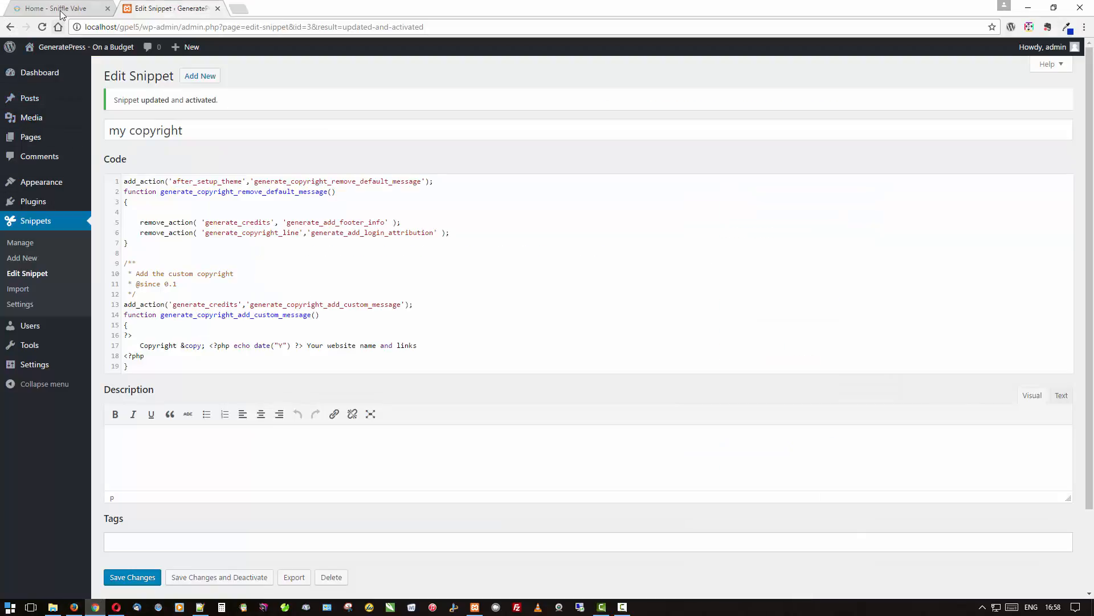
Switch to the 'Home - Sniffle Valve' tab showing the homepage tiles
left_click(52, 8)
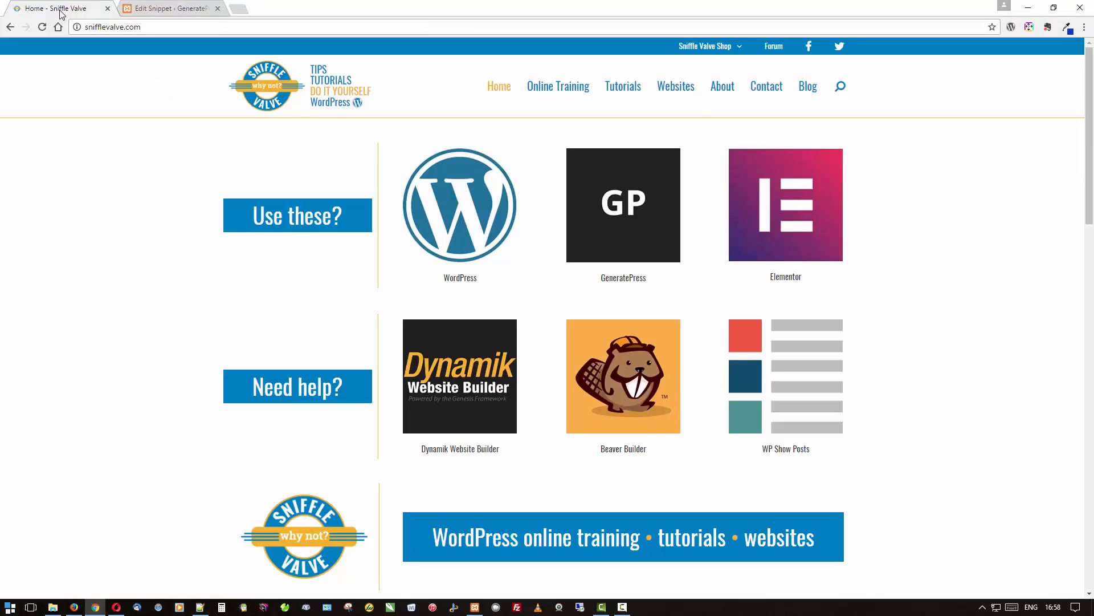
mouse_move(59, 201)
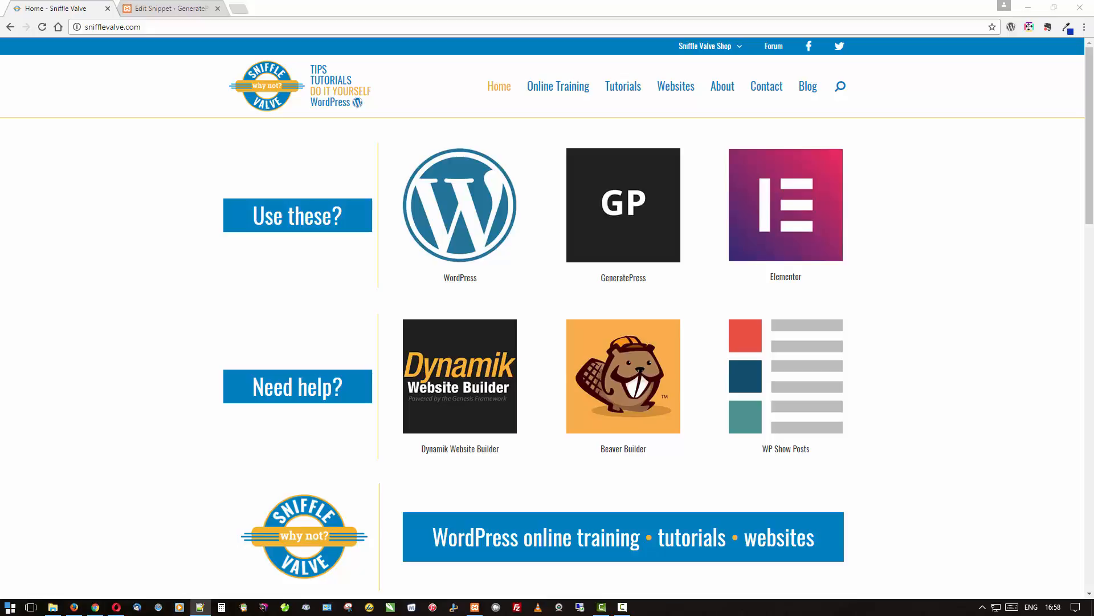
mouse_move(937, 371)
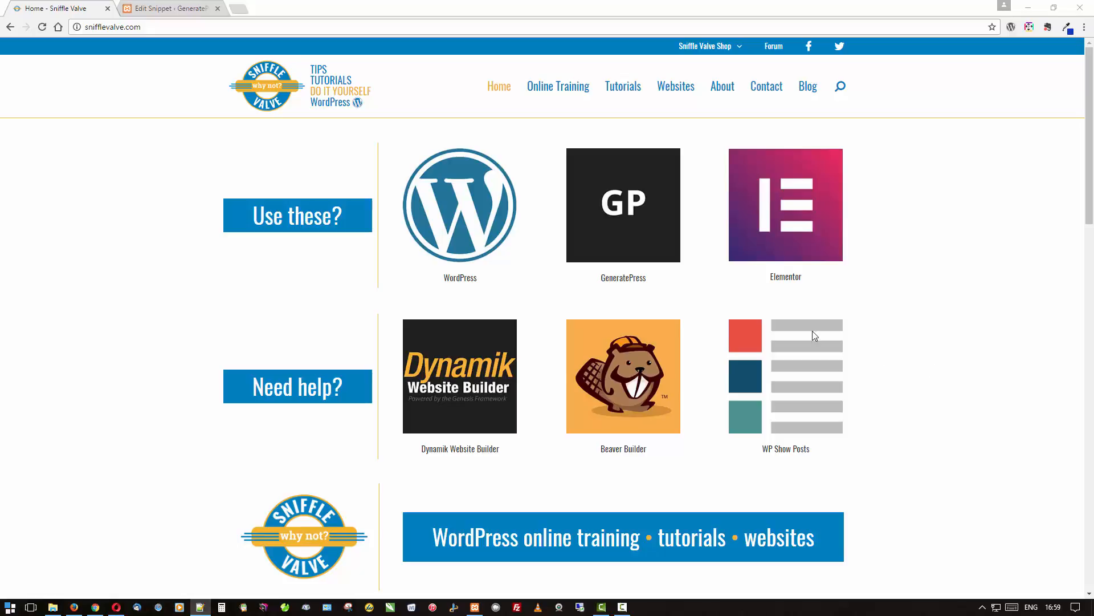
mouse_move(629, 304)
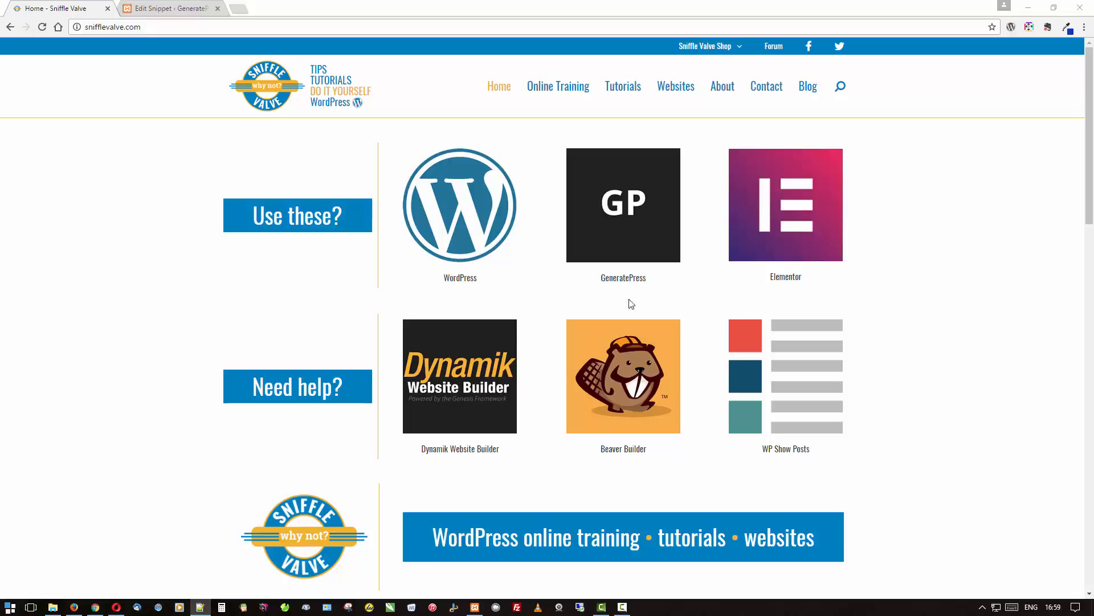
mouse_move(129, 280)
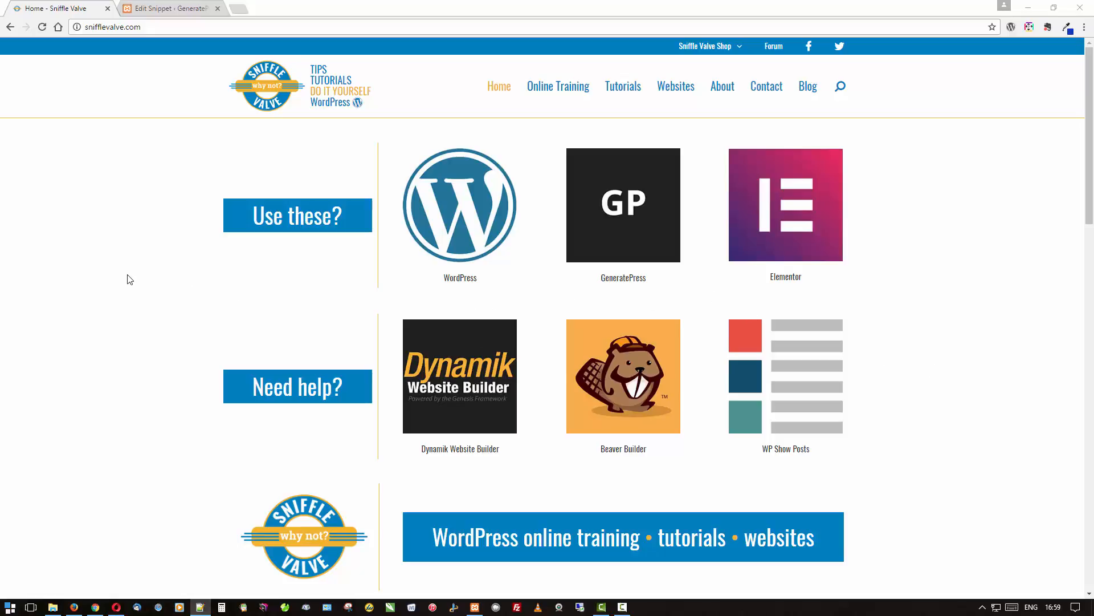